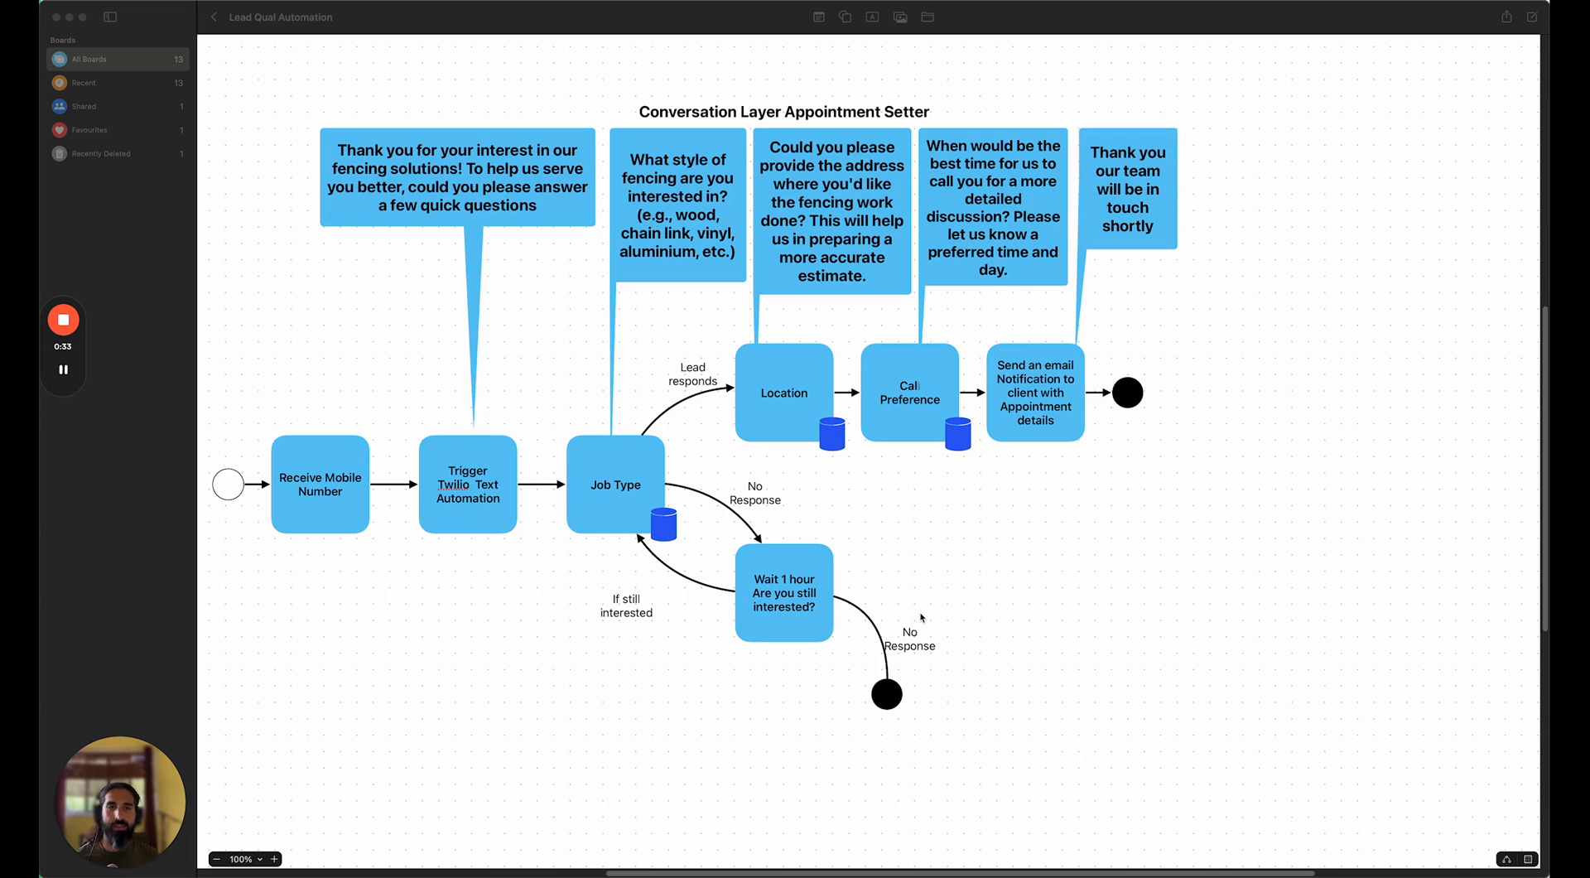
{"action": "mouse_move", "coordinate": [439, 303]}
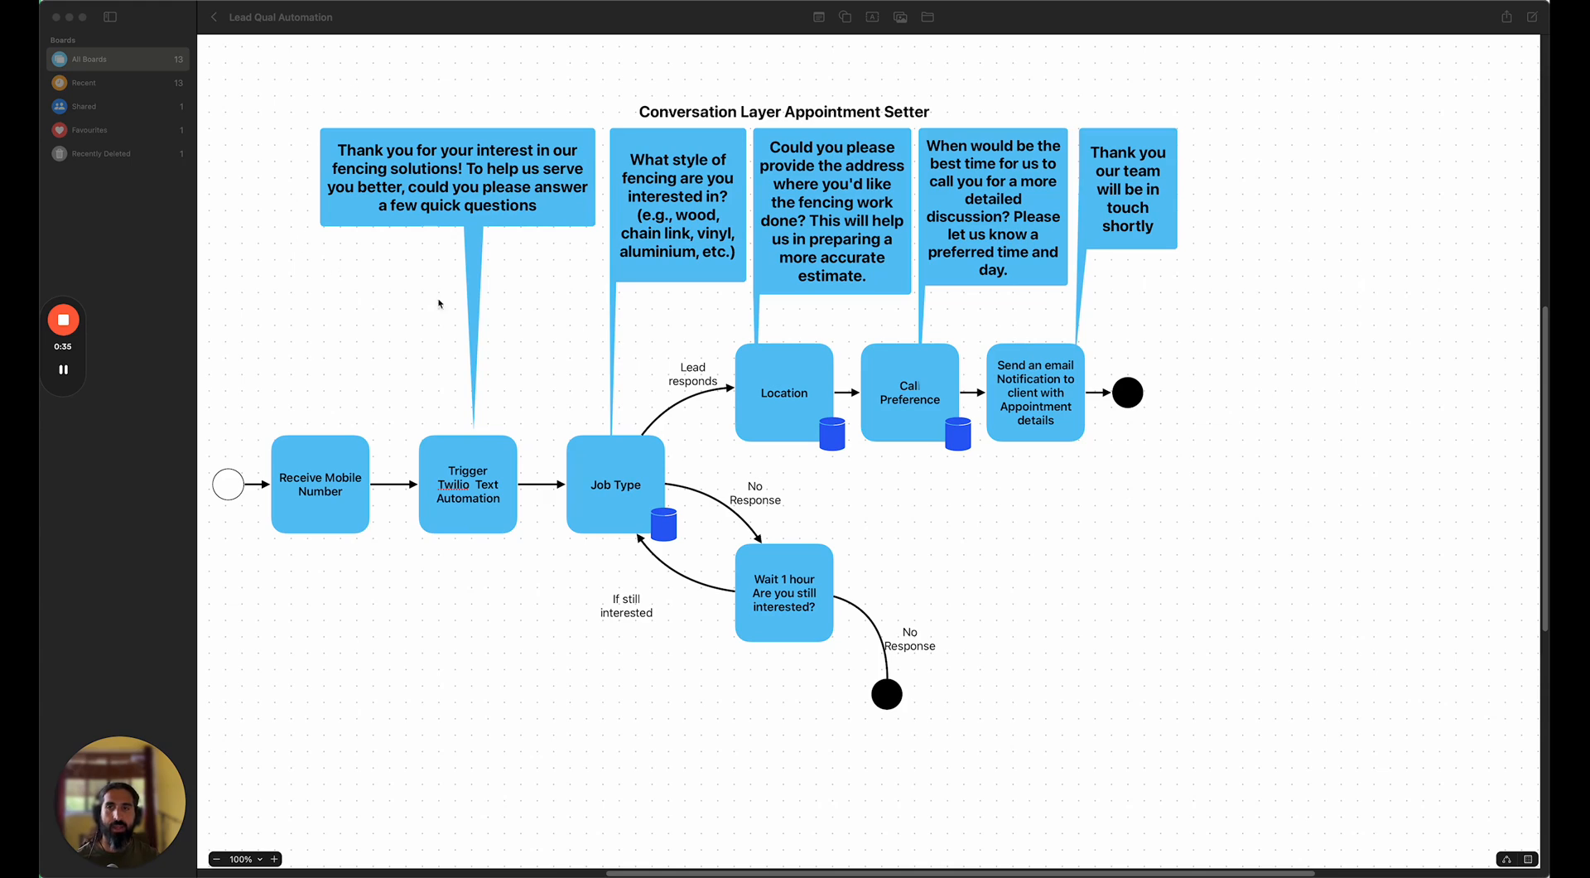
{"action": "mouse_move", "coordinate": [453, 306]}
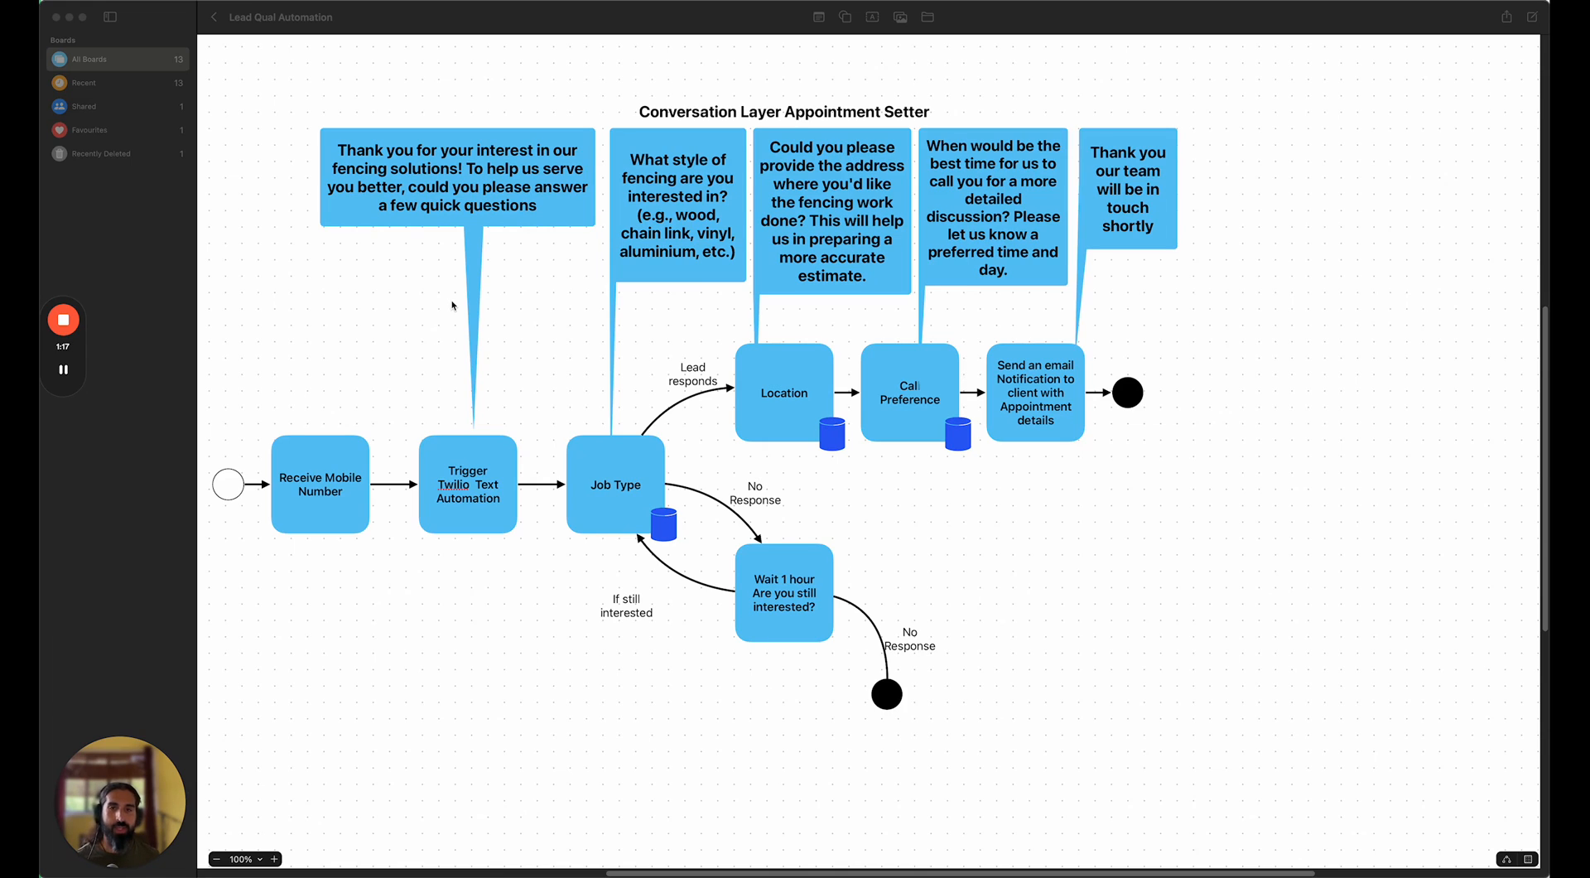
{"action": "mouse_move", "coordinate": [442, 315]}
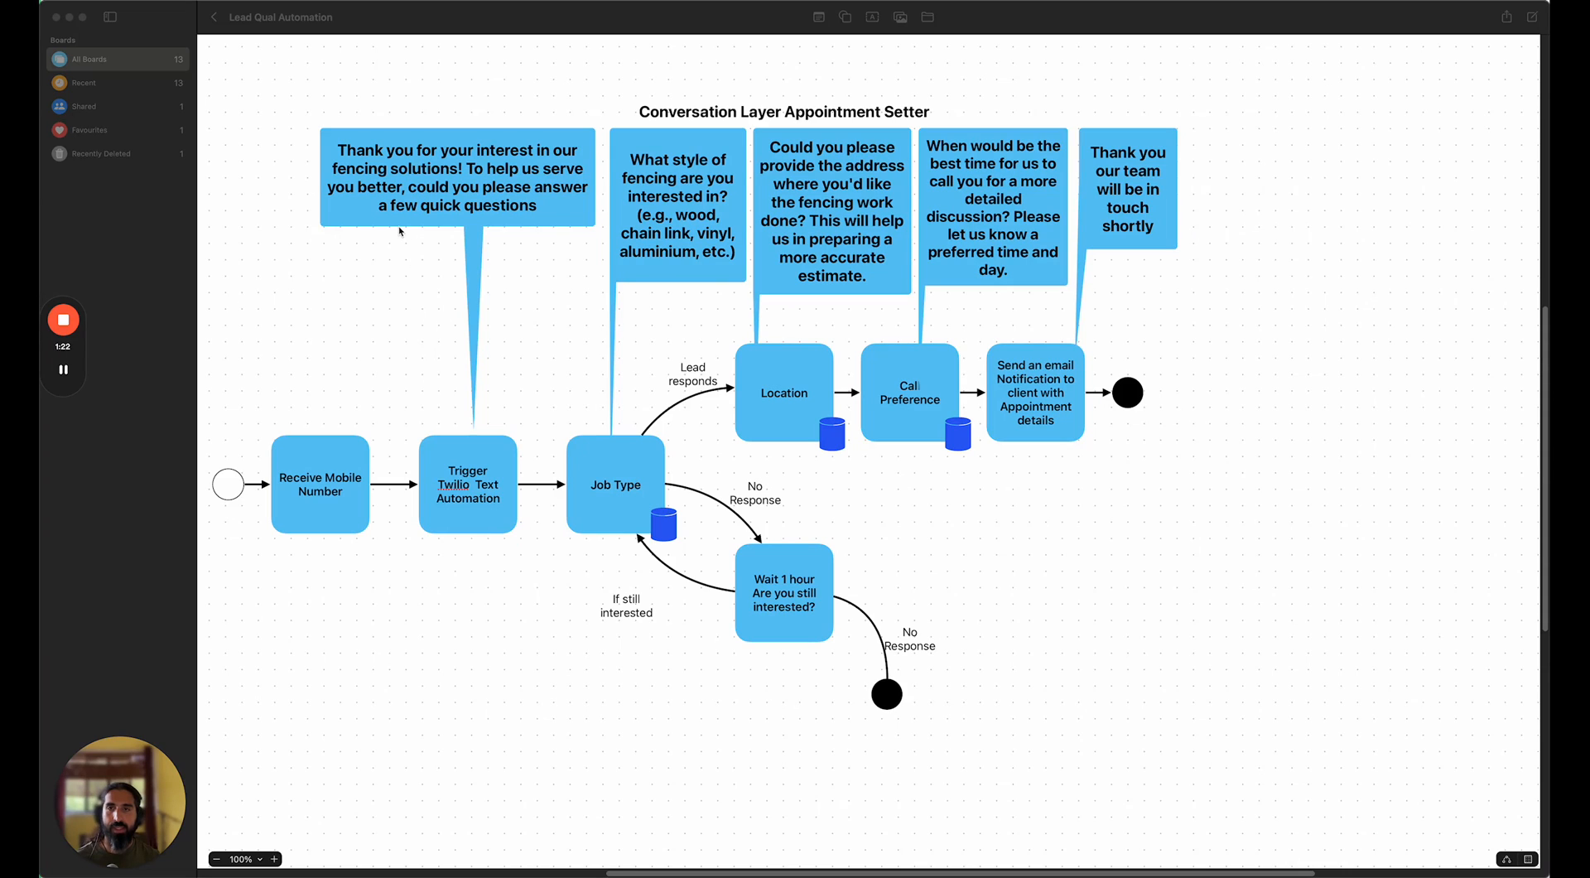
{"action": "mouse_move", "coordinate": [431, 92]}
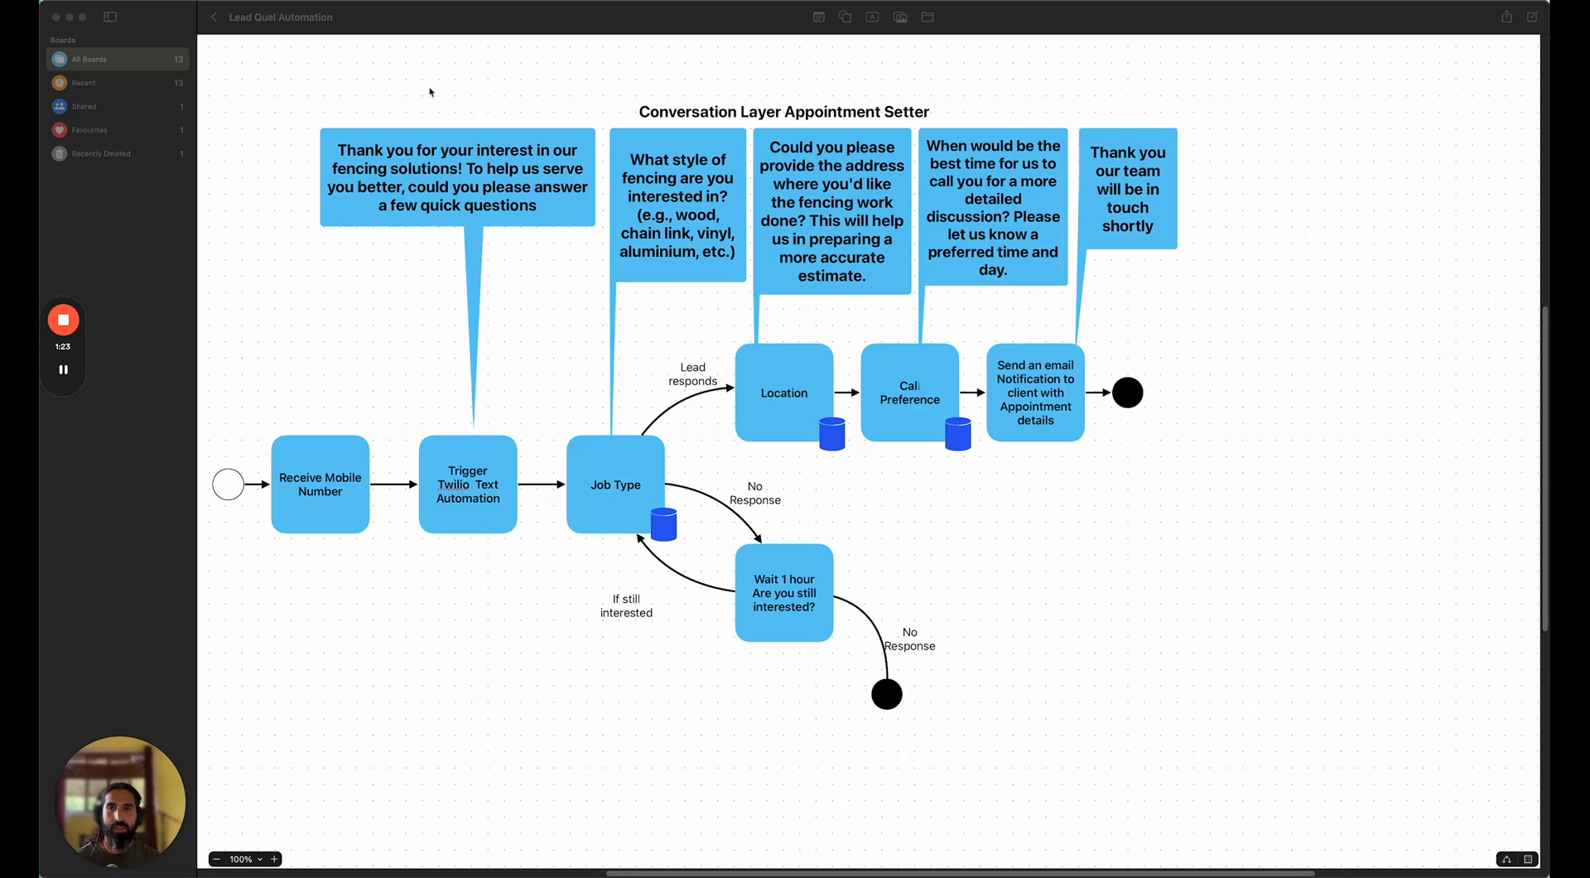
{"action": "mouse_move", "coordinate": [695, 75]}
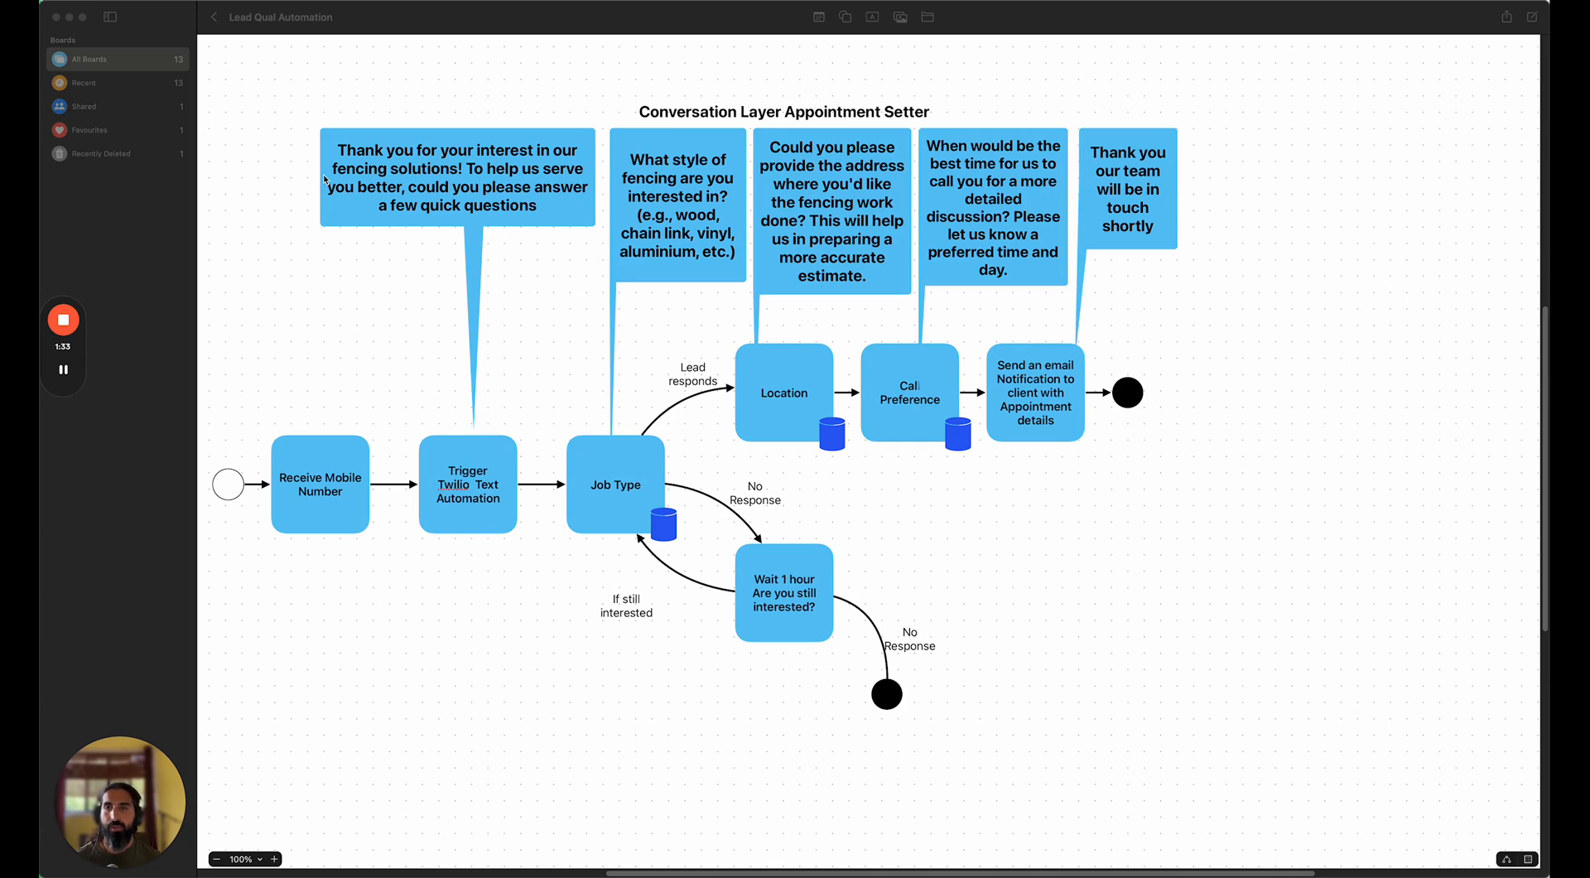
{"action": "mouse_move", "coordinate": [318, 234]}
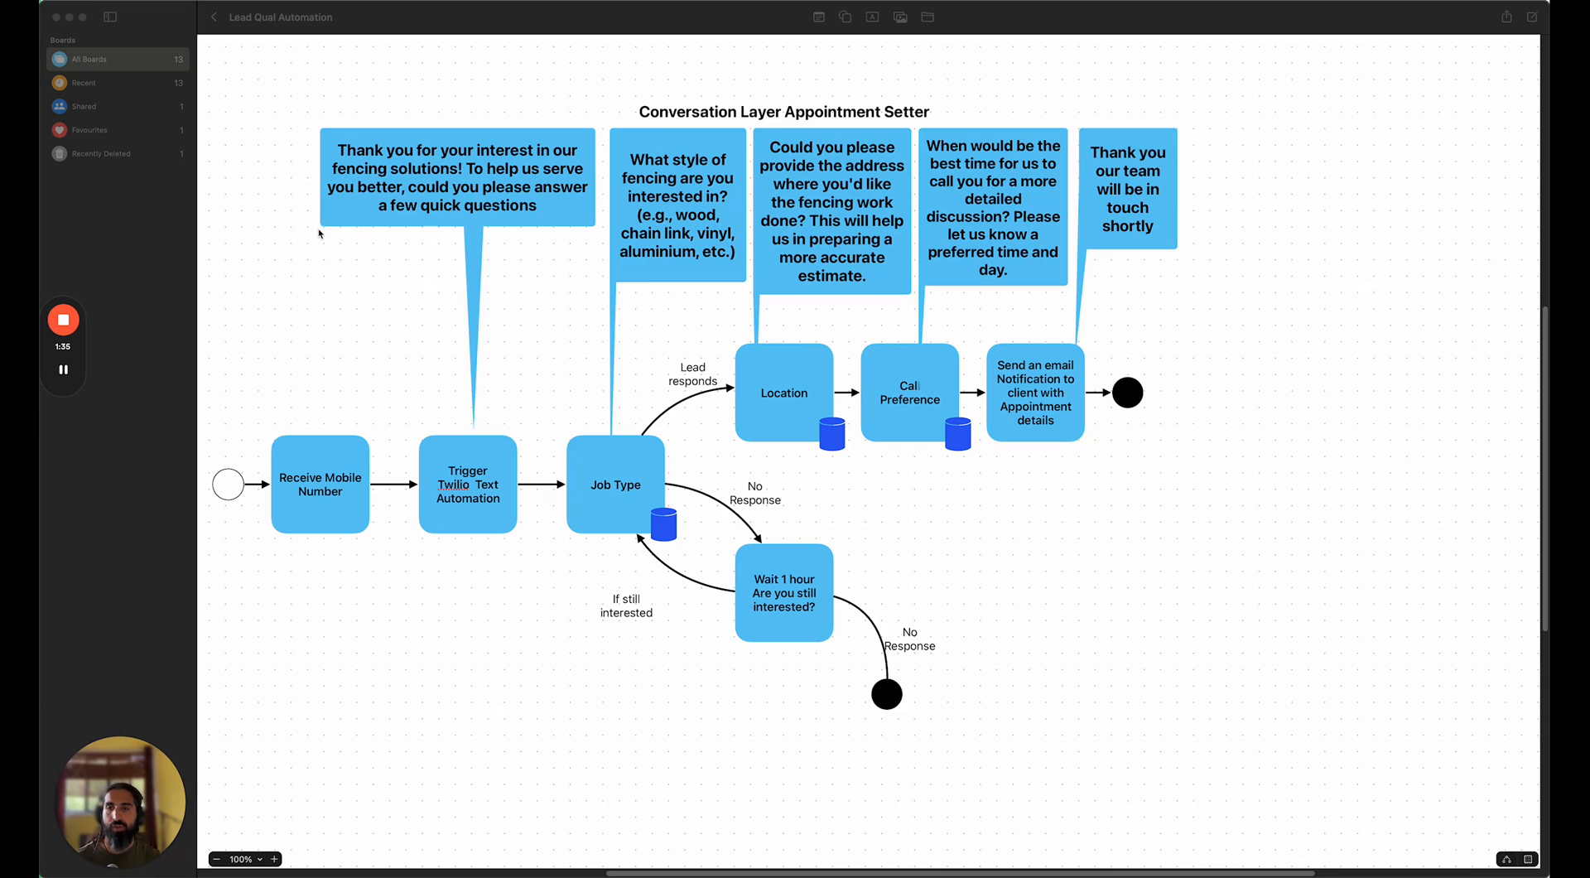
{"action": "mouse_move", "coordinate": [300, 535]}
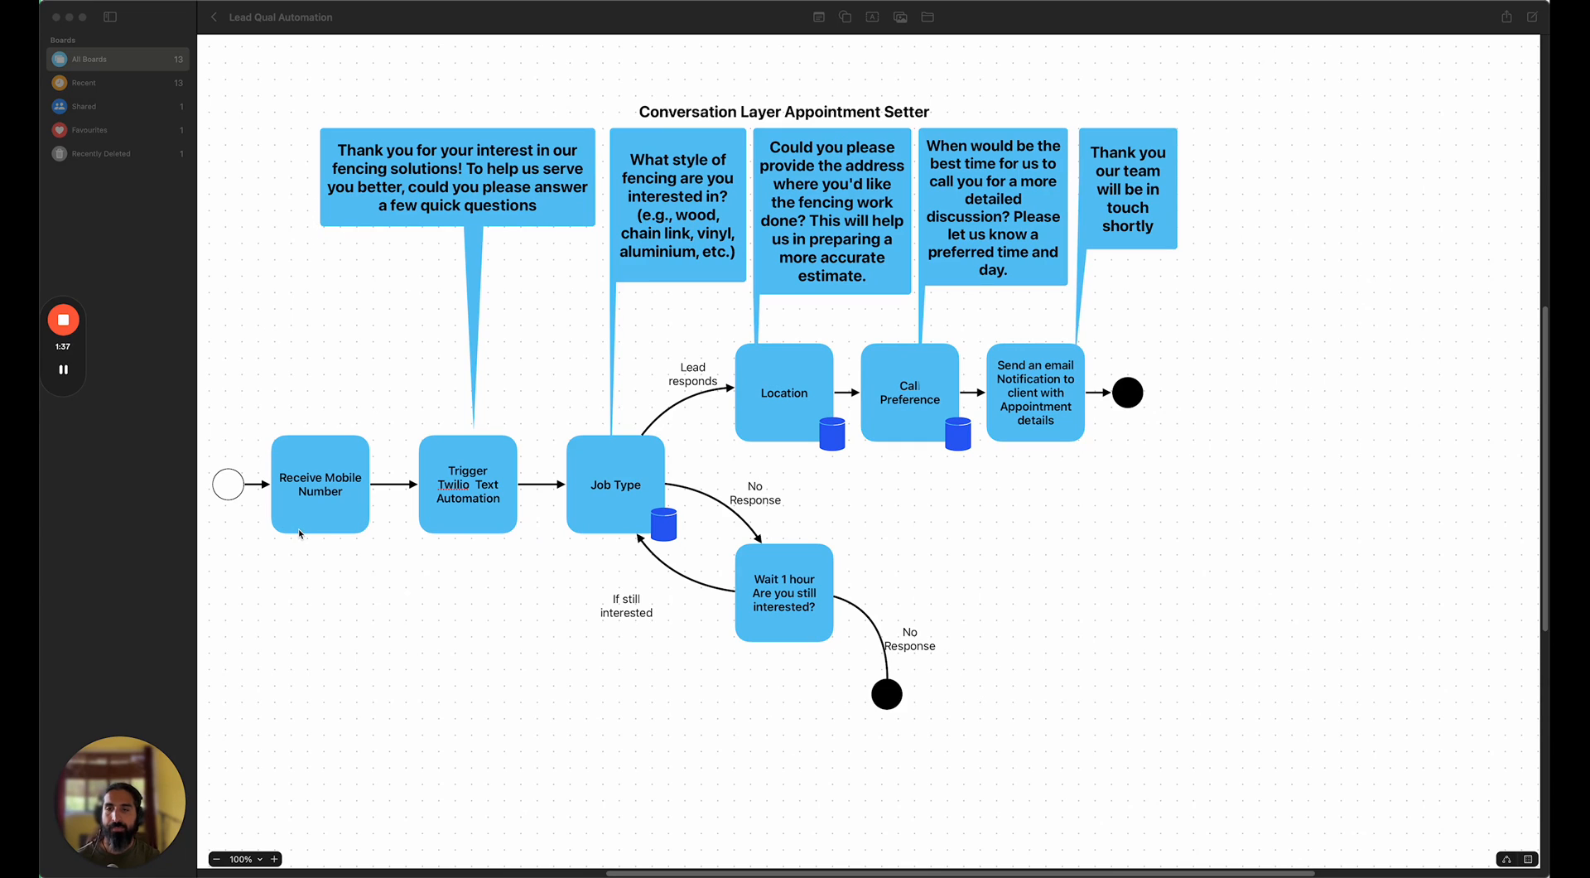
{"action": "mouse_move", "coordinate": [426, 510]}
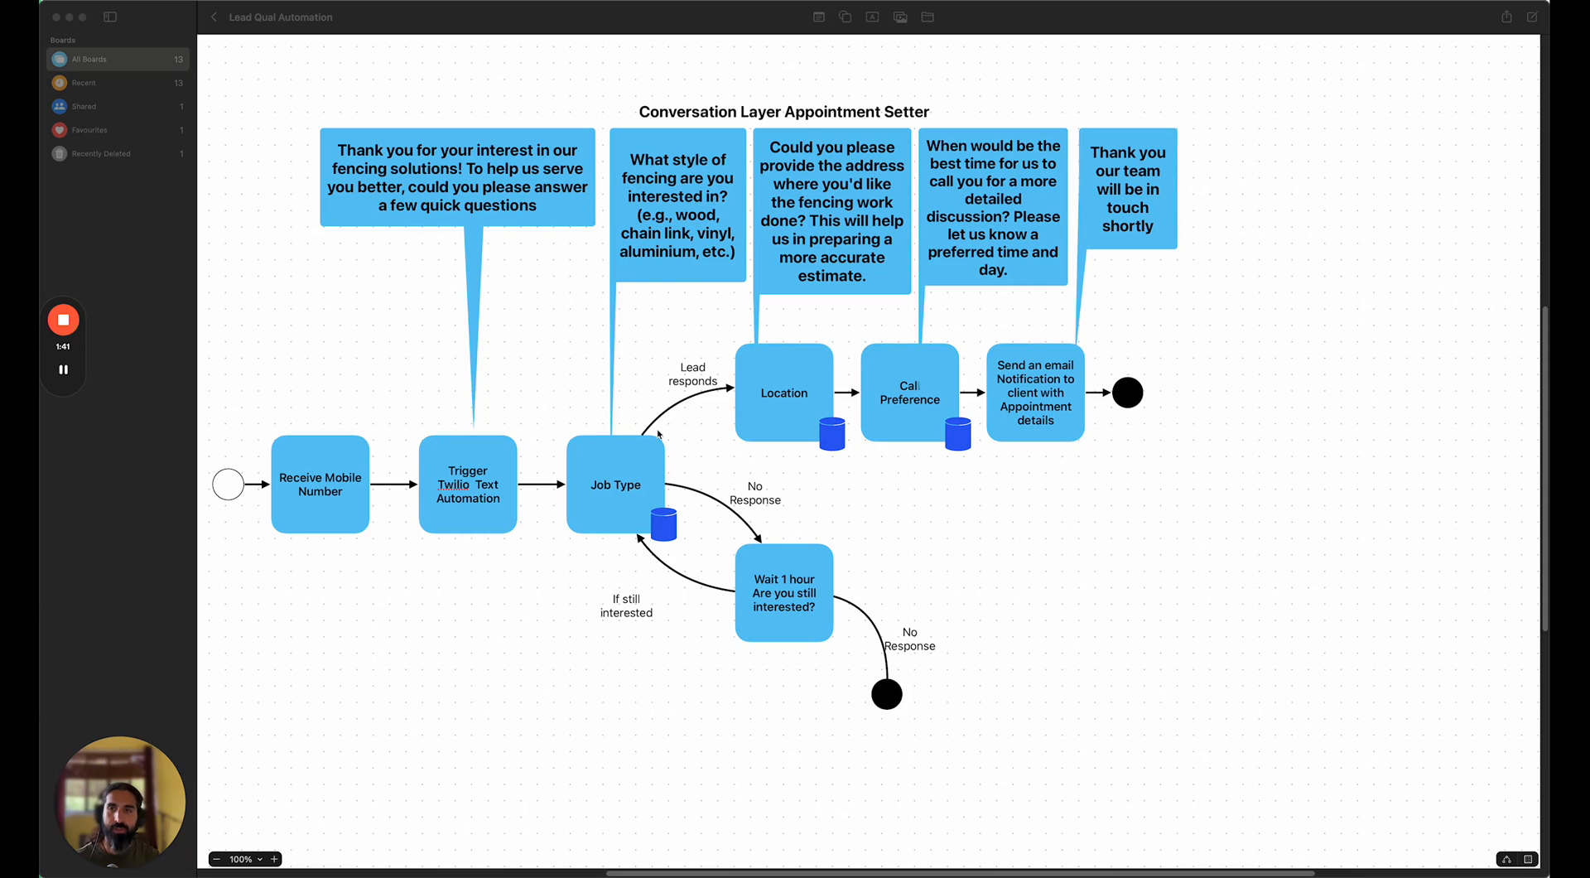
{"action": "mouse_move", "coordinate": [1061, 192]}
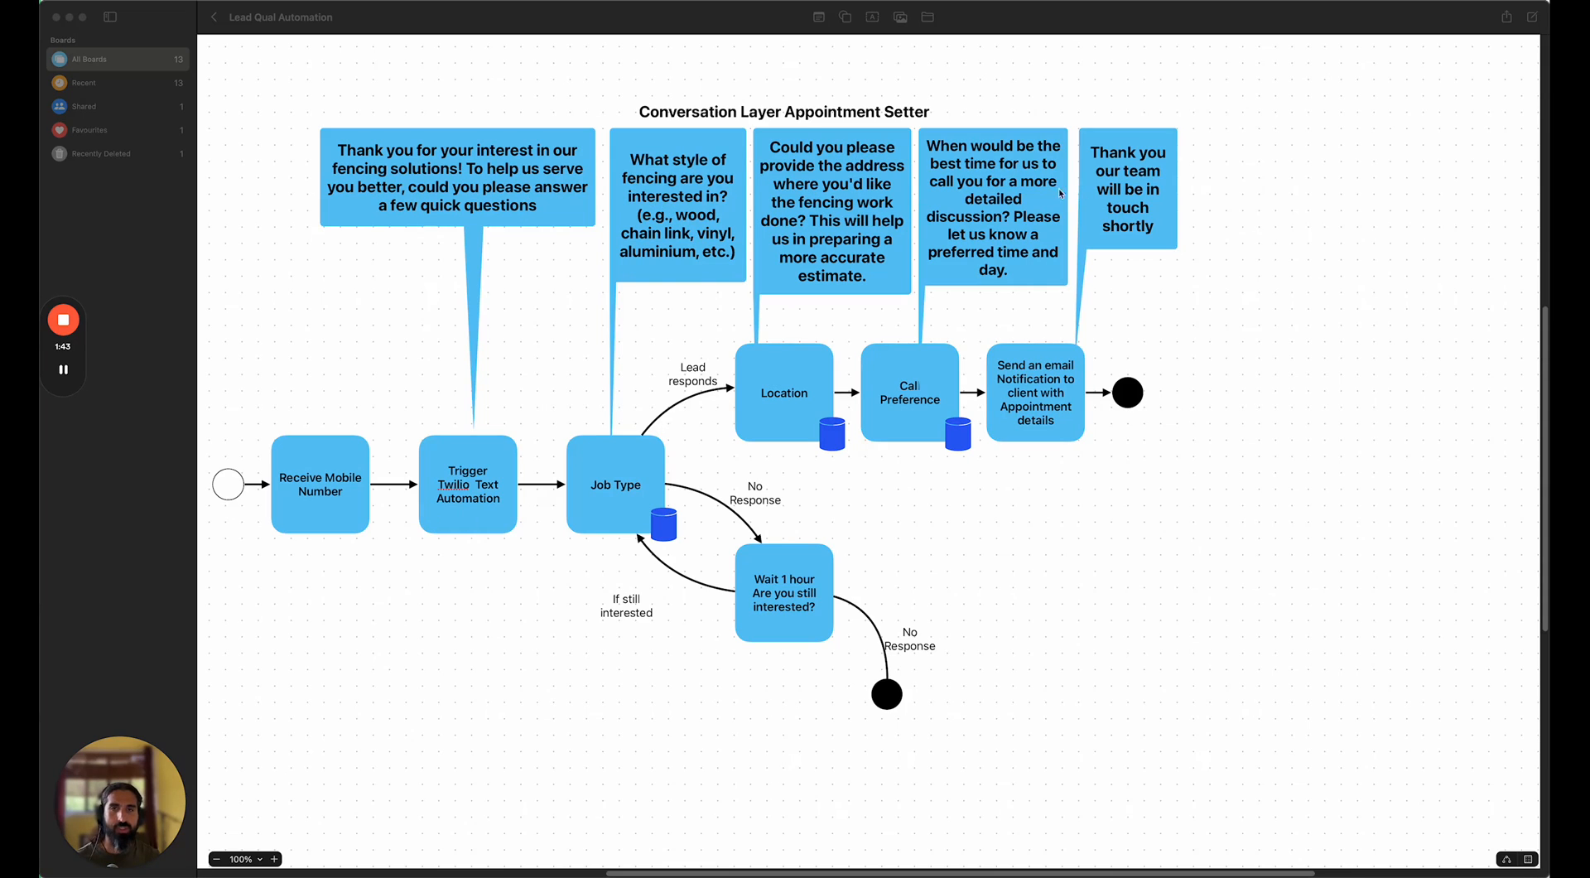
{"action": "mouse_move", "coordinate": [412, 270]}
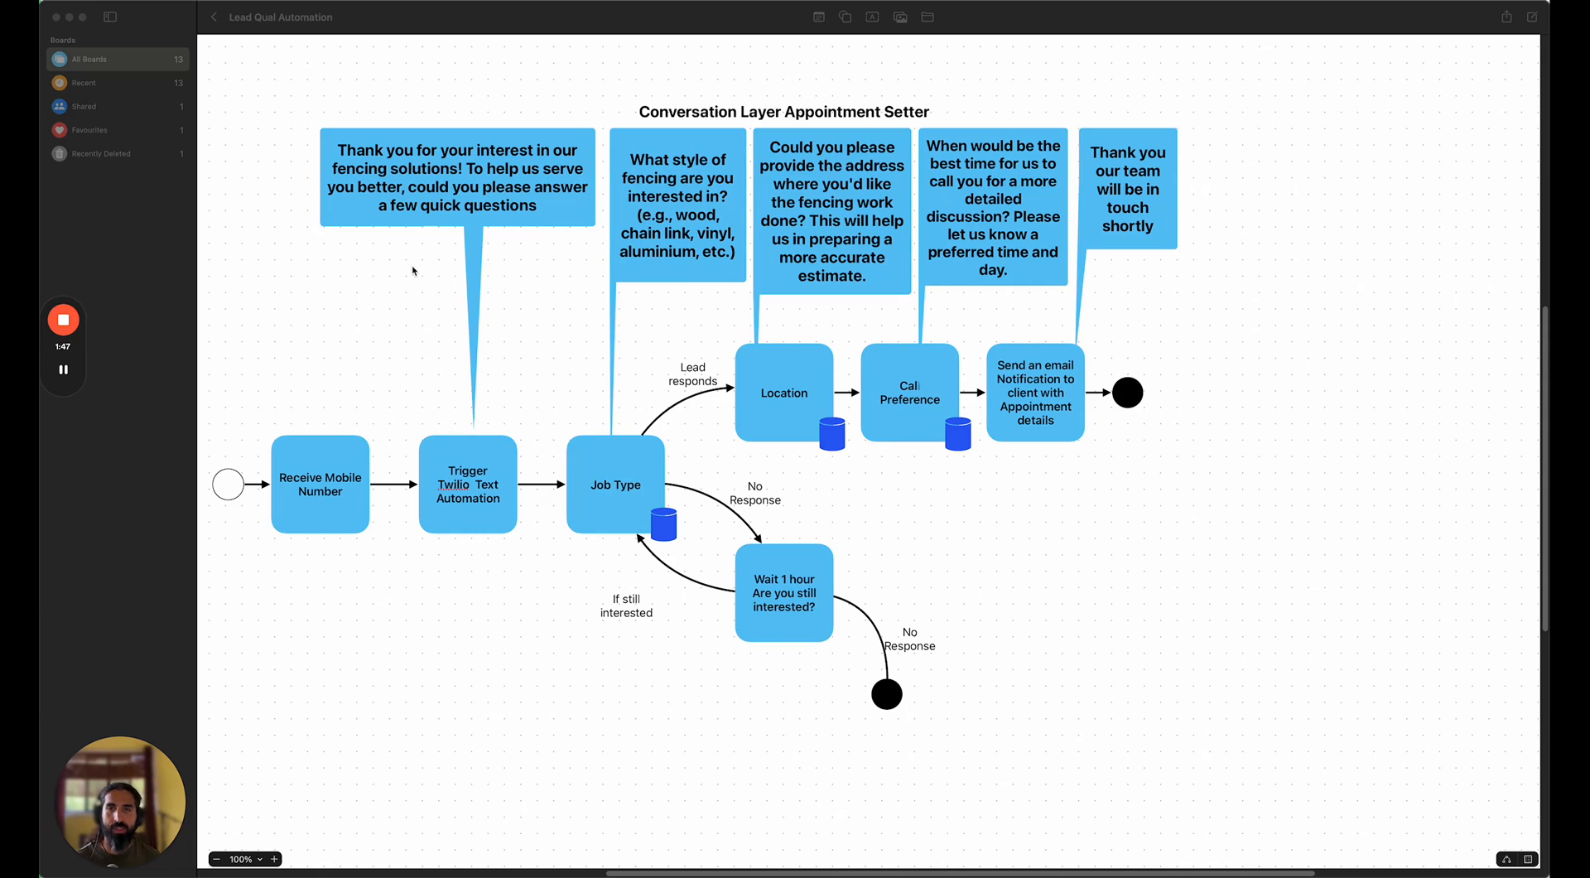
{"action": "mouse_move", "coordinate": [418, 287]}
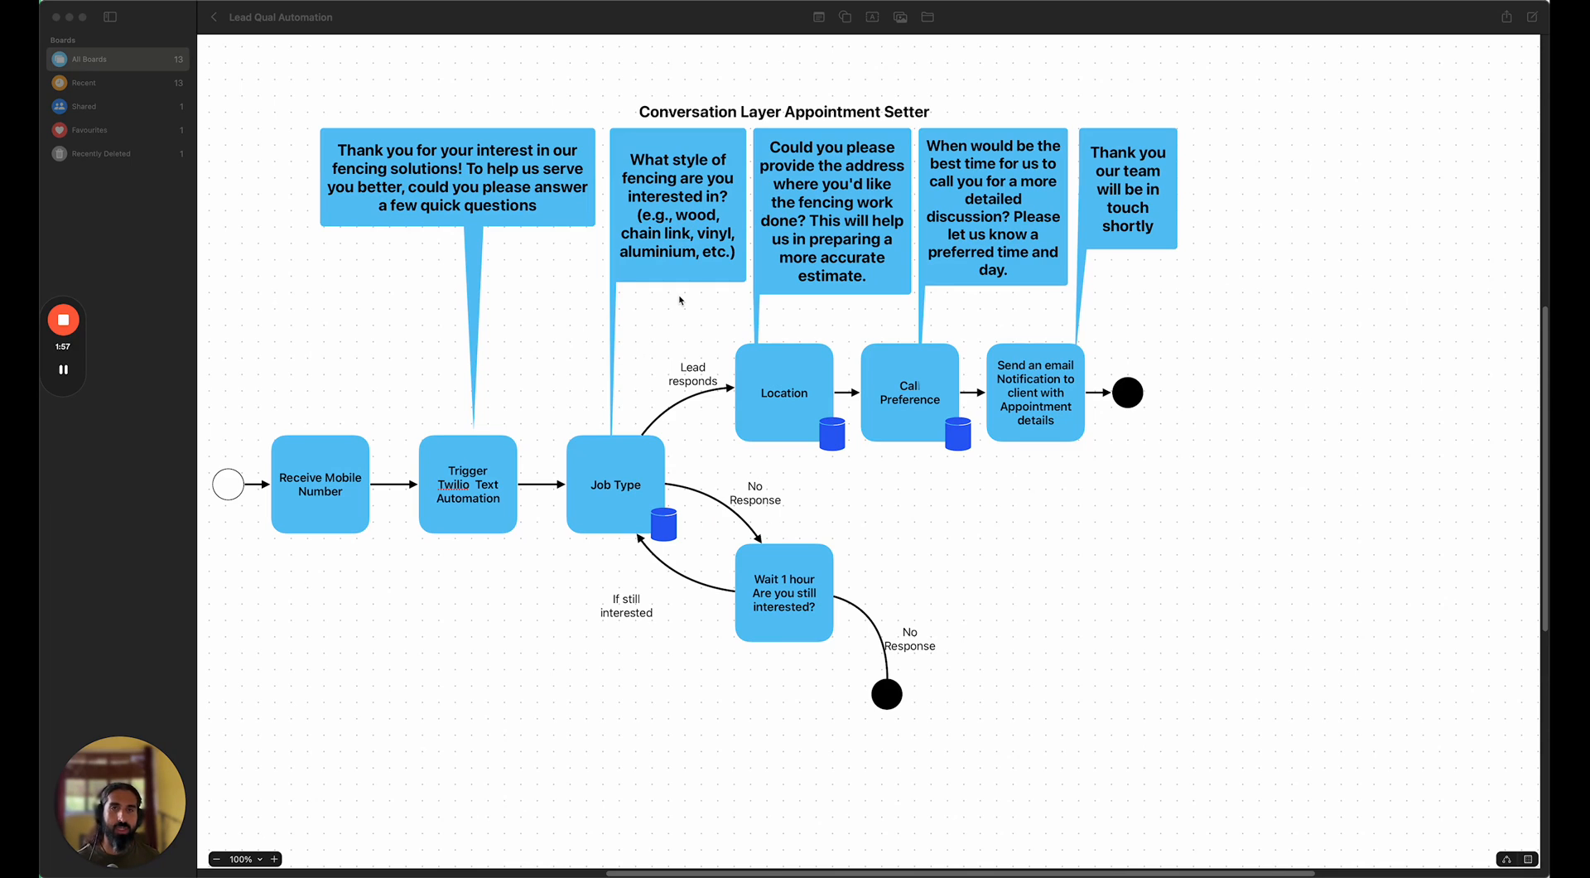
{"action": "mouse_move", "coordinate": [849, 270]}
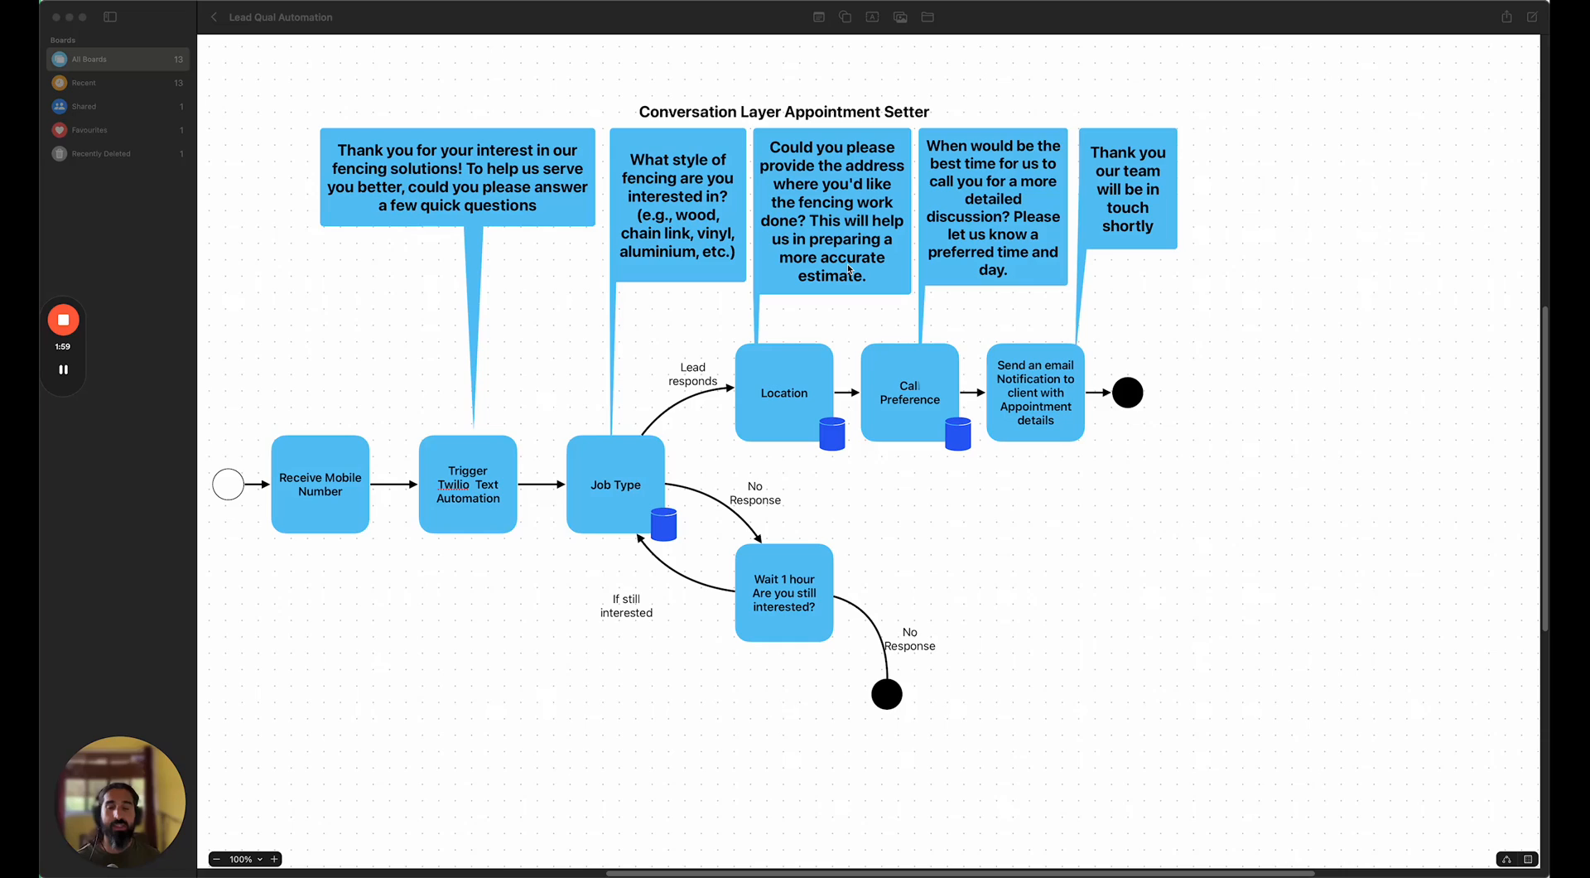
{"action": "mouse_move", "coordinate": [965, 275]}
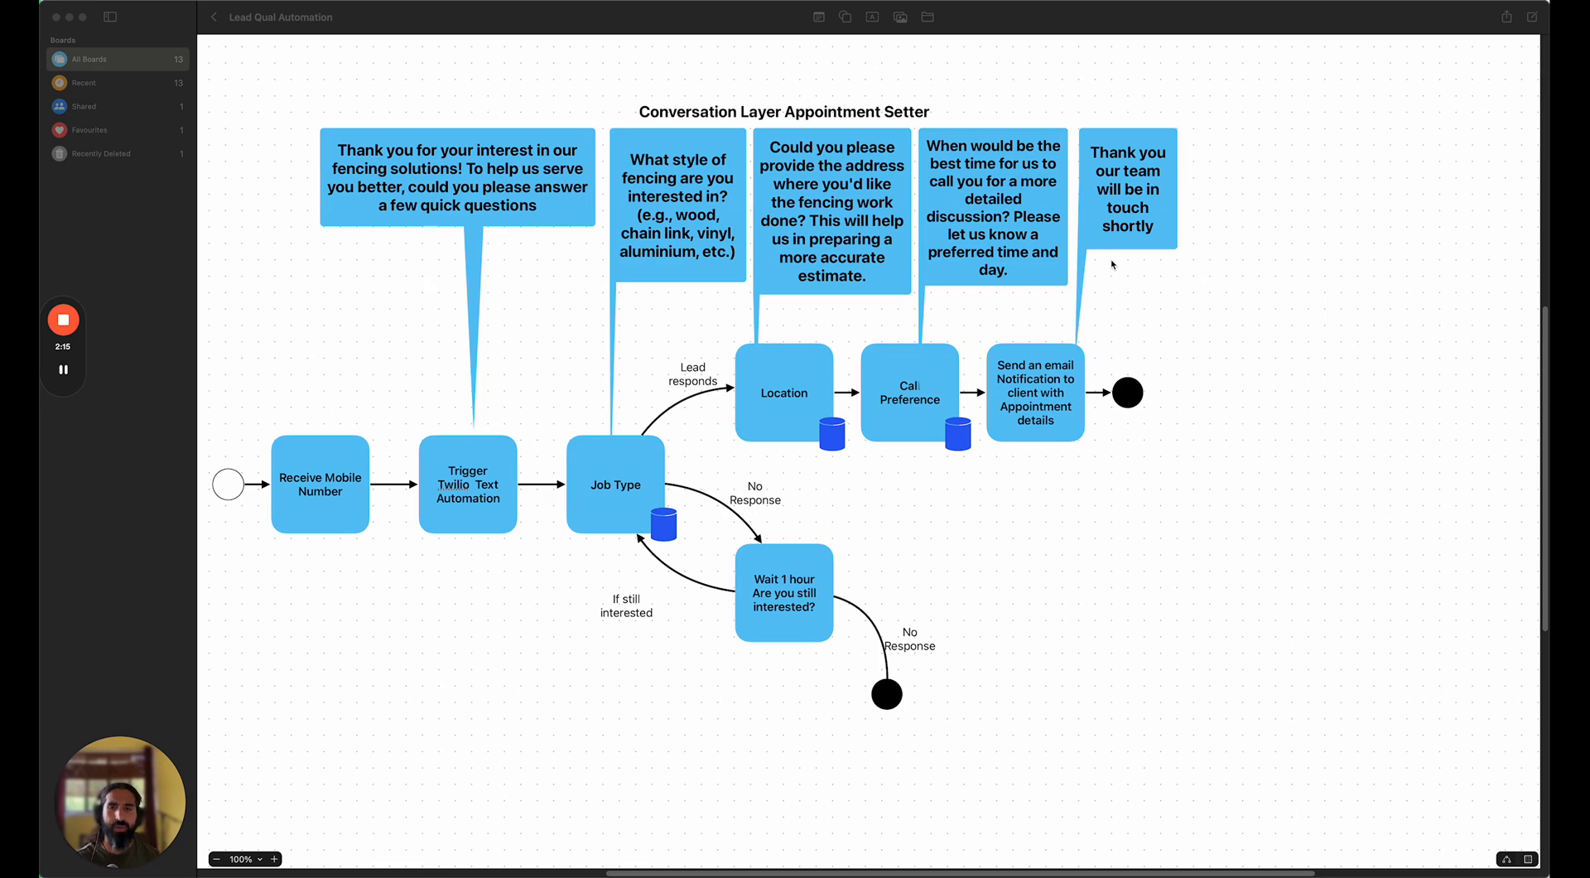
{"action": "mouse_move", "coordinate": [647, 572]}
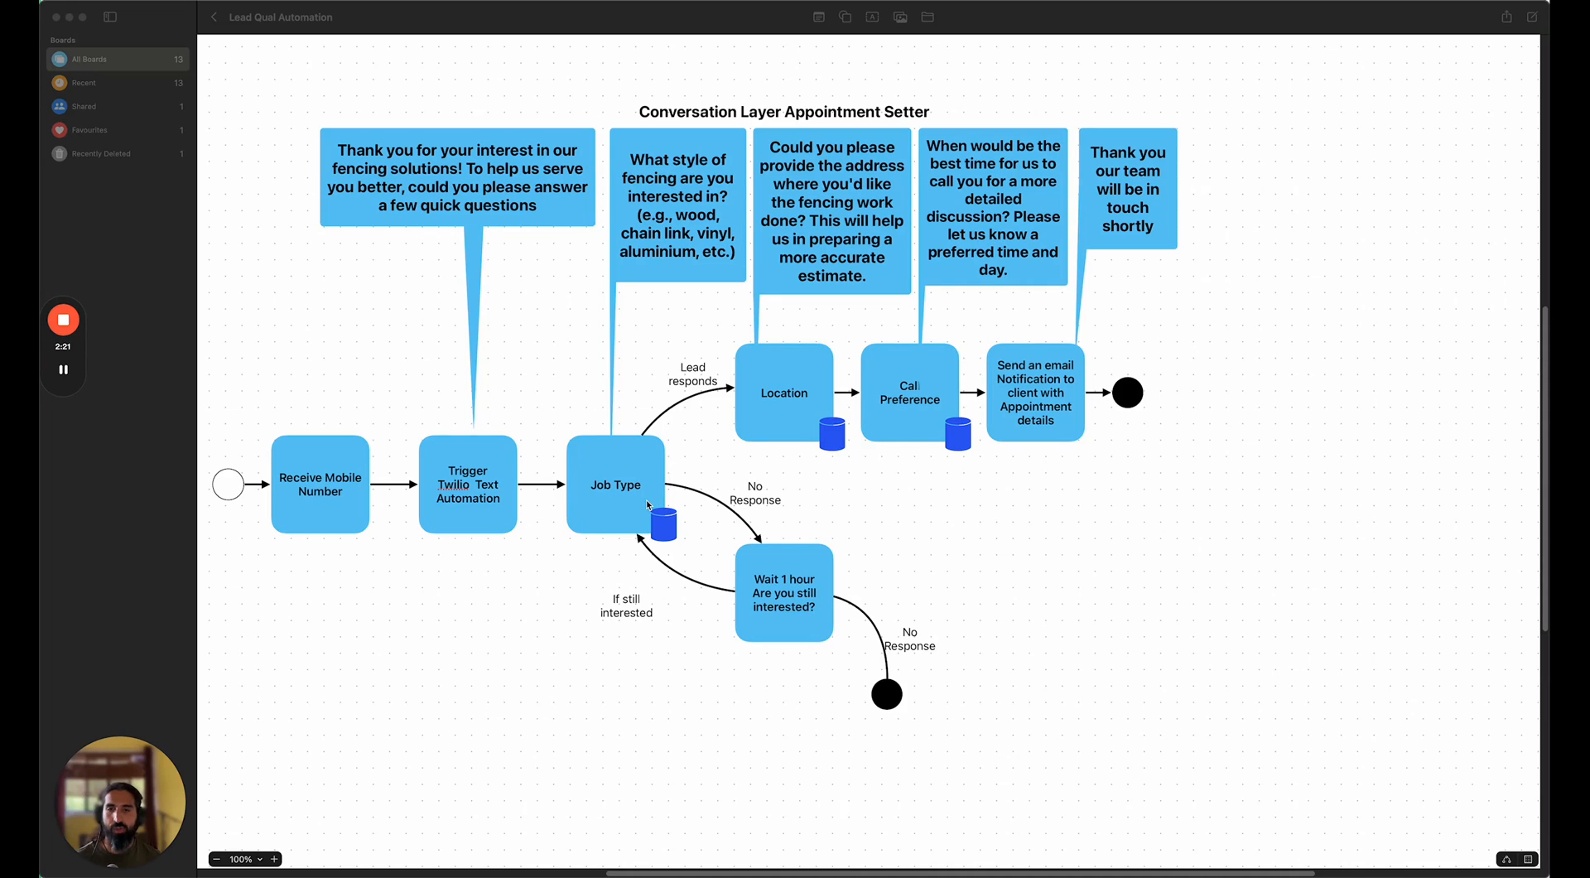
{"action": "mouse_move", "coordinate": [812, 414]}
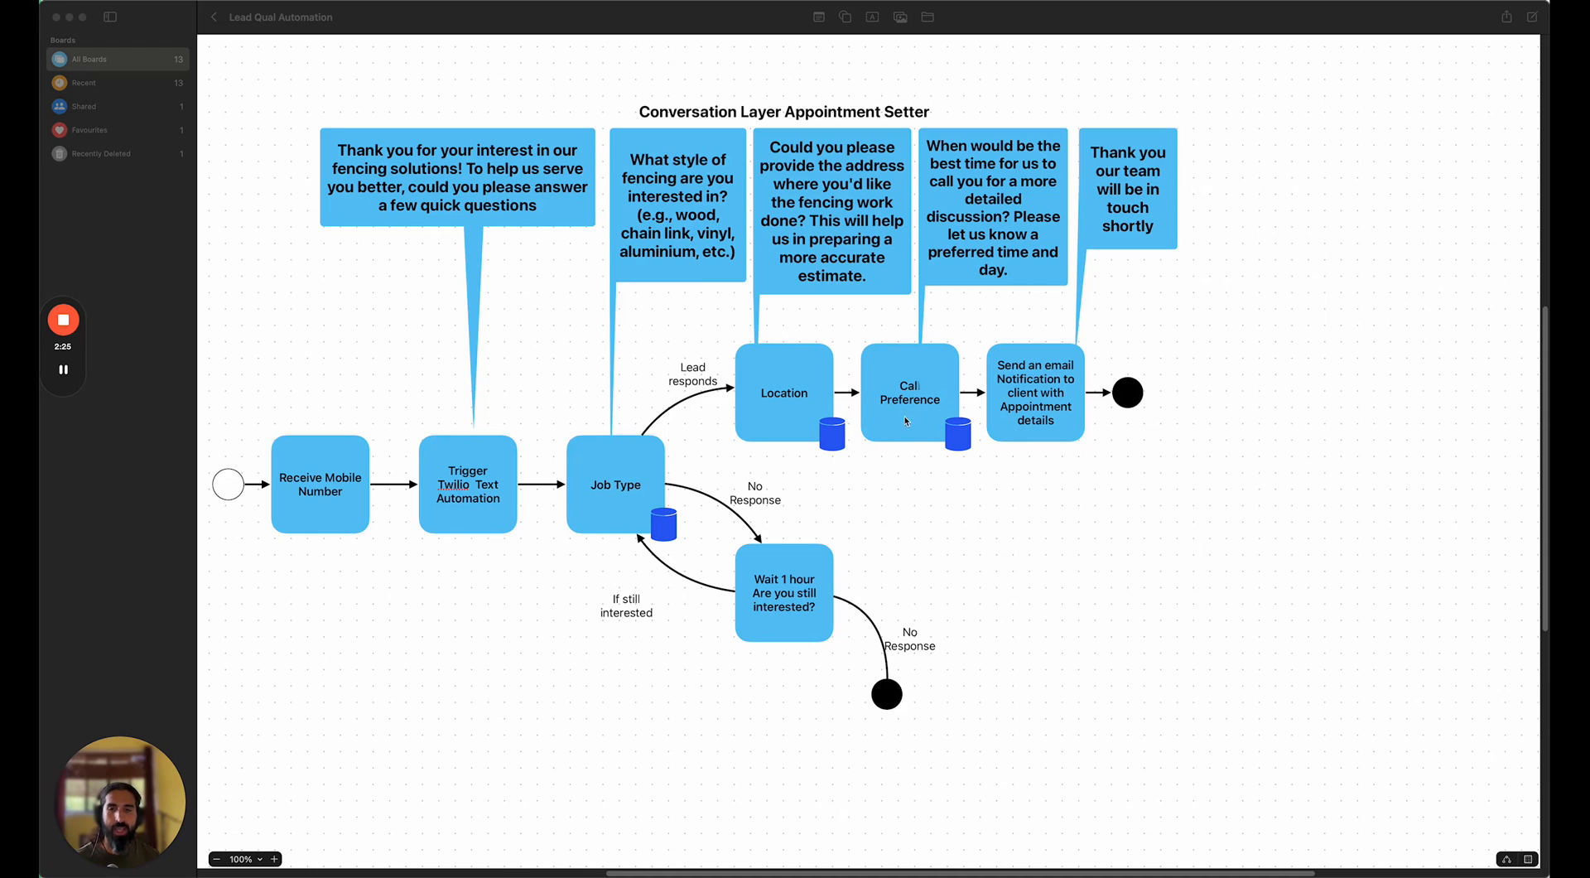
{"action": "mouse_move", "coordinate": [681, 480]}
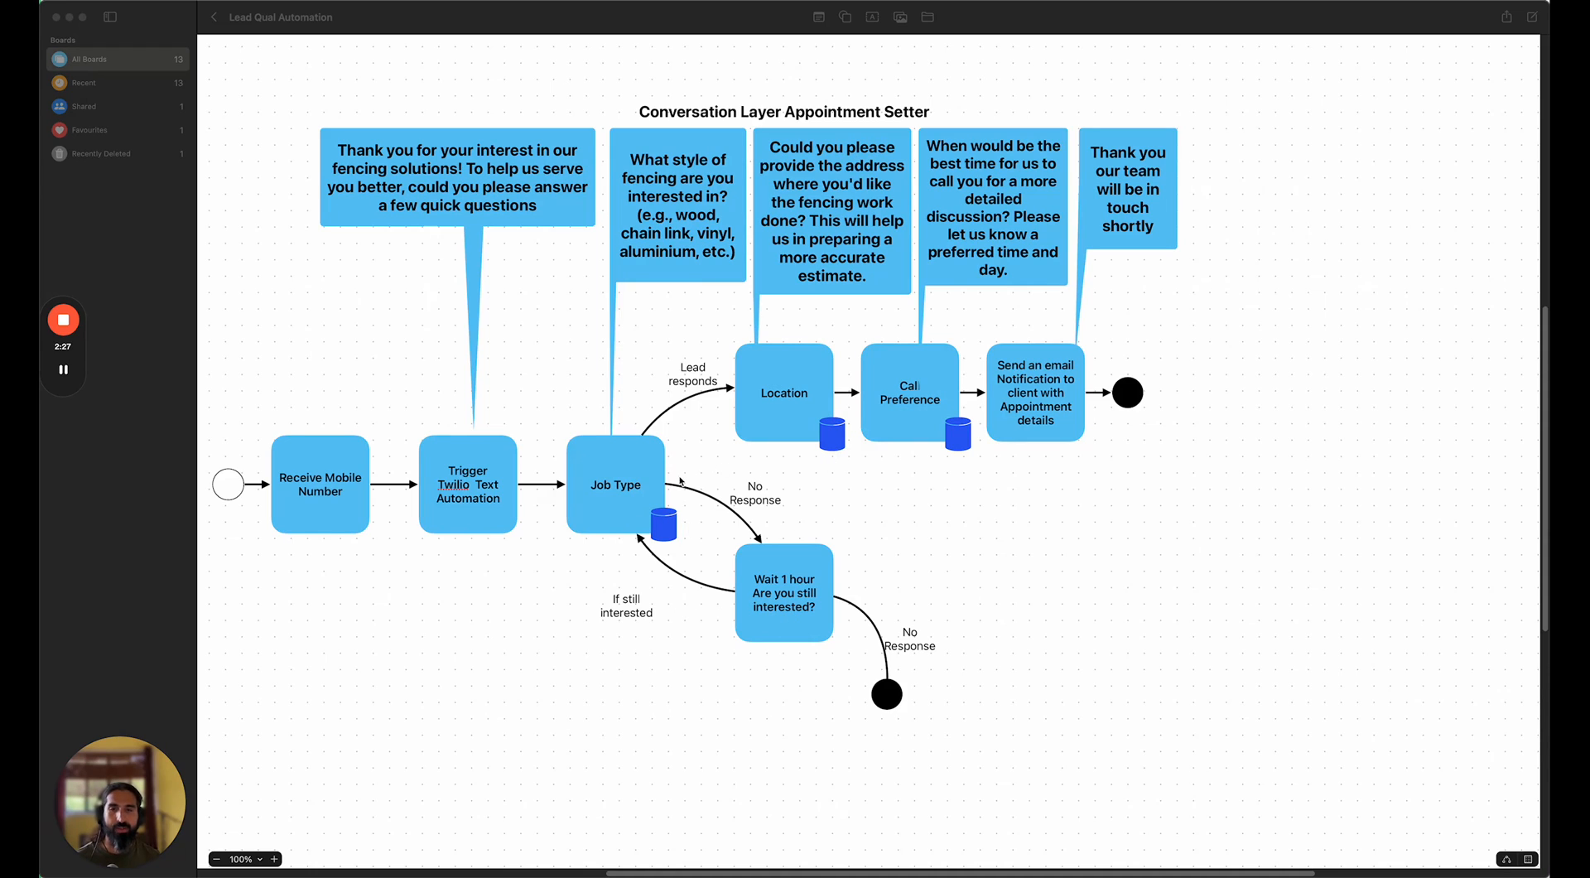
{"action": "mouse_move", "coordinate": [757, 639]}
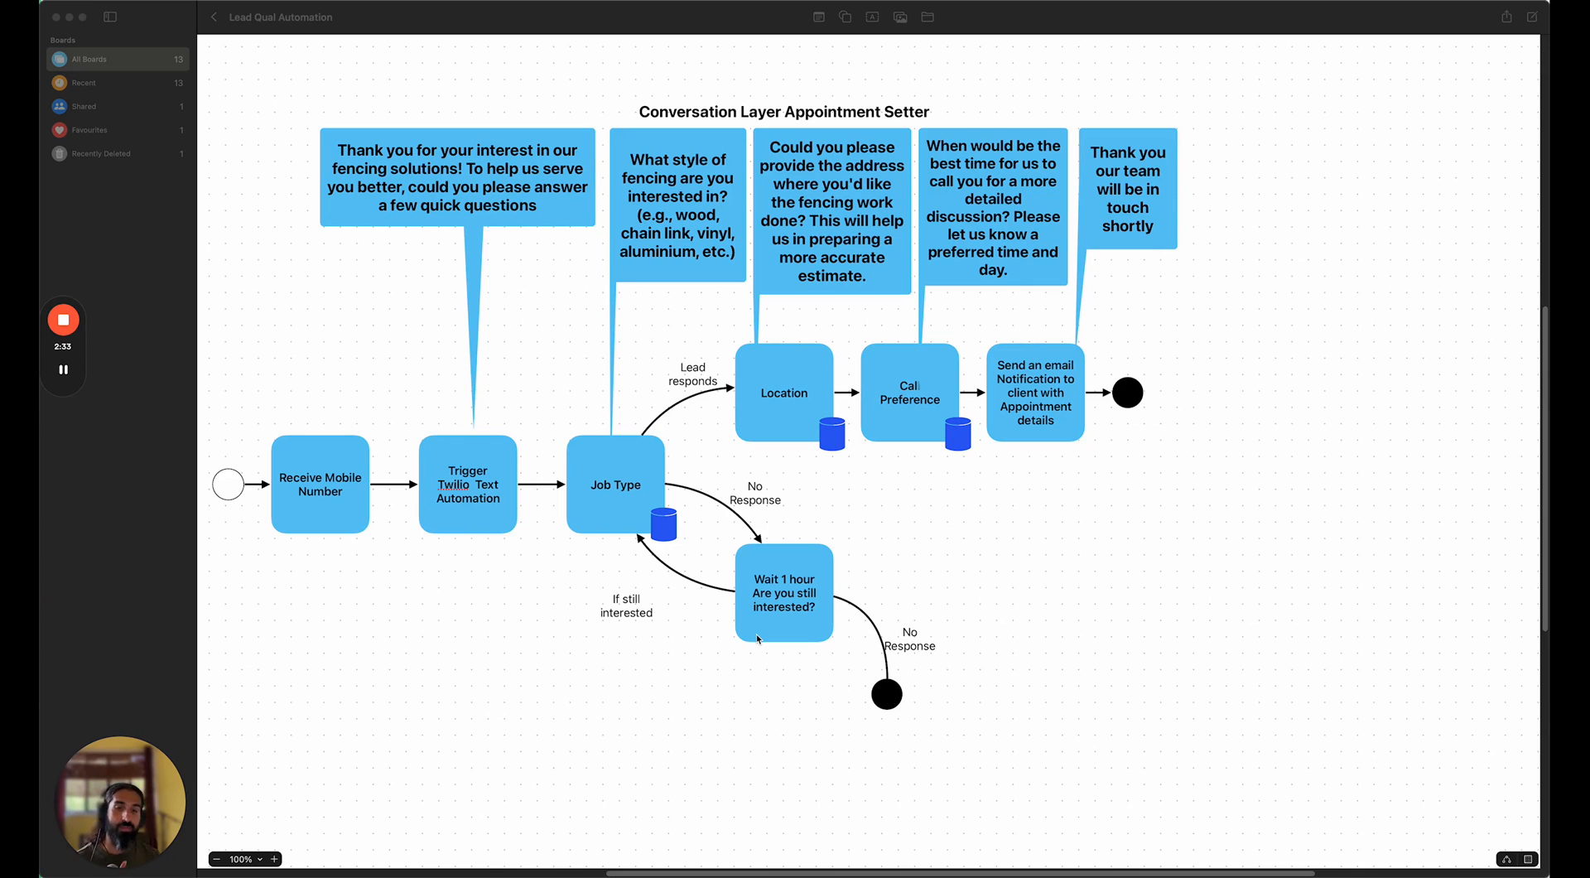
{"action": "mouse_move", "coordinate": [864, 659]}
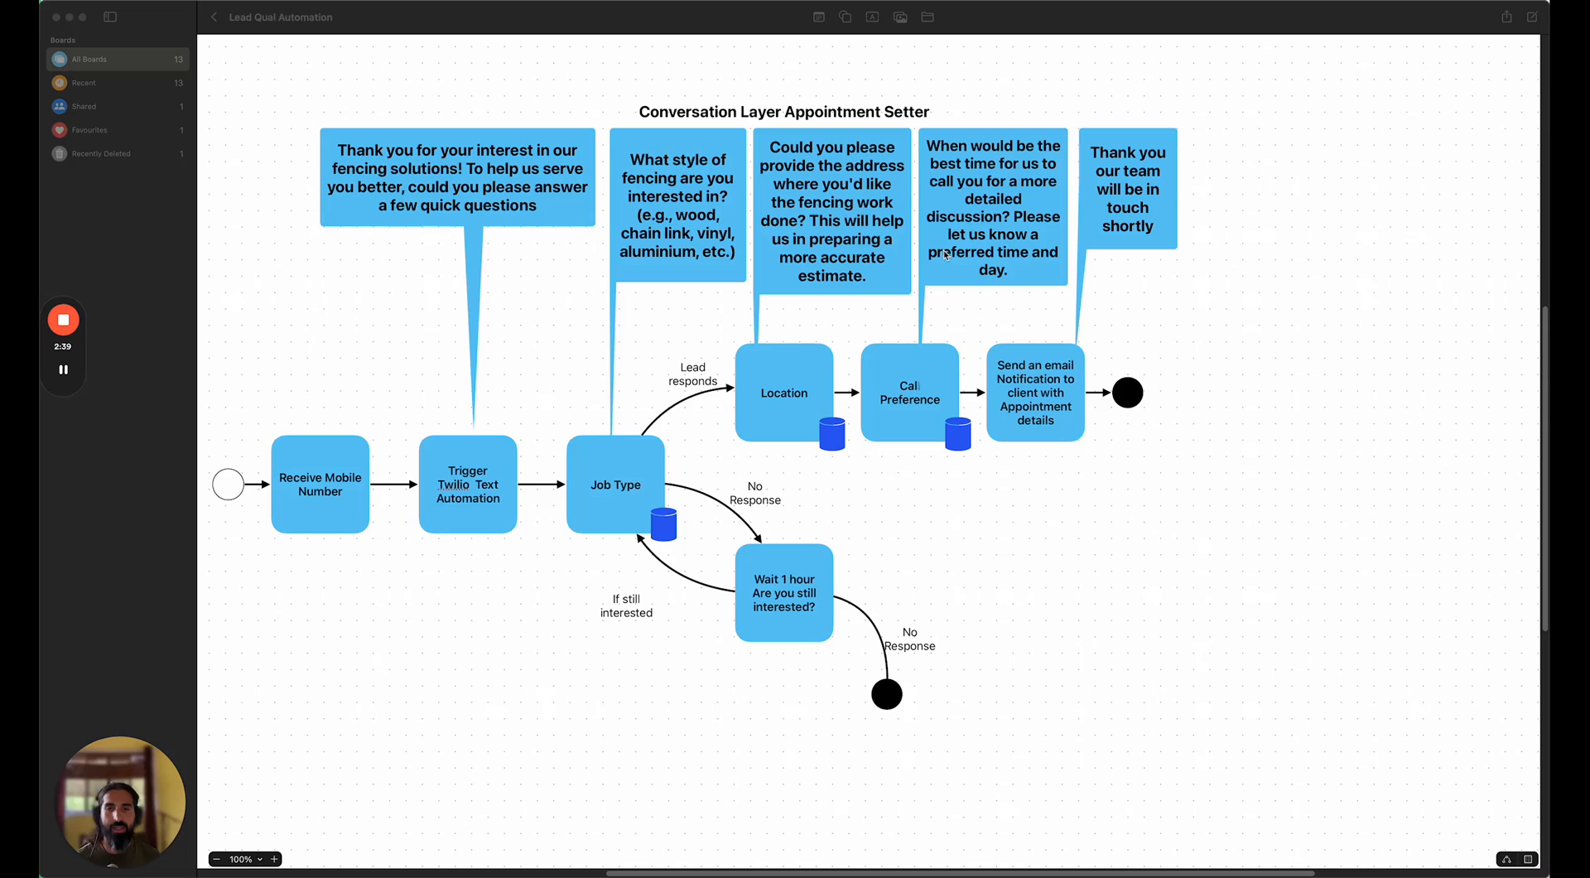
{"action": "mouse_move", "coordinate": [1047, 677]}
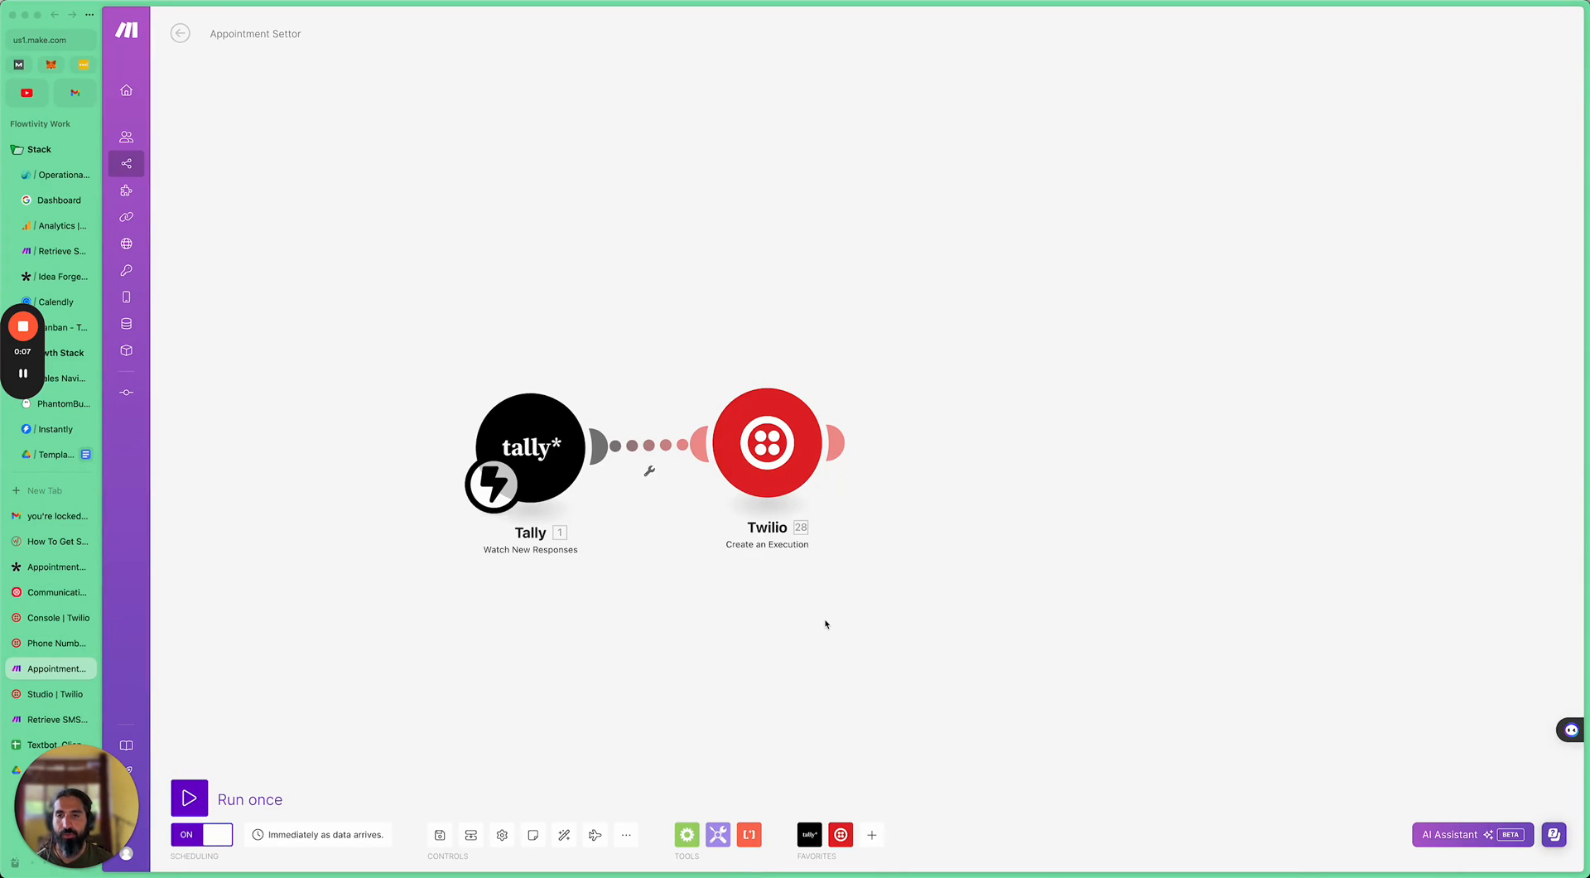
{"action": "mouse_move", "coordinate": [822, 625]}
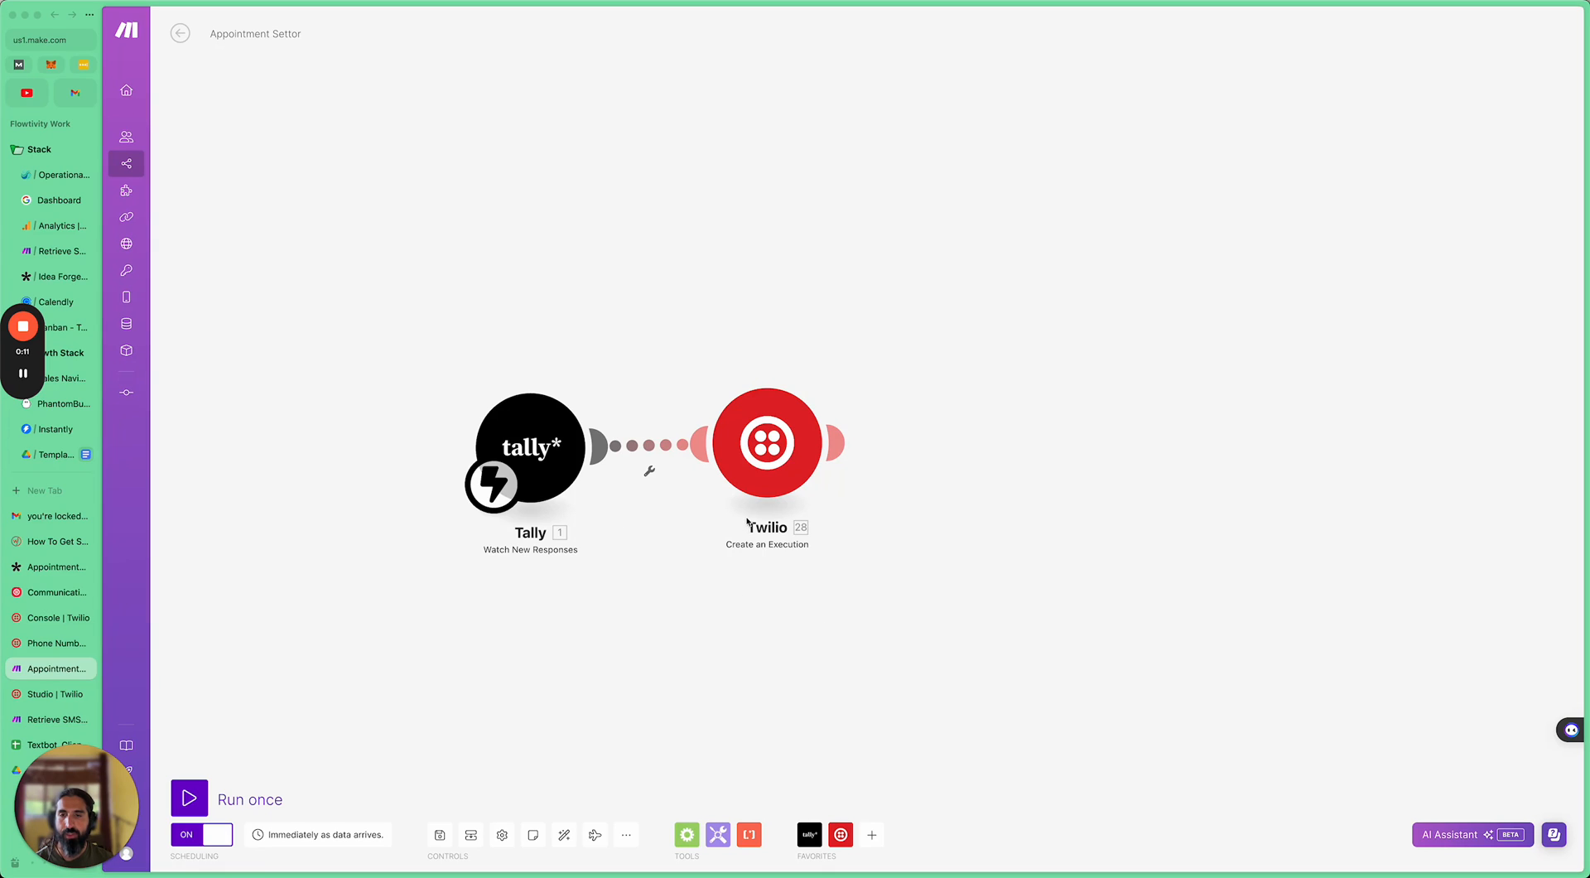
{"action": "mouse_move", "coordinate": [545, 459]}
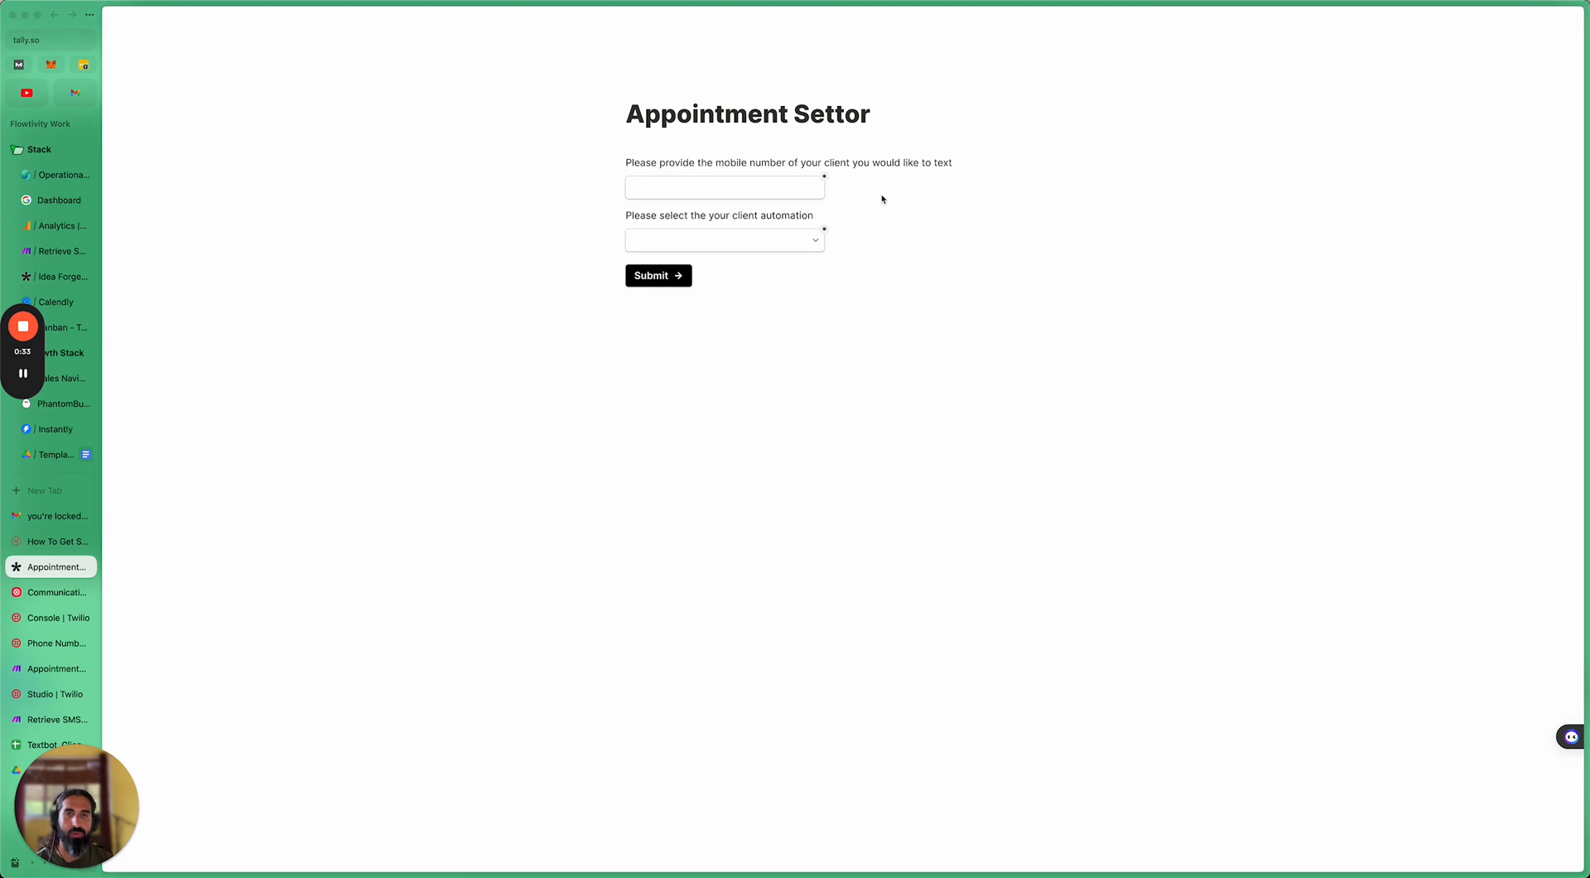
Leave the Tally Appointment Settor form and switch back to the Make scenario.
{"action": "left_click", "coordinate": [724, 240]}
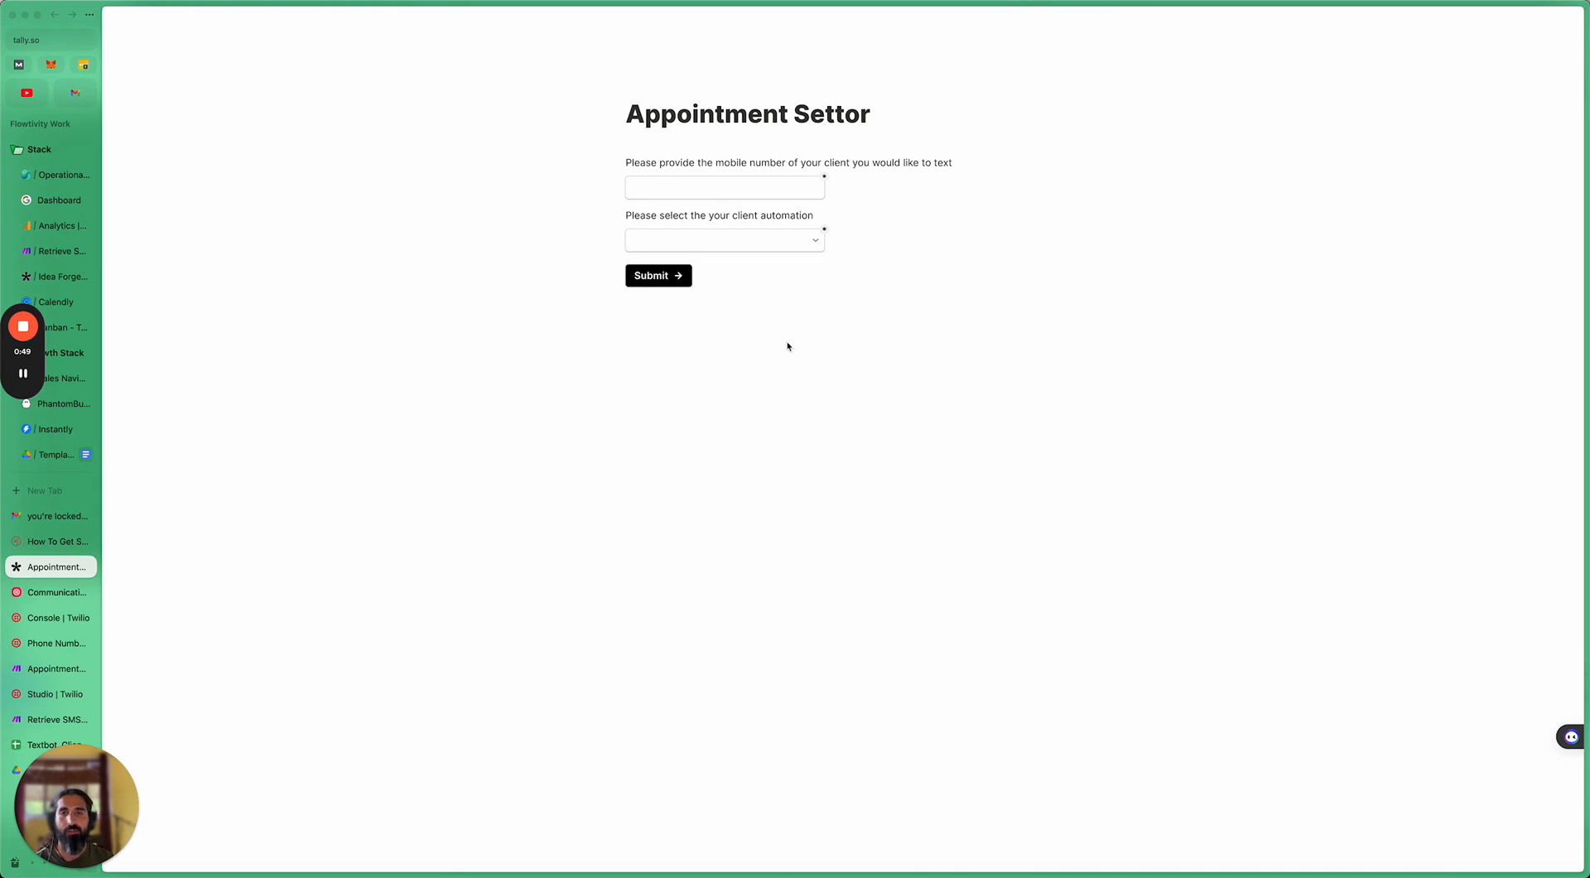
{"action": "mouse_move", "coordinate": [881, 333]}
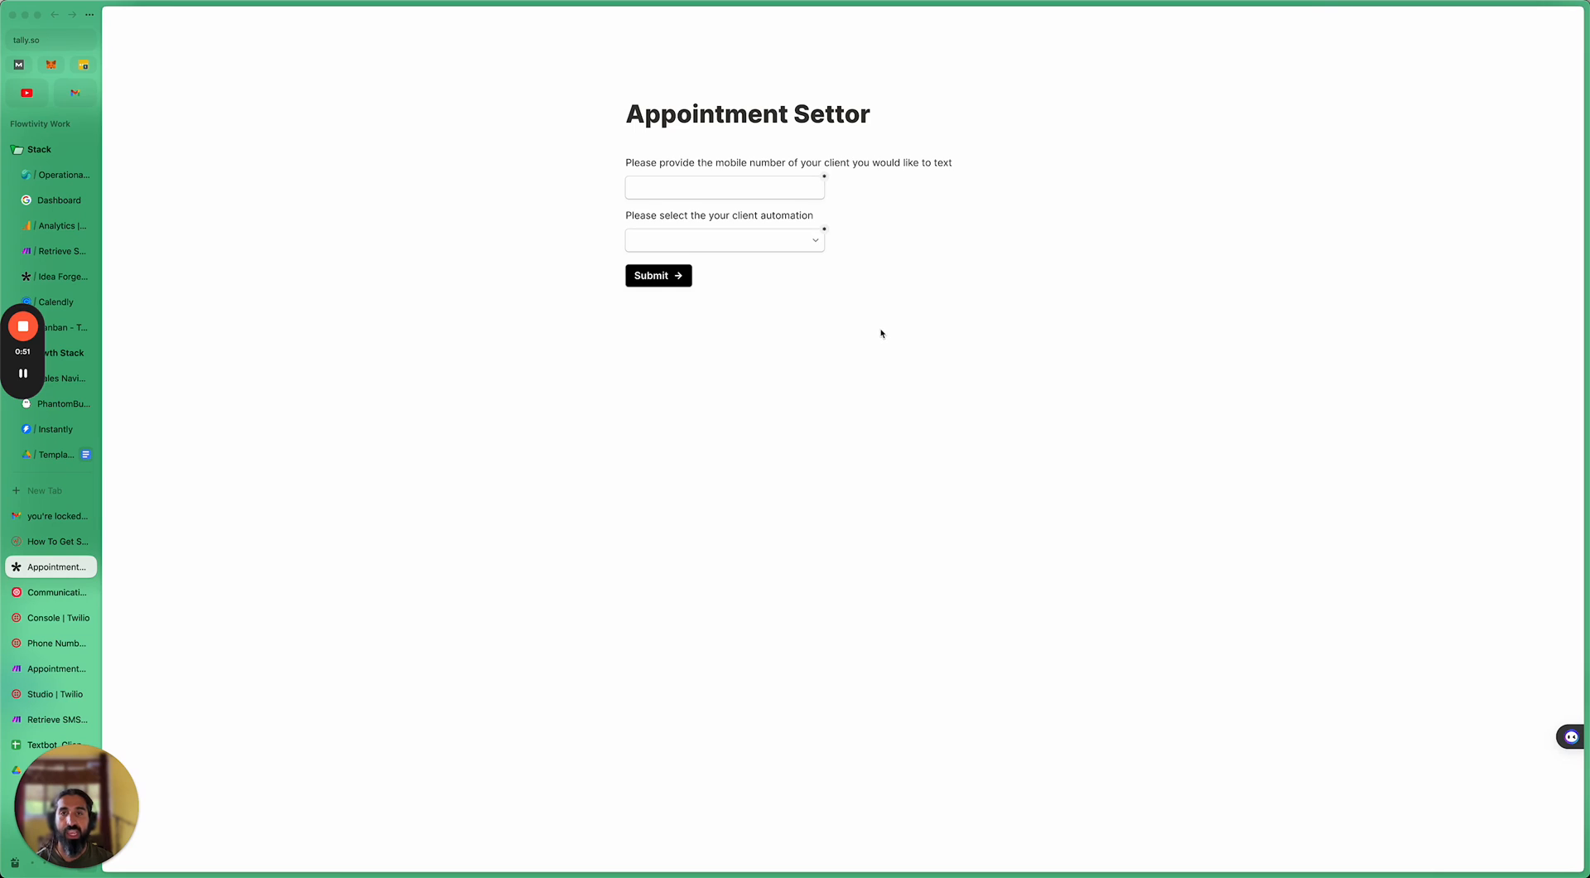
{"action": "mouse_move", "coordinate": [833, 336]}
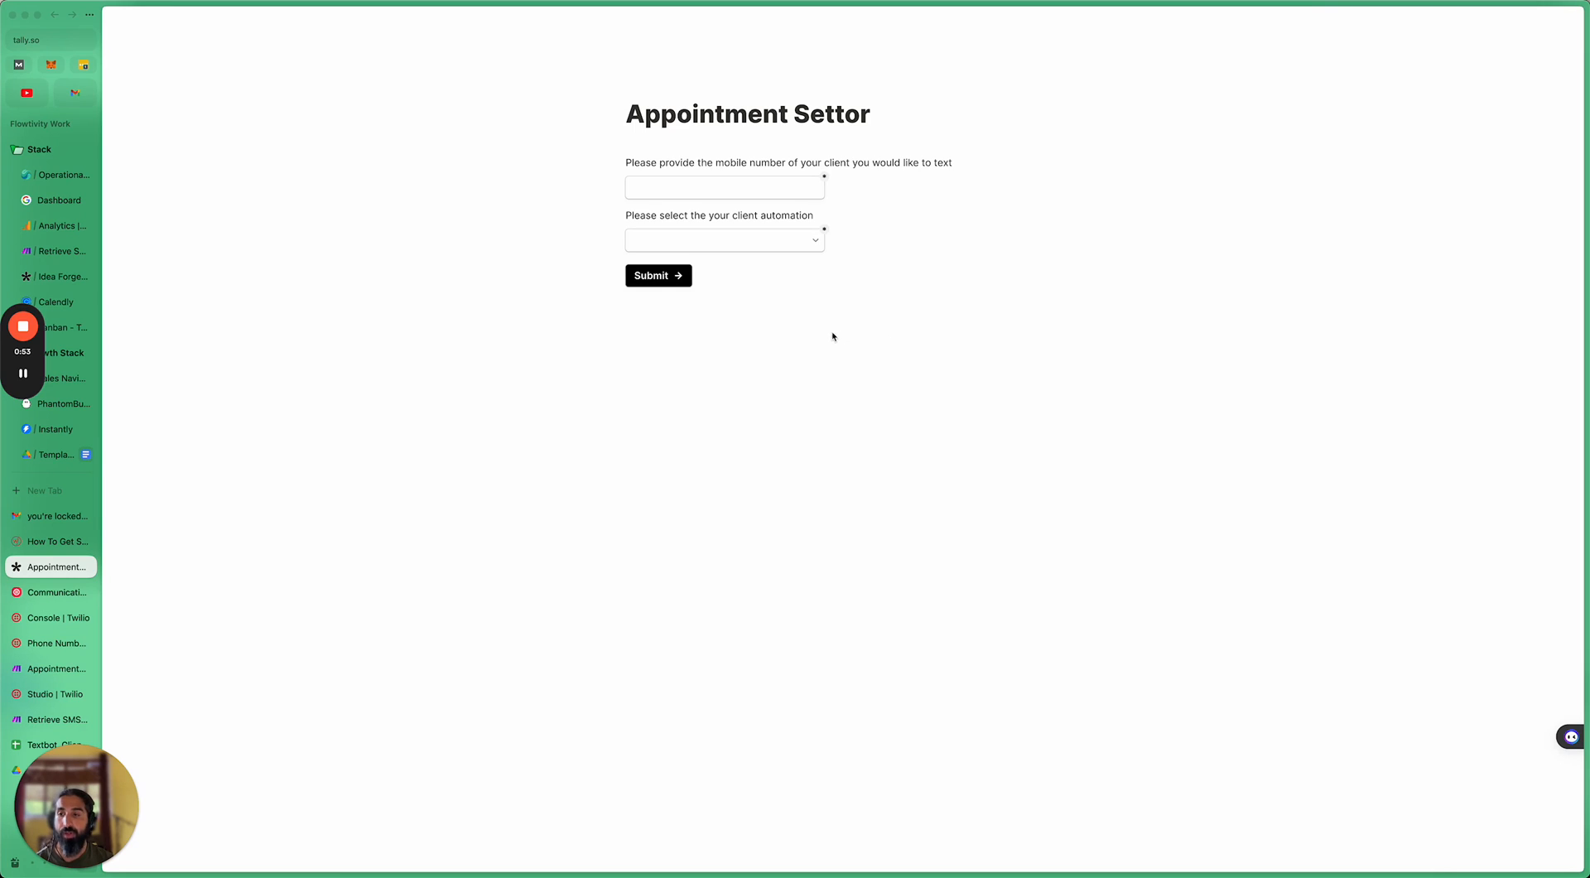
{"action": "left_click", "coordinate": [48, 668]}
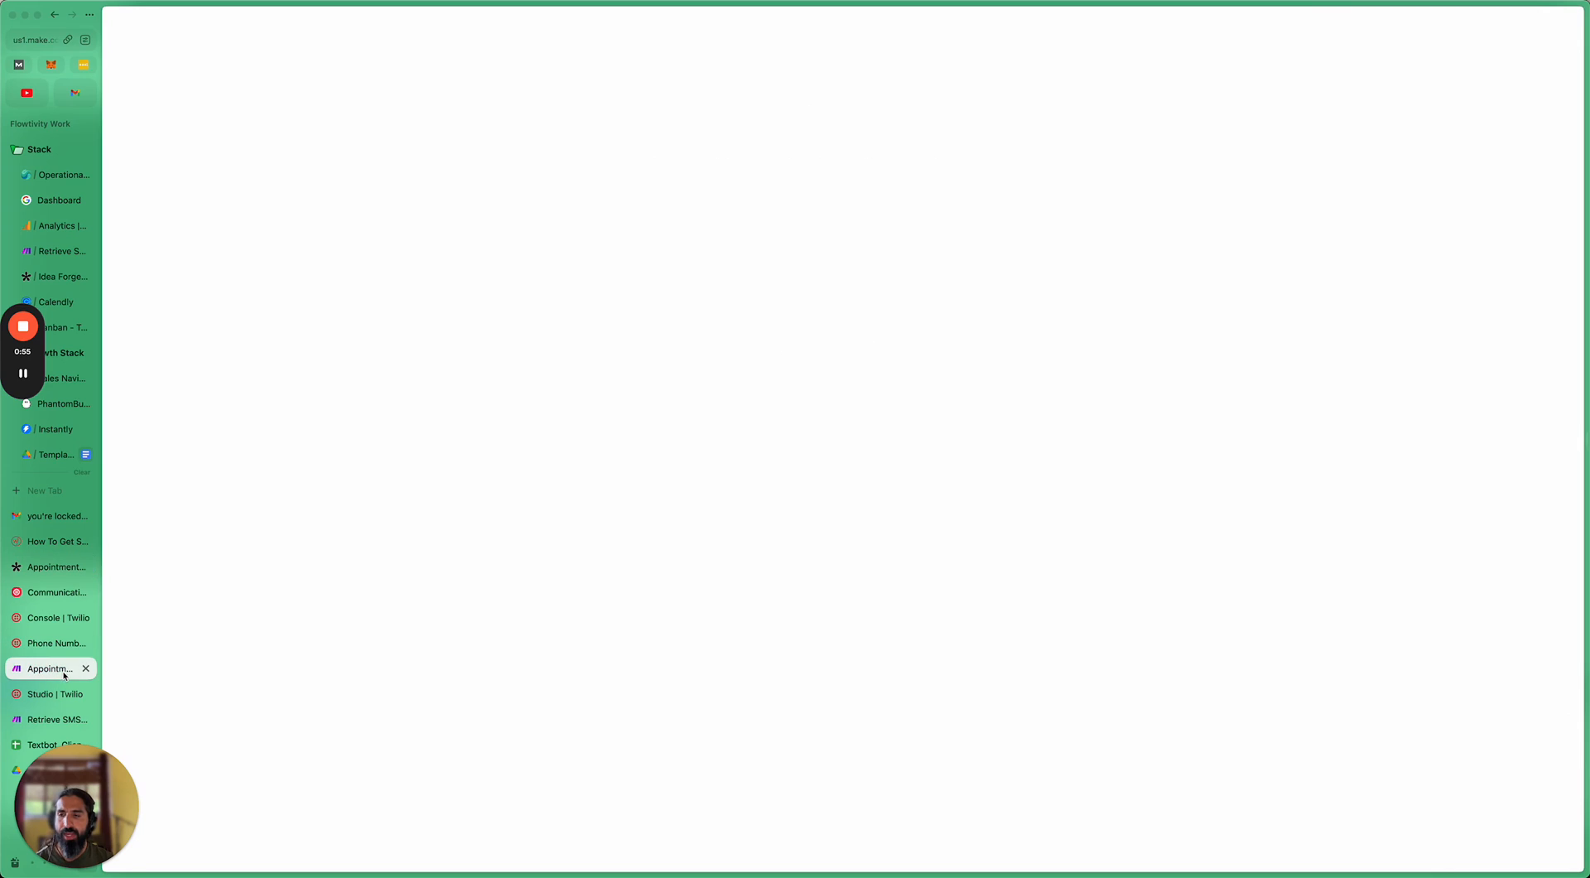
{"action": "left_click", "coordinate": [48, 668]}
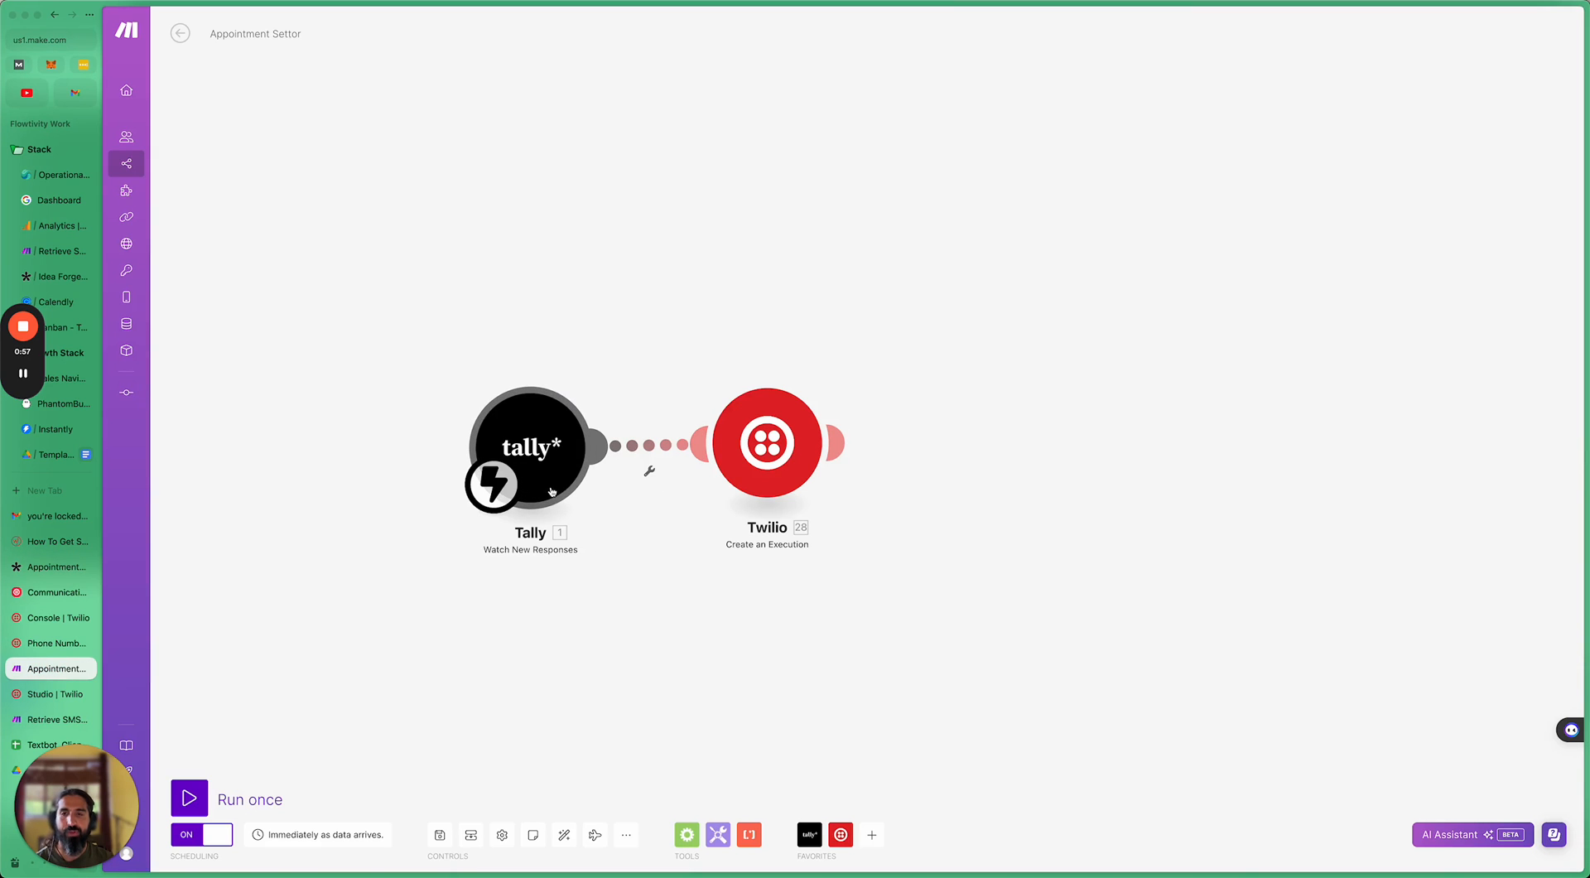
{"action": "mouse_move", "coordinate": [557, 453]}
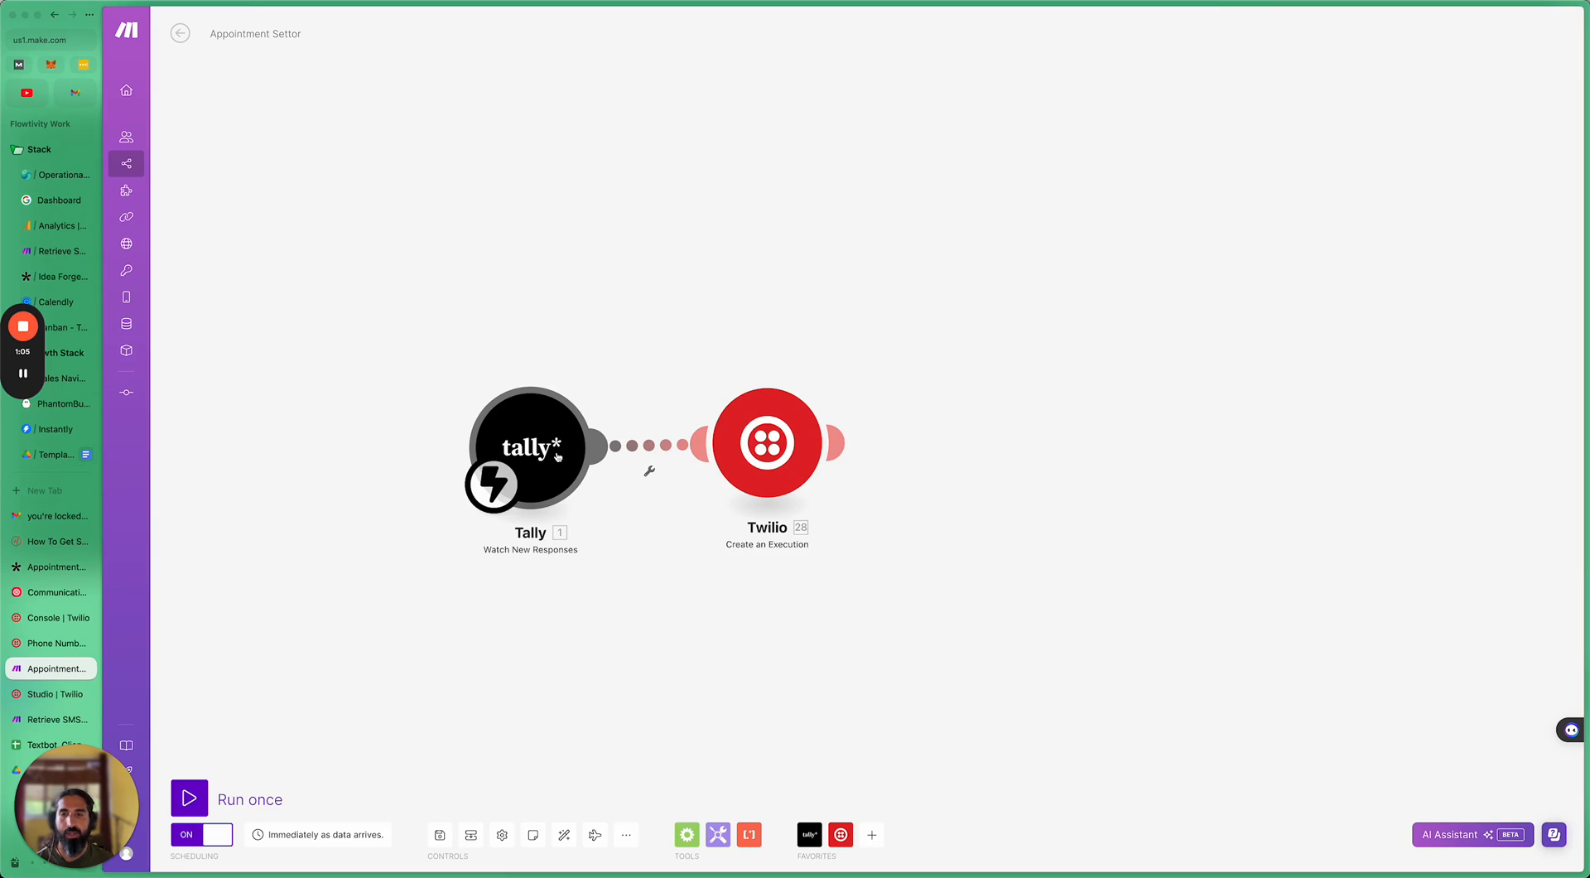
{"action": "mouse_move", "coordinate": [636, 519]}
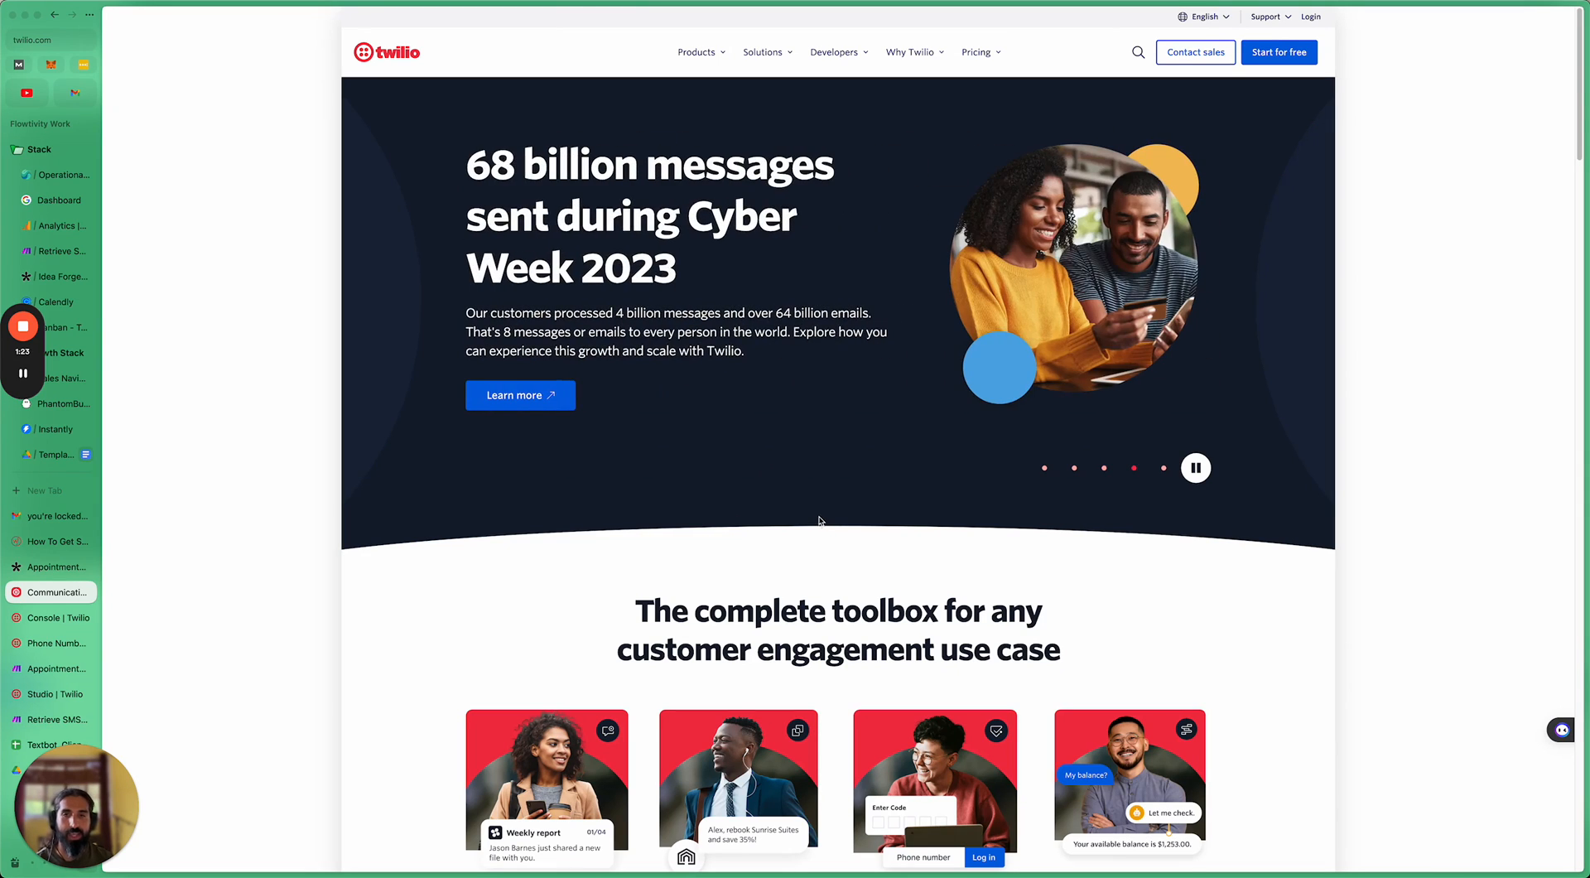
{"action": "mouse_move", "coordinate": [817, 525]}
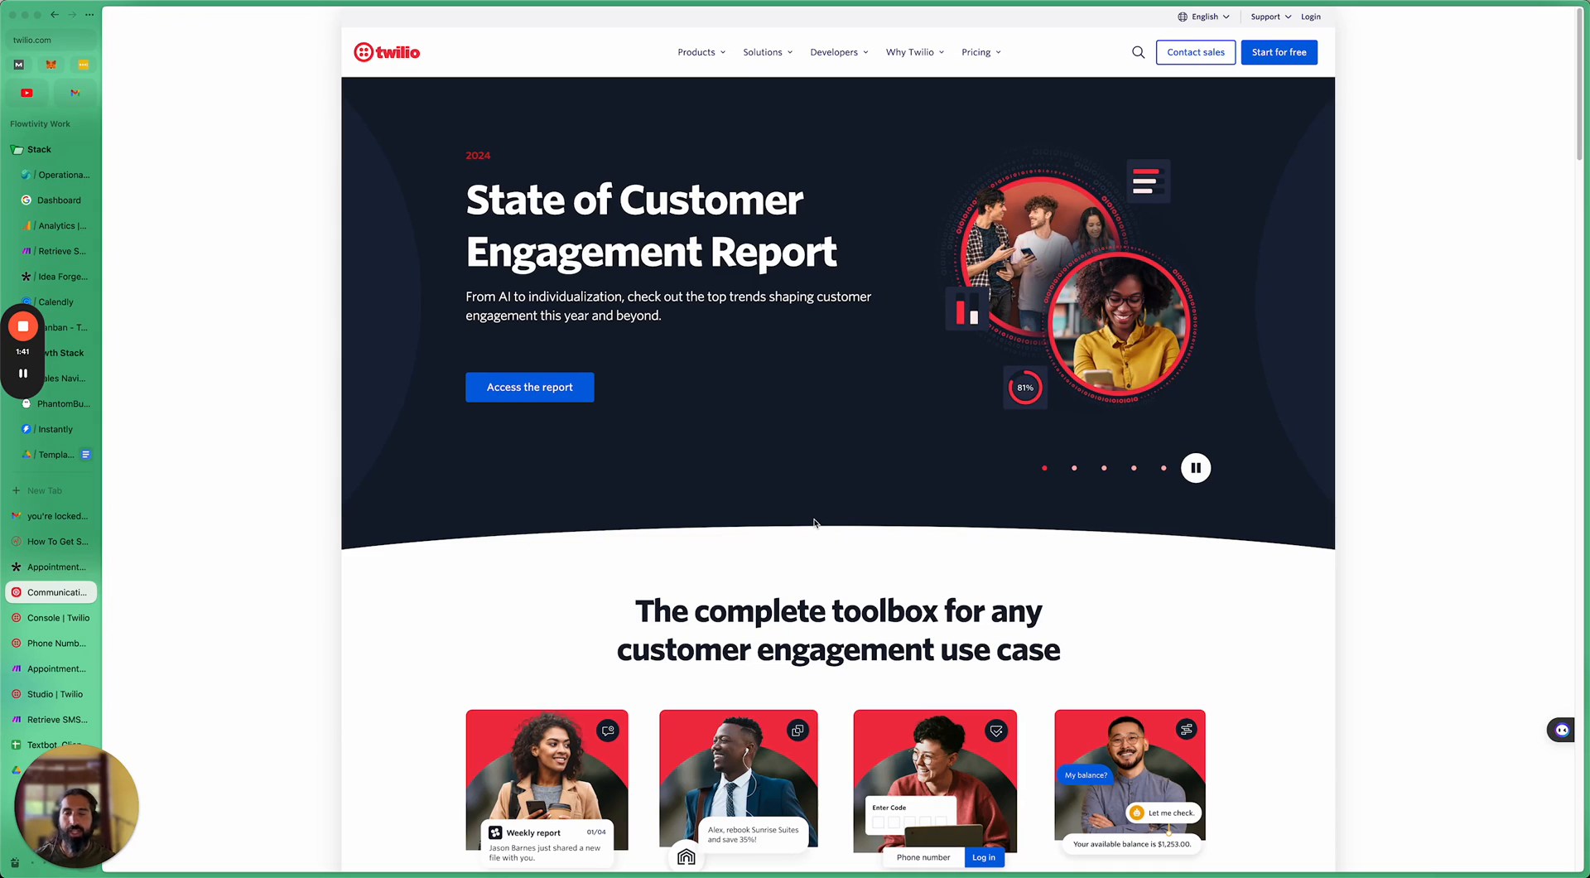
{"action": "mouse_move", "coordinate": [1042, 555]}
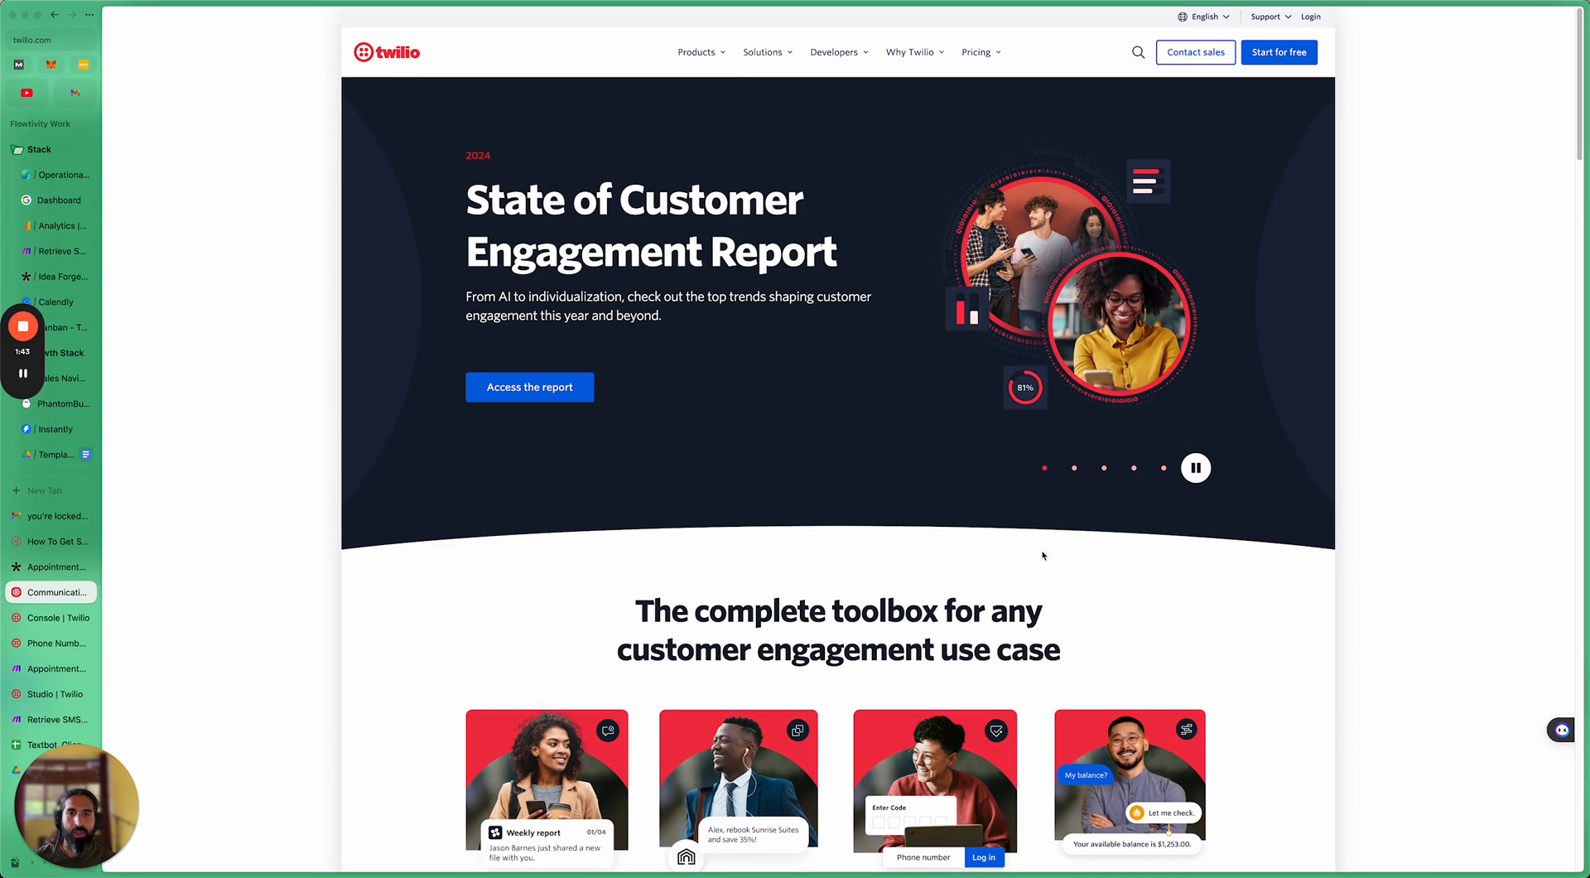
{"action": "mouse_move", "coordinate": [611, 393]}
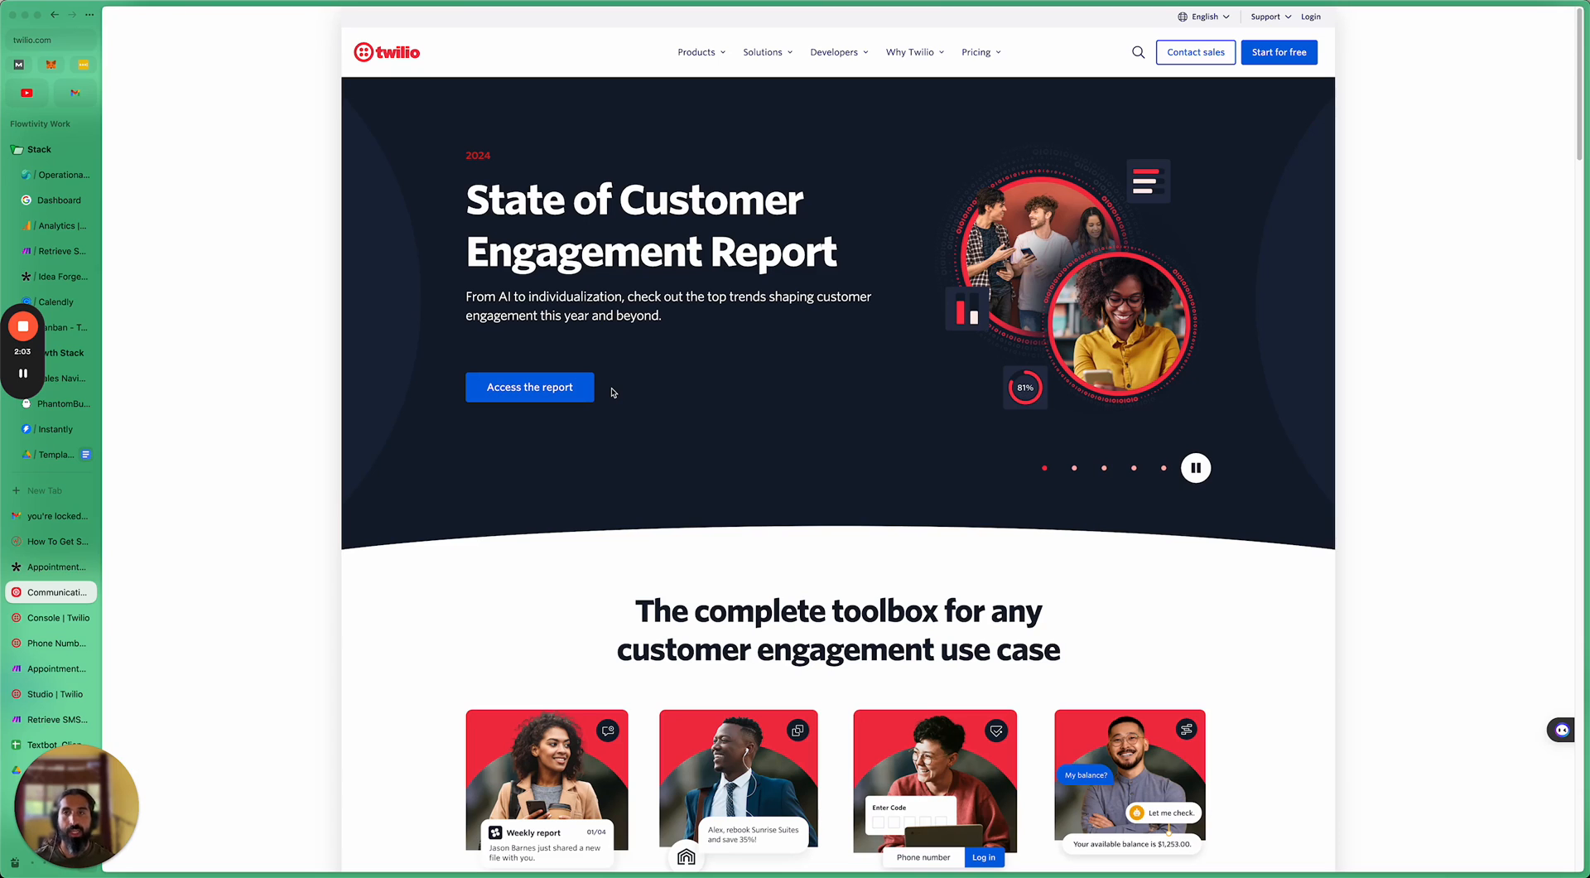
{"action": "mouse_move", "coordinate": [172, 537]}
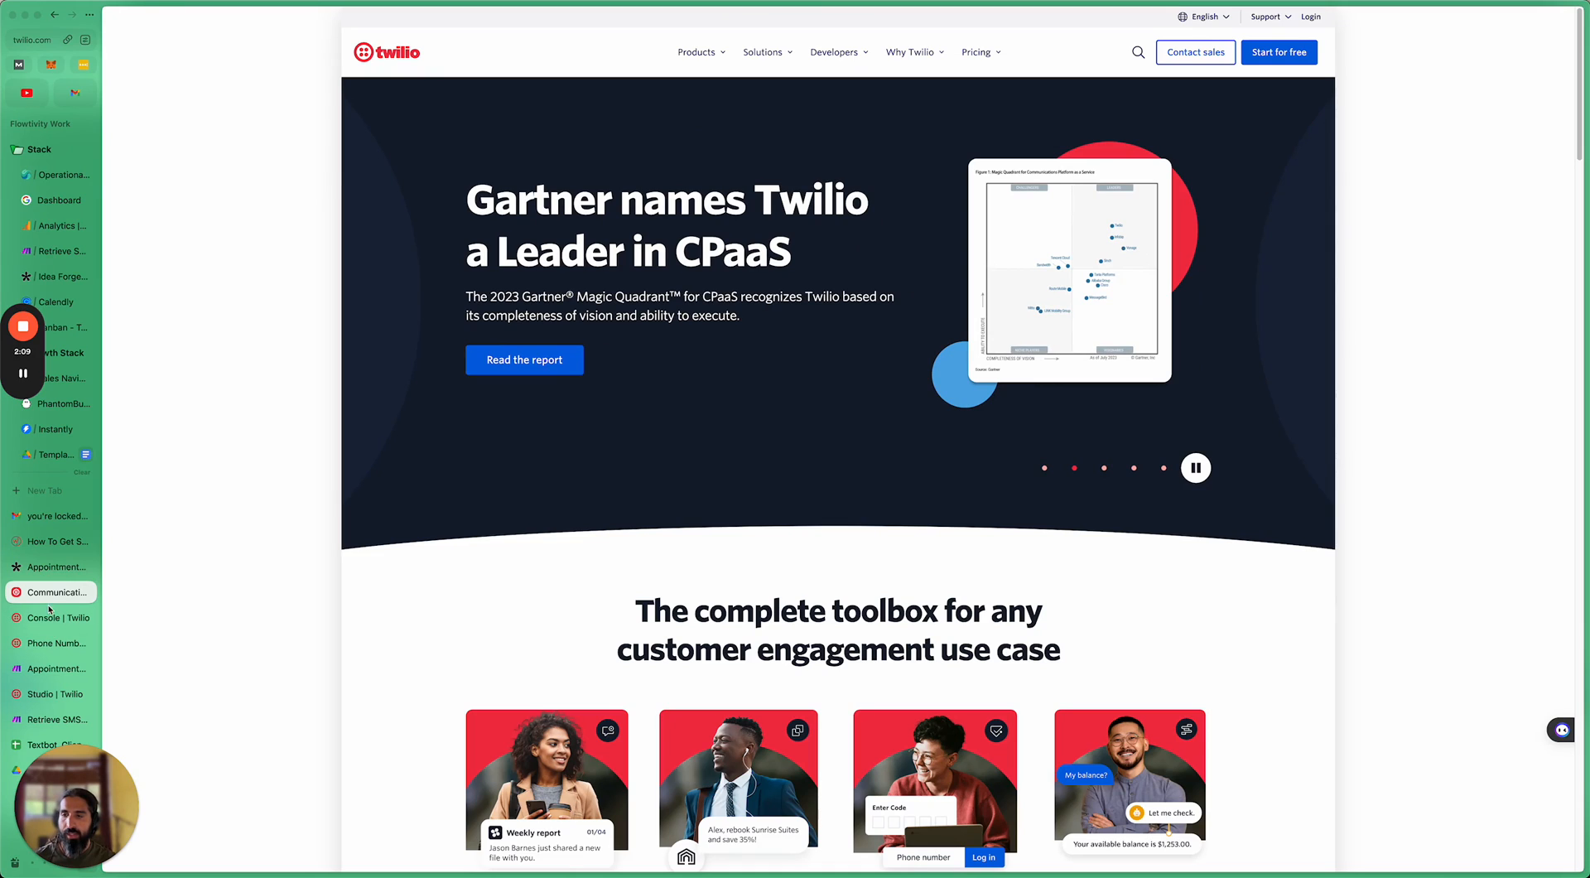
Return from the Twilio homepage to the Appointment Setter scenario in Make.
{"action": "left_click", "coordinate": [48, 667]}
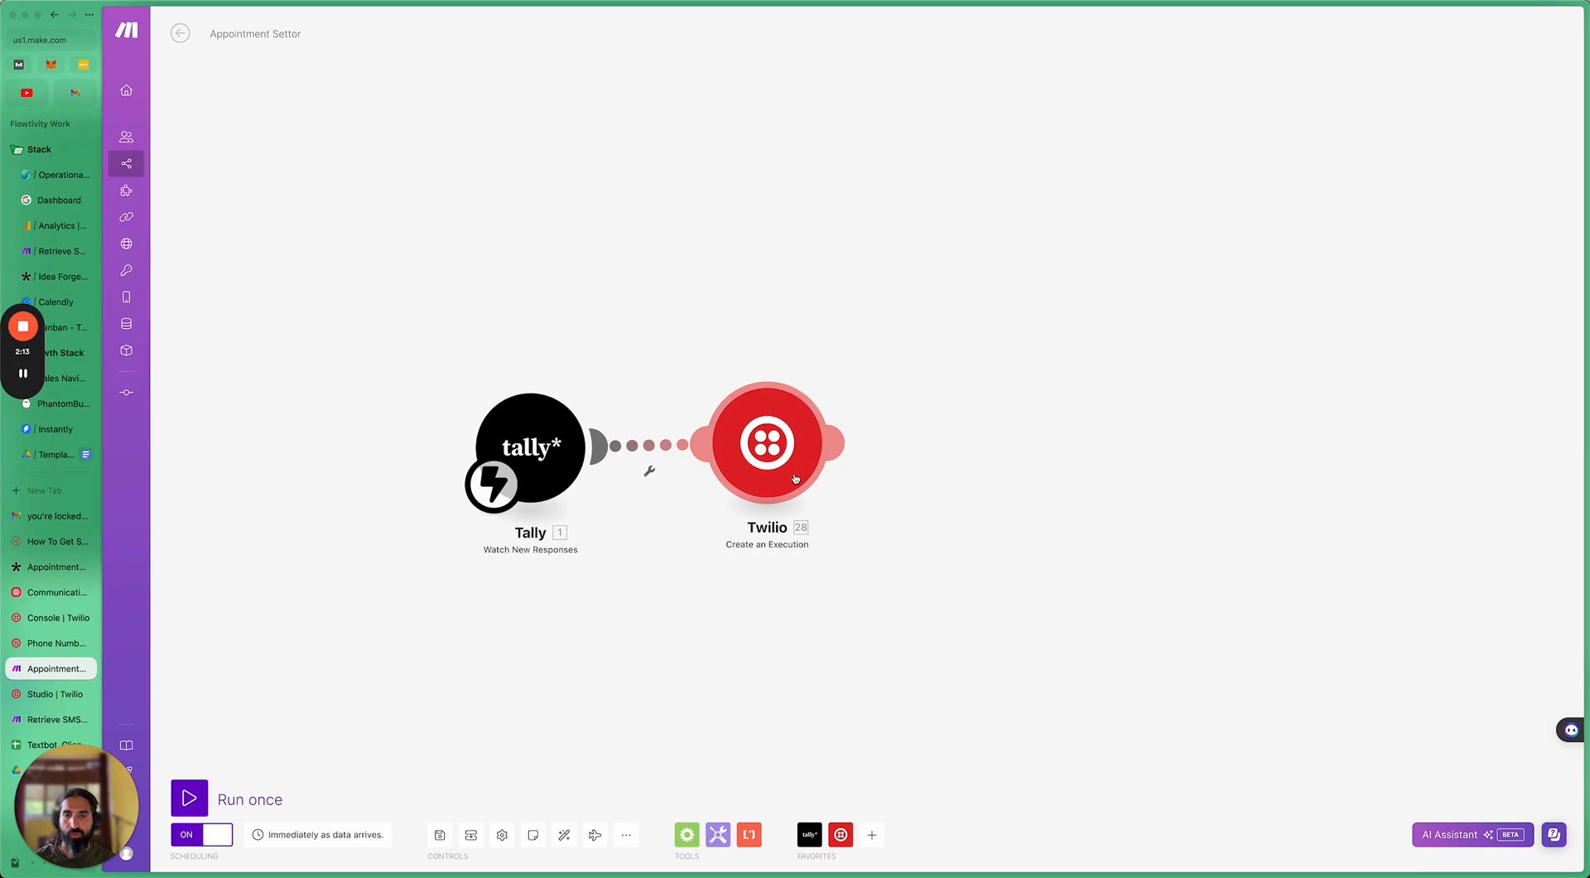
{"action": "mouse_move", "coordinate": [774, 423]}
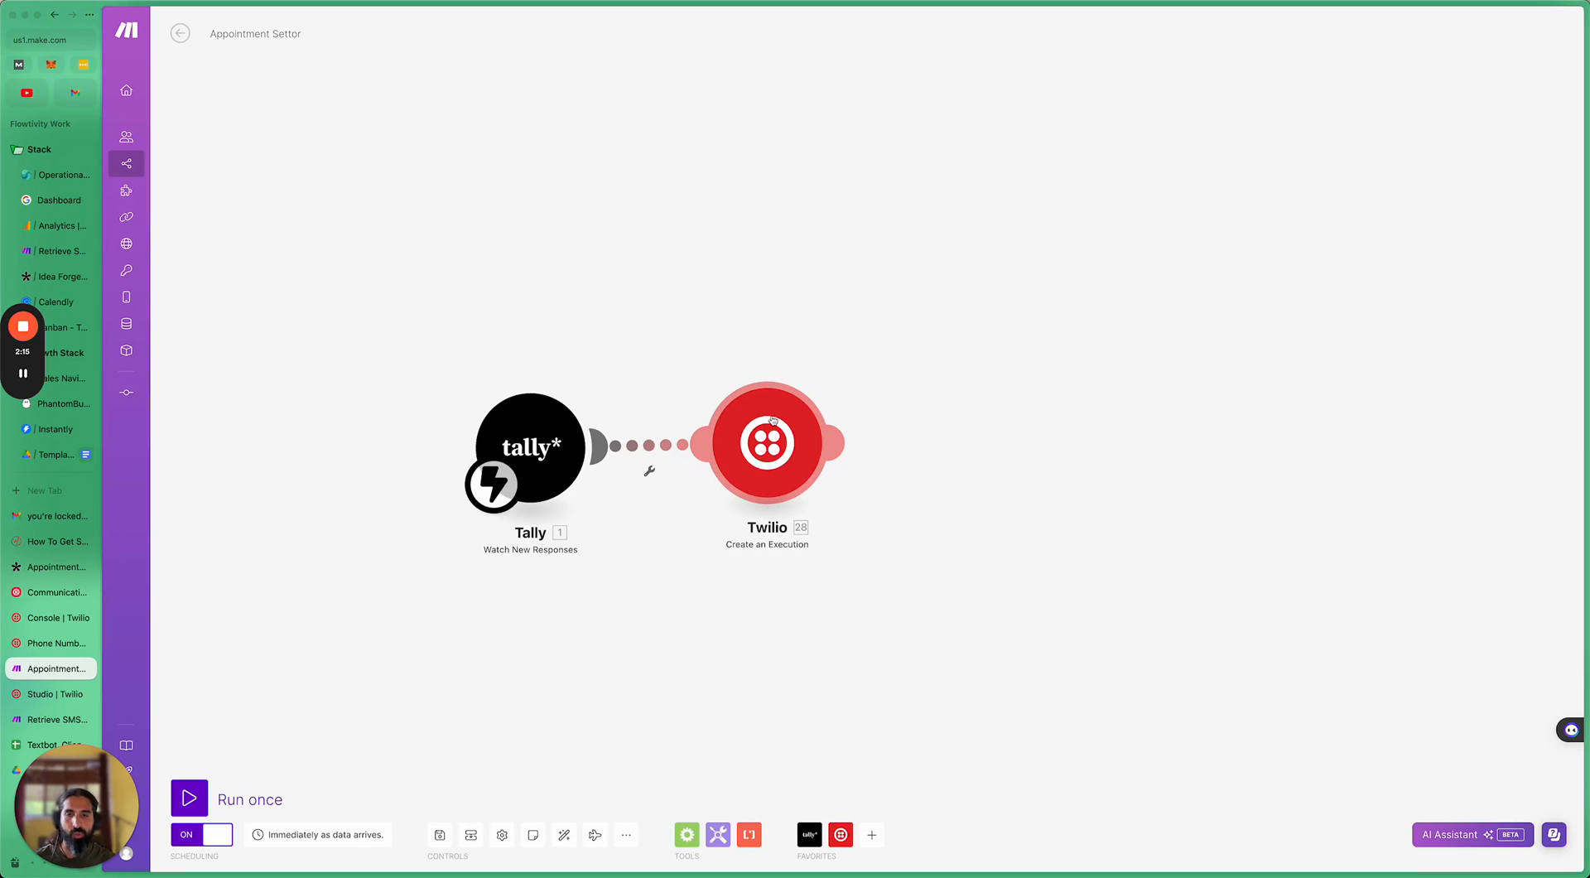
Show the Twilio Create an Execution module's configuration in the scenario editor.
{"action": "left_click", "coordinate": [767, 442]}
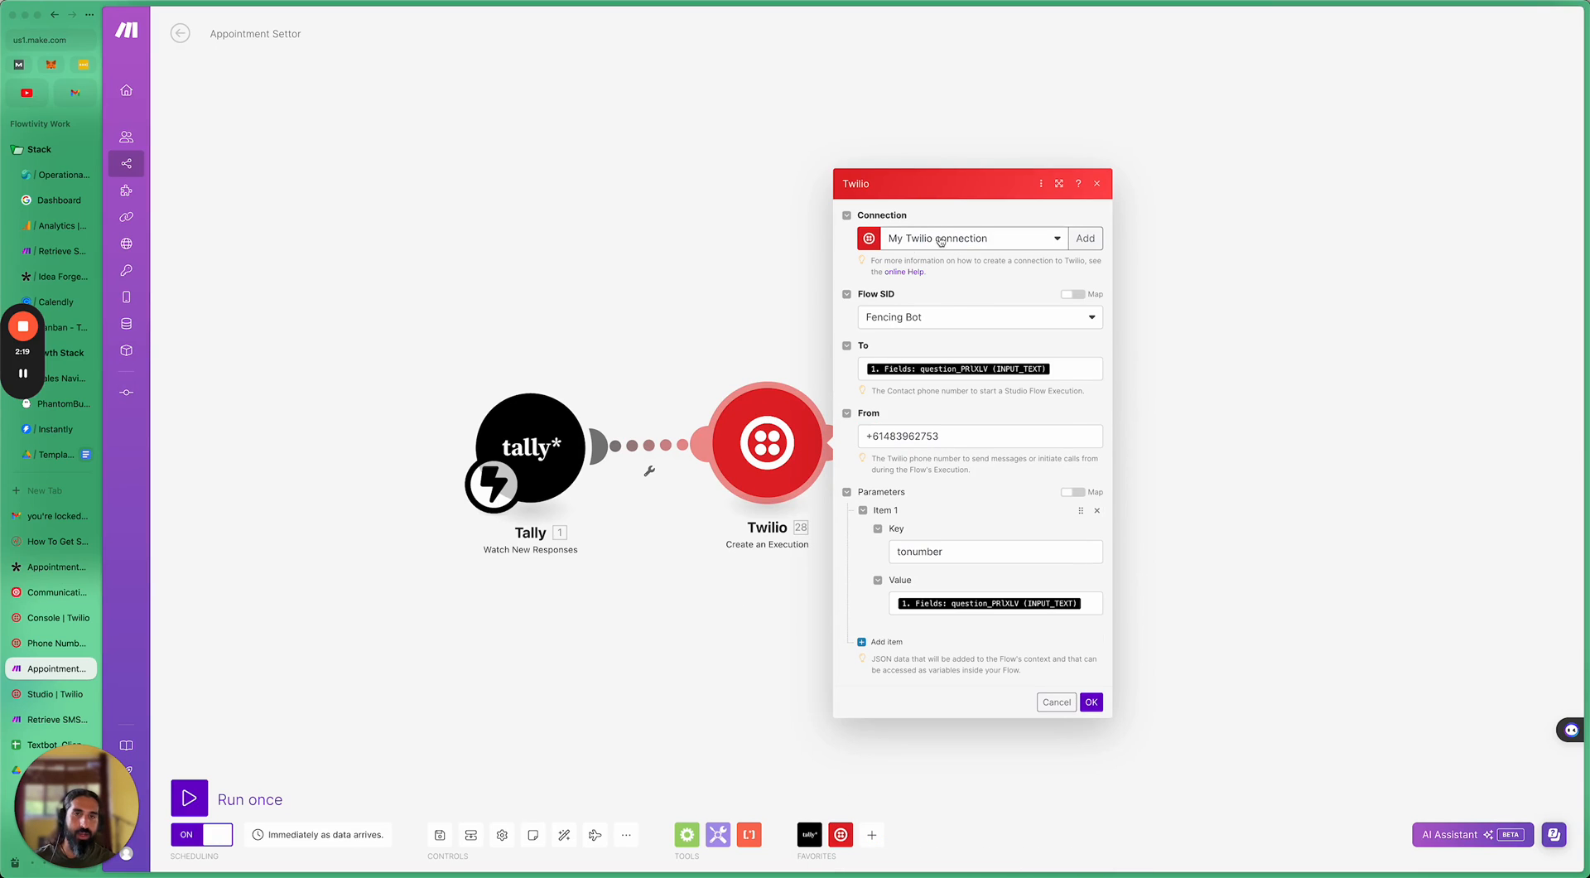
{"action": "mouse_move", "coordinate": [911, 282]}
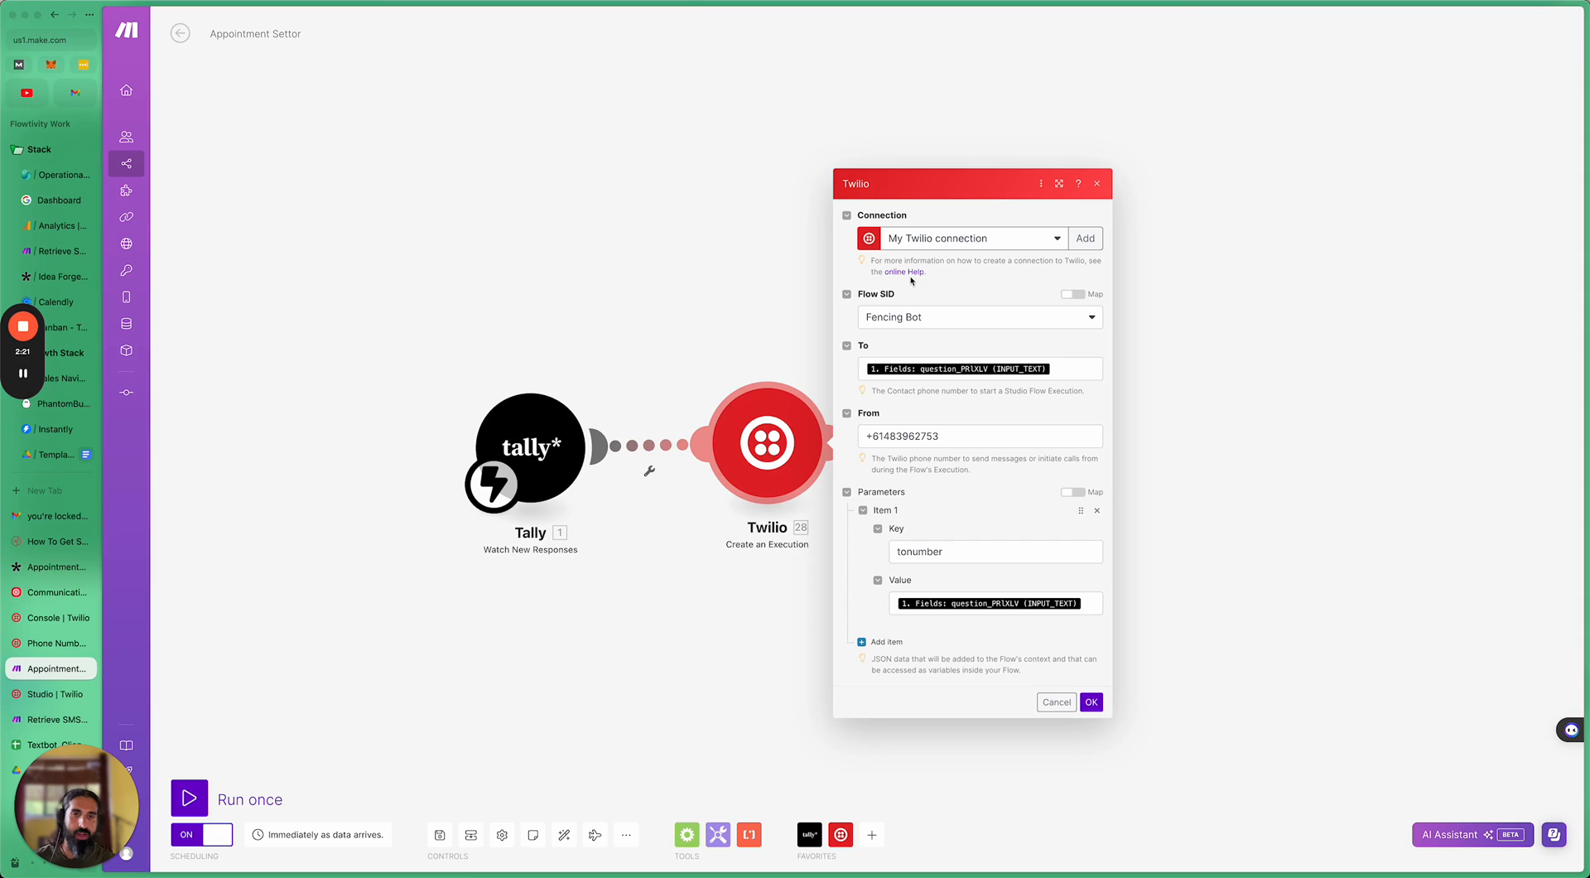
{"action": "mouse_move", "coordinate": [906, 285]}
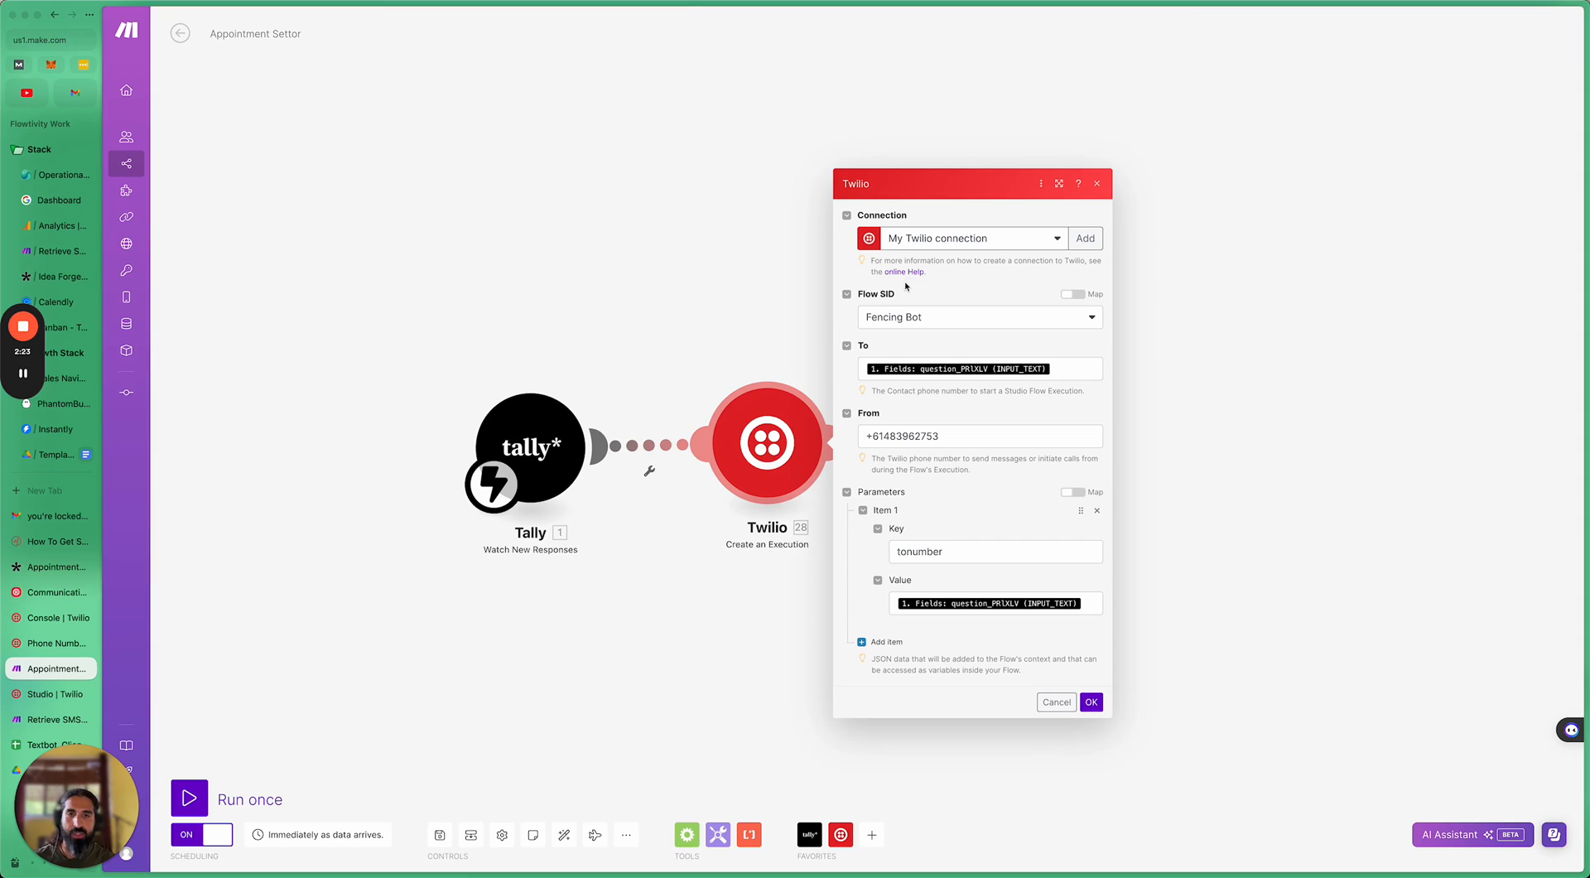
{"action": "mouse_move", "coordinate": [767, 314]}
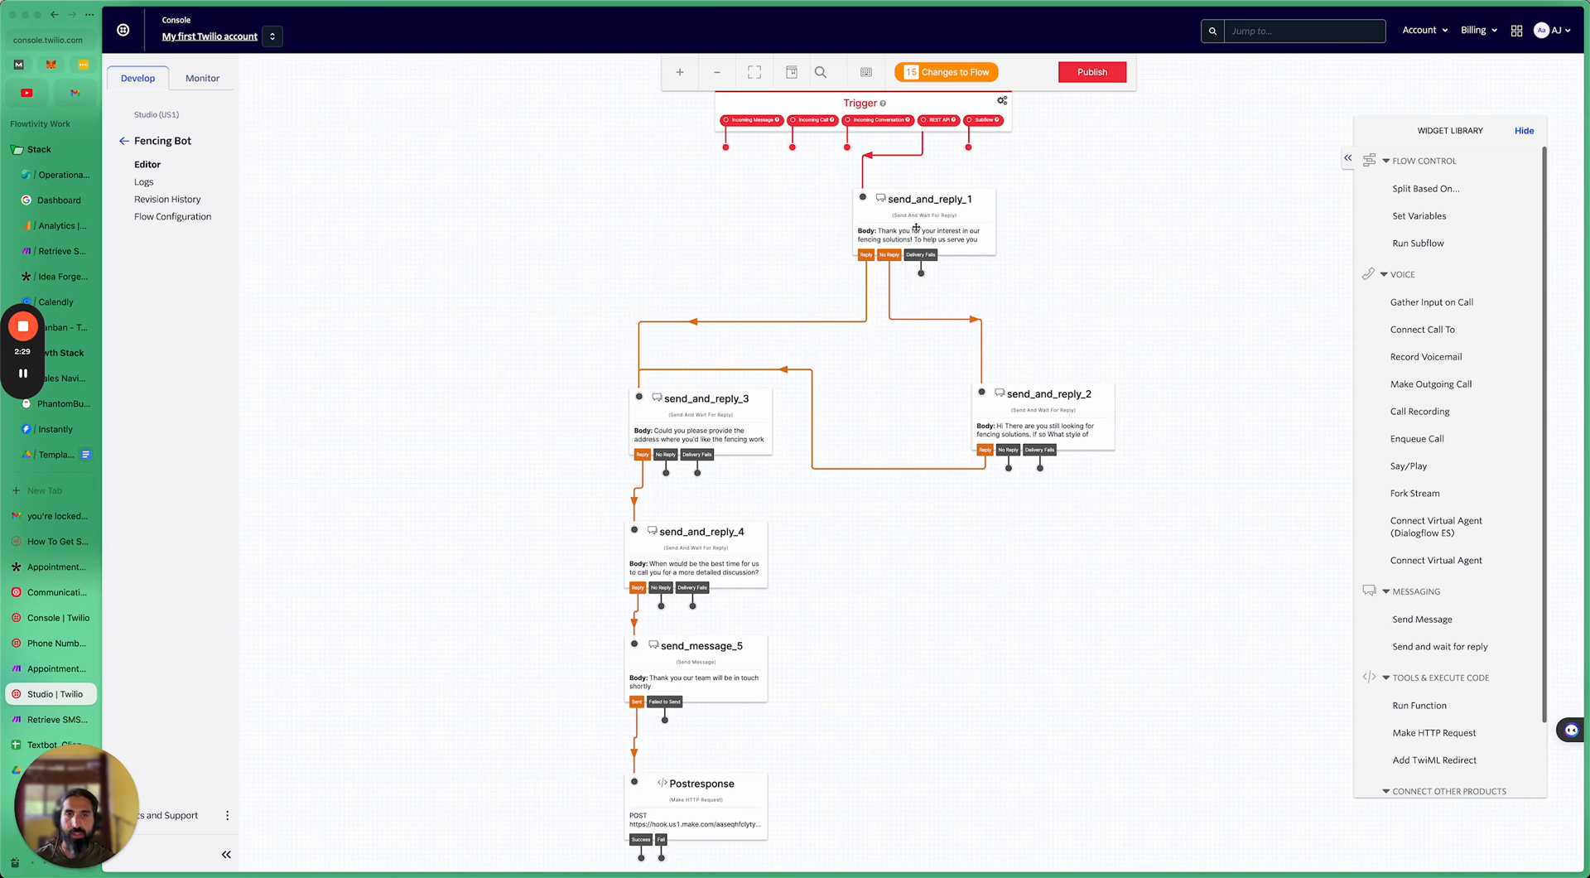
{"action": "mouse_move", "coordinate": [941, 221]}
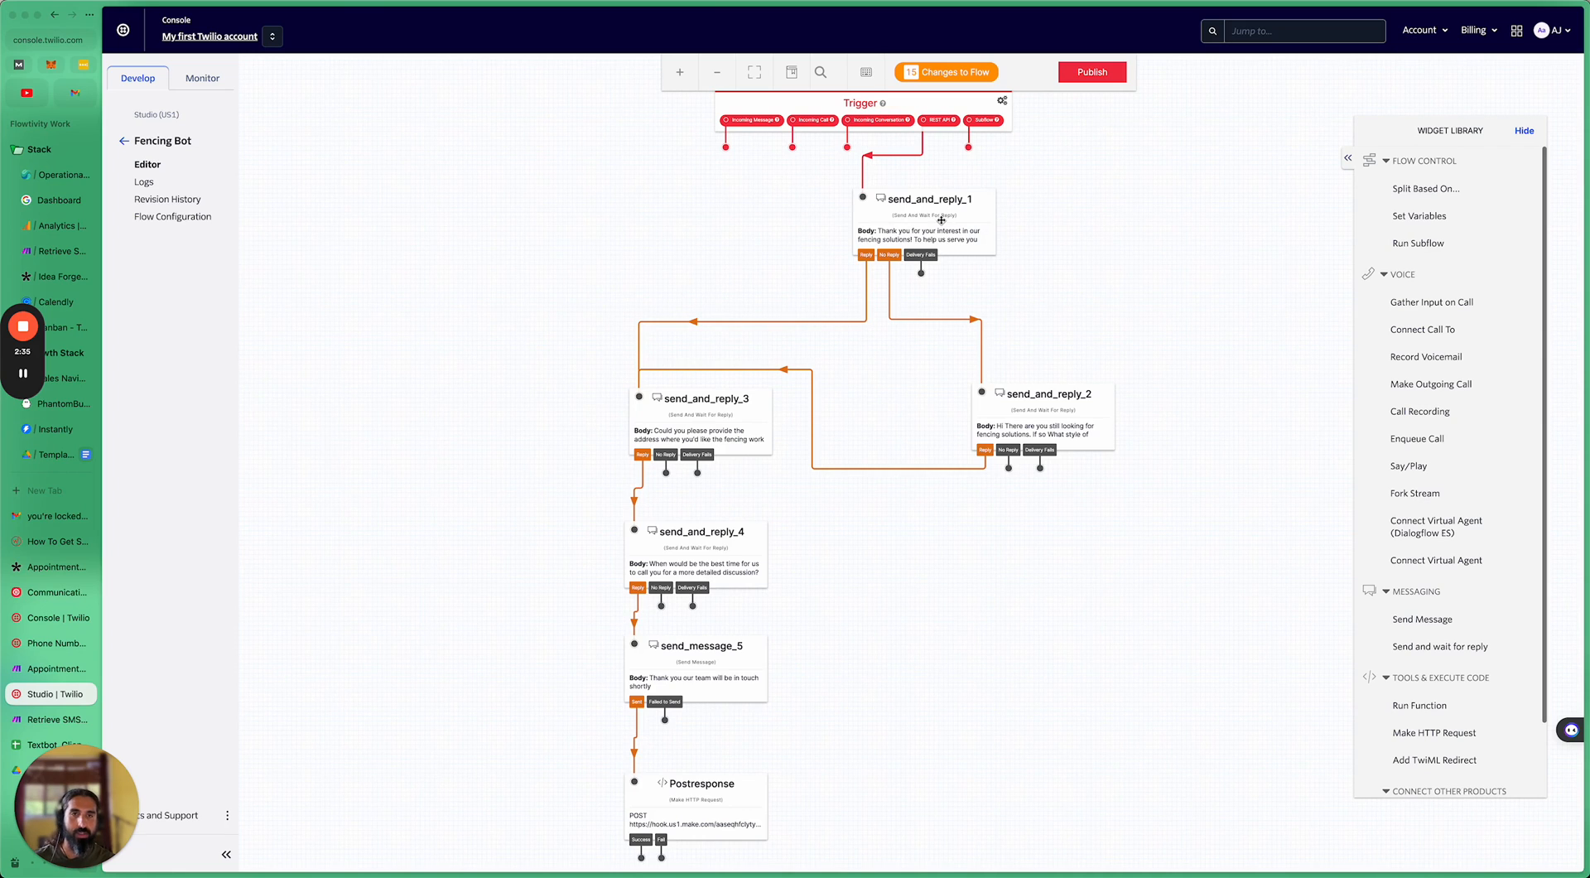
{"action": "mouse_move", "coordinate": [338, 477]}
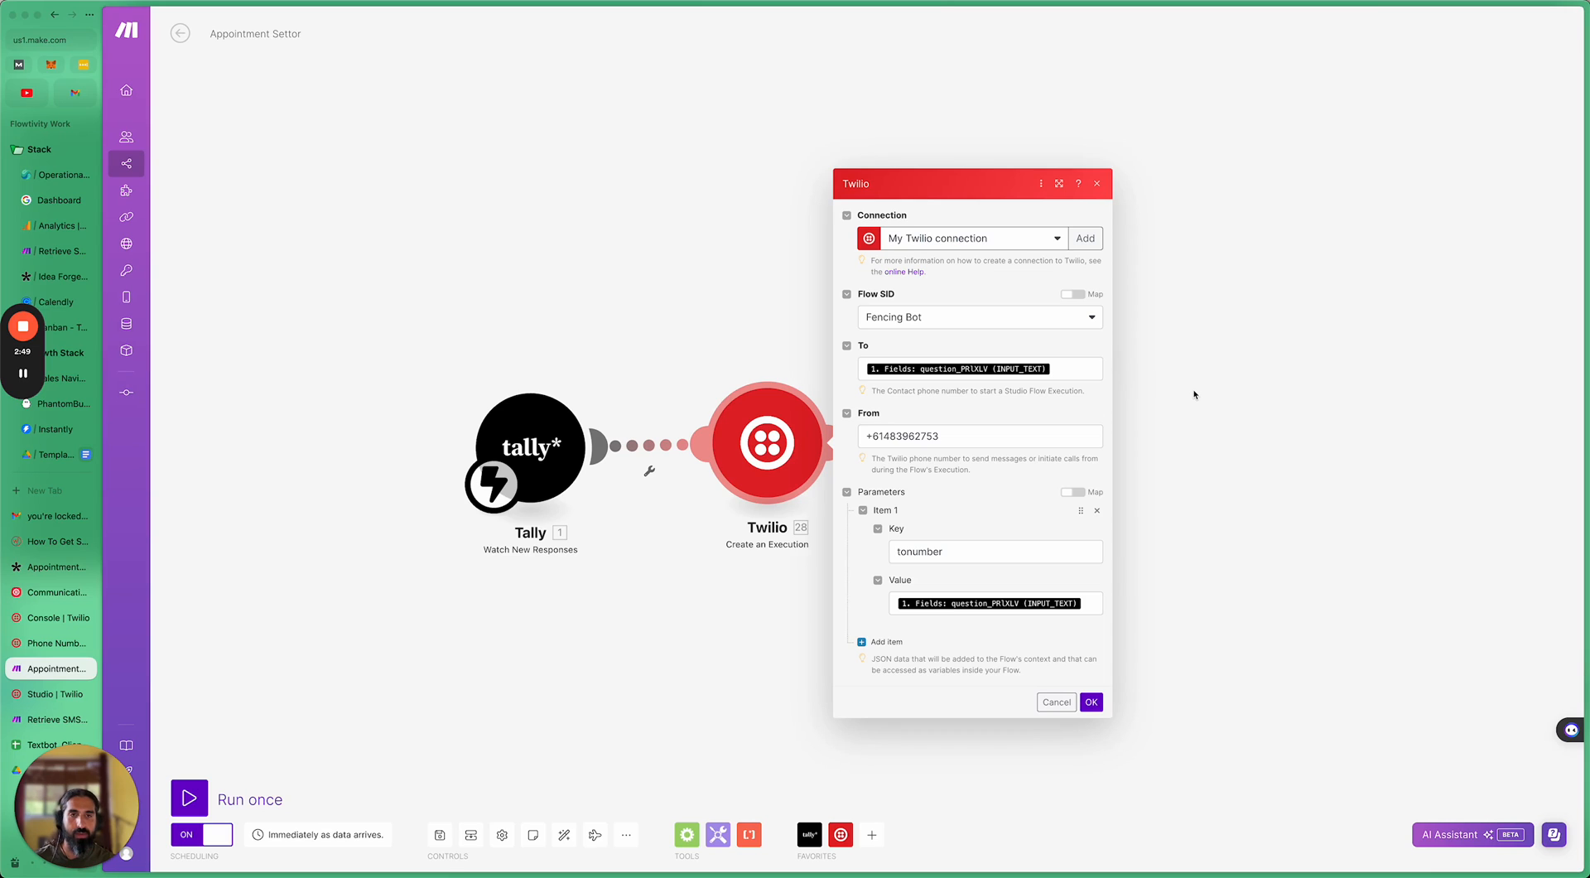
{"action": "mouse_move", "coordinate": [1052, 343]}
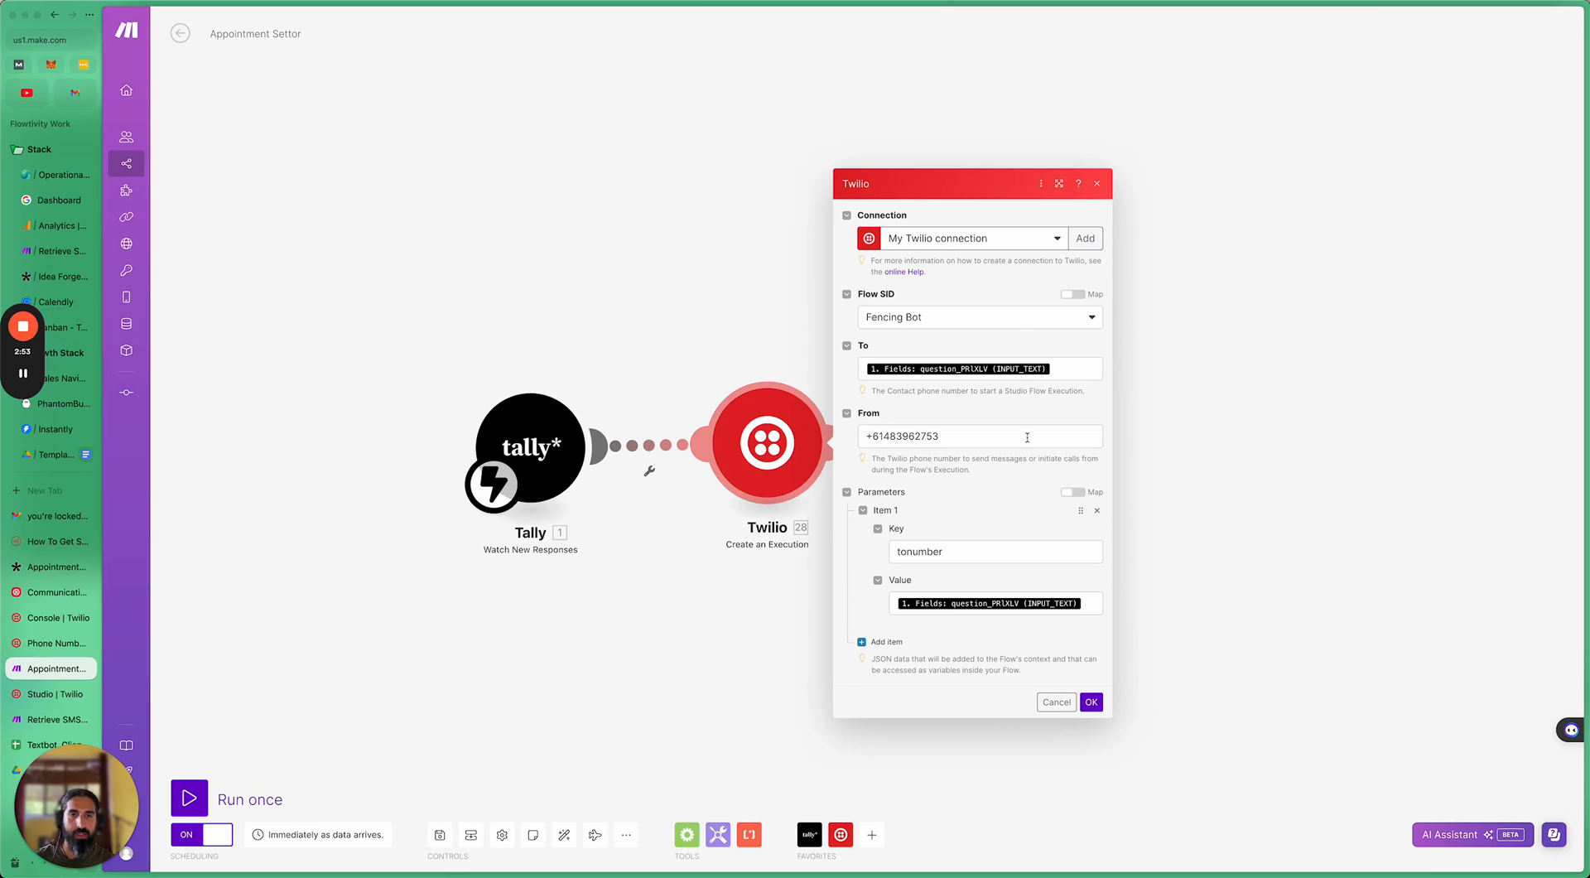
{"action": "mouse_move", "coordinate": [933, 314]}
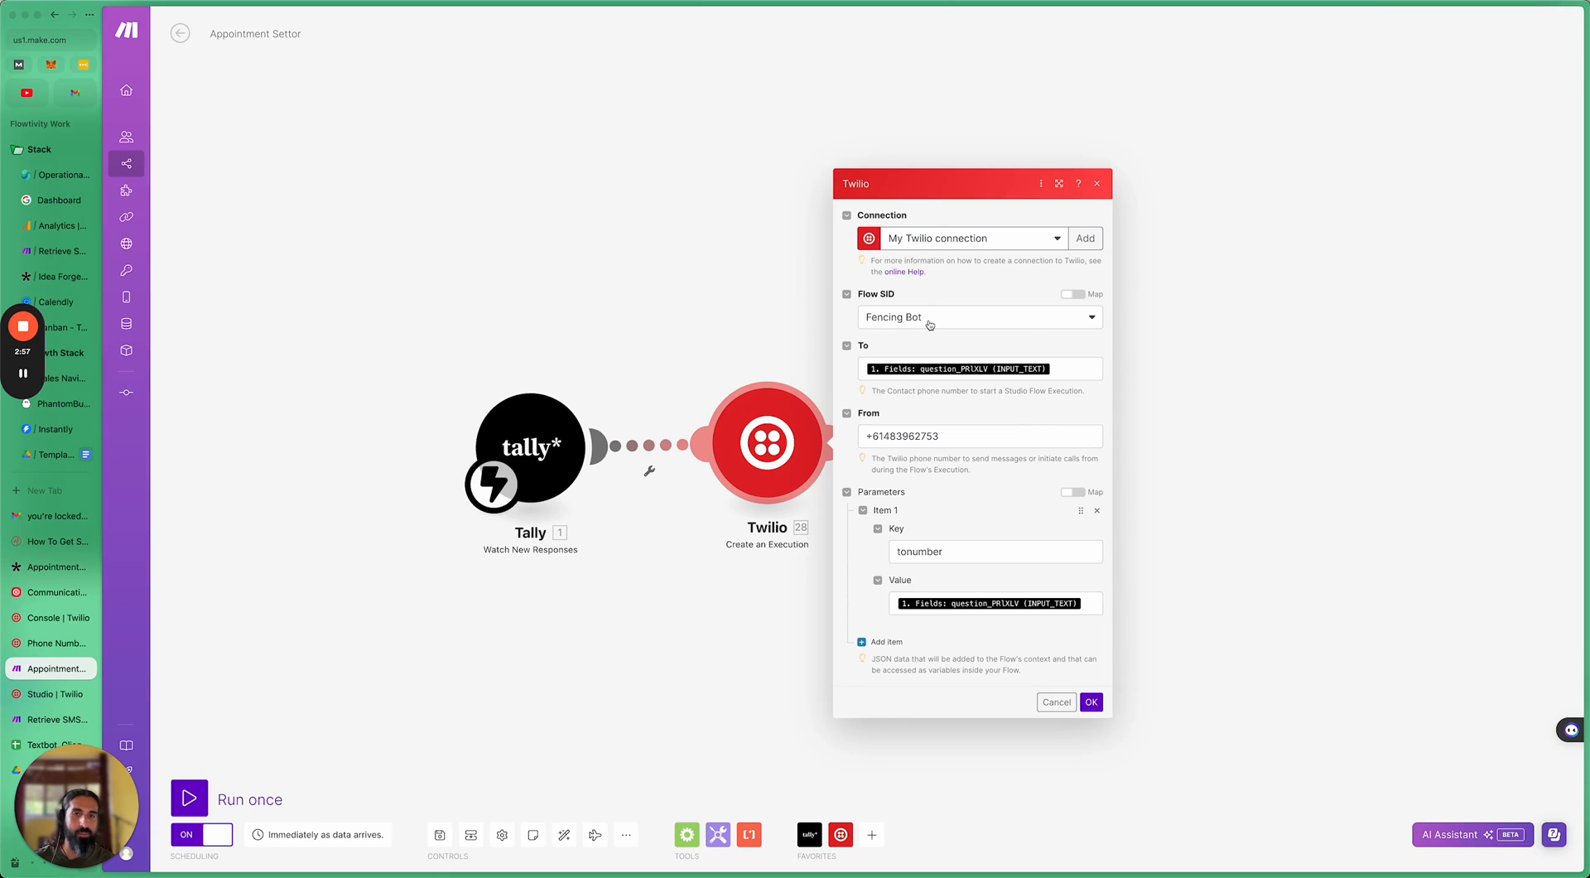
{"action": "mouse_move", "coordinate": [1104, 328]}
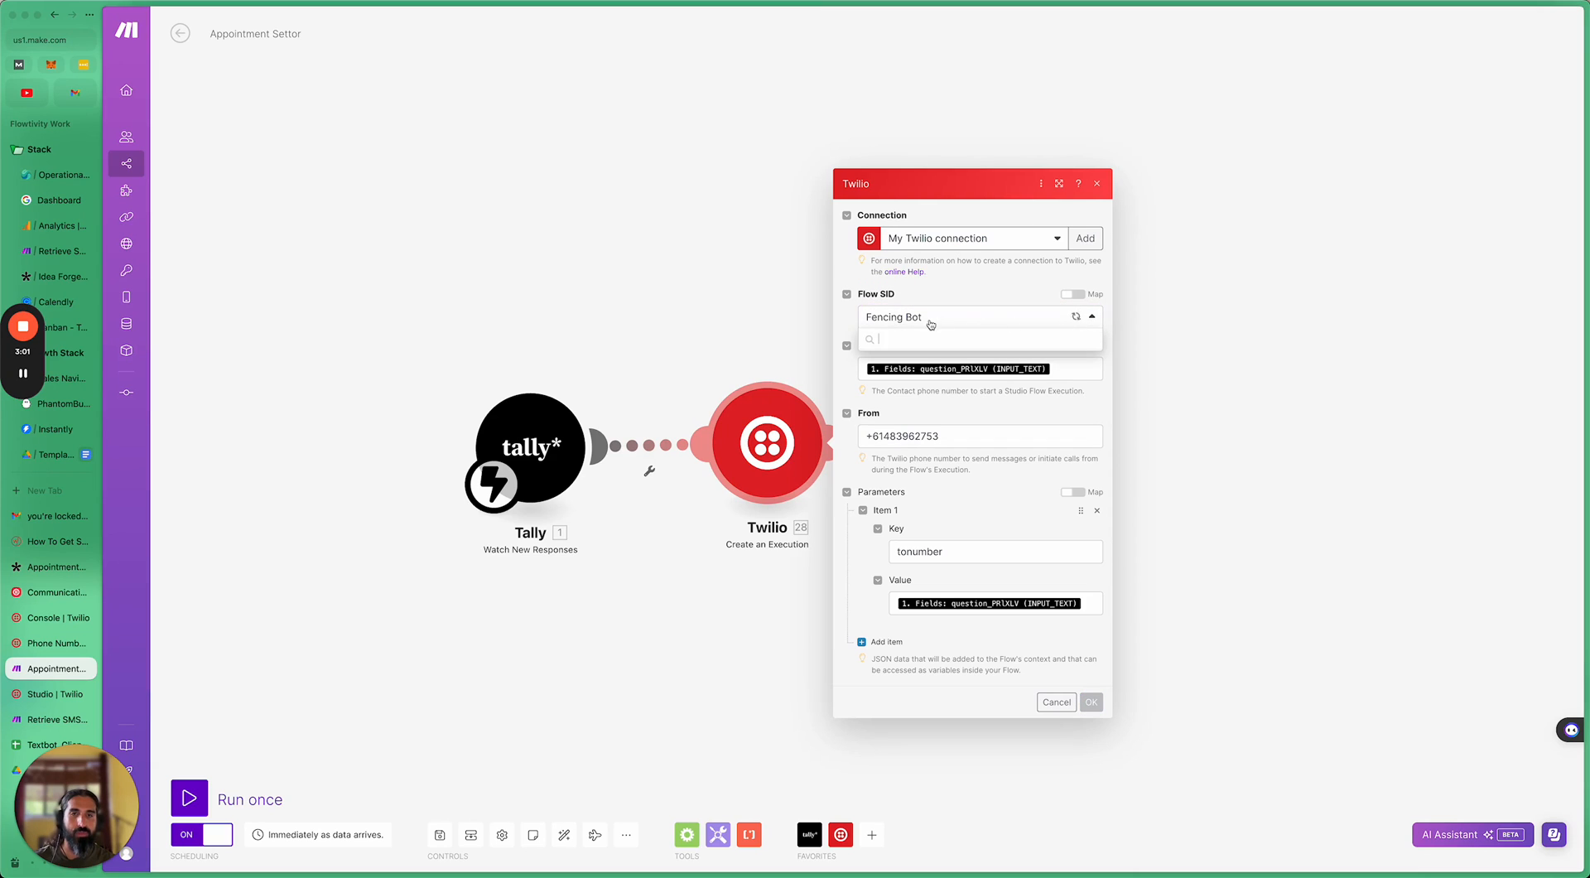
Select Fencing Bot as the Twilio step's Flow SID and close its settings.
{"action": "left_click", "coordinate": [974, 317]}
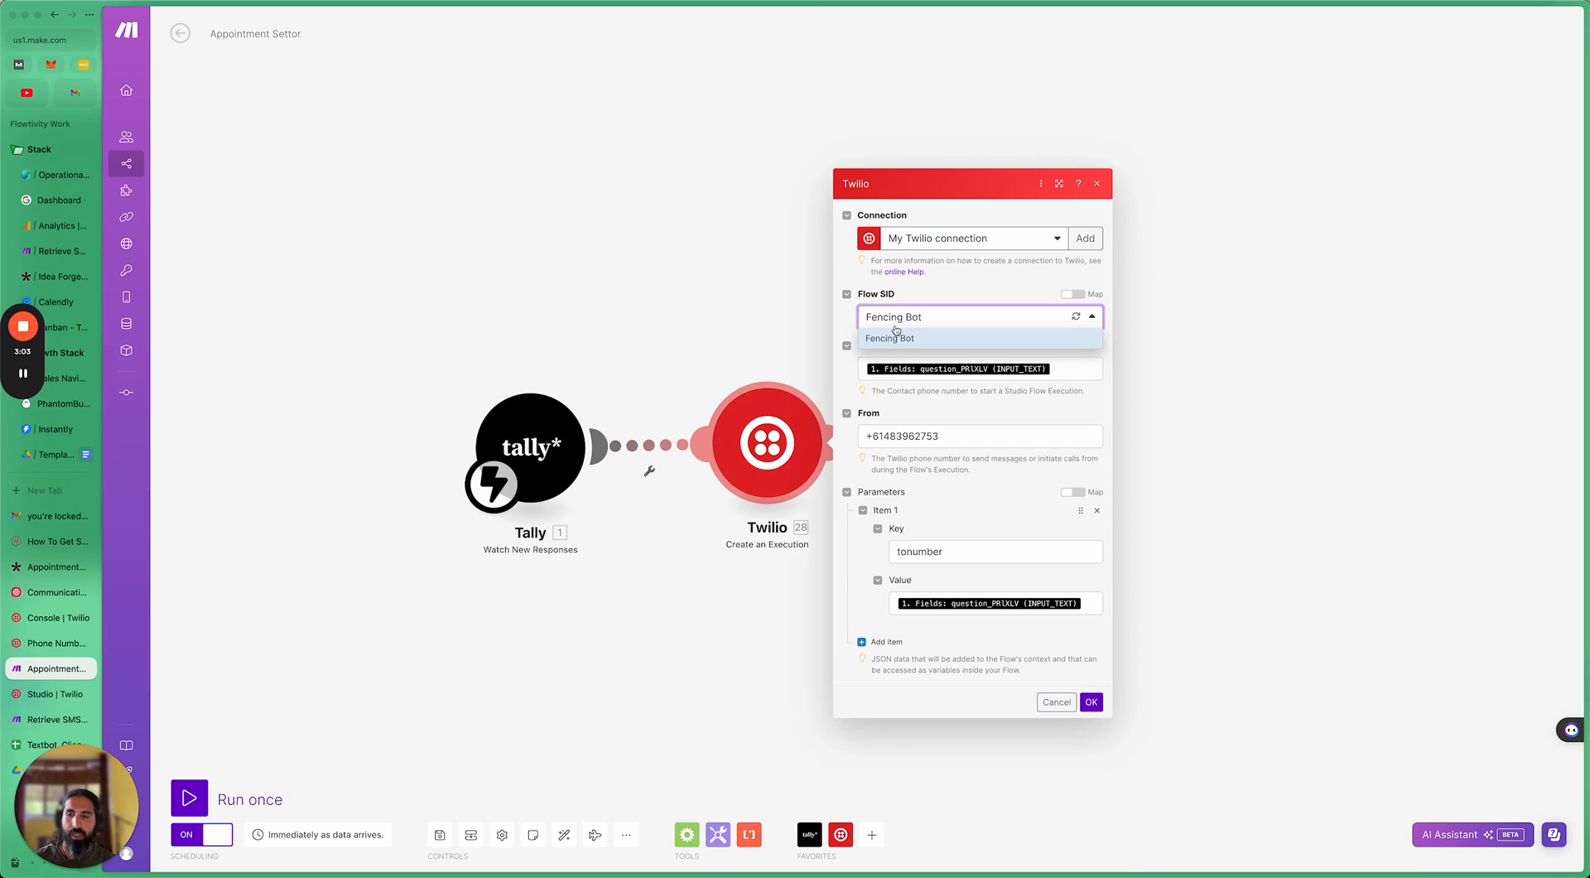
{"action": "mouse_move", "coordinate": [938, 328]}
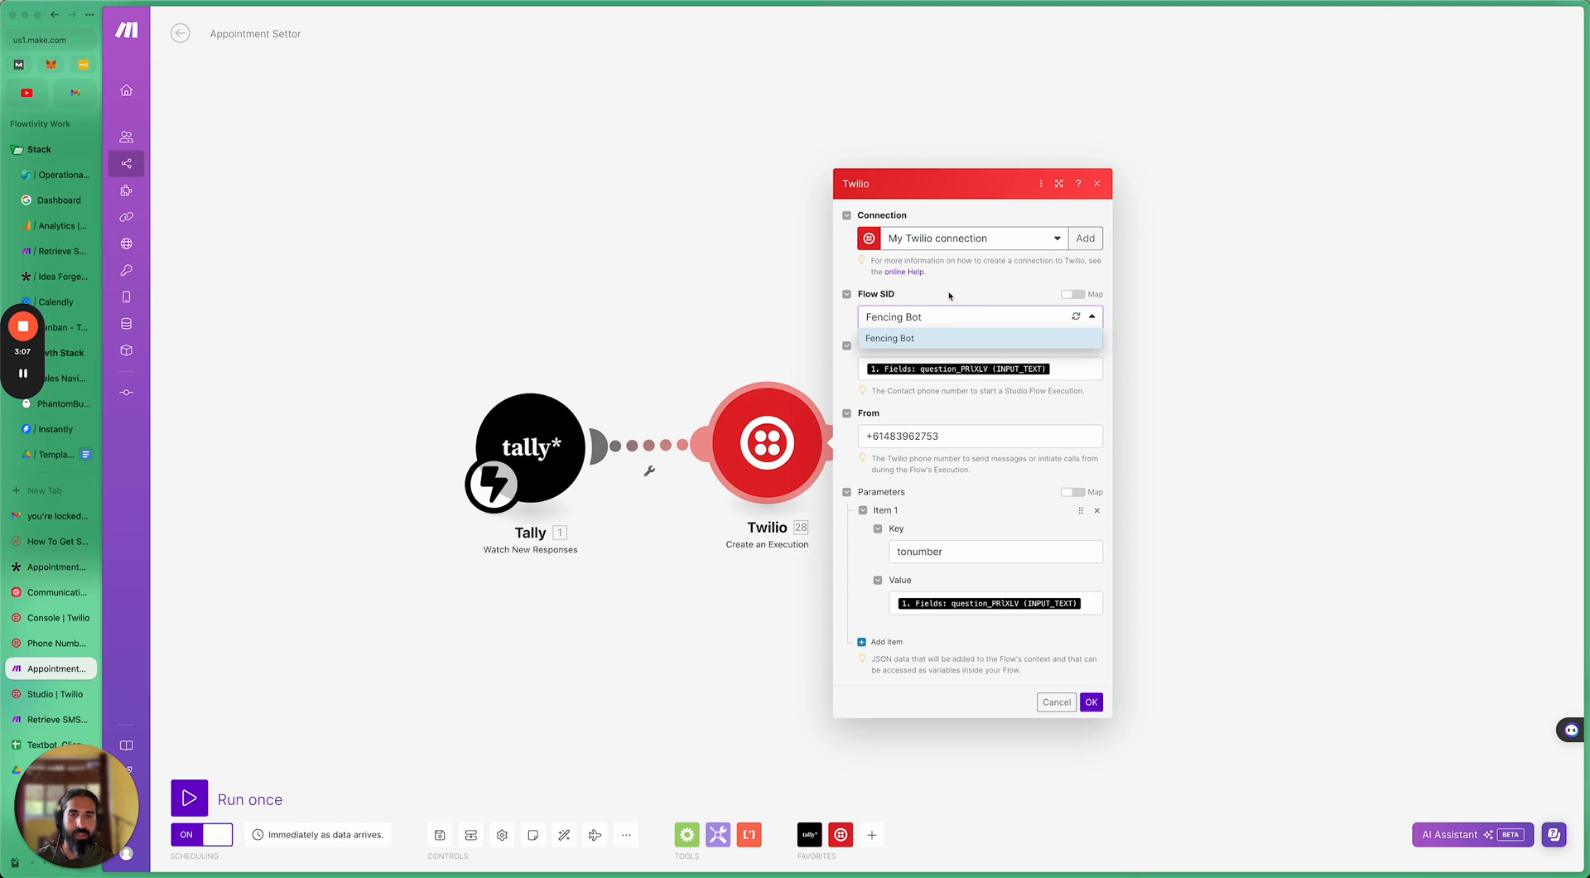
{"action": "left_click", "coordinate": [891, 338]}
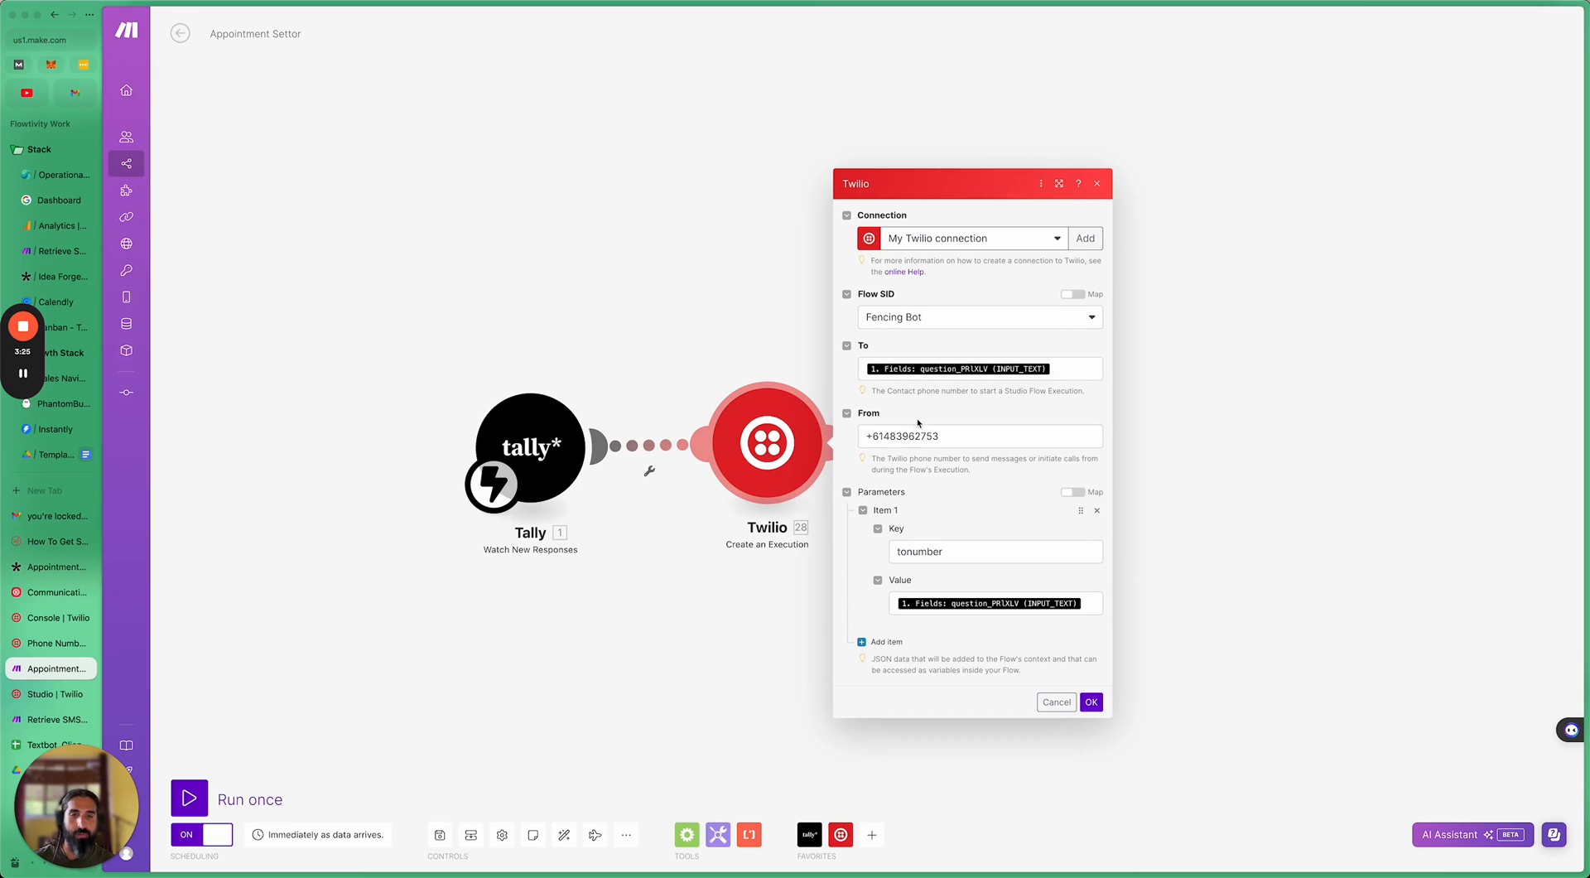
{"action": "mouse_move", "coordinate": [915, 424]}
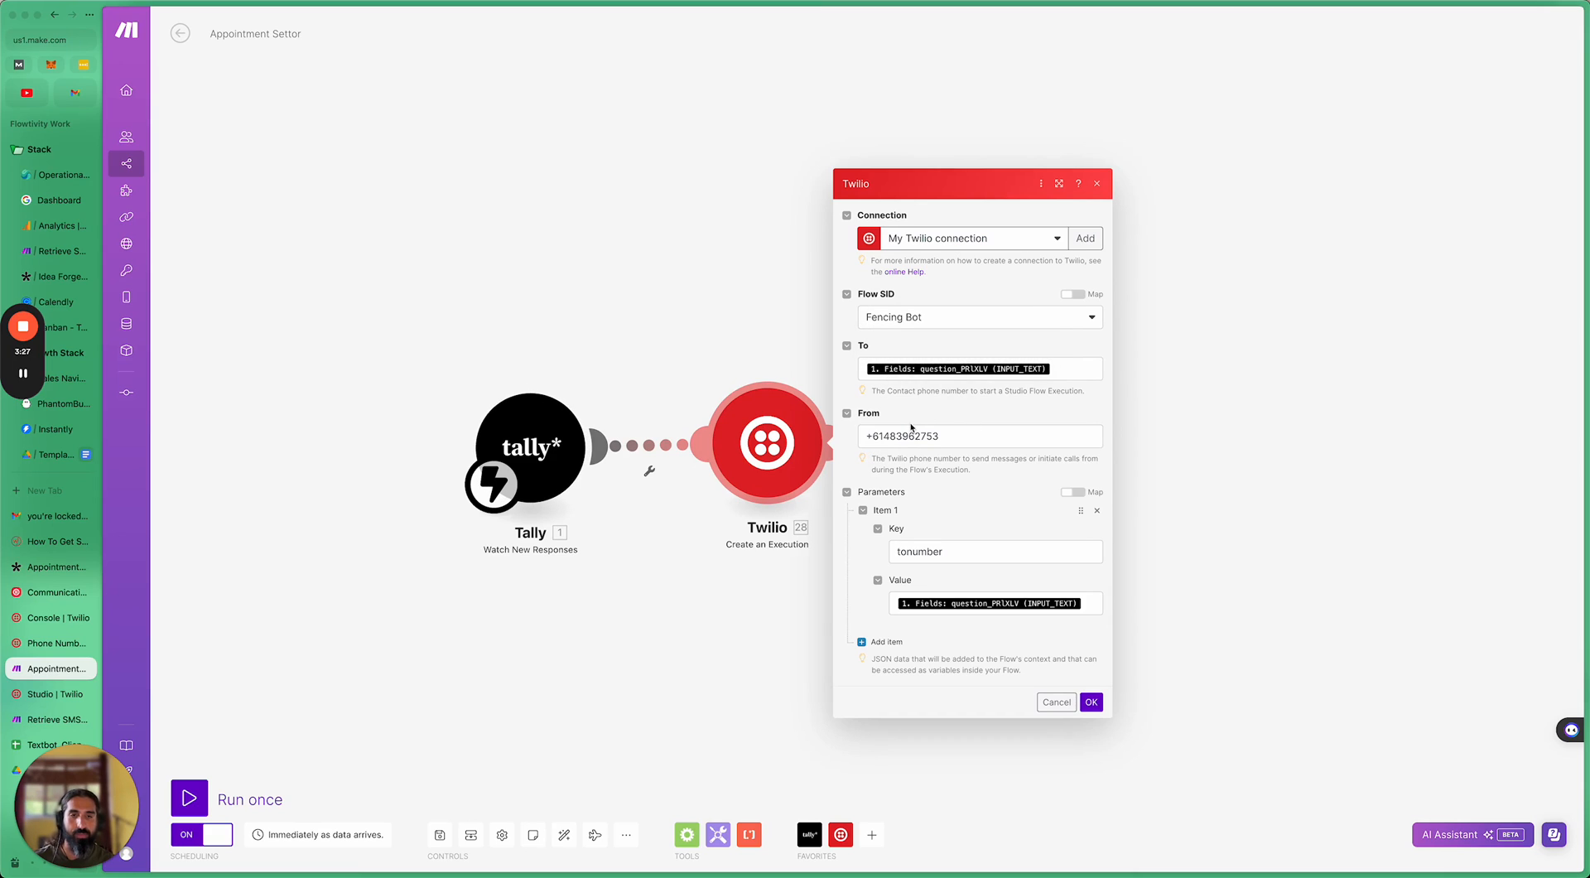
{"action": "mouse_move", "coordinate": [901, 494]}
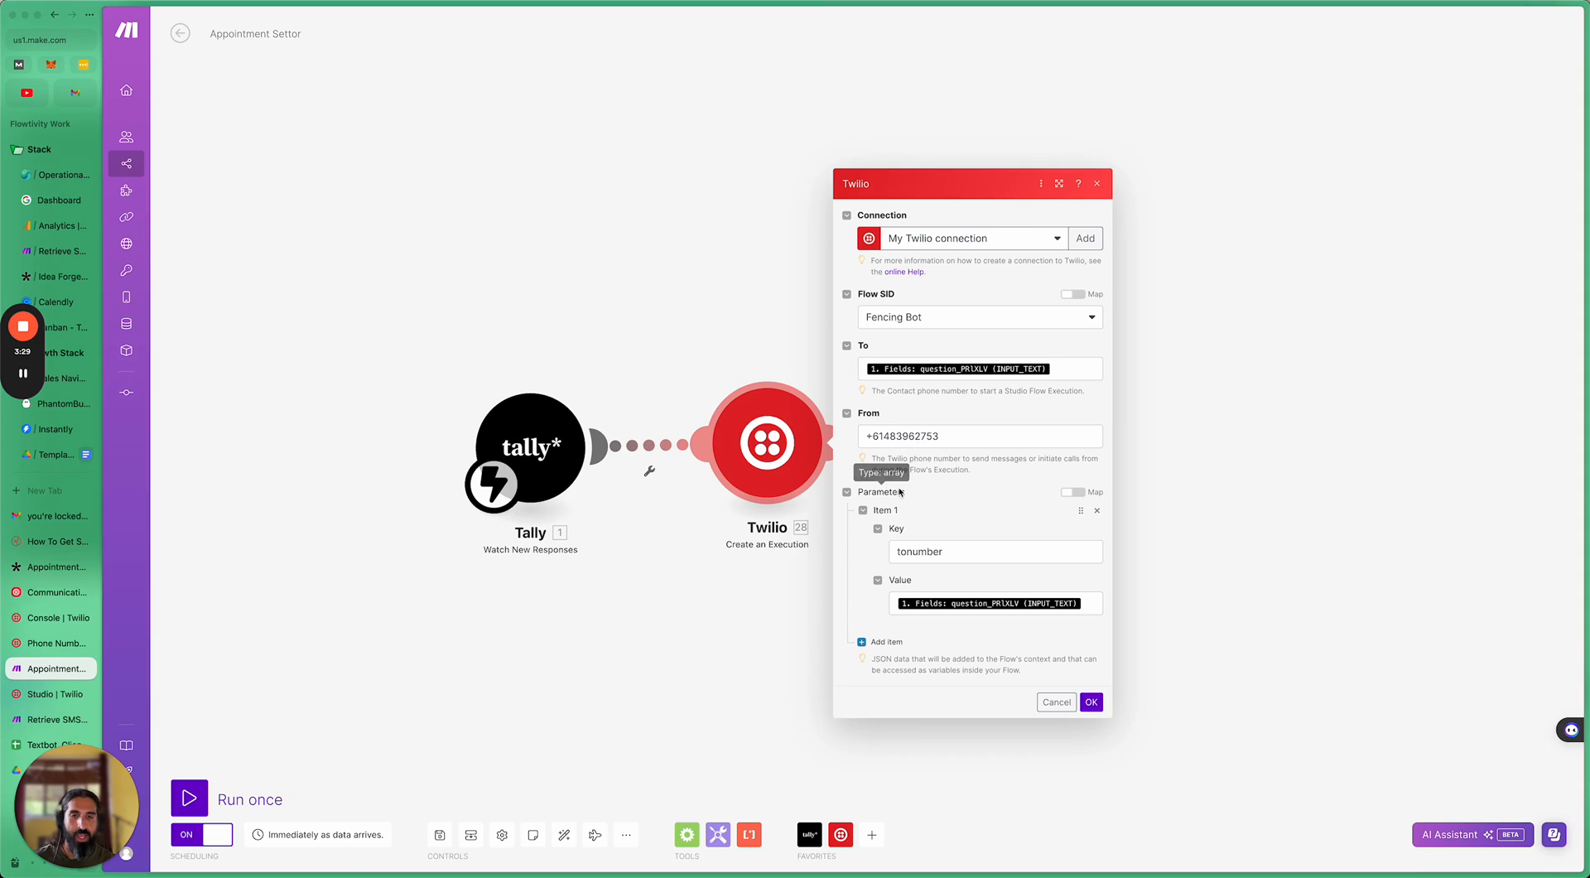
{"action": "mouse_move", "coordinate": [924, 517]}
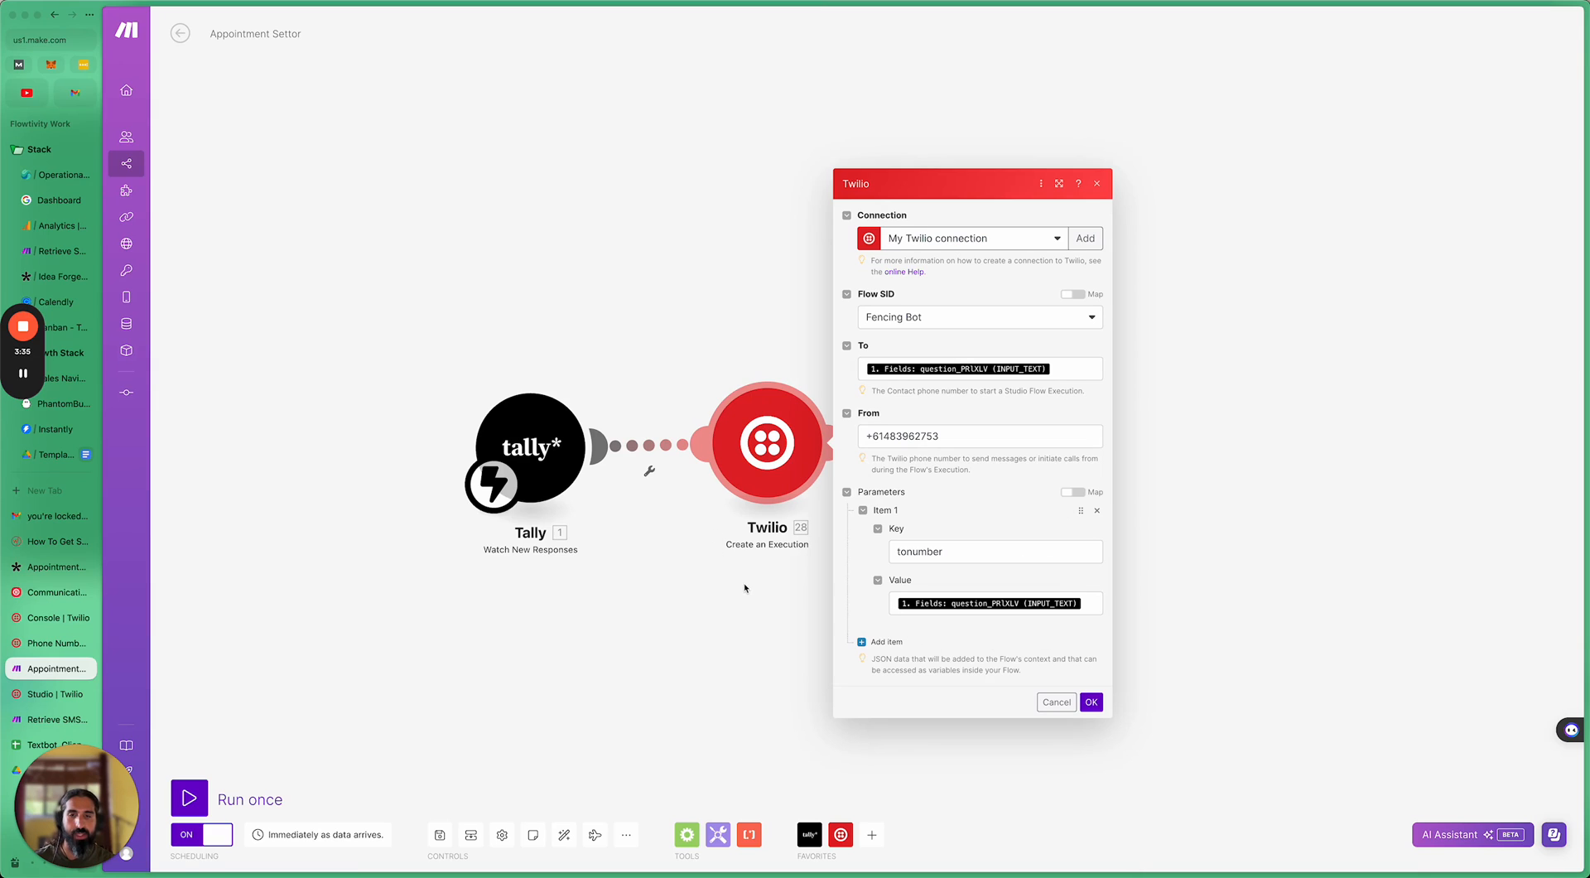
{"action": "left_click", "coordinate": [1092, 703]}
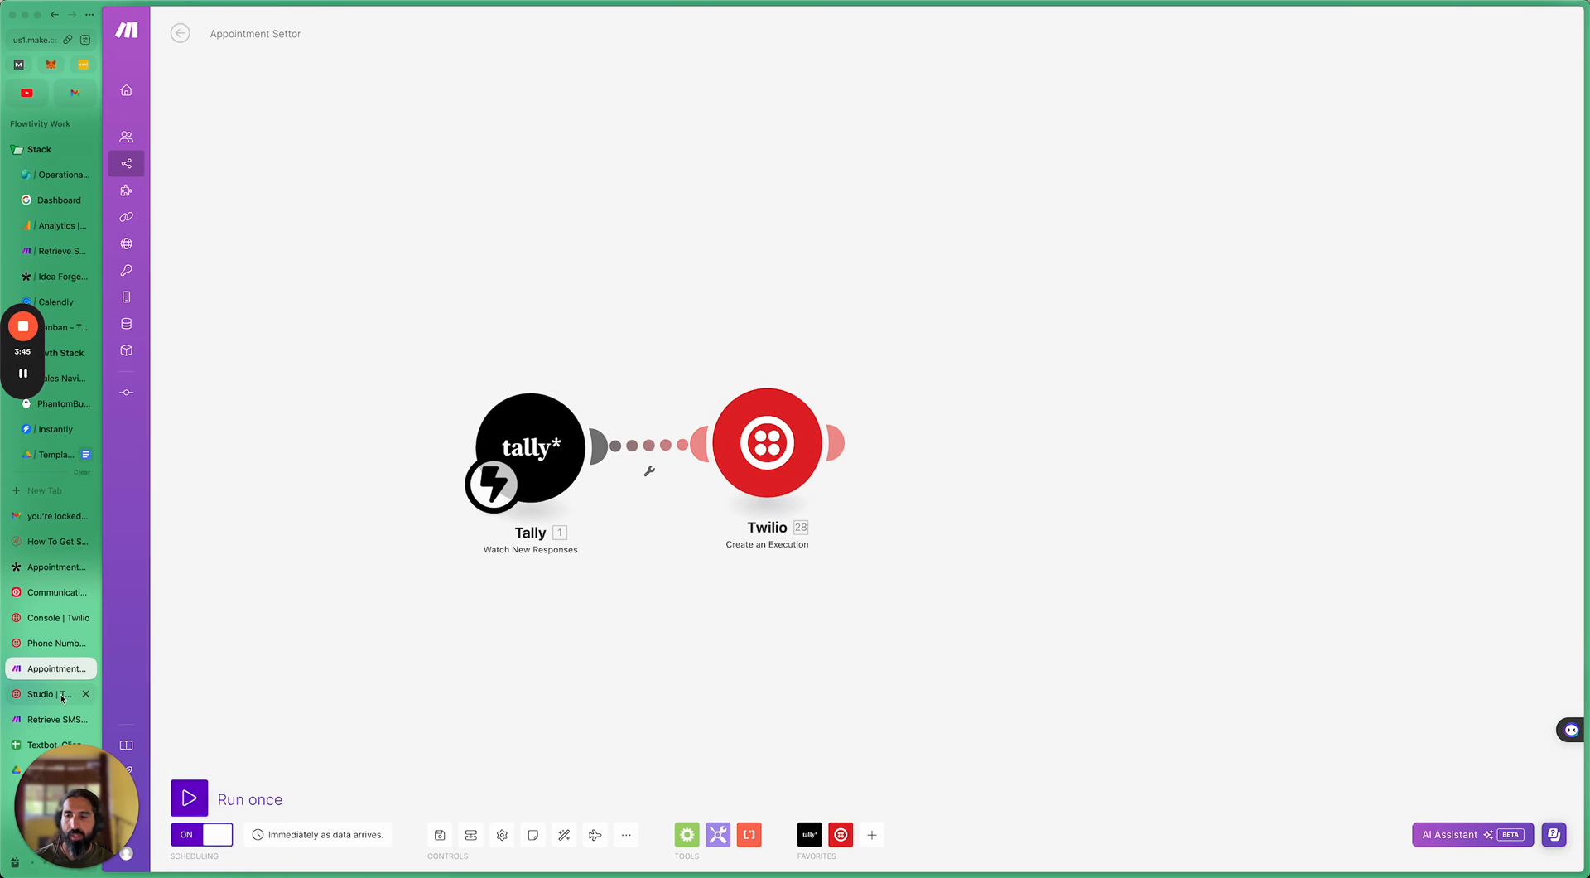
Return to the Fencing Bot flow in Twilio Studio.
{"action": "left_click", "coordinate": [40, 694]}
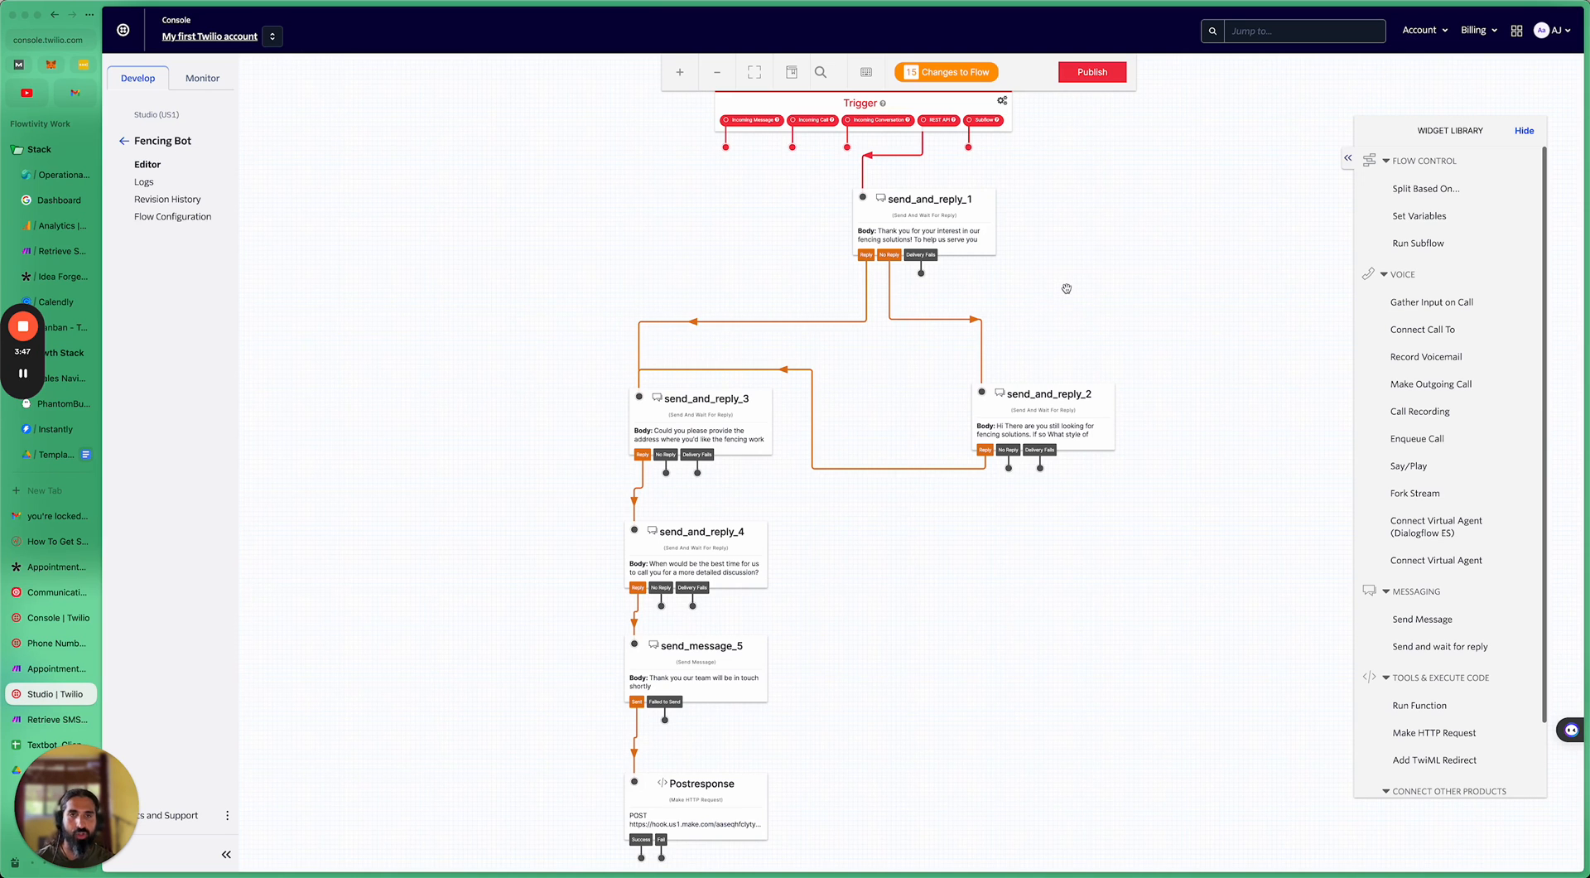
{"action": "mouse_move", "coordinate": [1027, 230]}
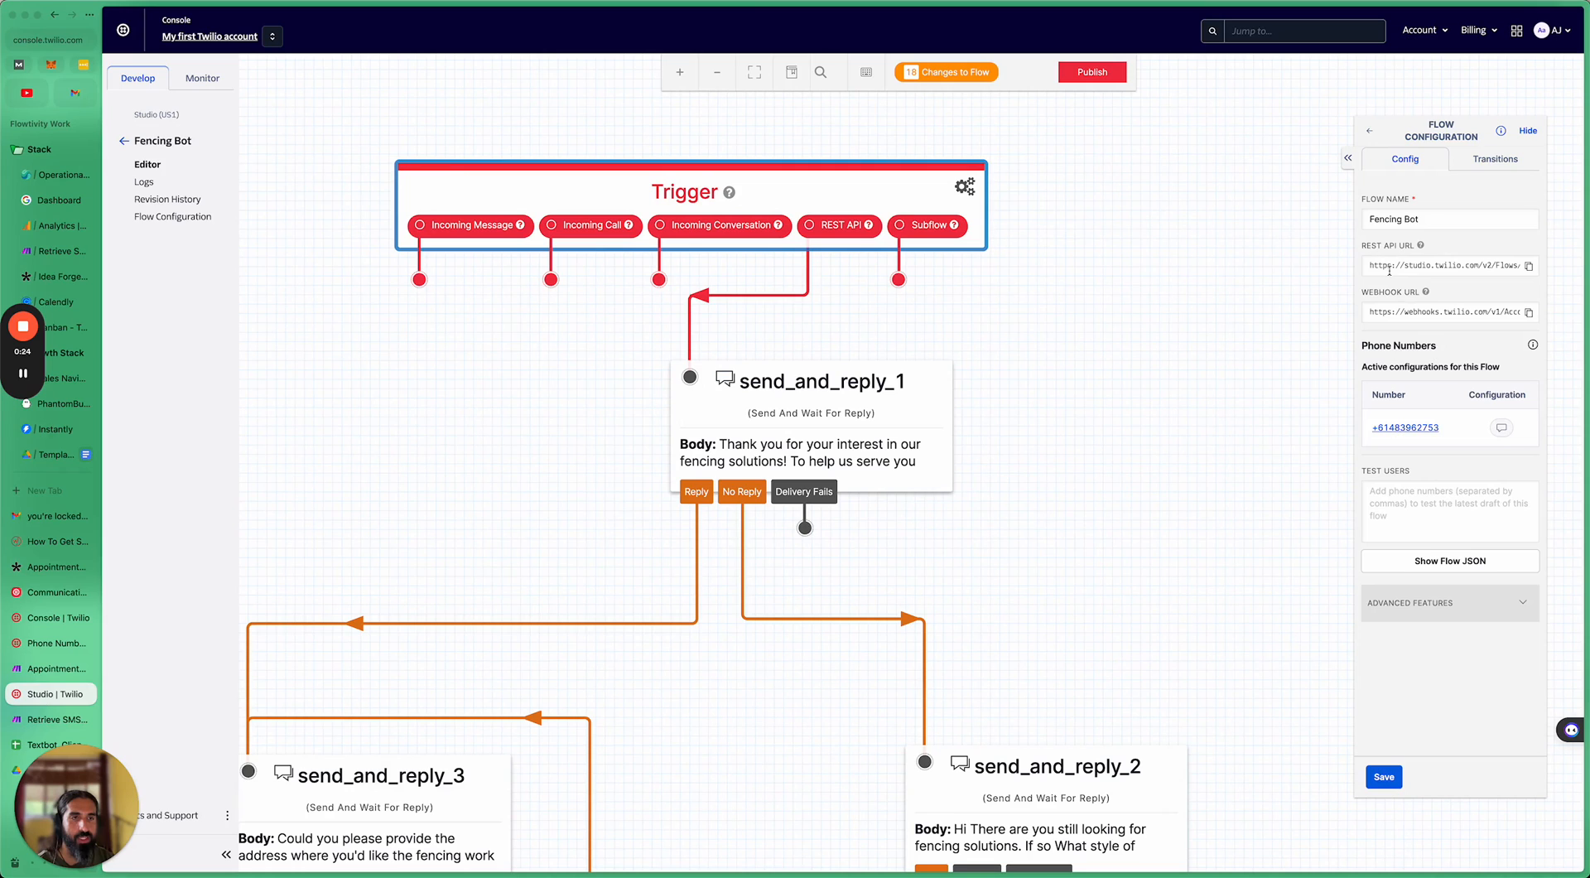
{"action": "mouse_move", "coordinate": [1115, 300]}
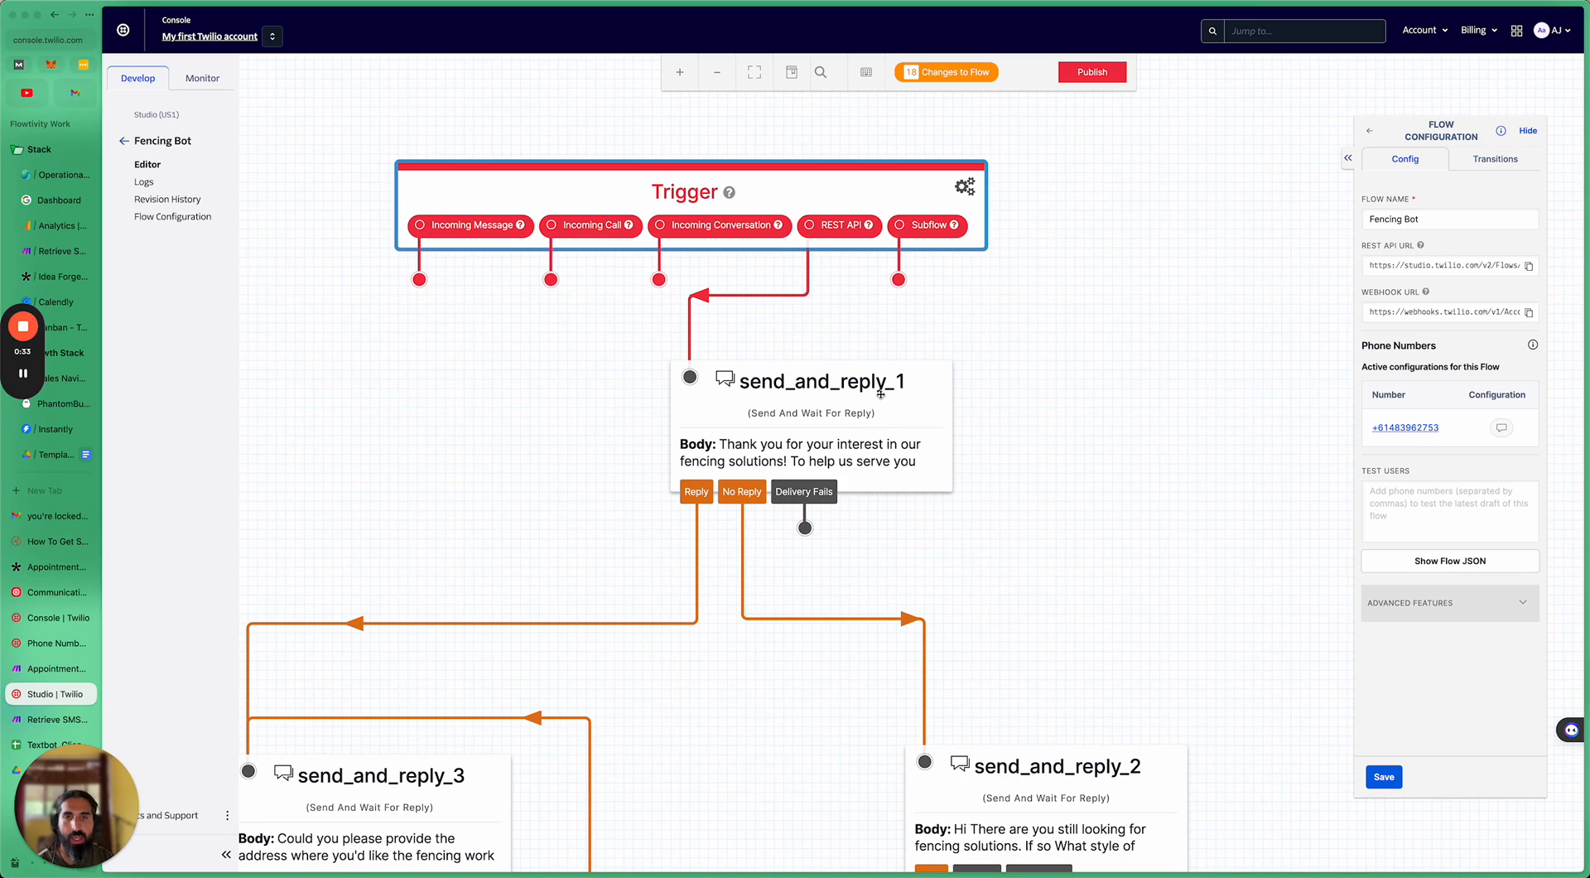
{"action": "mouse_move", "coordinate": [825, 300]}
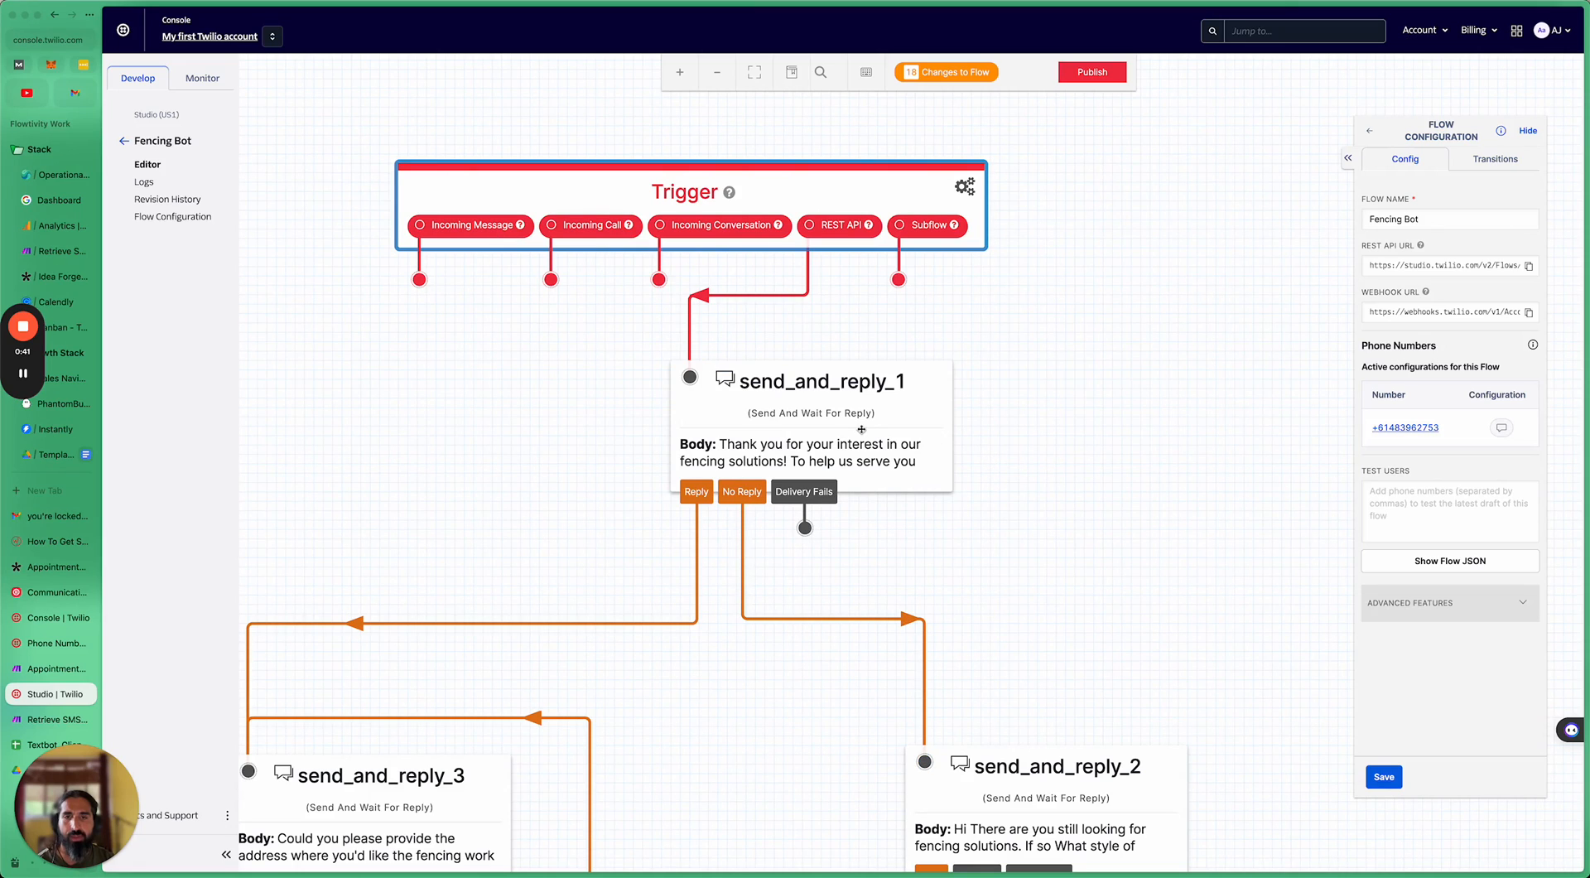
{"action": "mouse_move", "coordinate": [520, 293]}
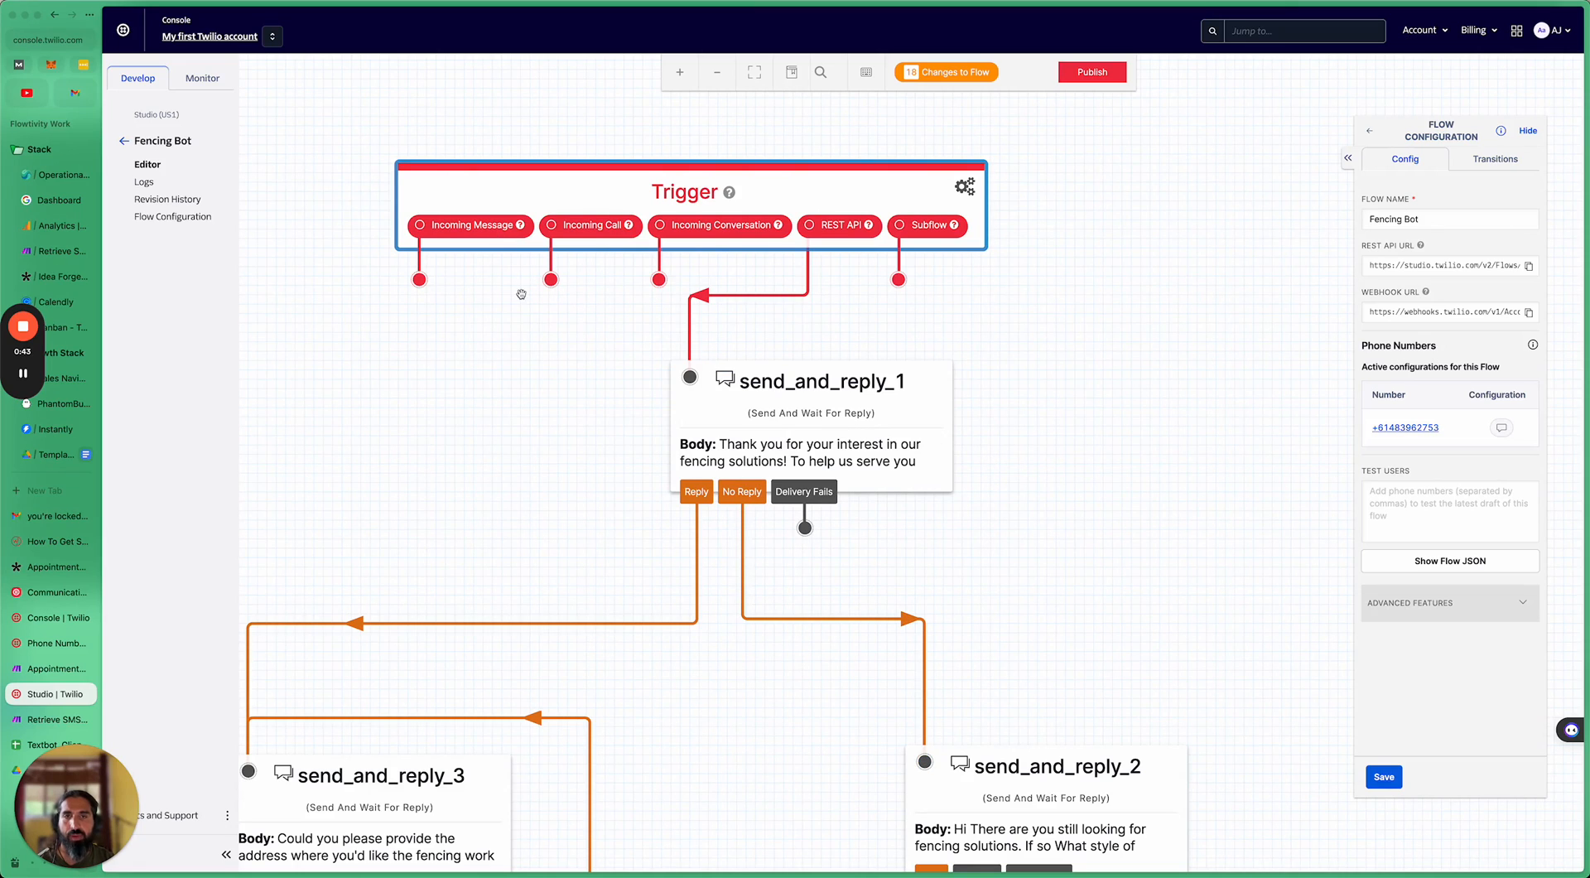
{"action": "mouse_move", "coordinate": [580, 232]}
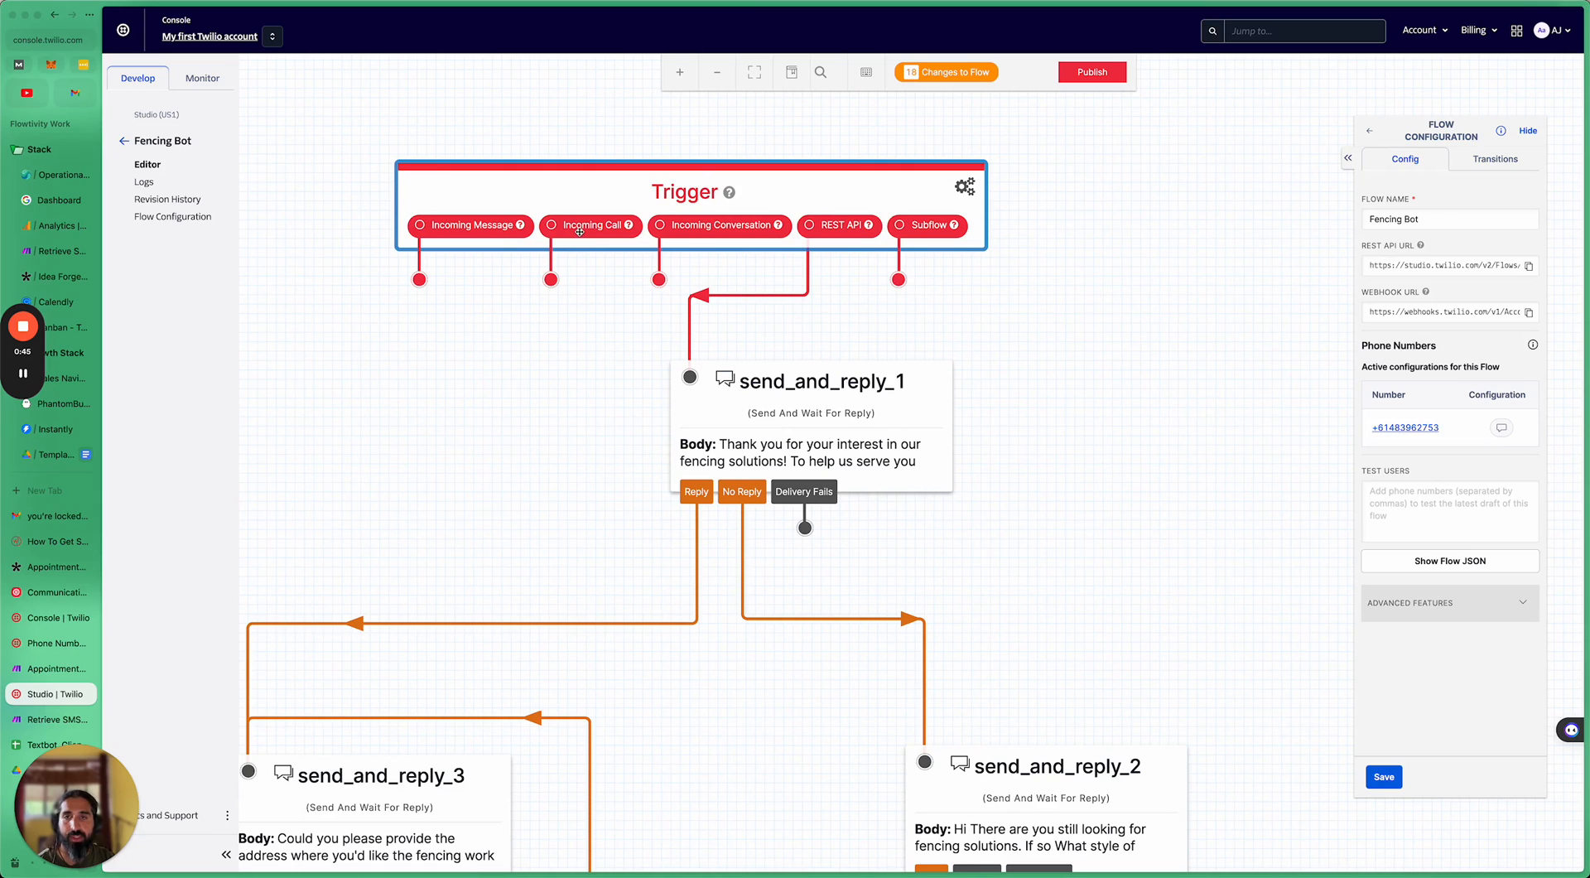
{"action": "mouse_move", "coordinate": [729, 237]}
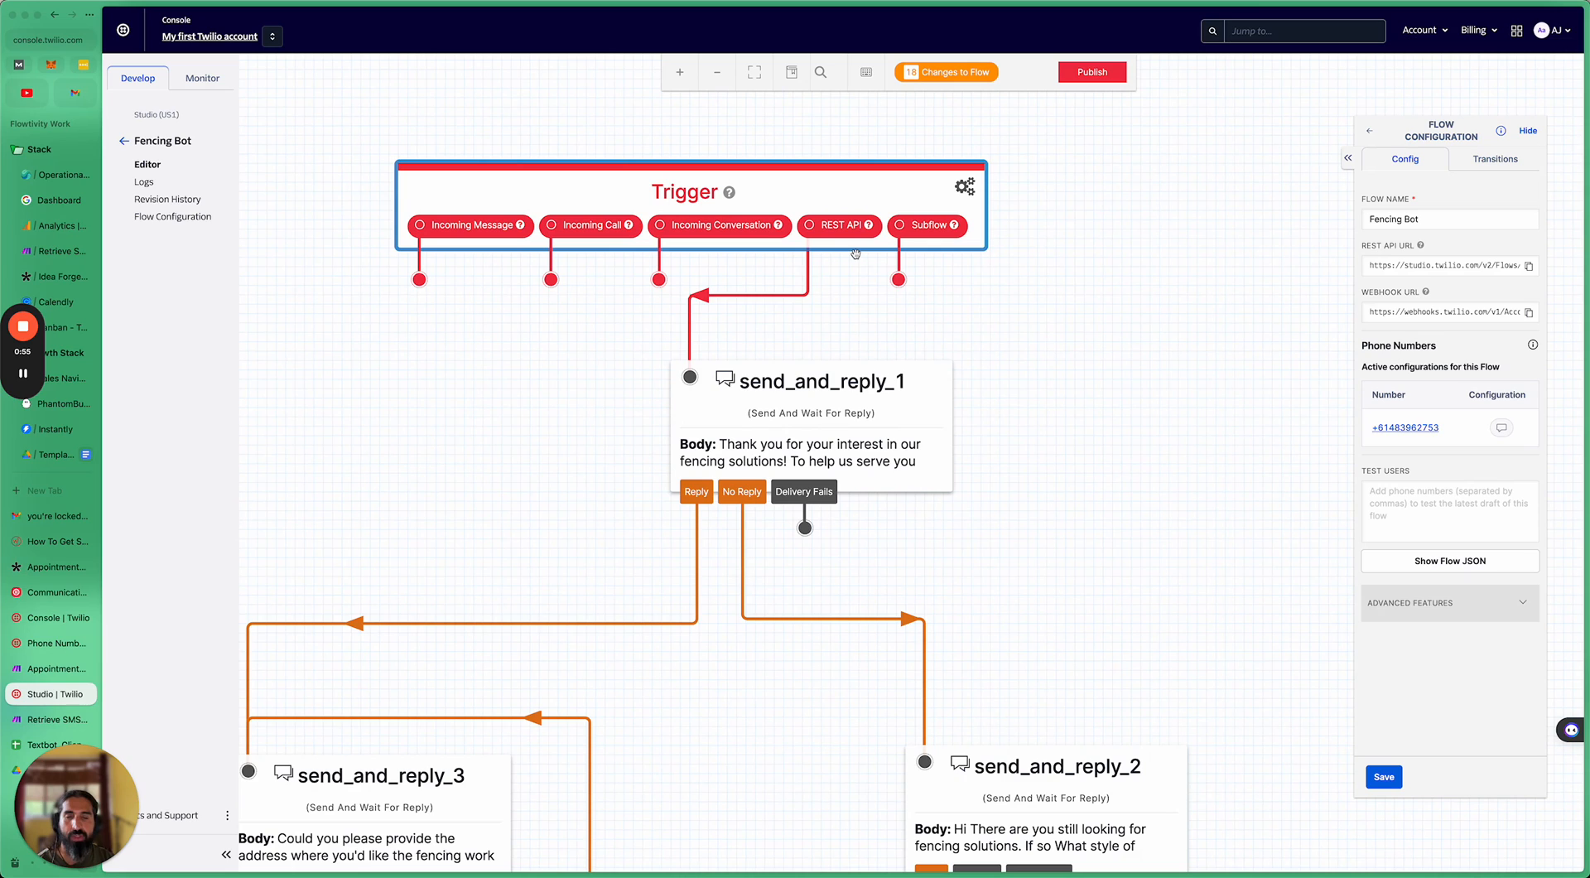
{"action": "mouse_move", "coordinate": [874, 356]}
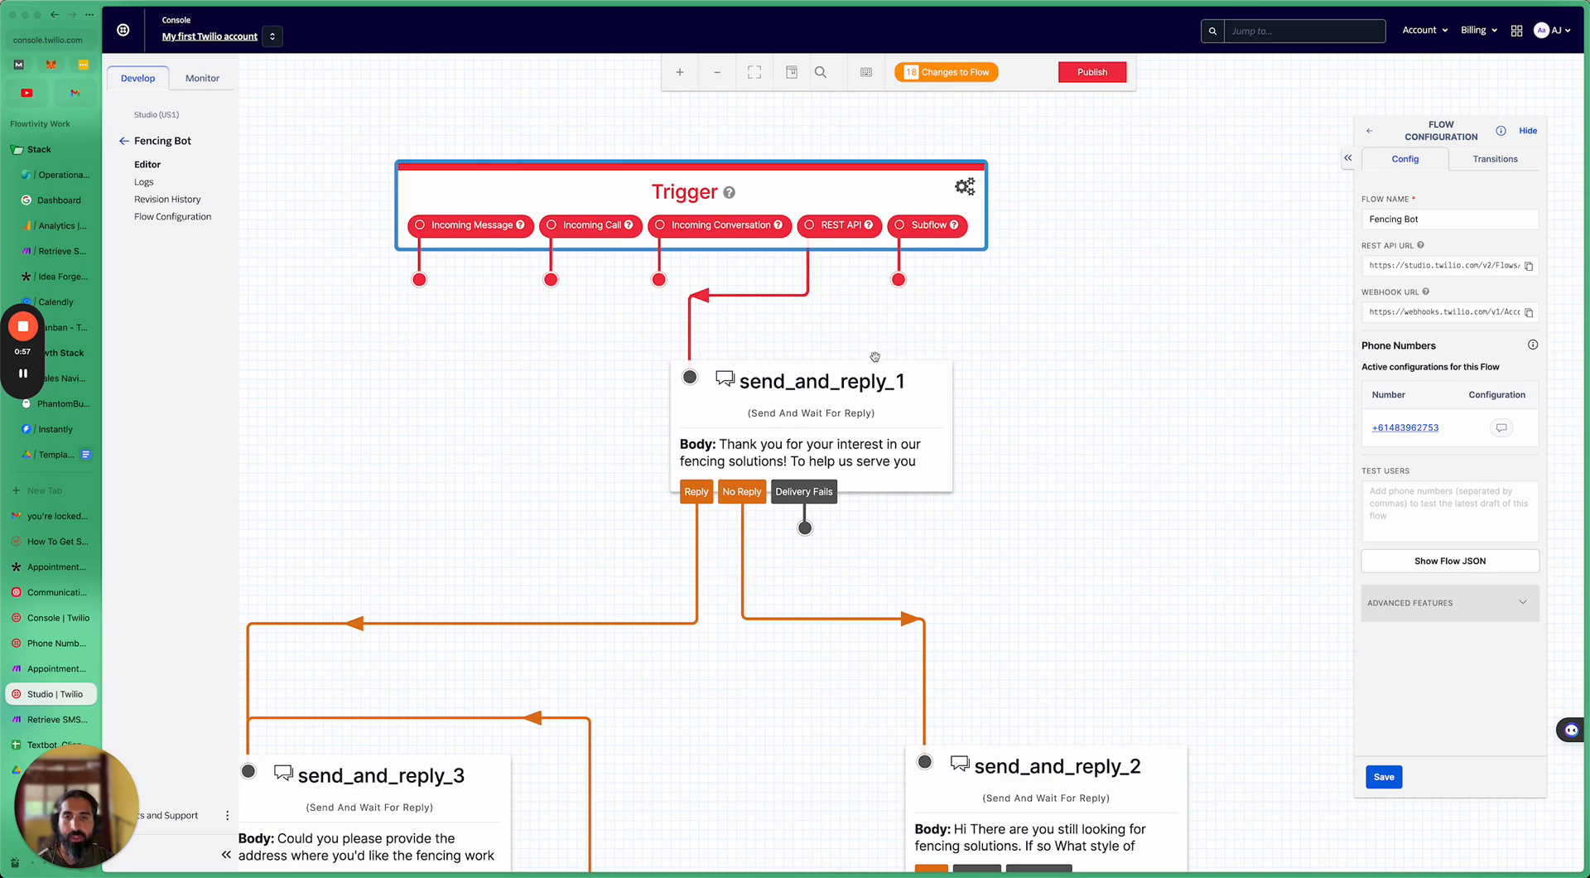
{"action": "mouse_move", "coordinate": [1010, 388]}
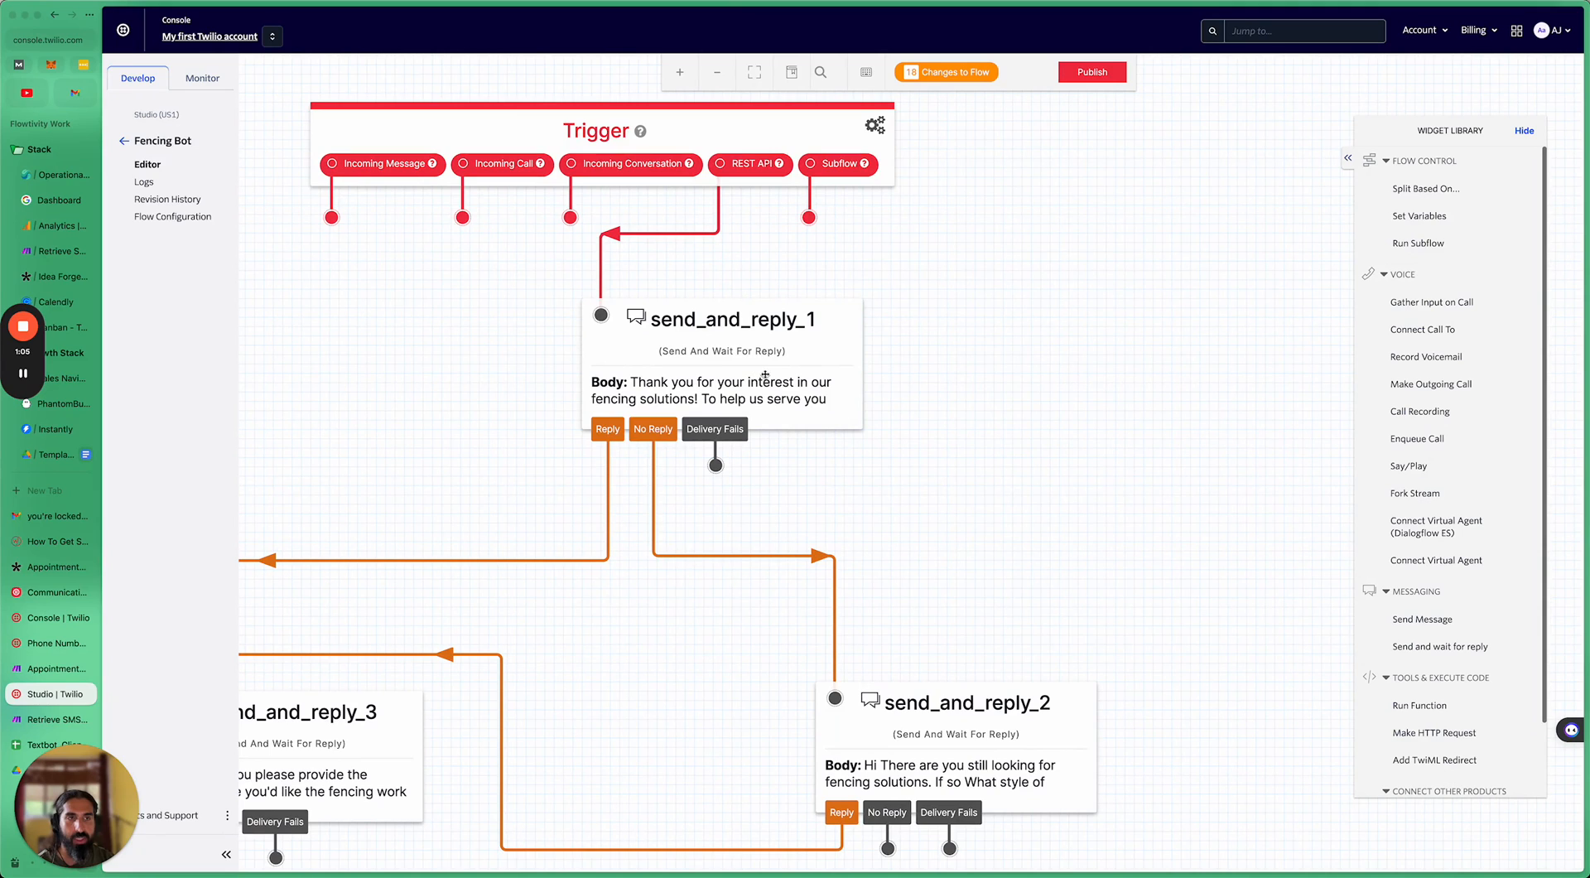
{"action": "mouse_move", "coordinate": [1431, 301]}
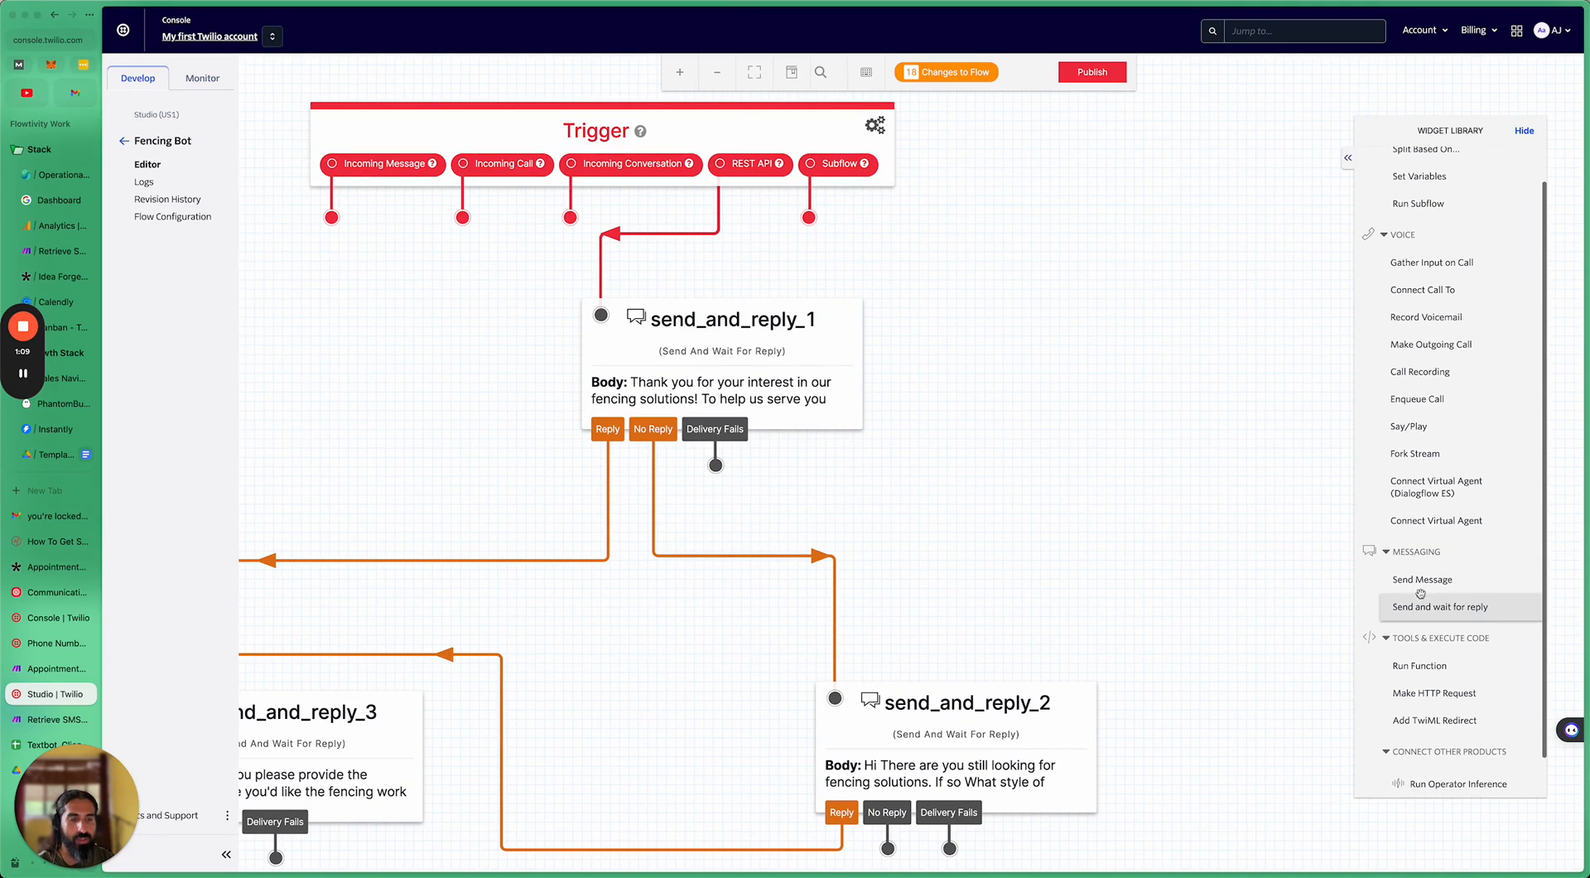
{"action": "mouse_move", "coordinate": [1422, 578]}
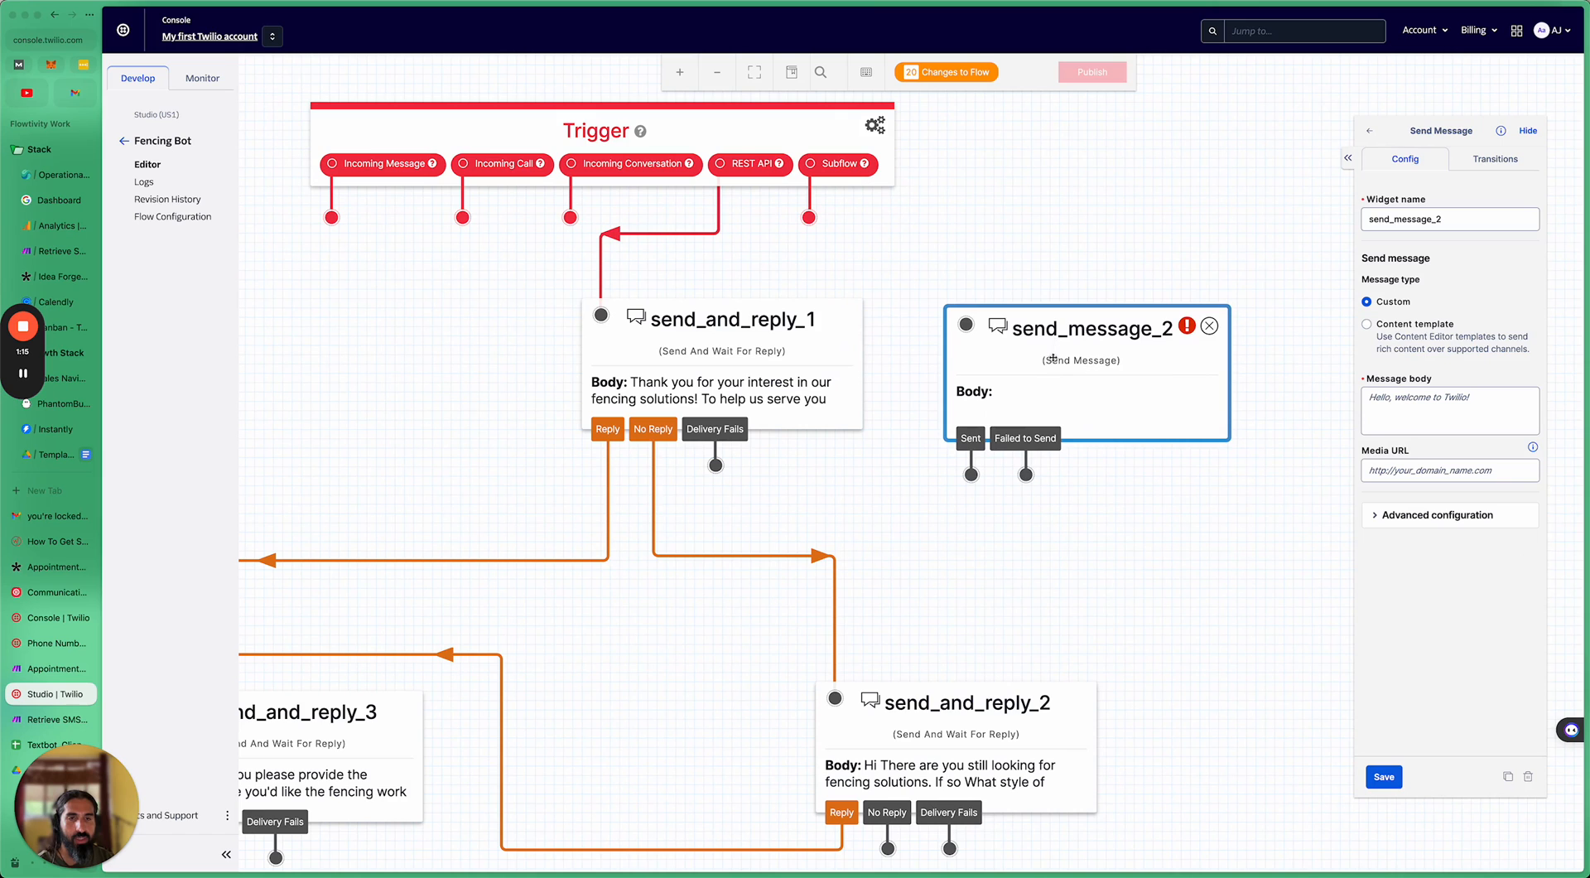
{"action": "mouse_move", "coordinate": [1127, 335]}
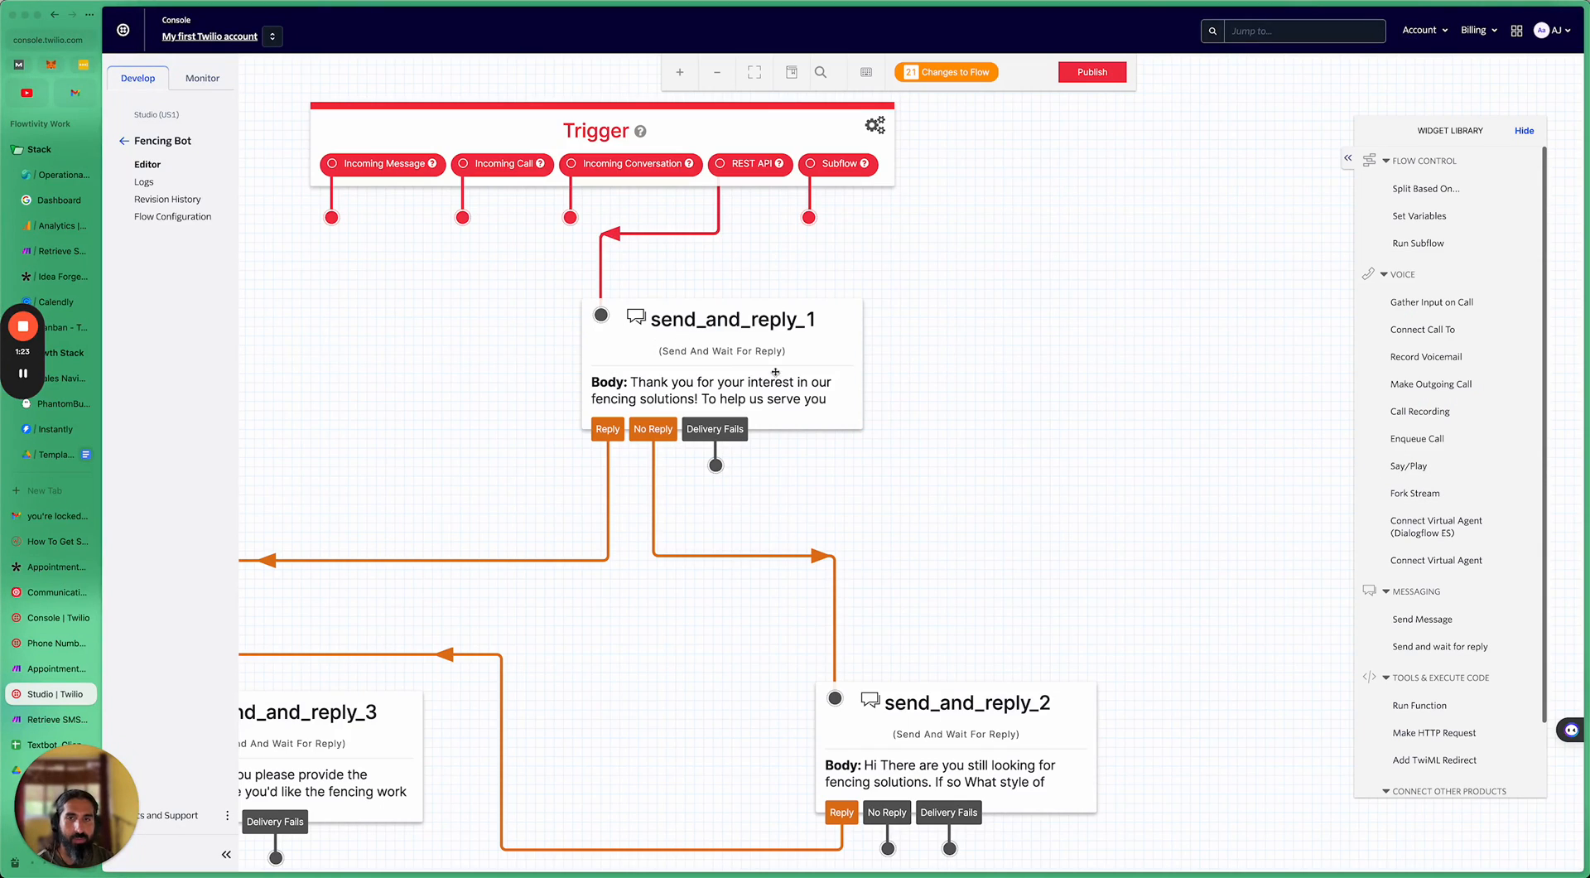
{"action": "mouse_move", "coordinate": [1442, 647]}
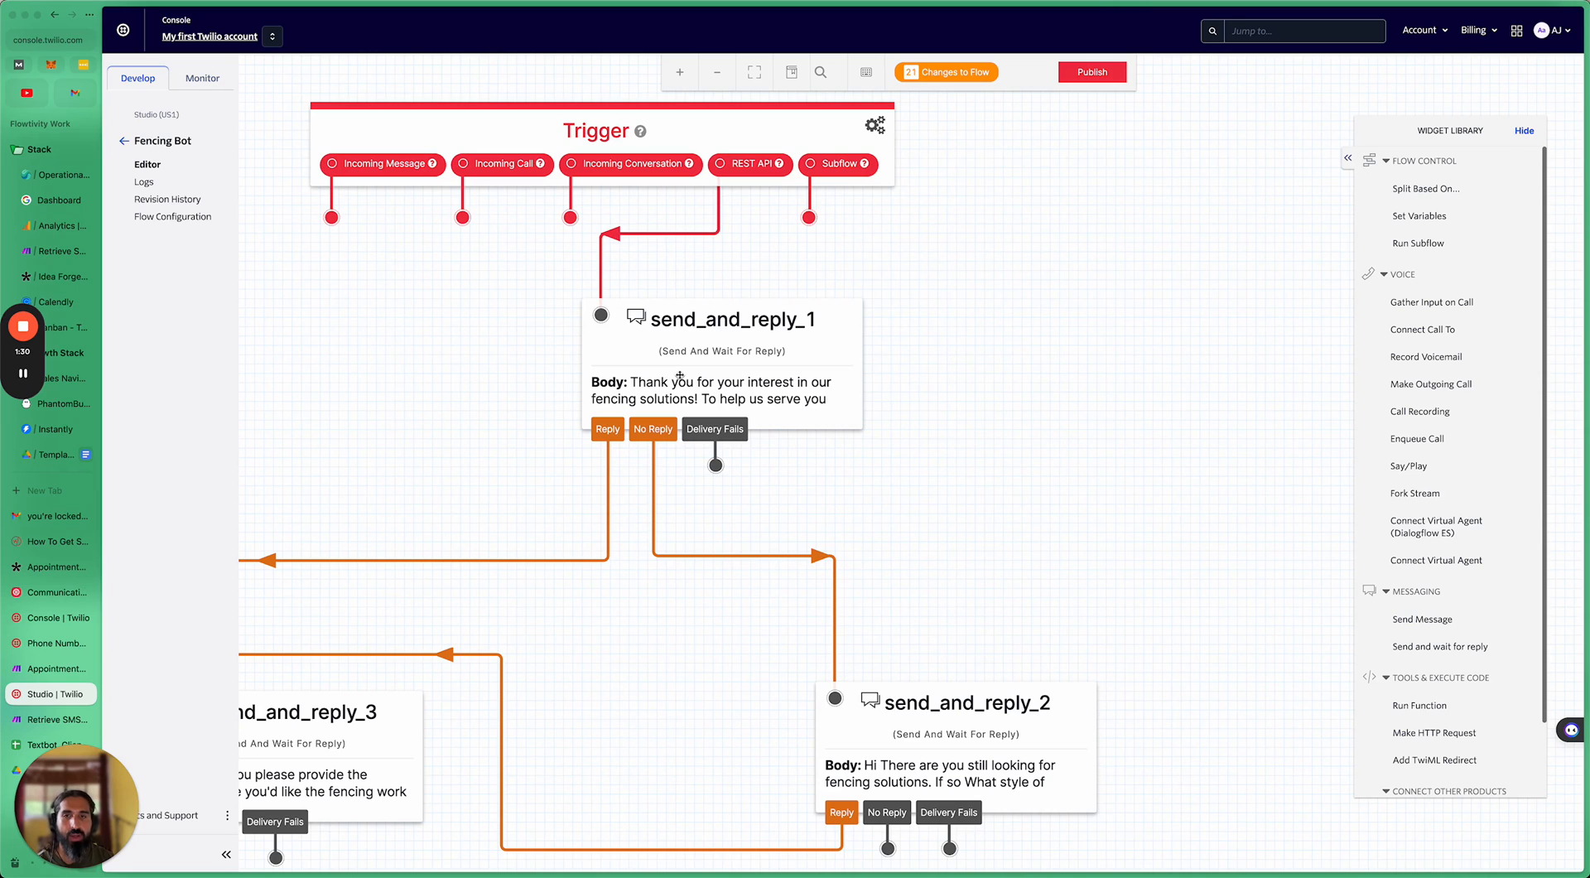
{"action": "left_click", "coordinate": [736, 318]}
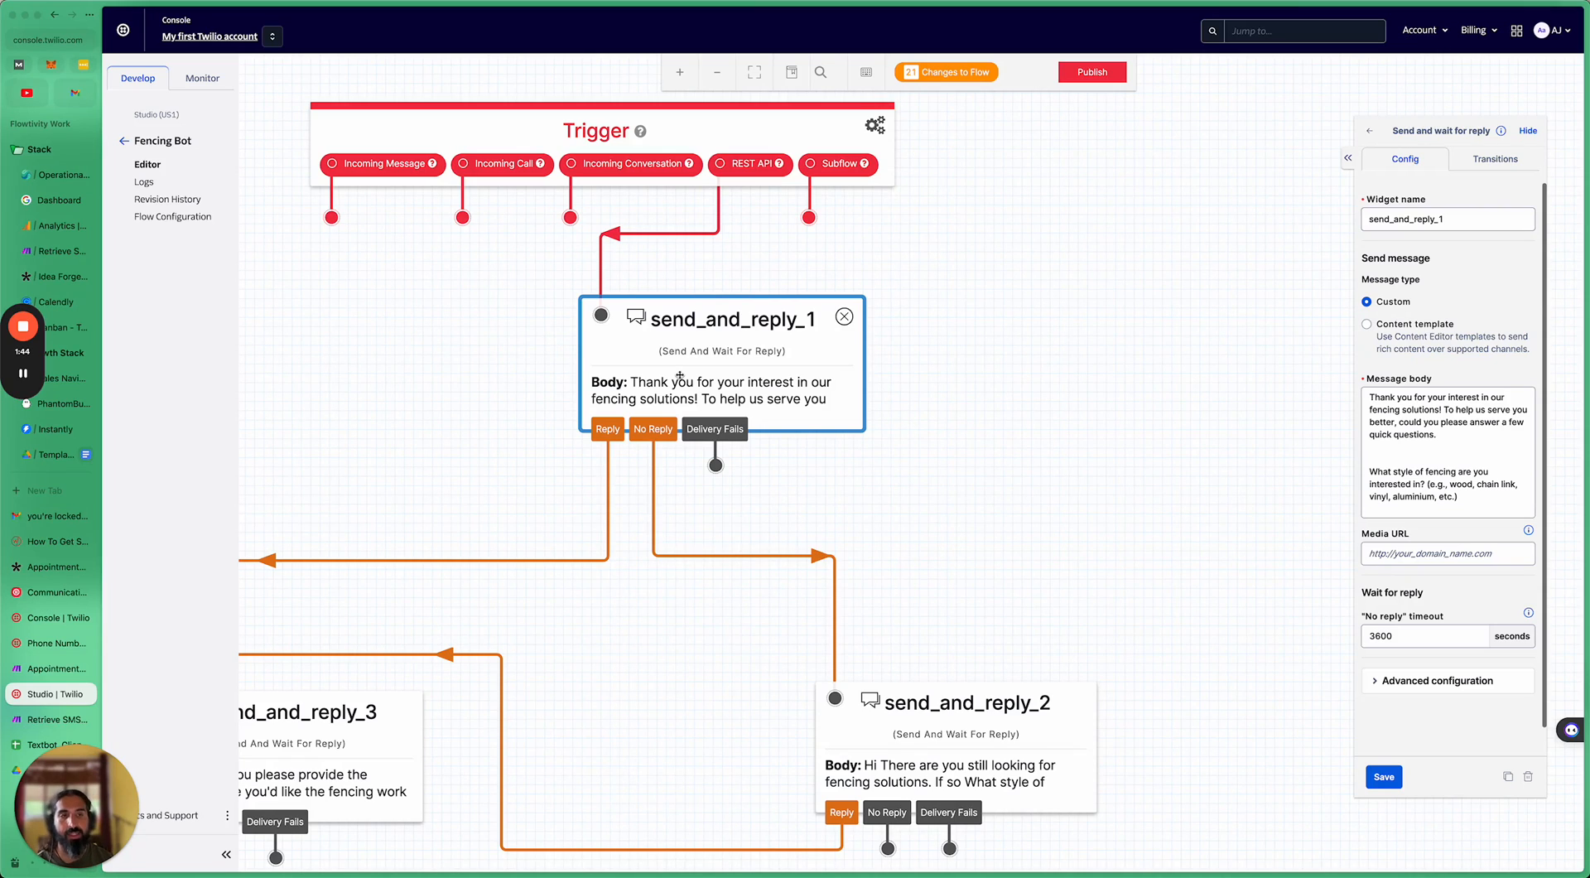
{"action": "mouse_move", "coordinate": [838, 410]}
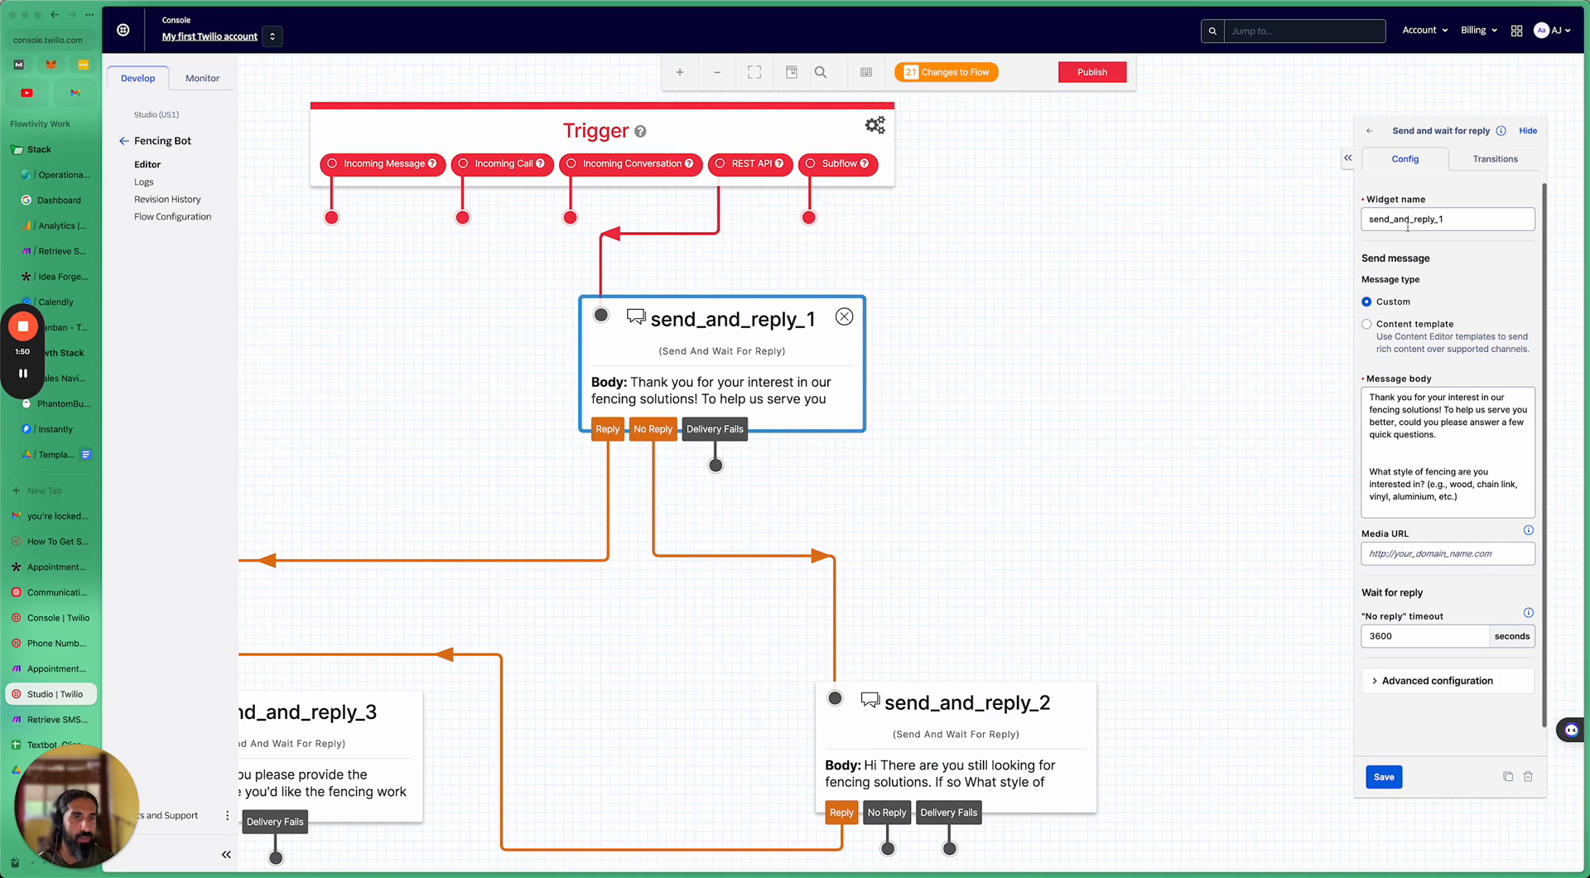
{"action": "mouse_move", "coordinate": [1408, 210]}
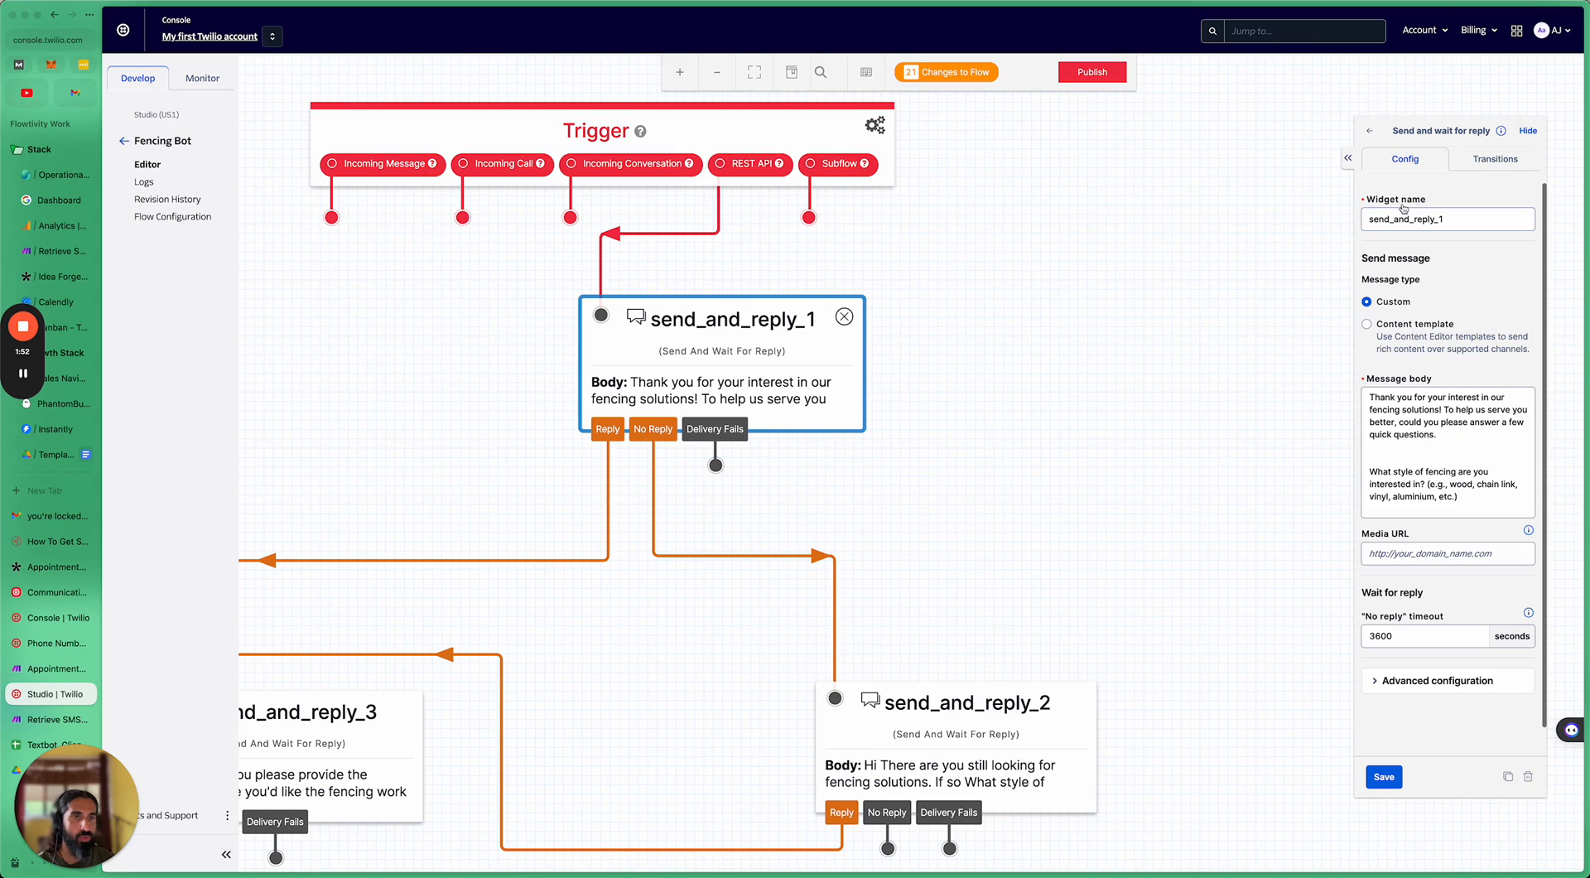
{"action": "left_click", "coordinate": [1448, 218]}
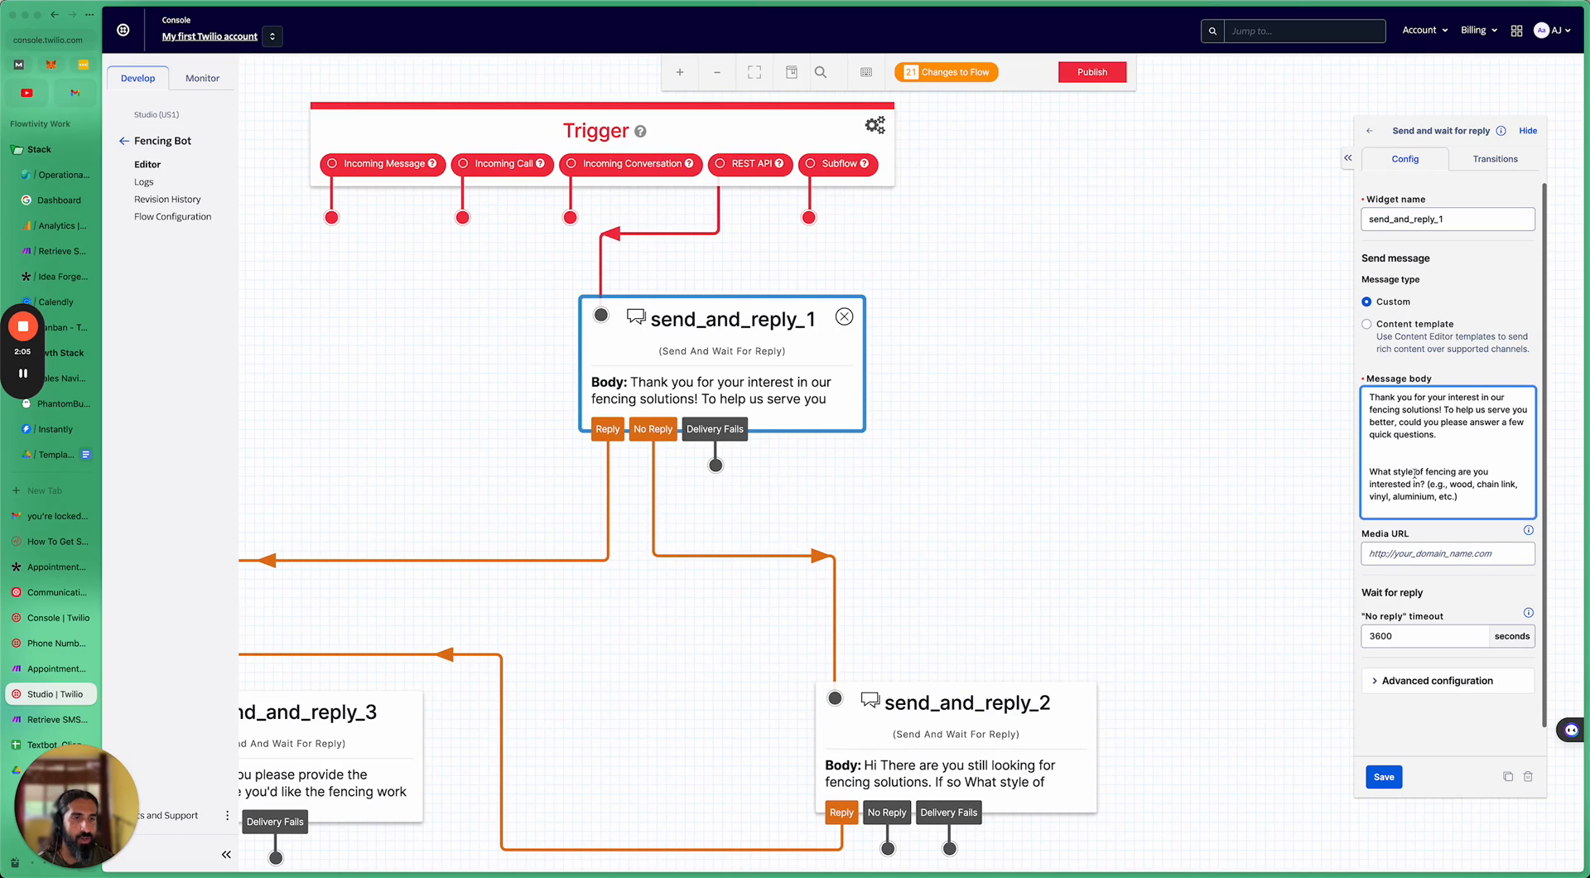
{"action": "mouse_move", "coordinate": [1428, 497]}
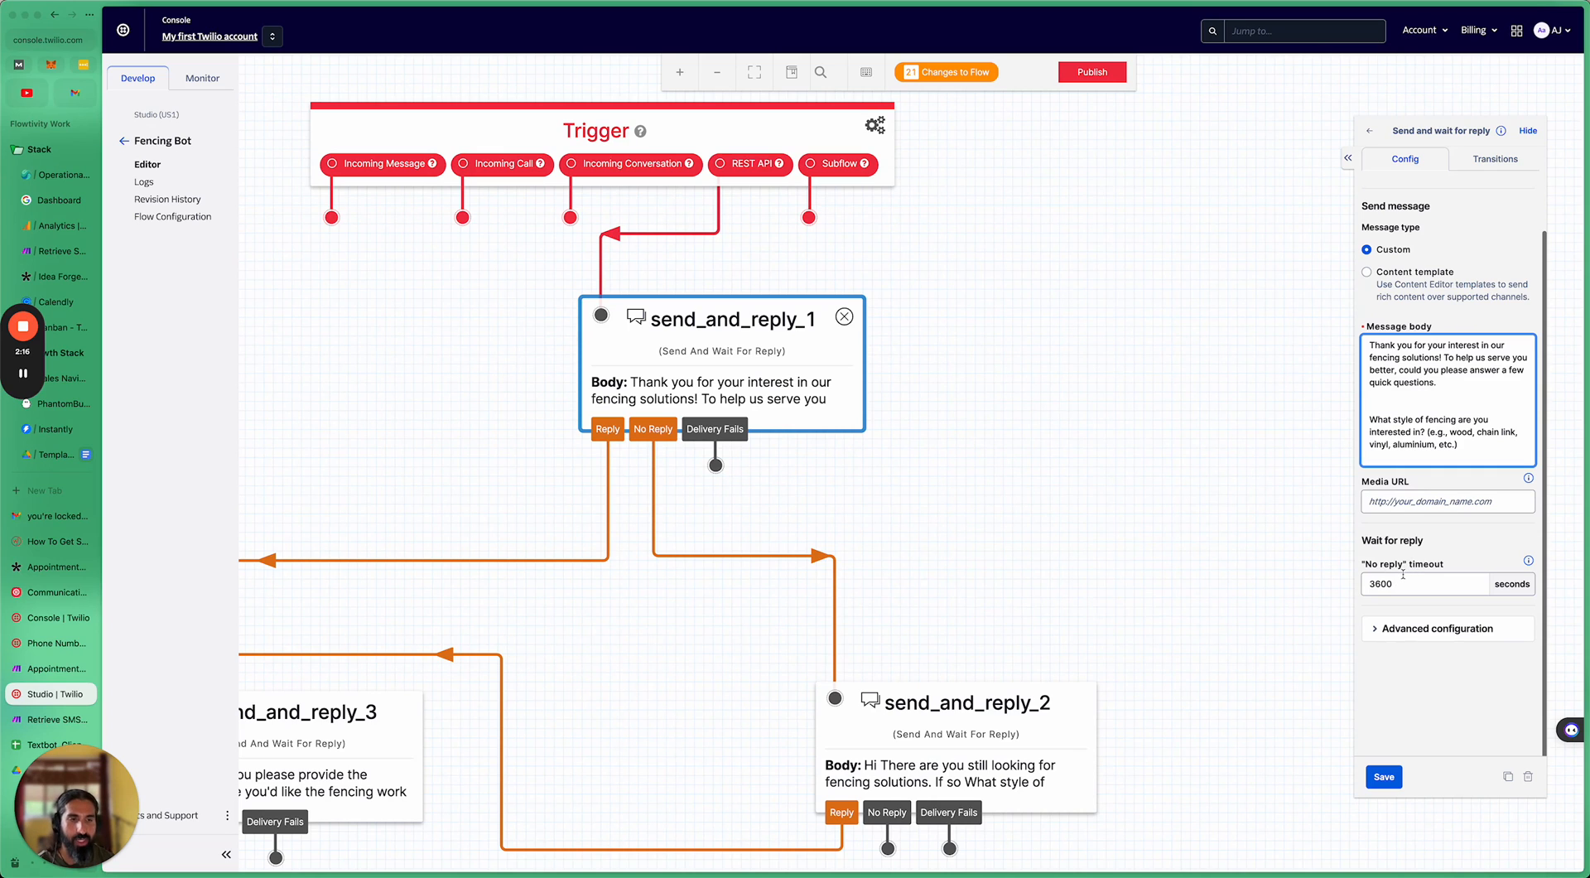
{"action": "mouse_move", "coordinate": [809, 504]}
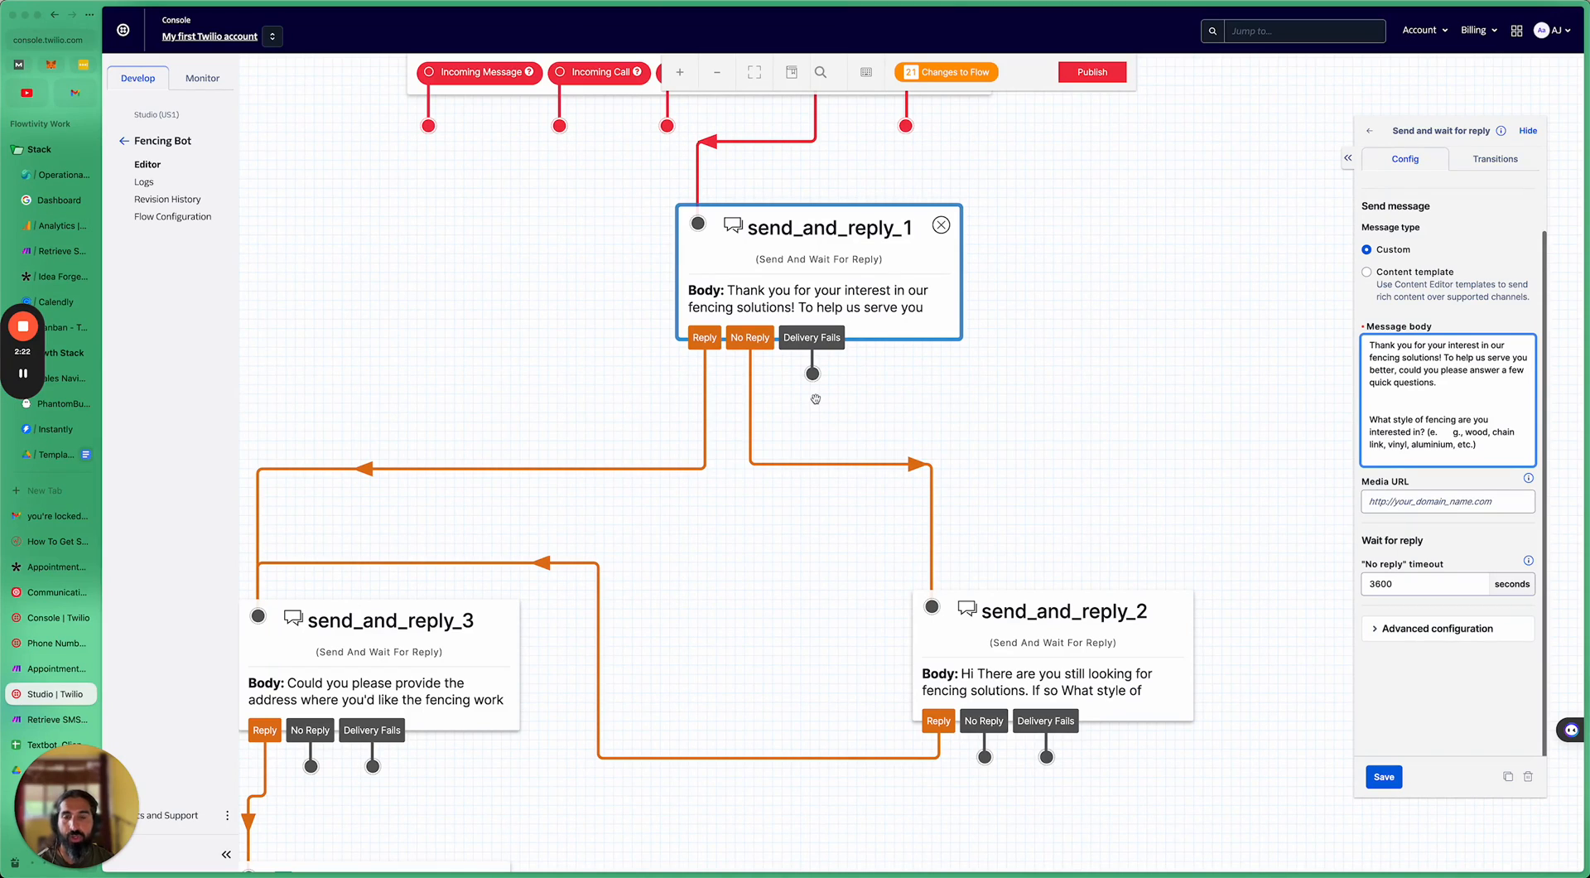
{"action": "mouse_move", "coordinate": [640, 368]}
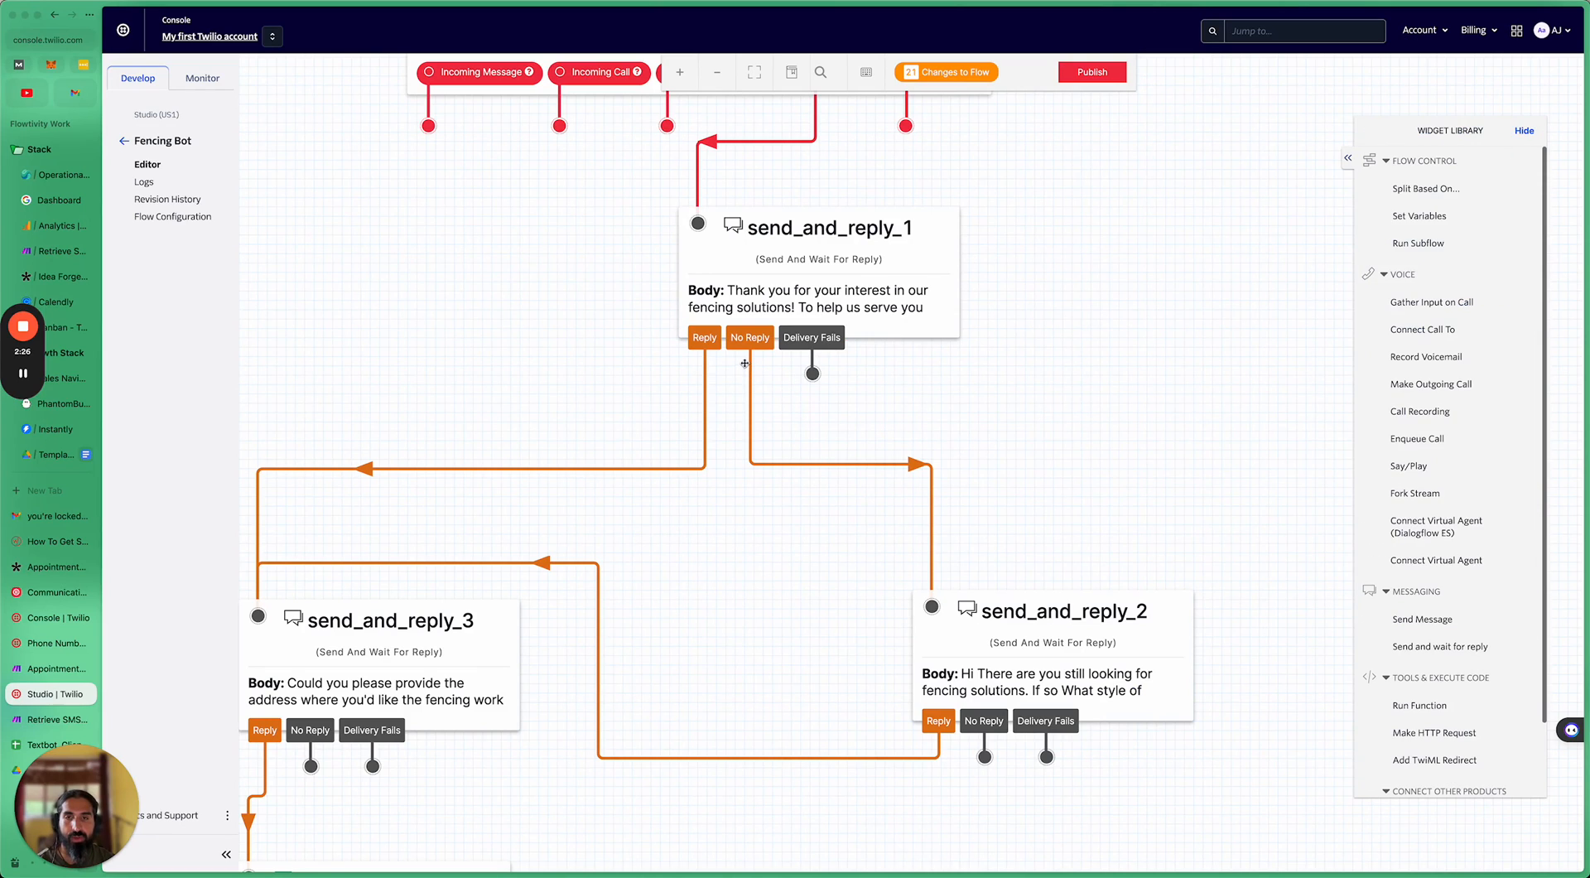
Show the send_and_reply_2 widget's Config asking about fencing style with 3600-second timeout.
{"action": "left_click", "coordinate": [749, 336]}
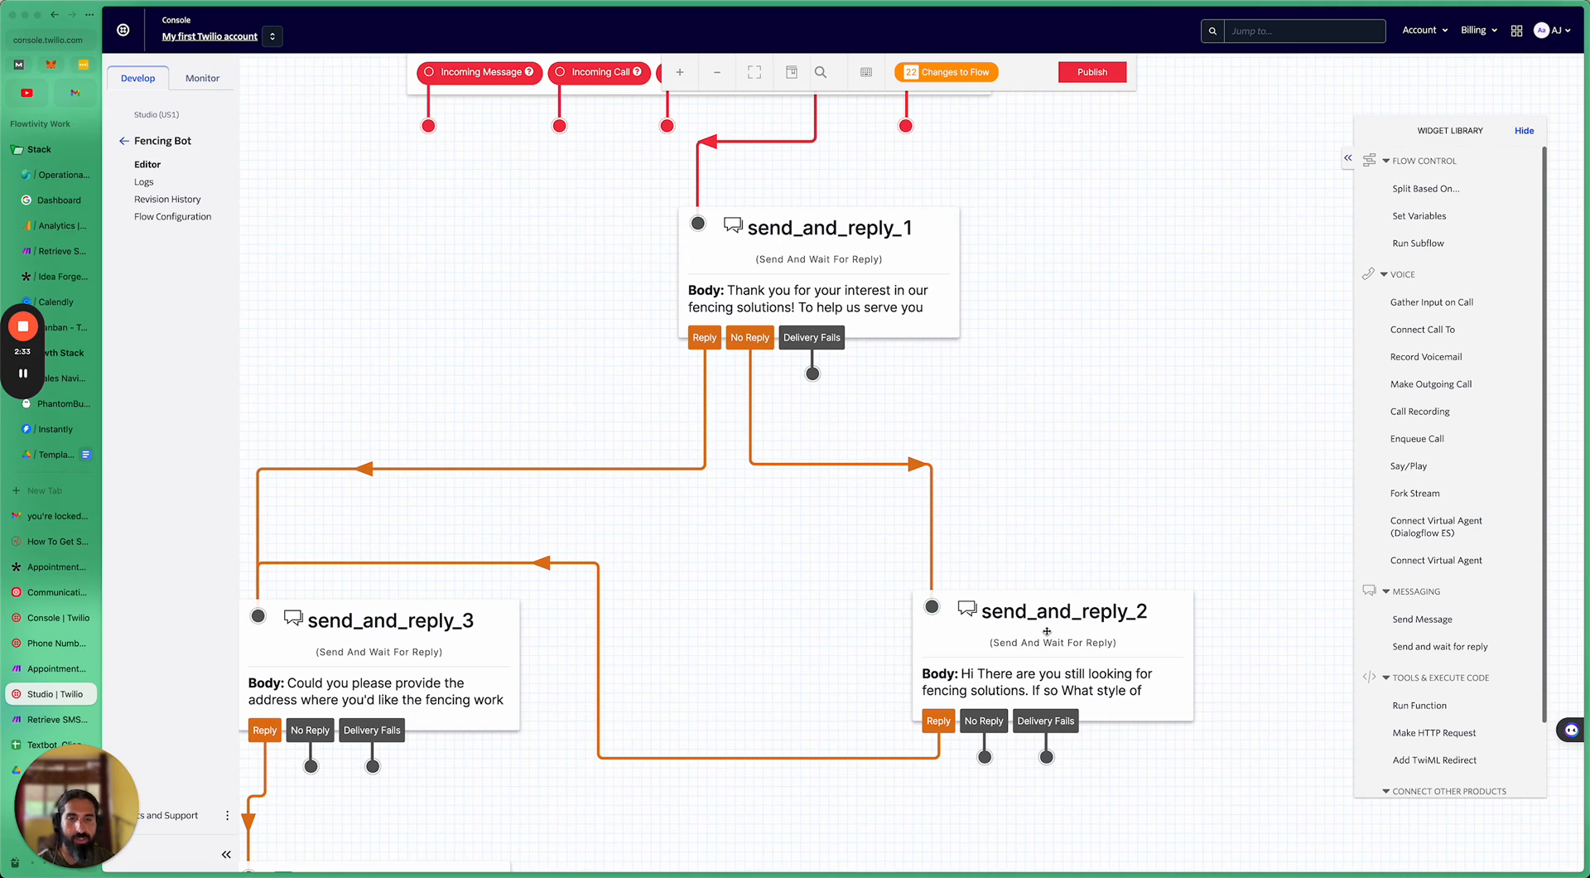
{"action": "left_click", "coordinate": [1055, 611]}
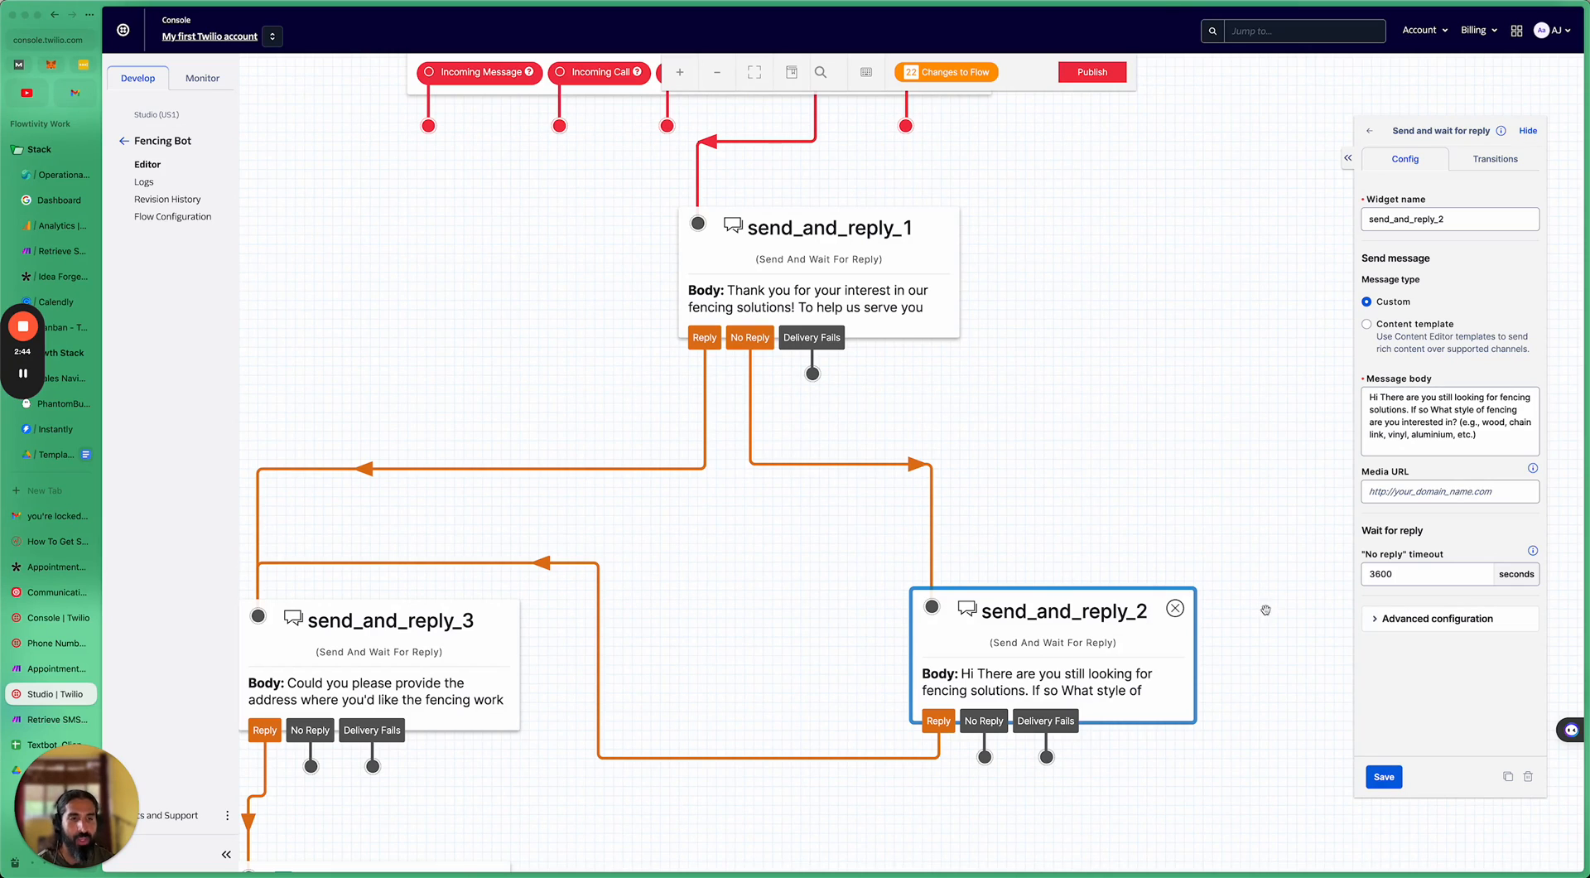
{"action": "mouse_move", "coordinate": [1097, 540]}
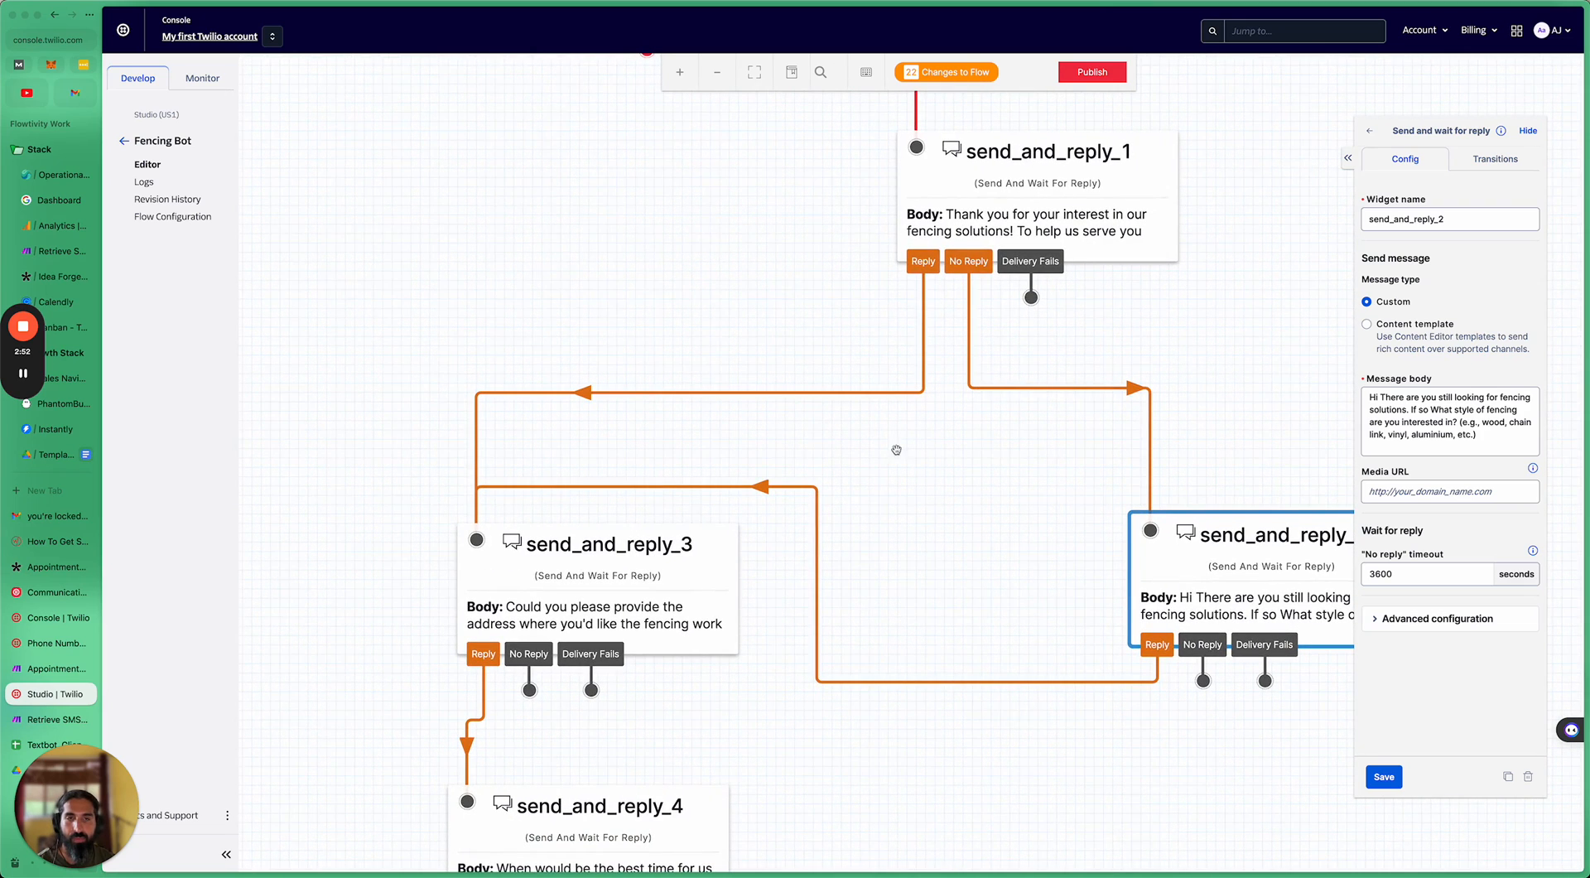
{"action": "mouse_move", "coordinate": [656, 457]}
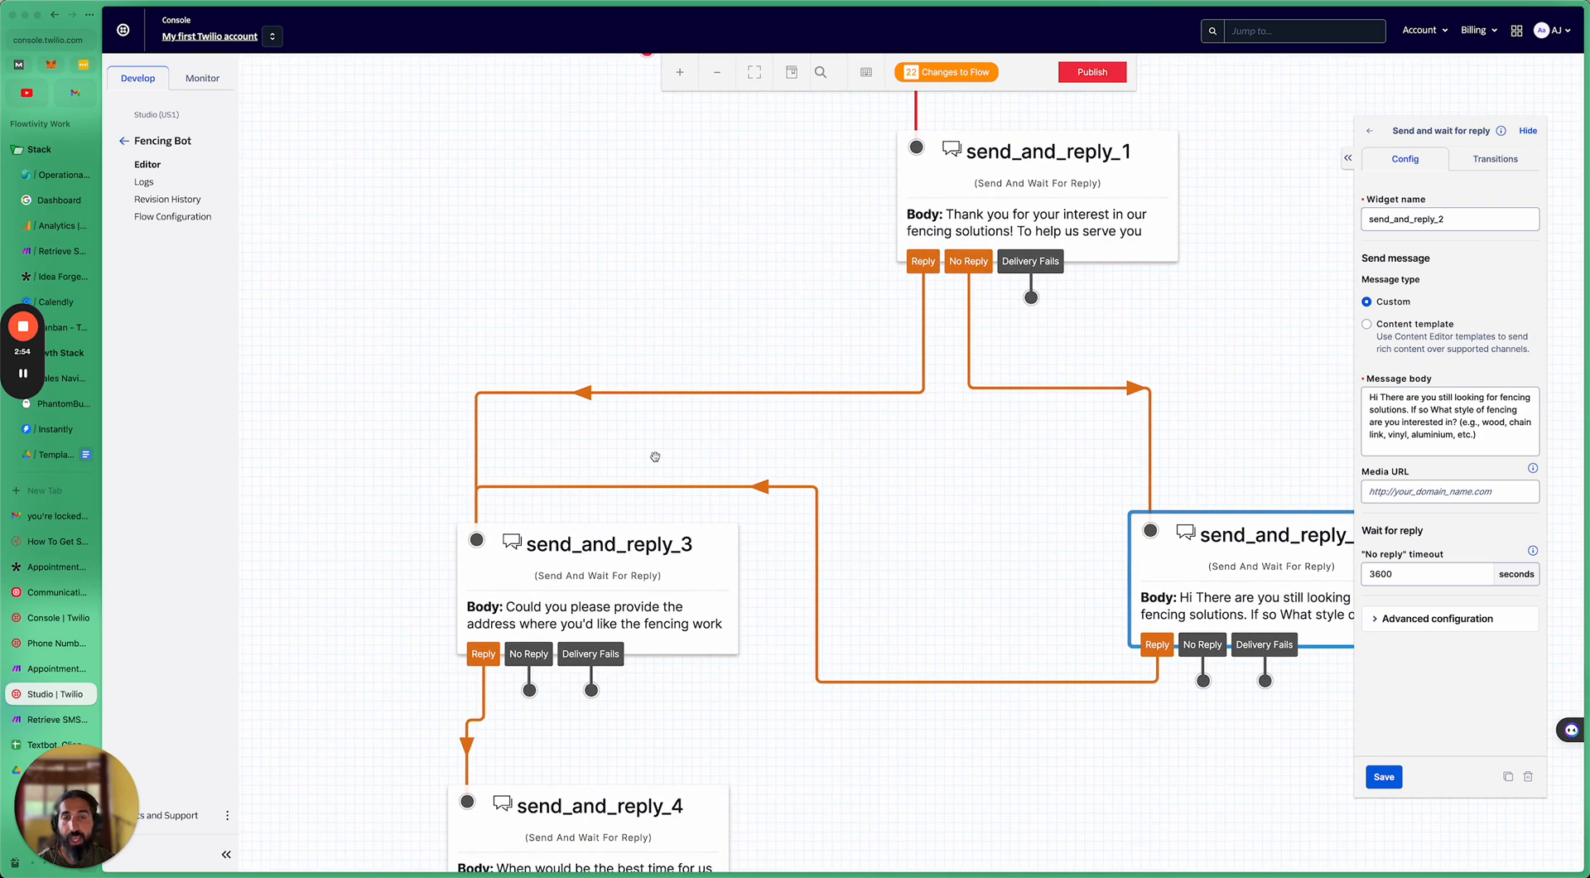
{"action": "mouse_move", "coordinate": [994, 244]}
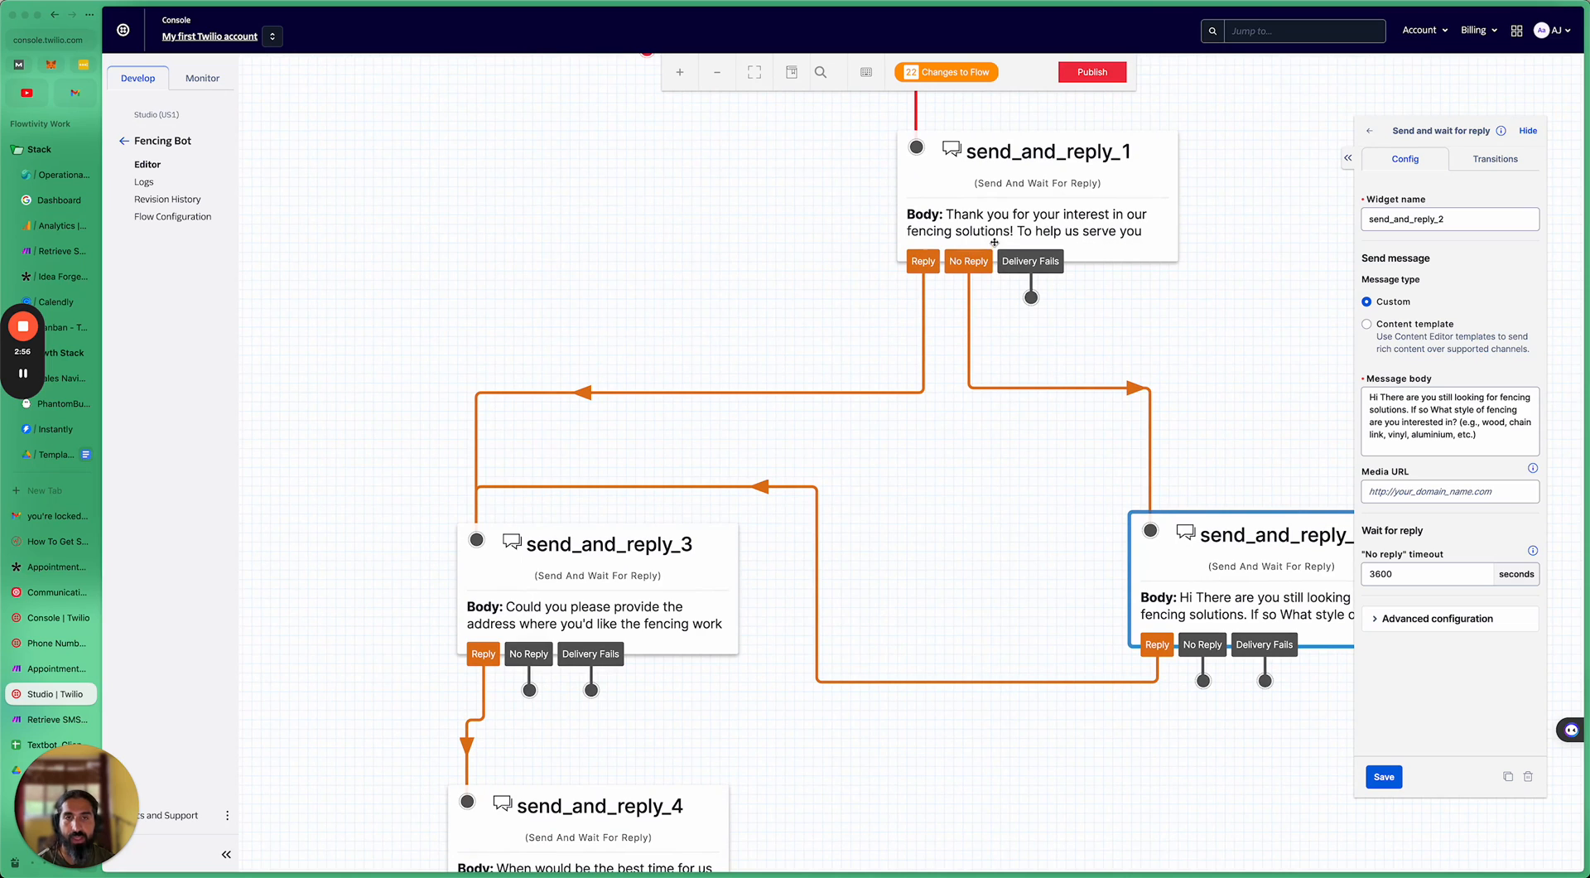
Review the Config of send_and_reply_1, send_and_reply_3 and send_and_reply_4 in turn.
{"action": "left_click", "coordinate": [1051, 151]}
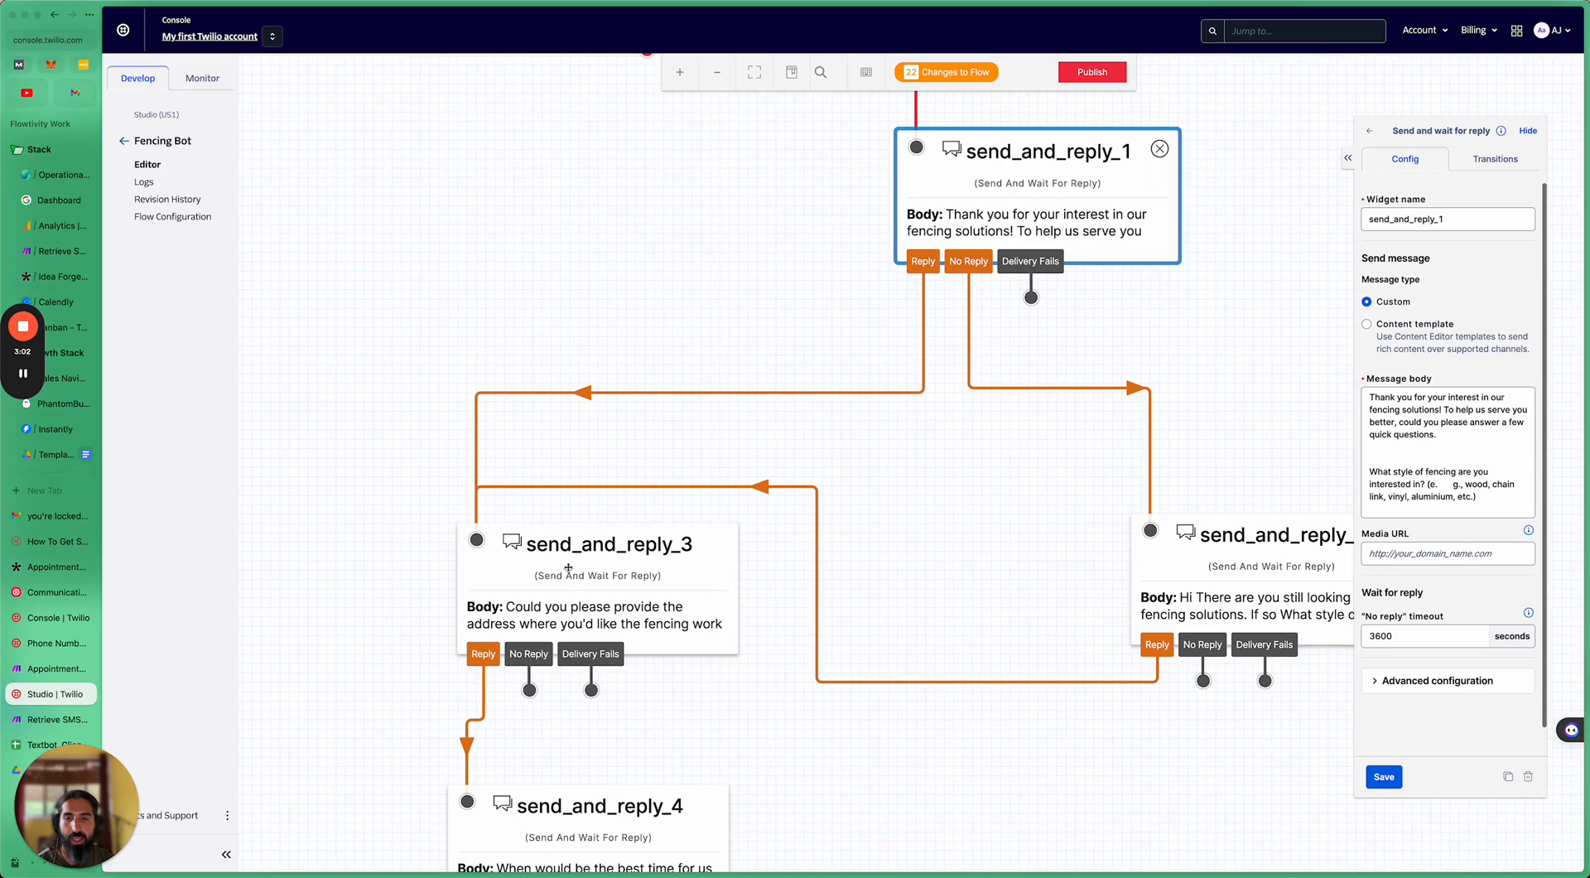
{"action": "left_click", "coordinate": [605, 545]}
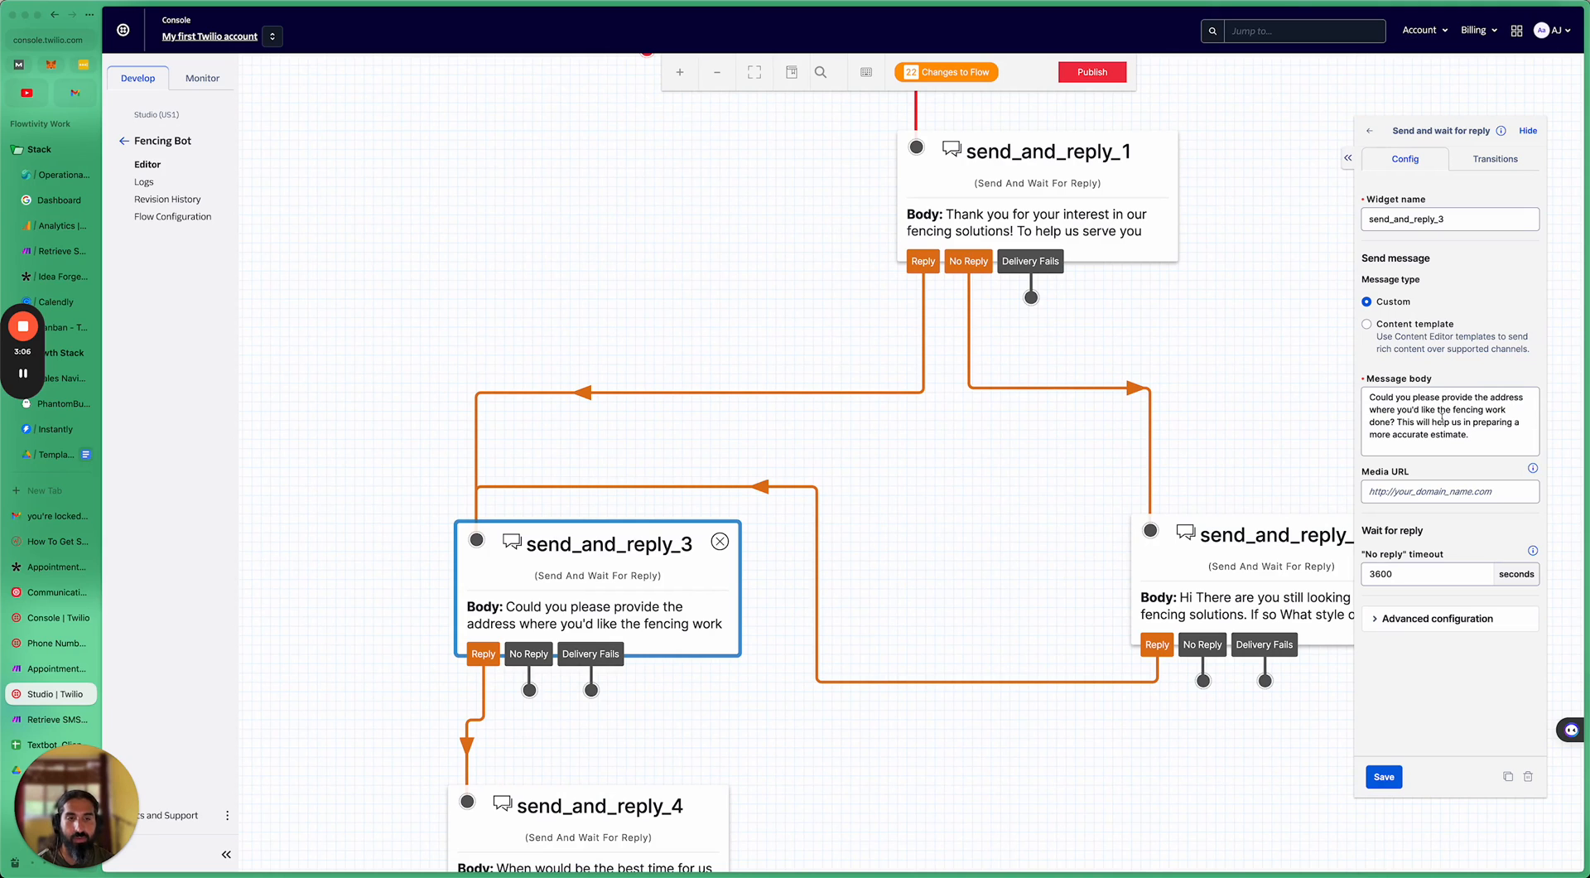
{"action": "mouse_move", "coordinate": [758, 661]}
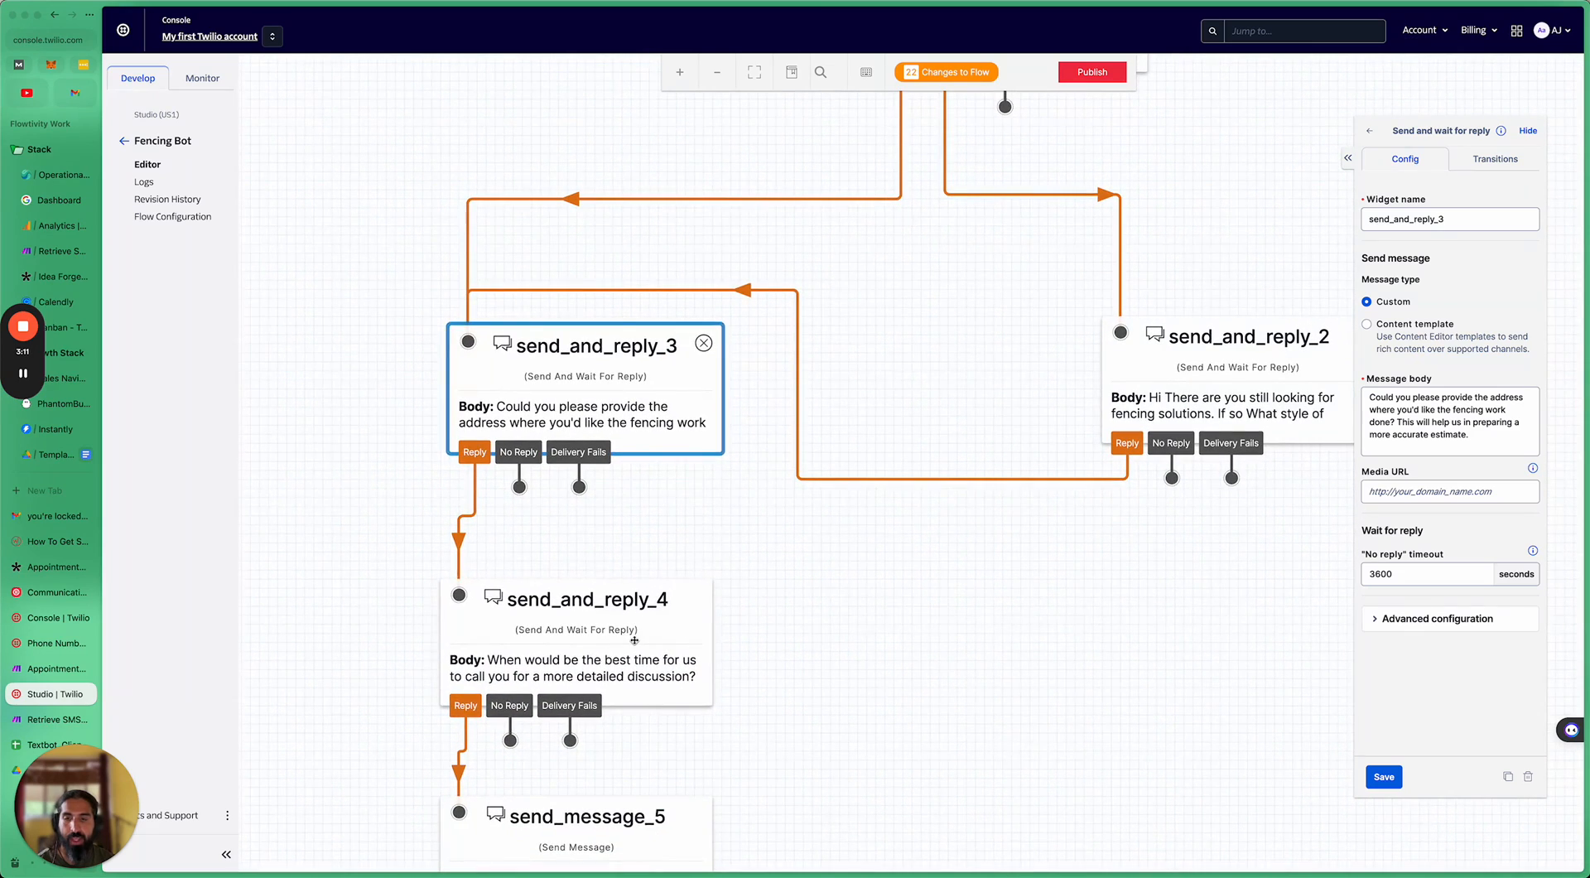
{"action": "left_click", "coordinate": [589, 598]}
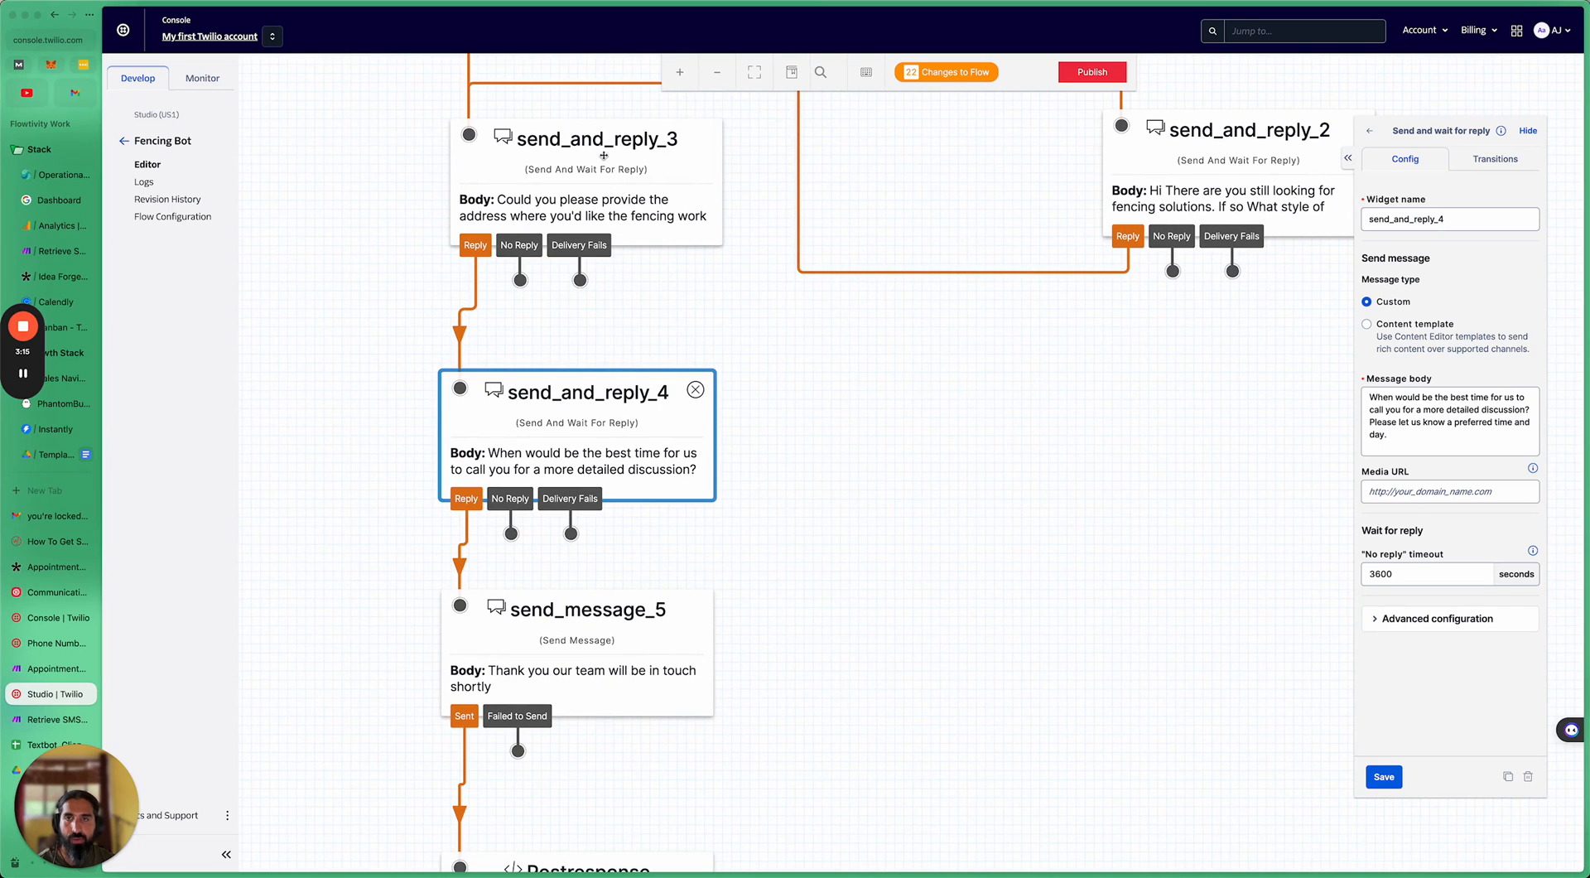
{"action": "mouse_move", "coordinate": [686, 341]}
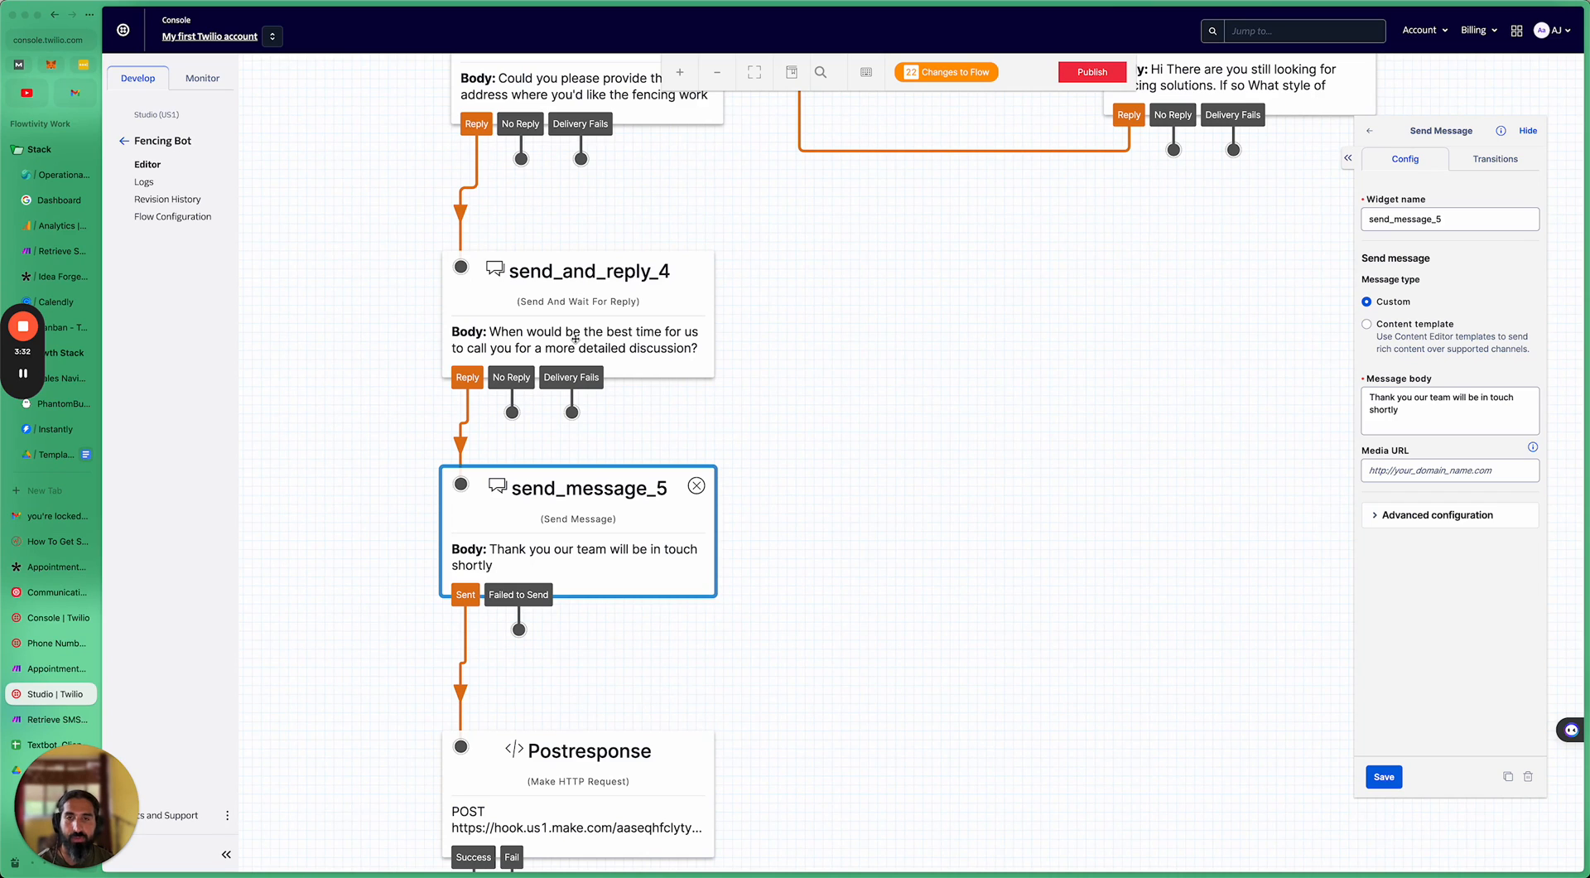
{"action": "mouse_move", "coordinate": [643, 358]}
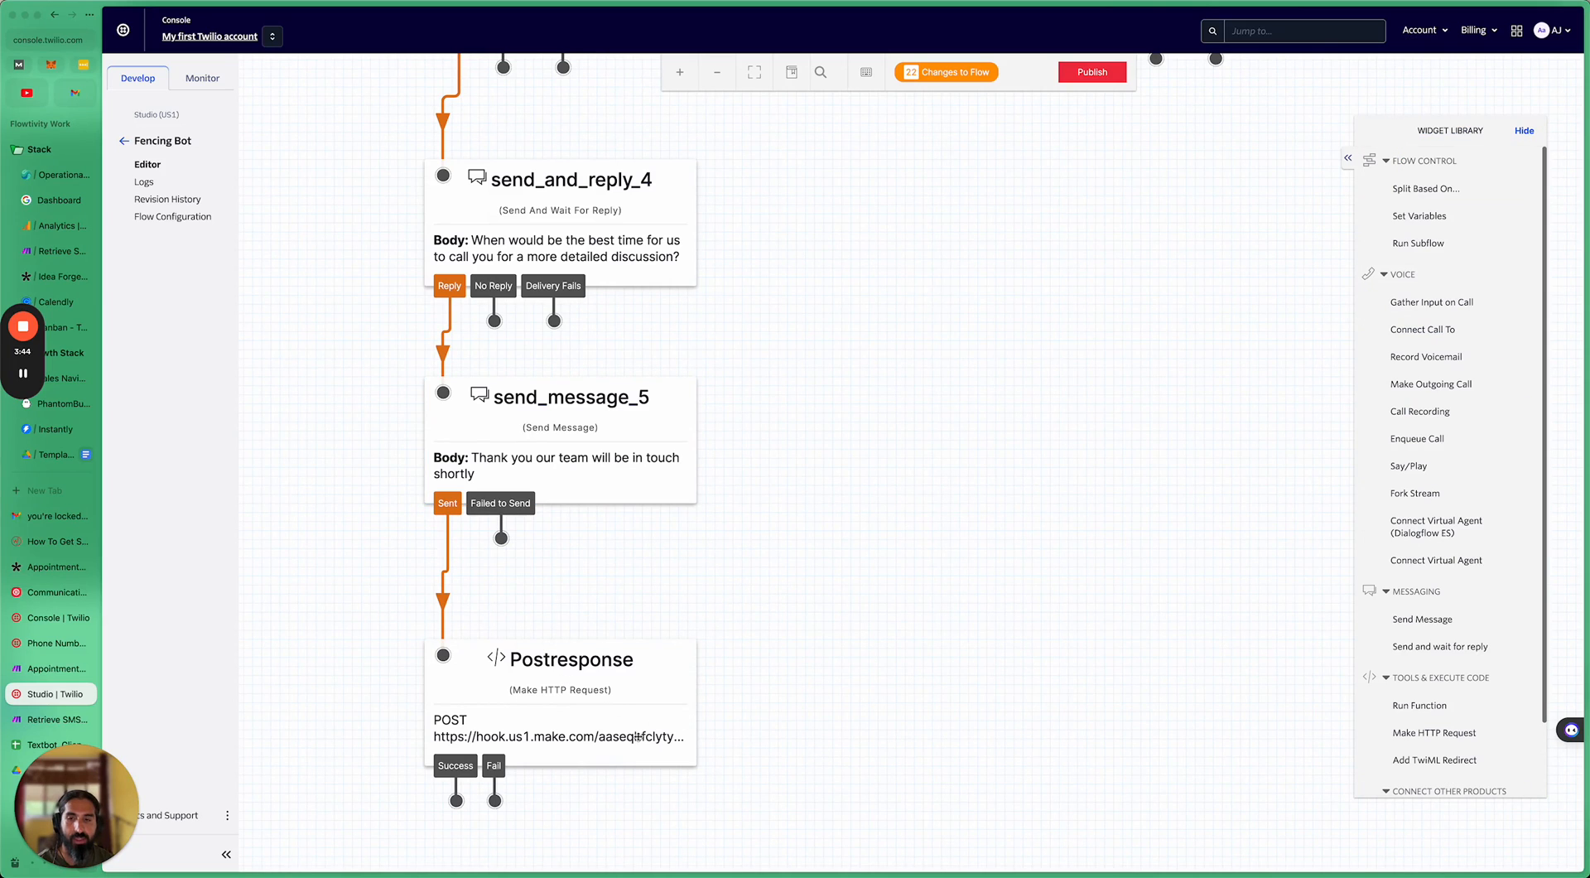
Show the Postresponse HTTP request's Config with its Make webhook URL and parameters.
{"action": "left_click", "coordinate": [562, 660]}
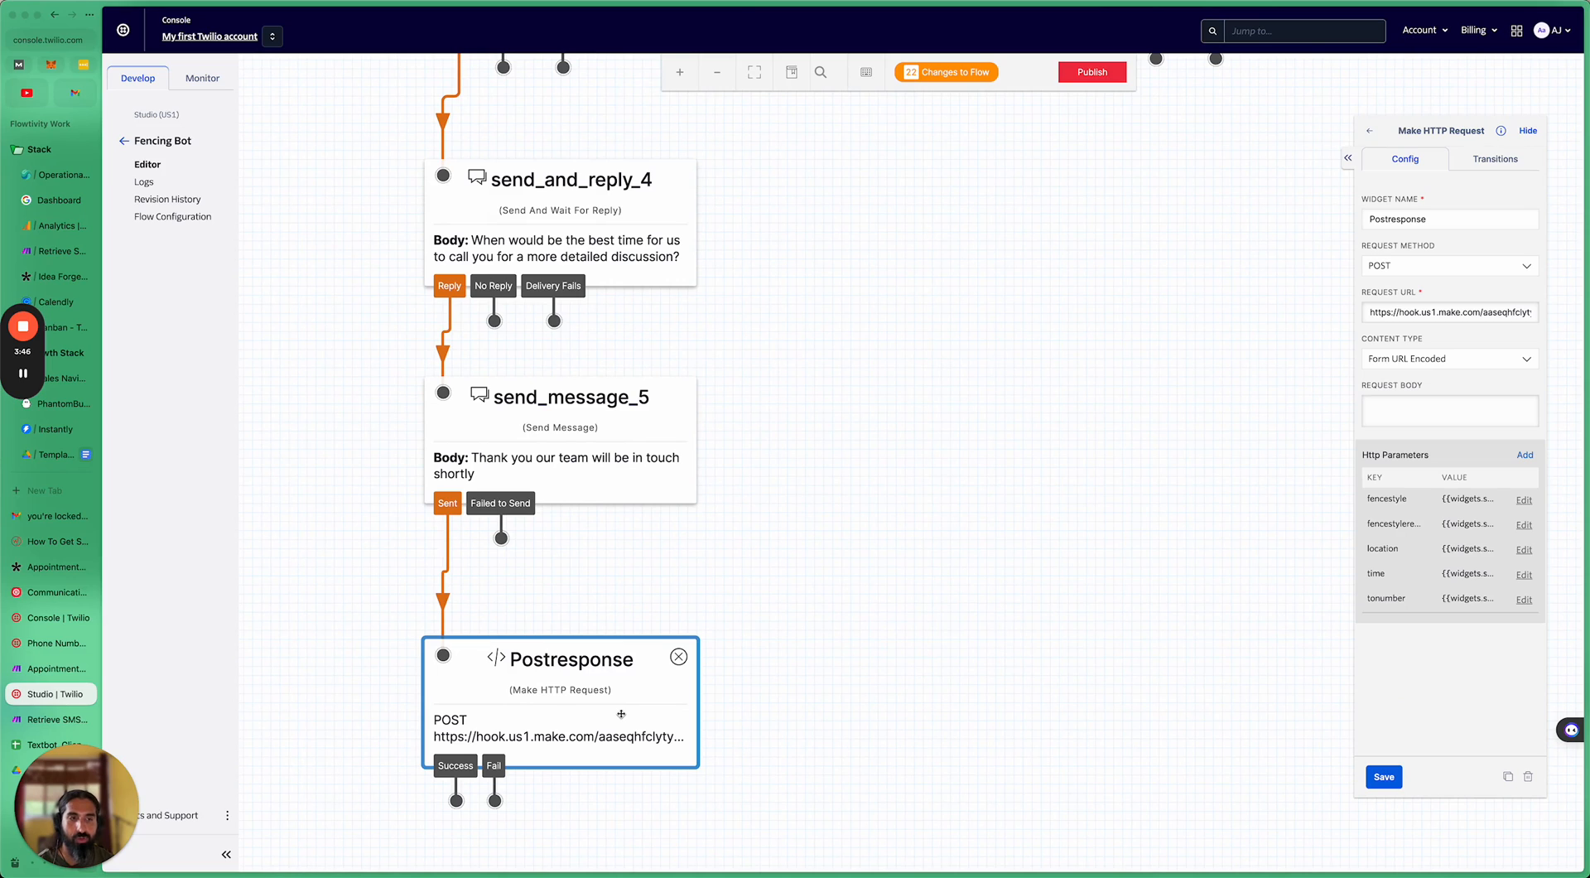
{"action": "mouse_move", "coordinate": [1474, 496]}
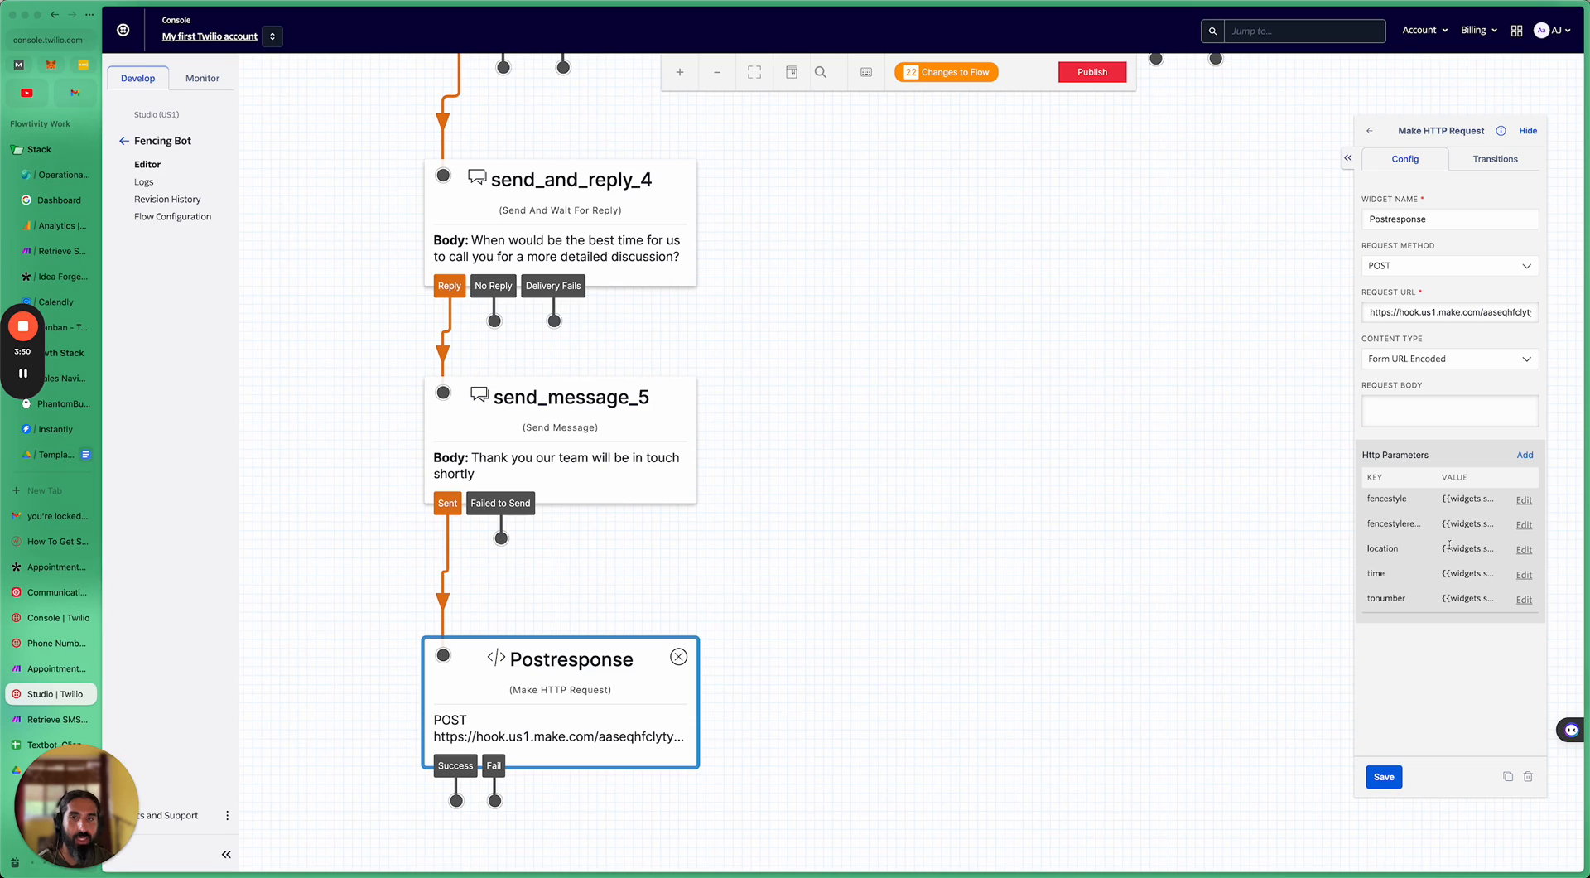
{"action": "mouse_move", "coordinate": [1447, 572]}
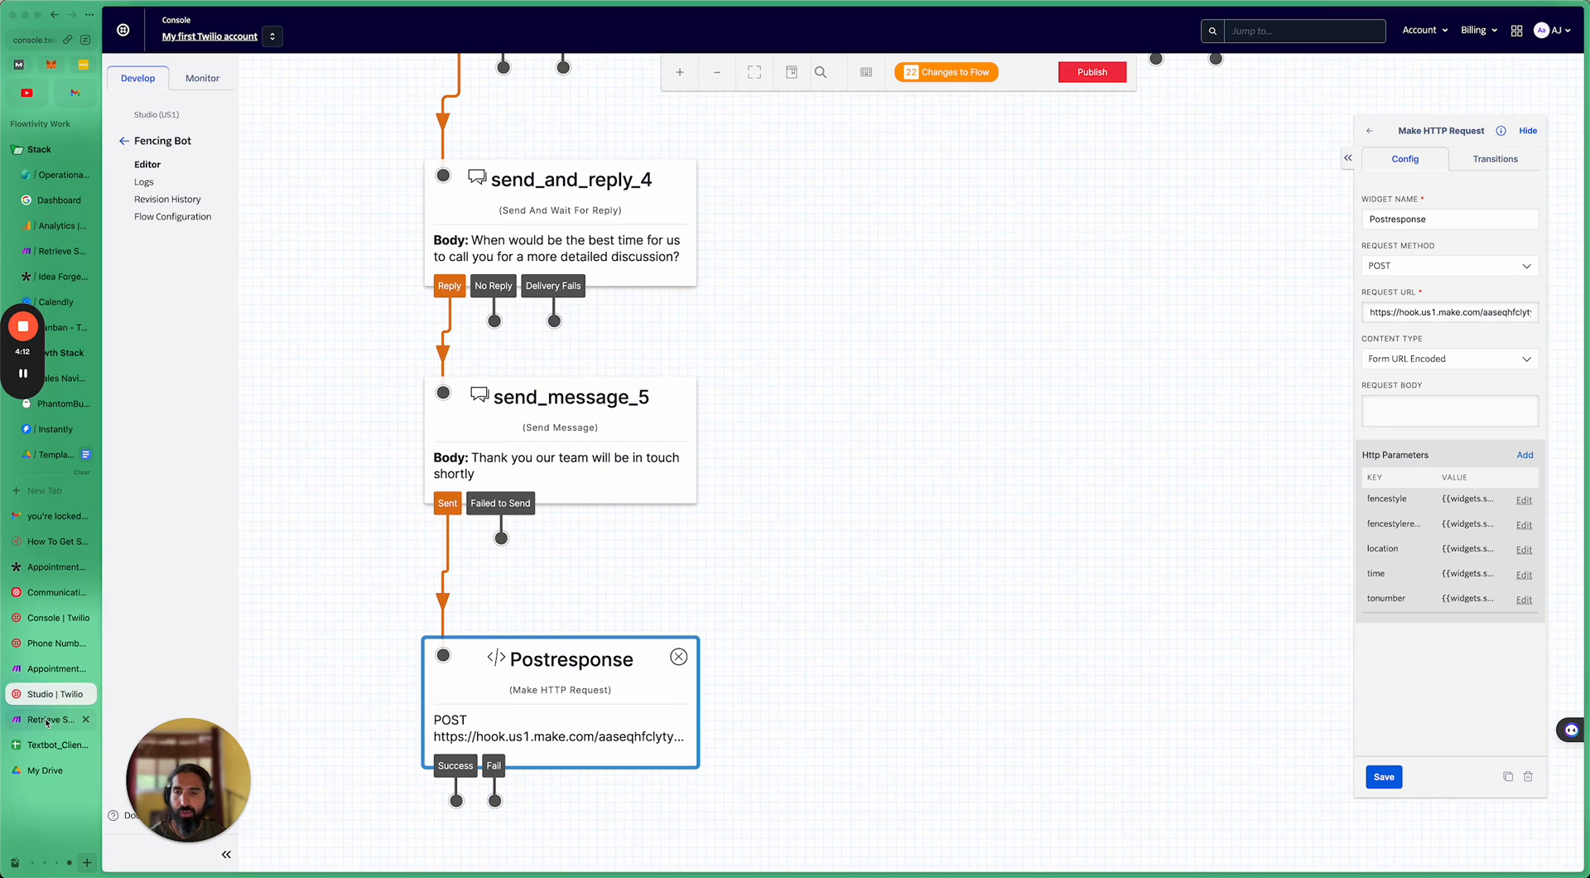
{"action": "left_click", "coordinate": [54, 719]}
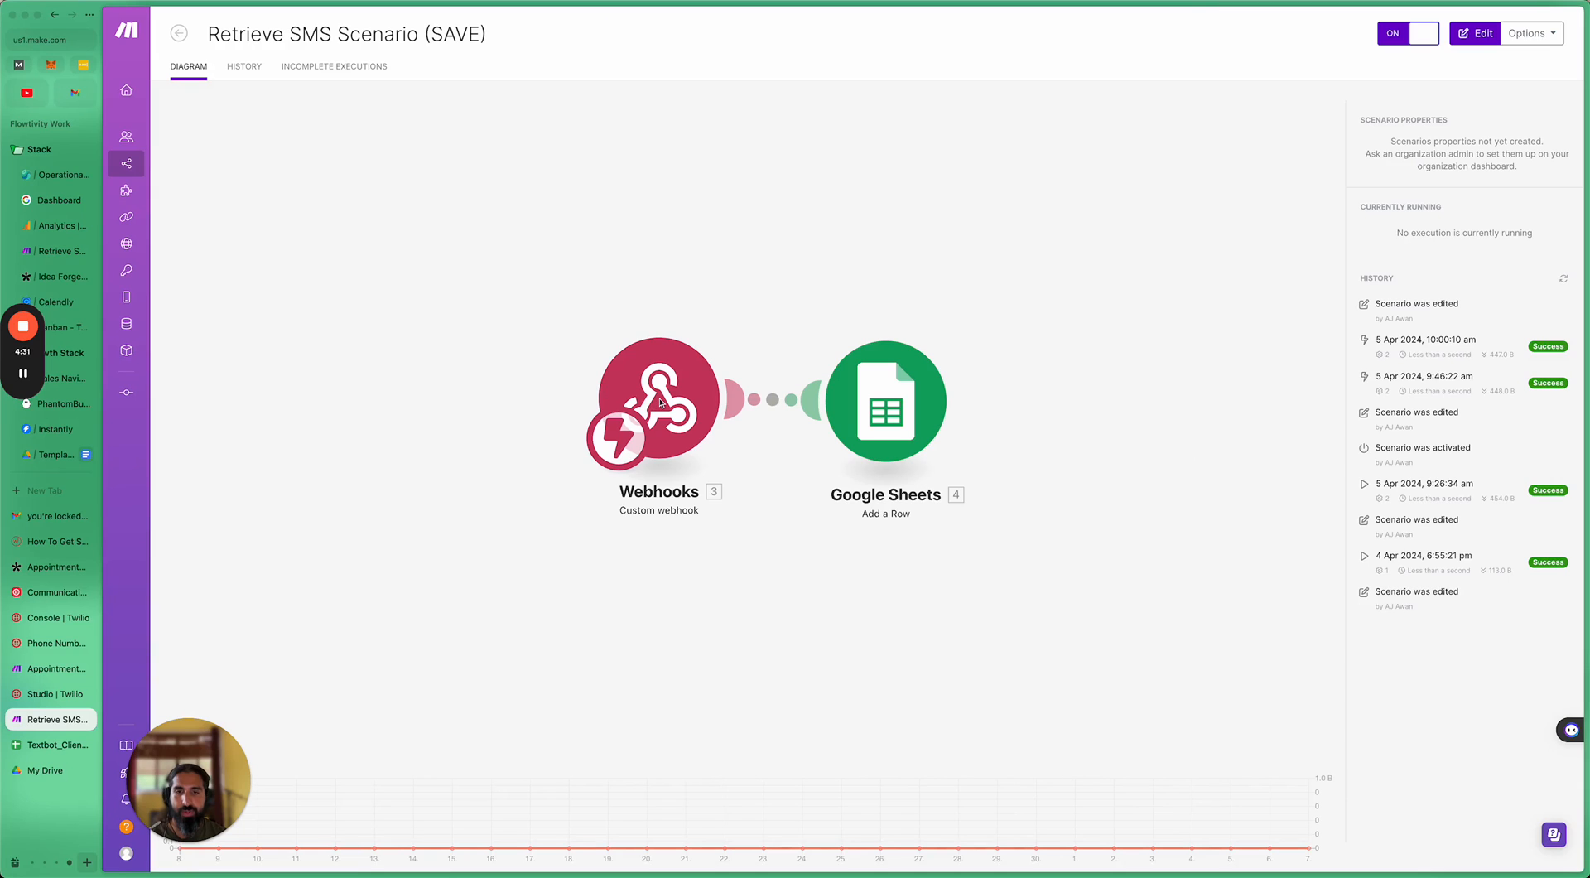
{"action": "left_click", "coordinate": [1474, 33]}
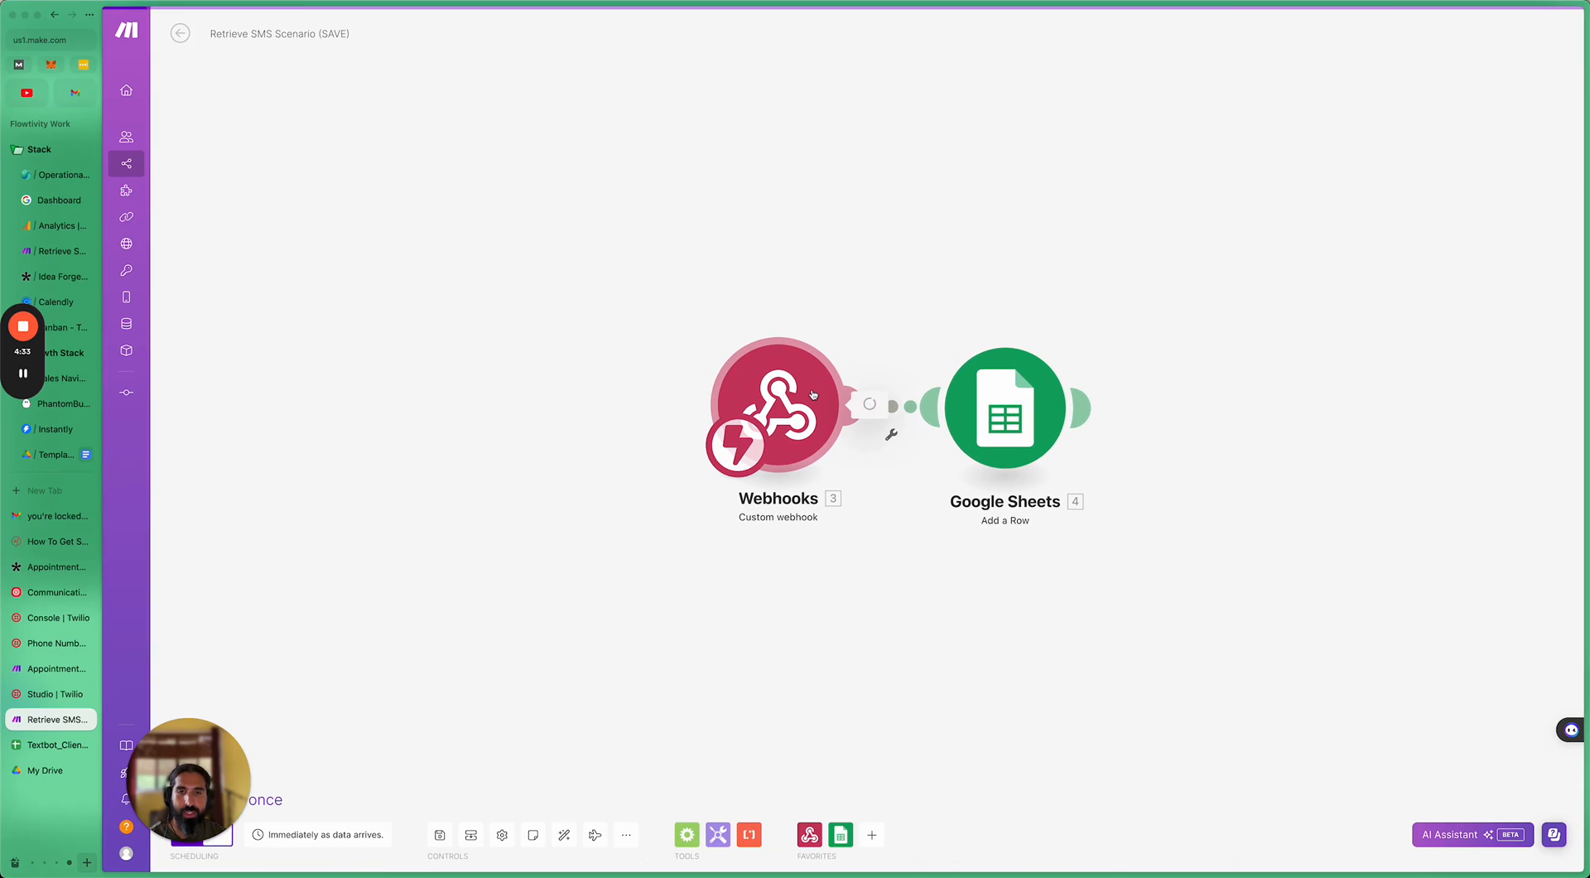
{"action": "left_click", "coordinate": [776, 408]}
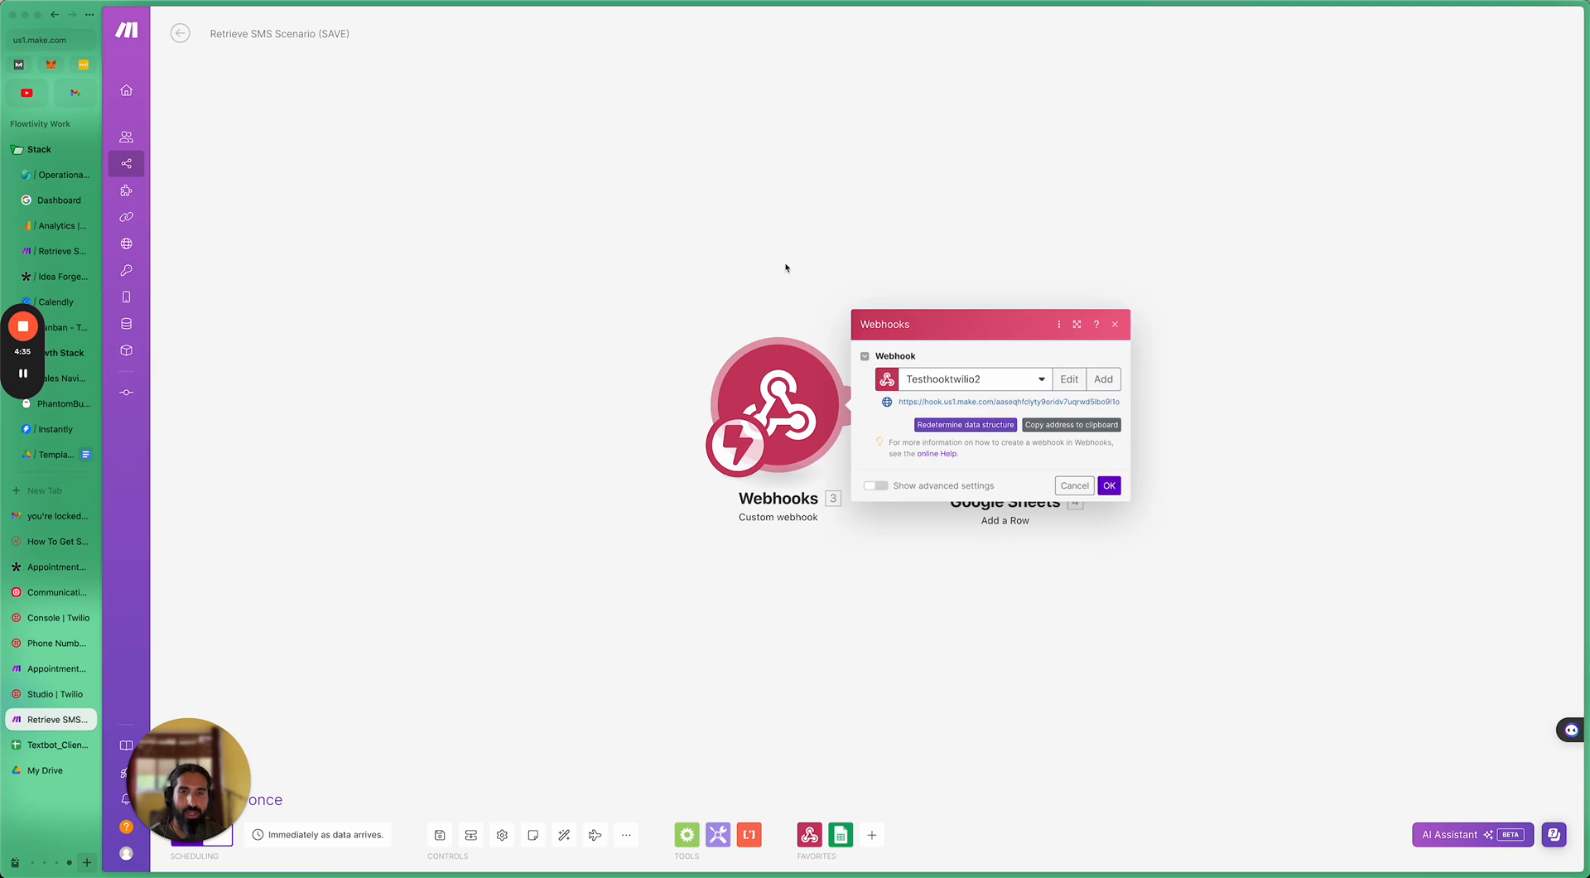
{"action": "left_click", "coordinate": [1108, 486]}
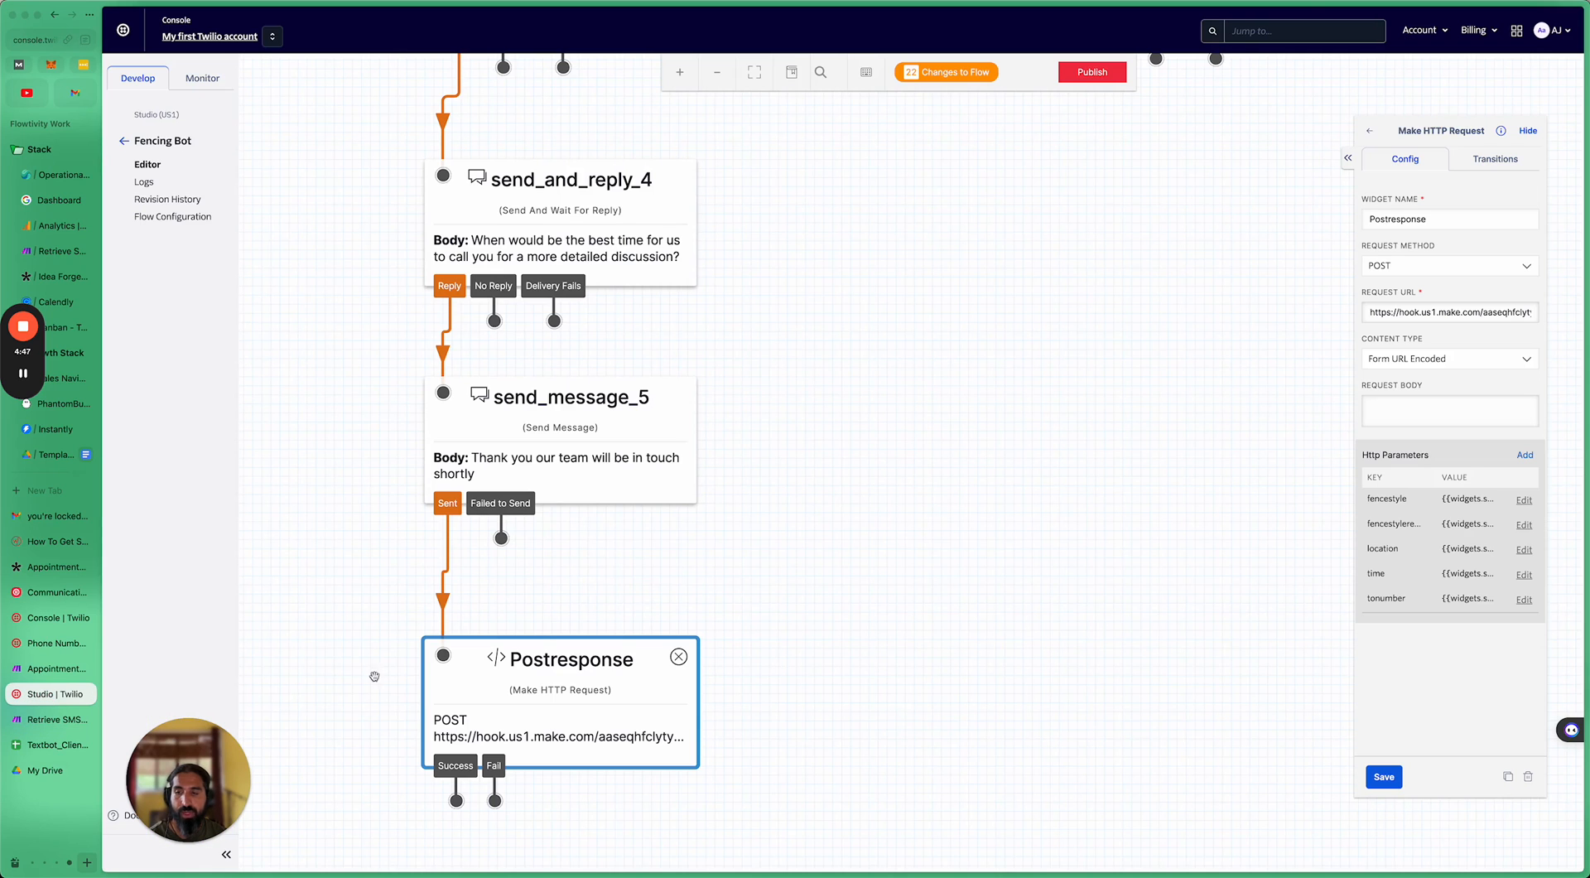
{"action": "mouse_move", "coordinate": [1468, 522]}
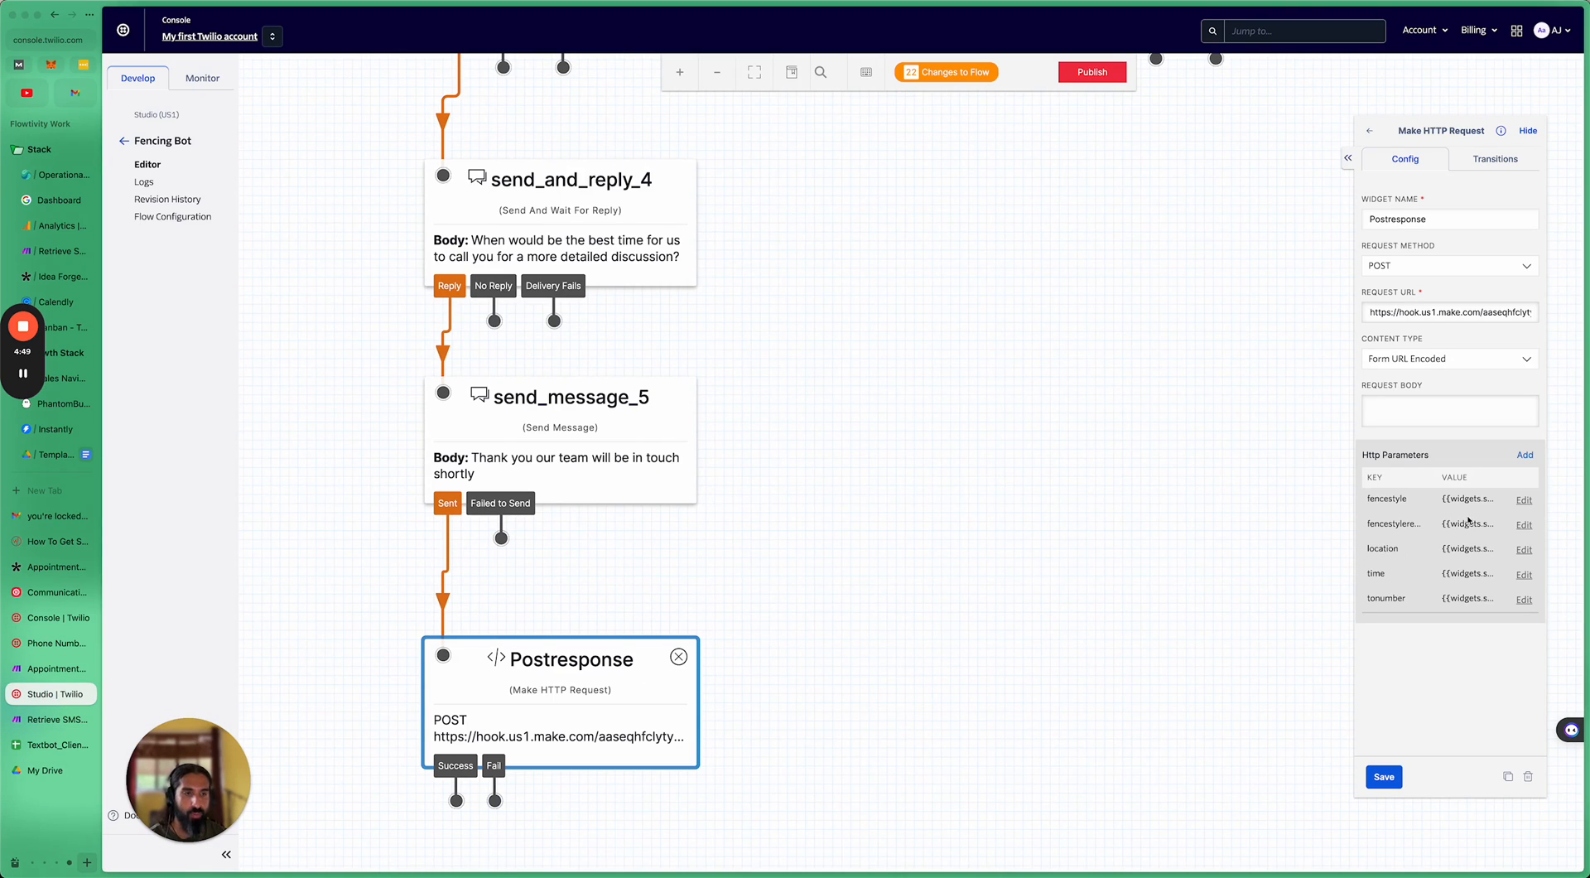
{"action": "mouse_move", "coordinate": [1443, 507]}
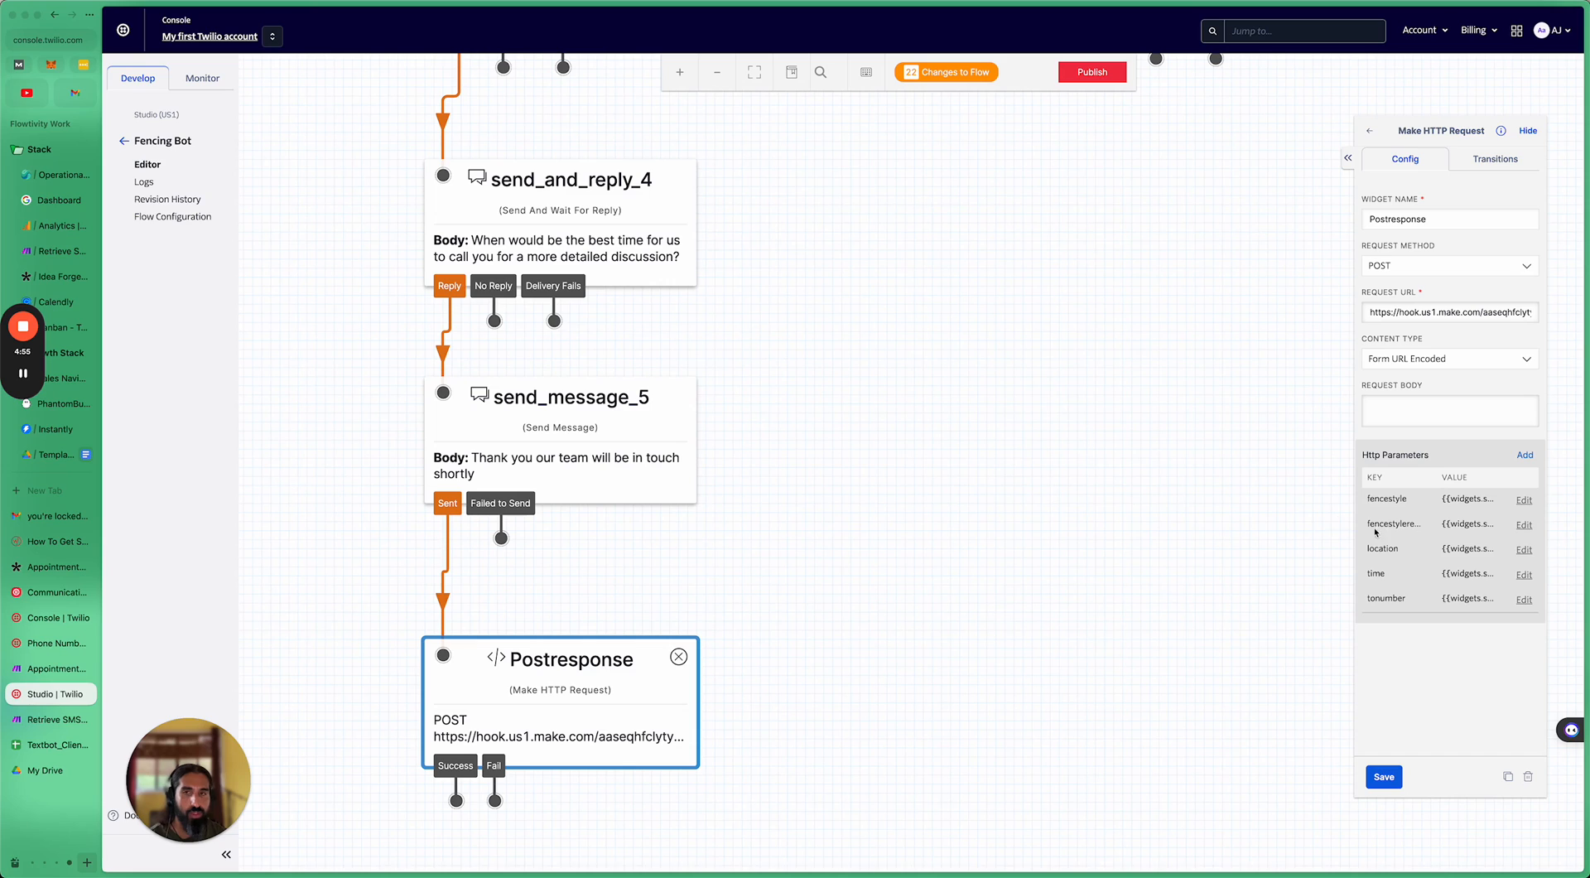
{"action": "mouse_move", "coordinate": [603, 333]}
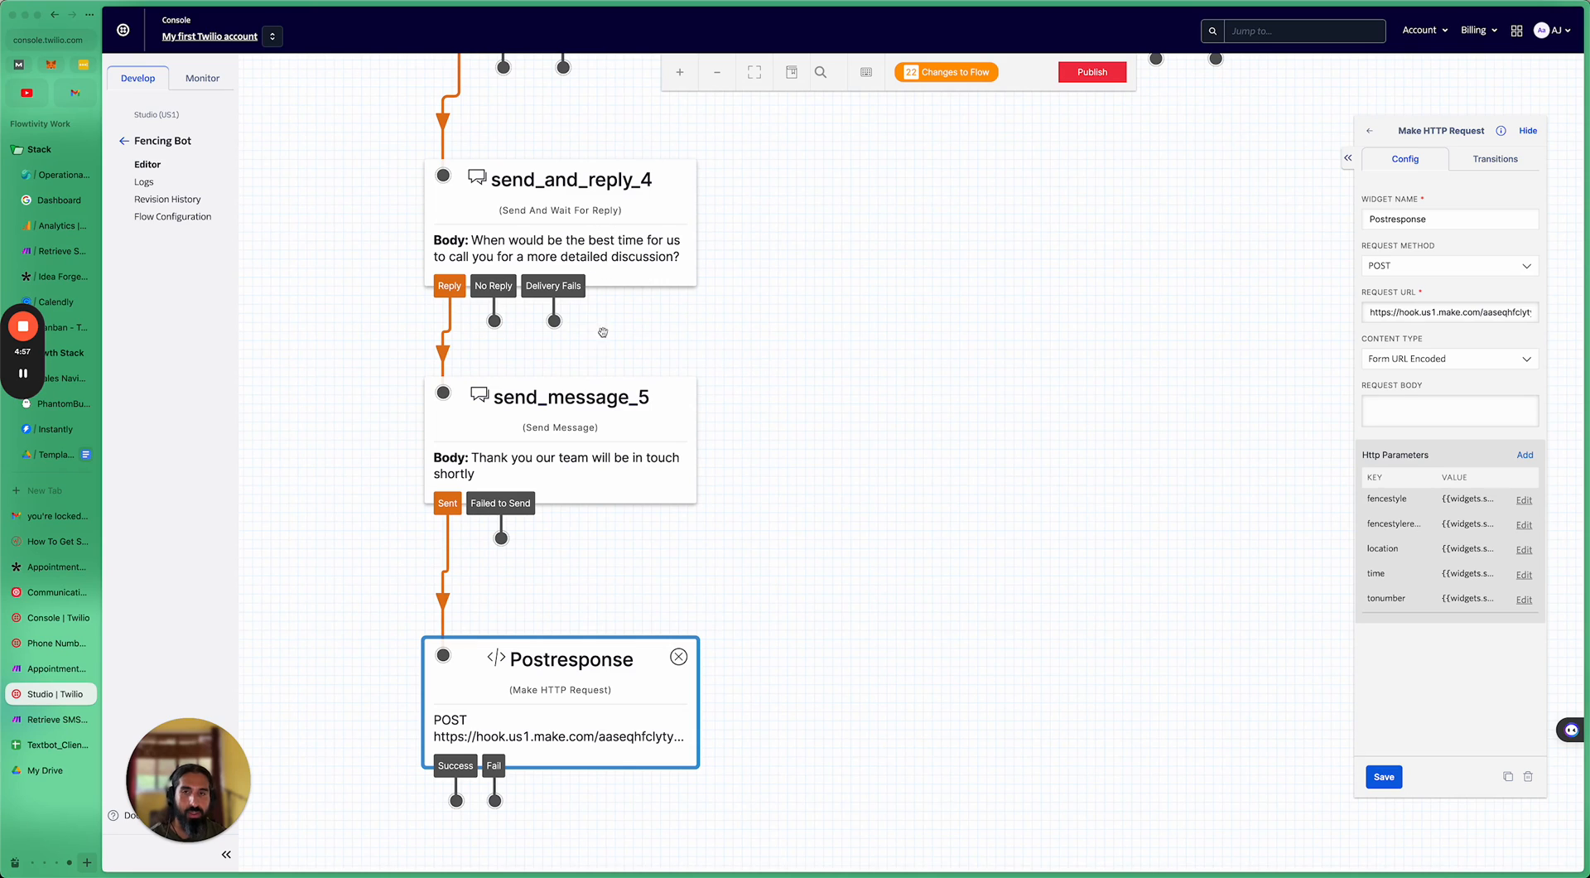
{"action": "mouse_move", "coordinate": [1192, 550]}
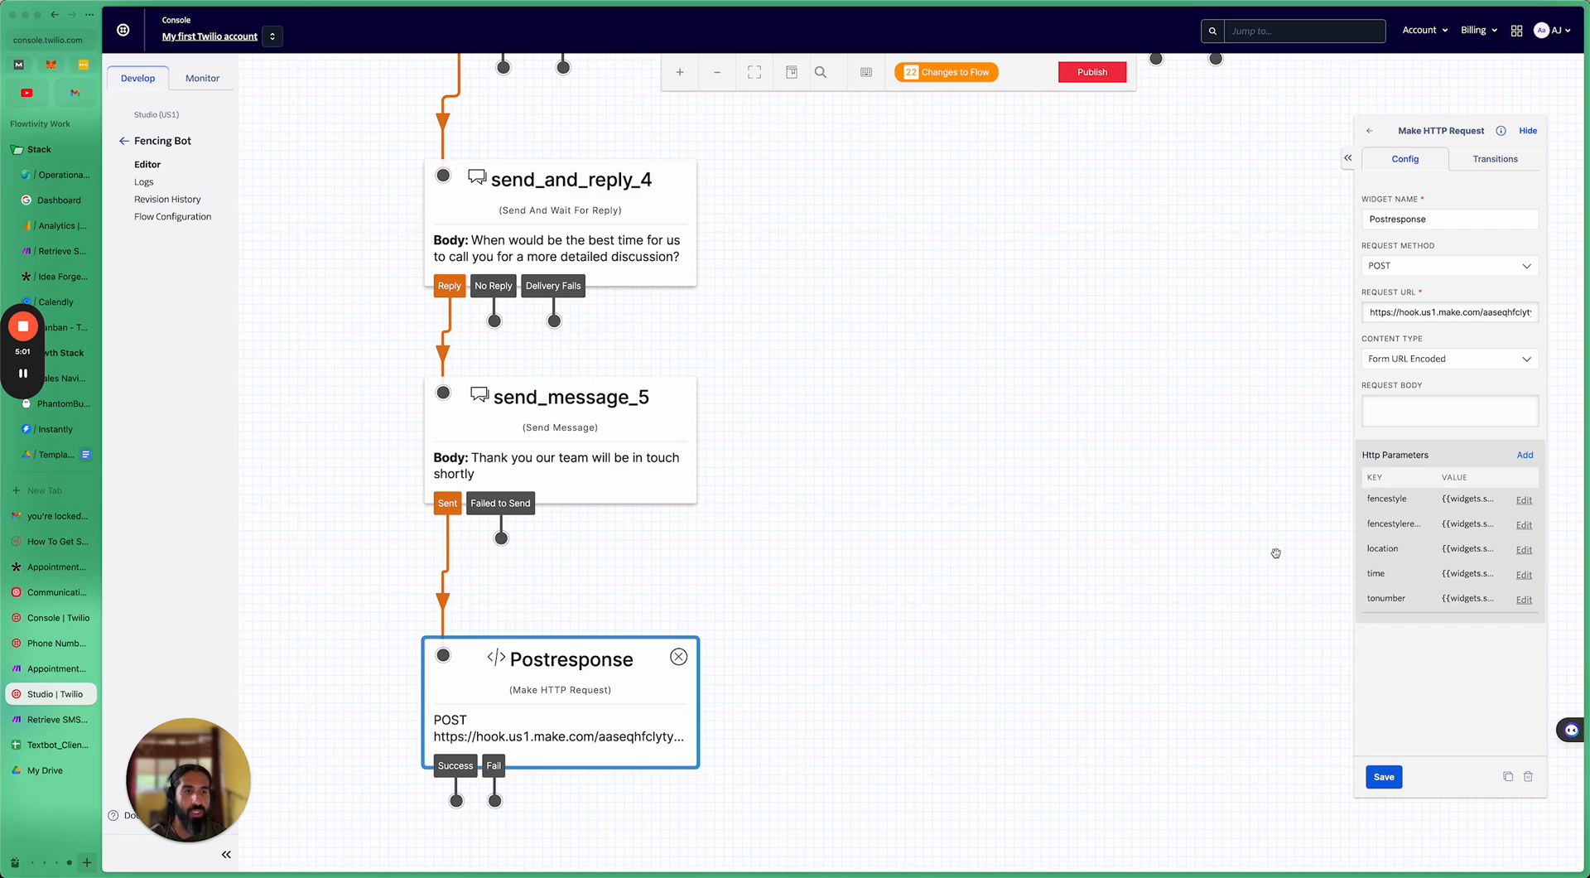
Inspect the fencestyle parameter mapped to send_and_reply_1's inbound body and close it unchanged.
{"action": "left_click", "coordinate": [1523, 498]}
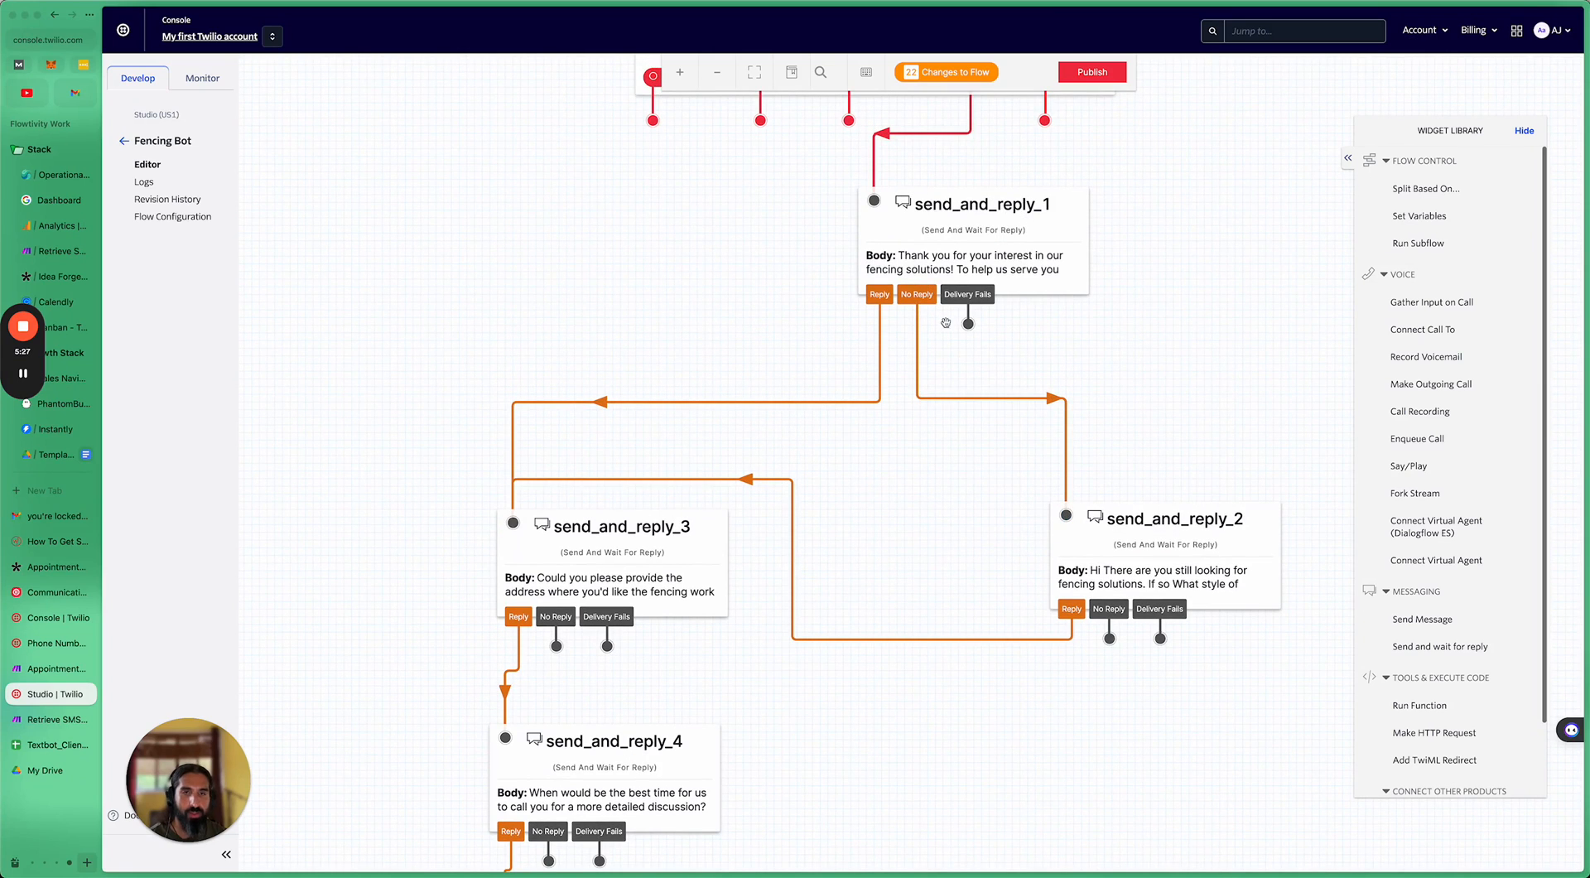
{"action": "mouse_move", "coordinate": [829, 807]}
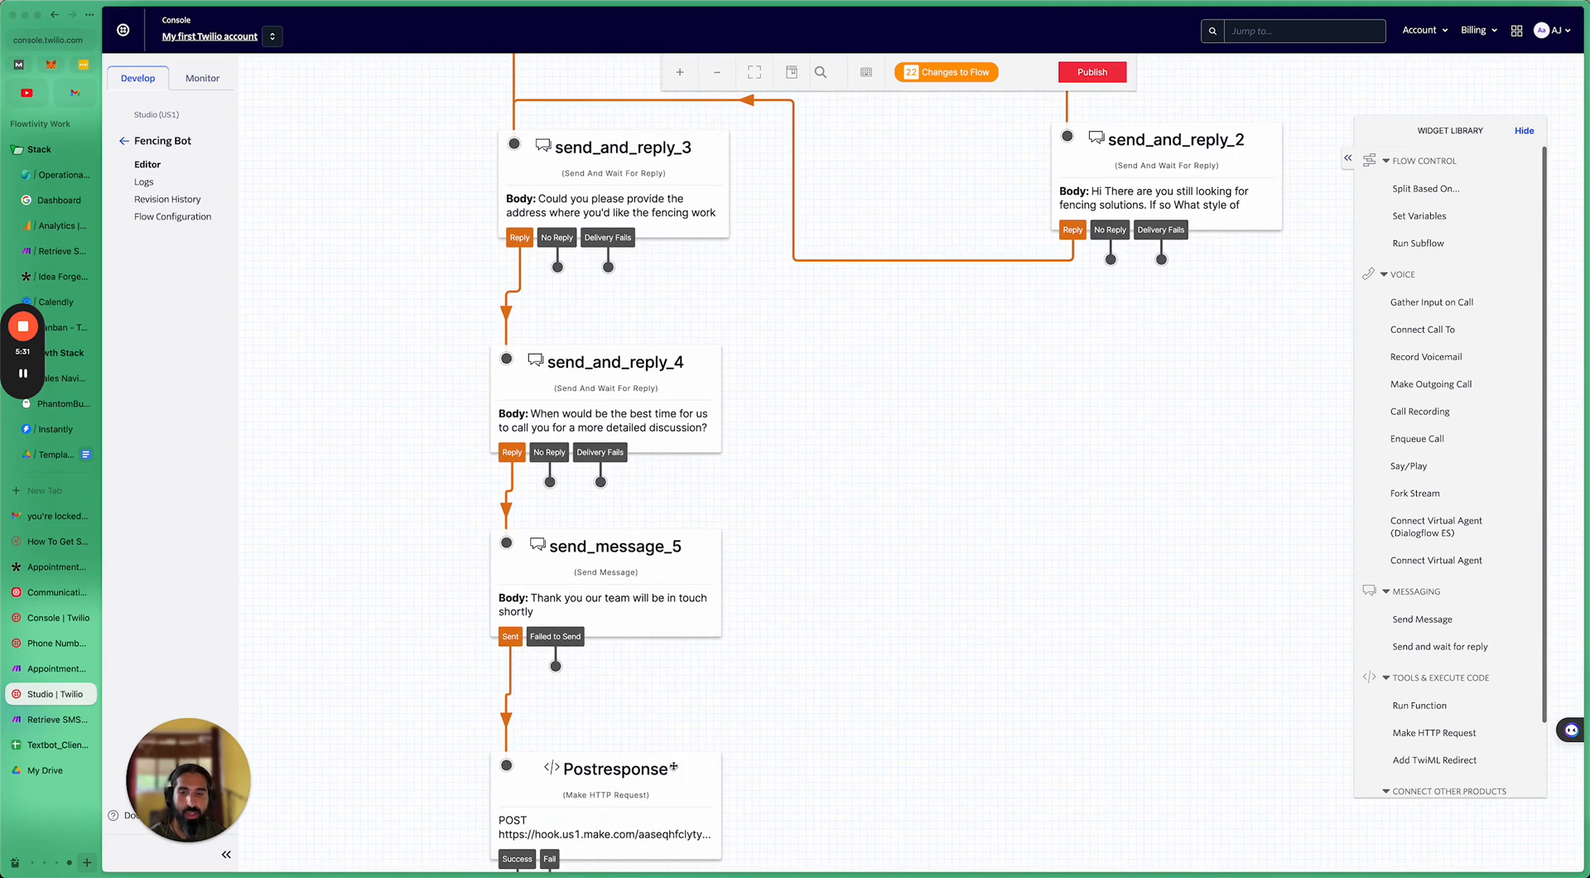
{"action": "left_click", "coordinate": [613, 767]}
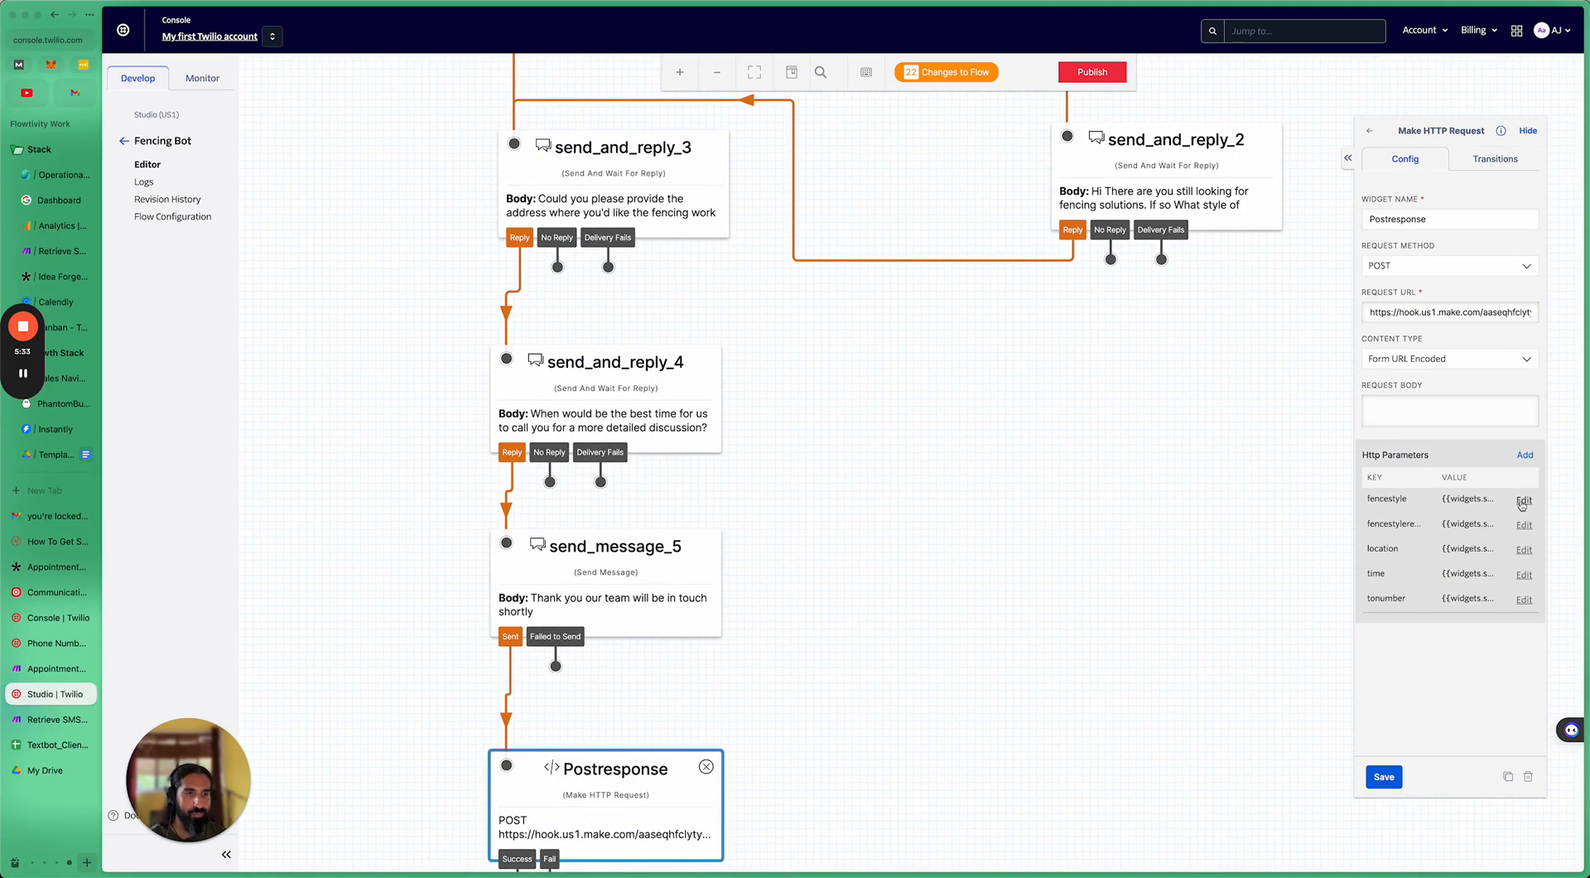
{"action": "left_click", "coordinate": [1524, 500]}
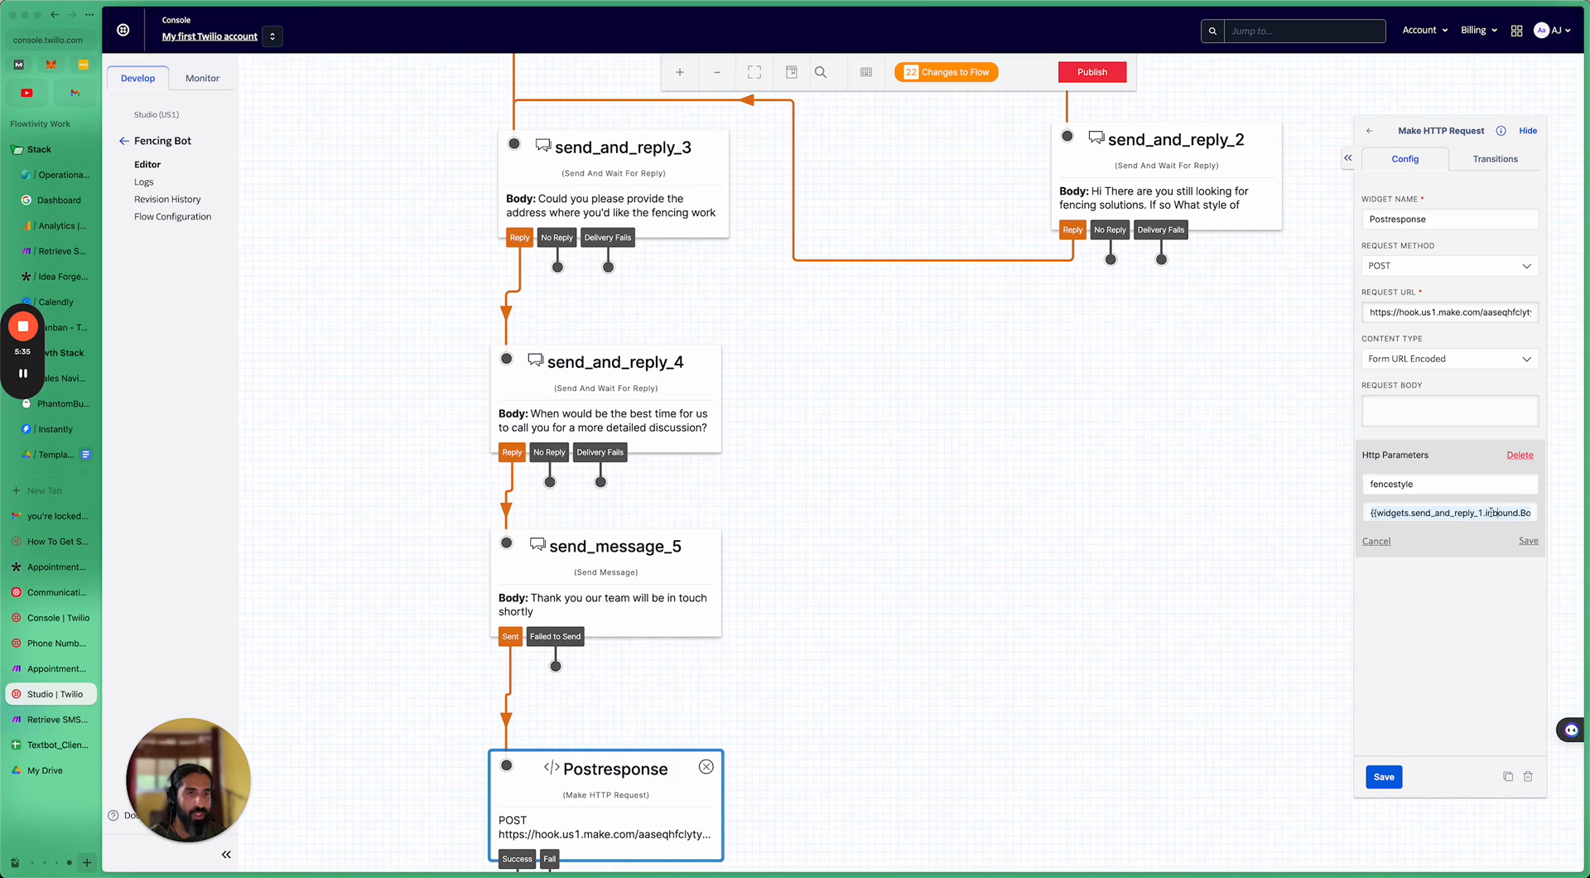
{"action": "double_click", "coordinate": [1500, 512]}
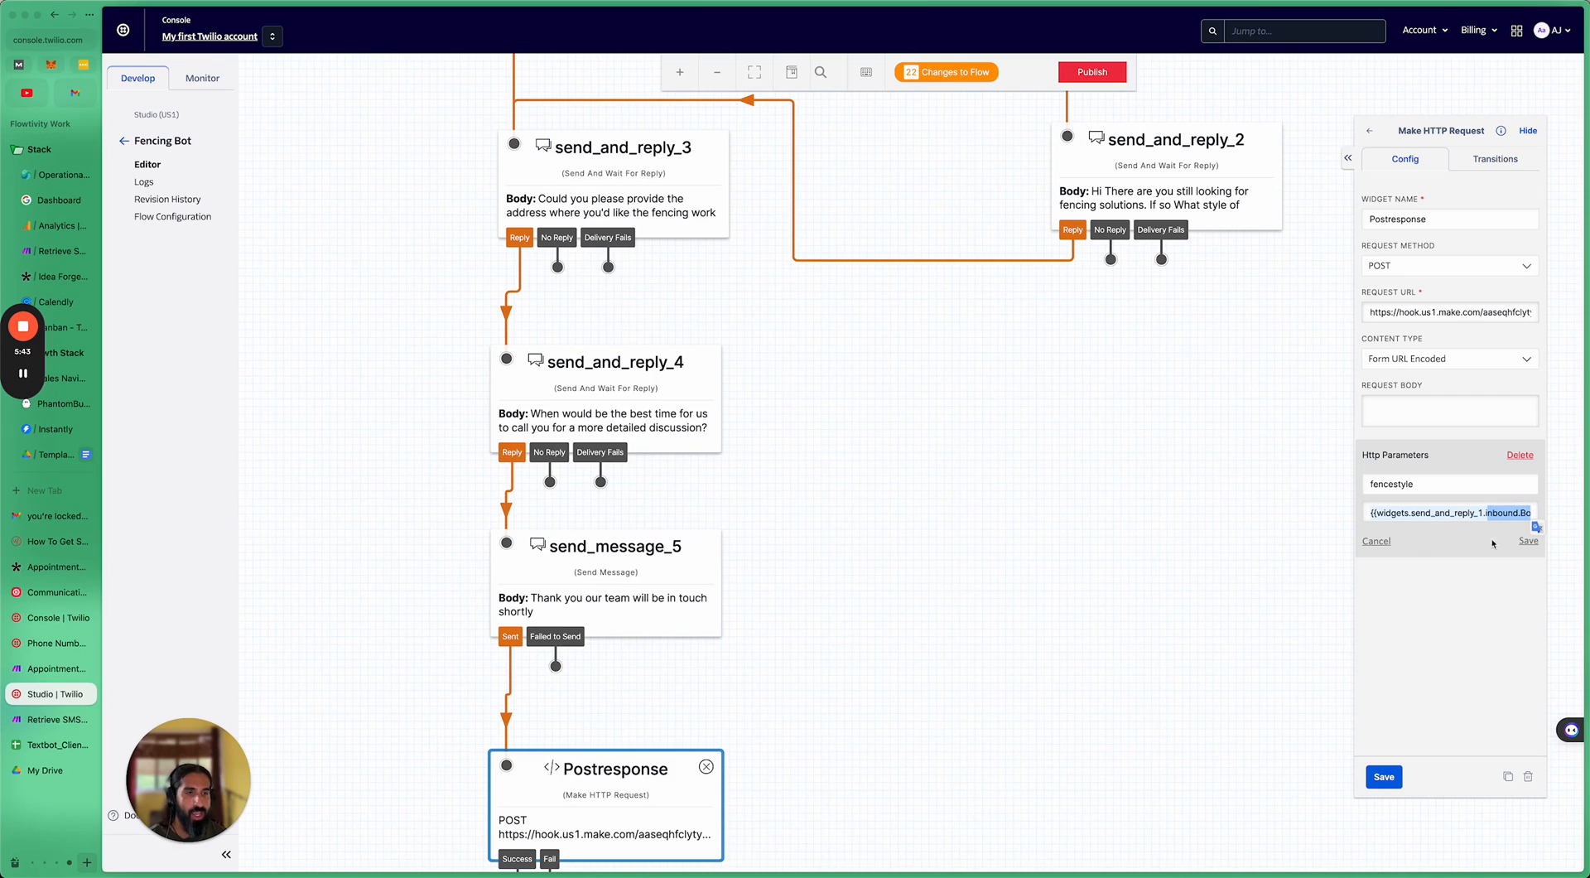
{"action": "left_click", "coordinate": [1529, 540]}
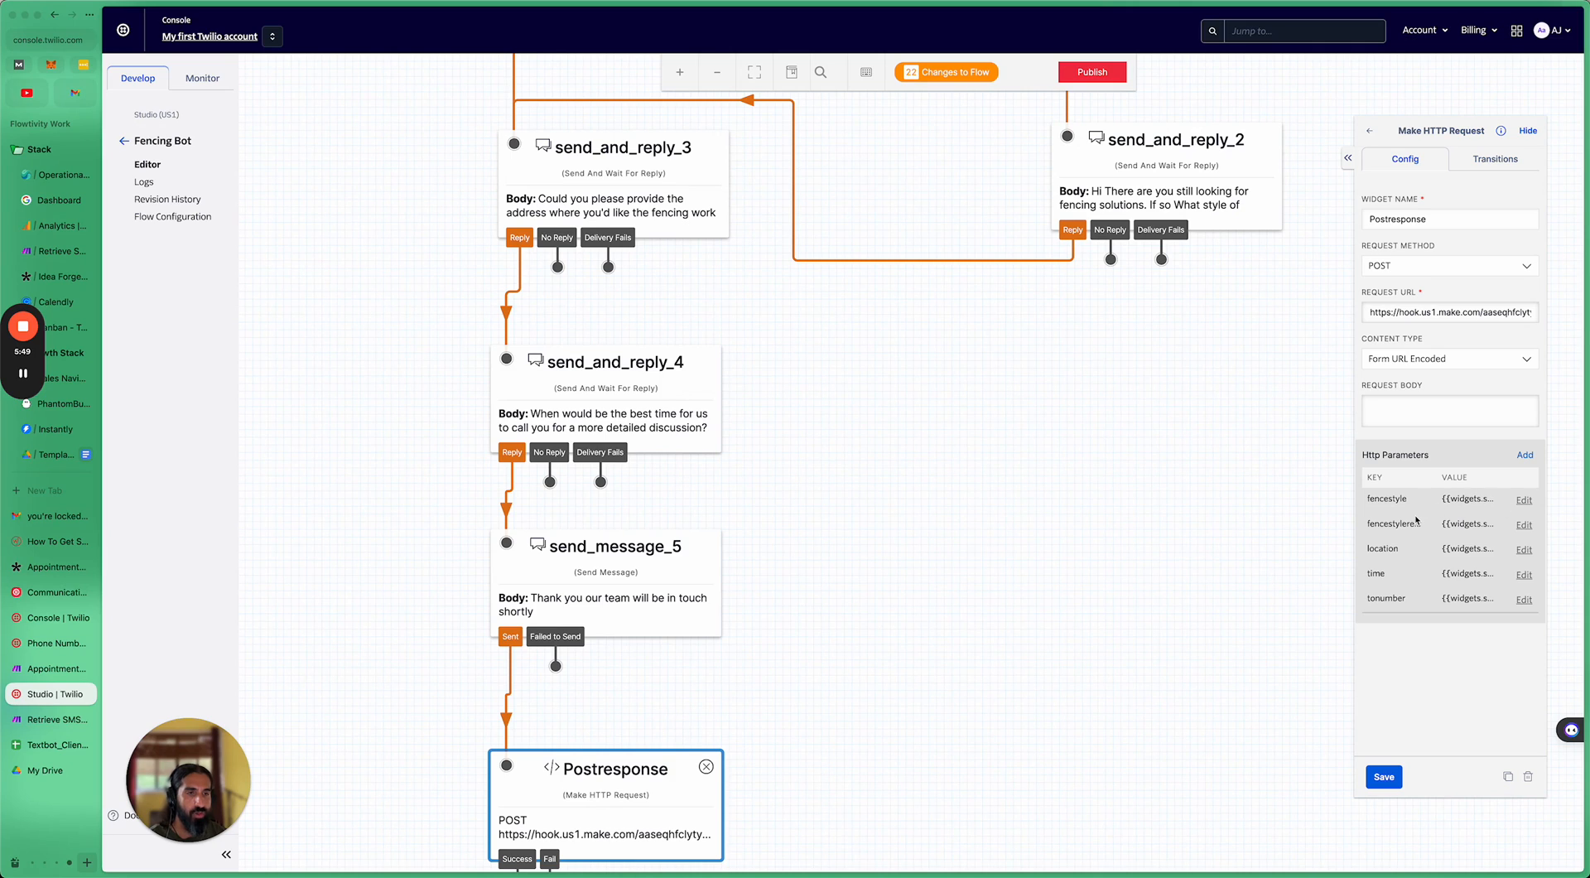
{"action": "mouse_move", "coordinate": [1392, 522]}
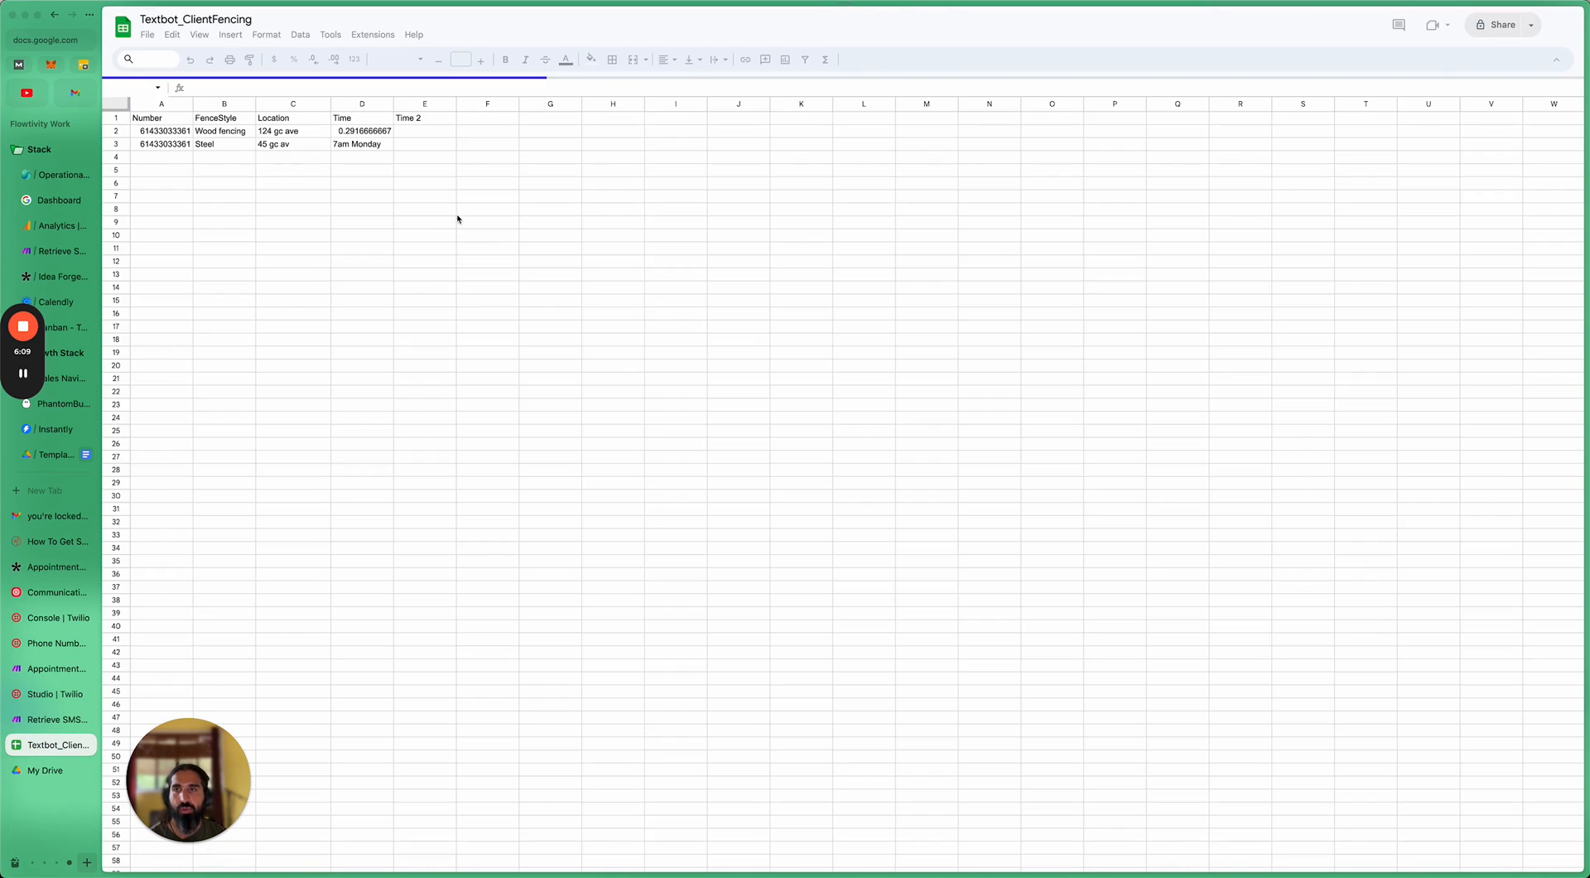
{"action": "left_click", "coordinate": [223, 167]}
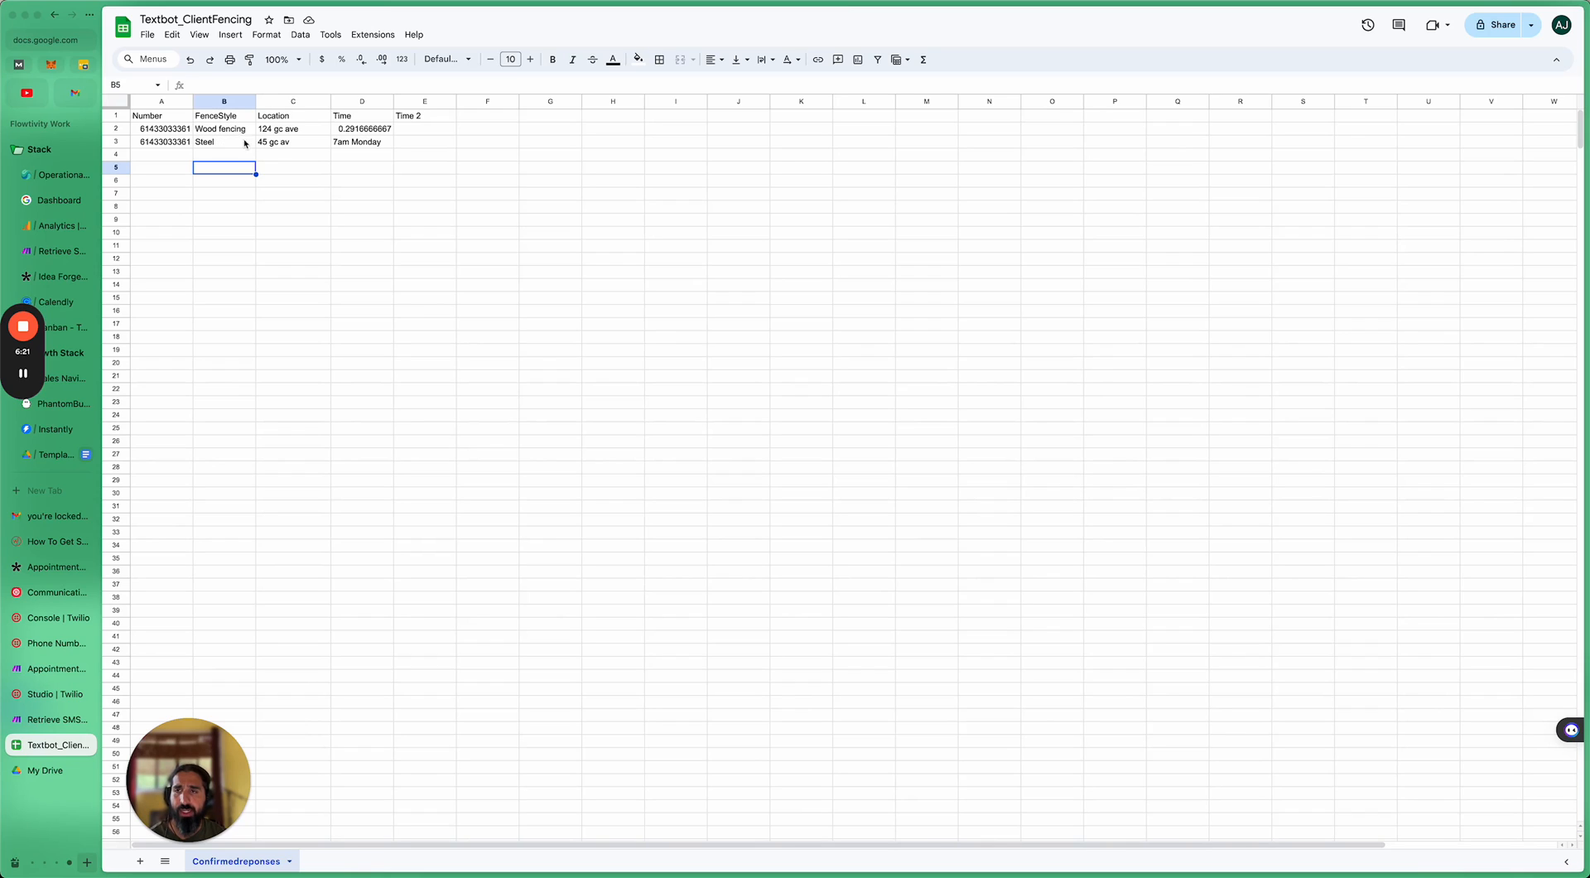
{"action": "mouse_move", "coordinate": [368, 137]}
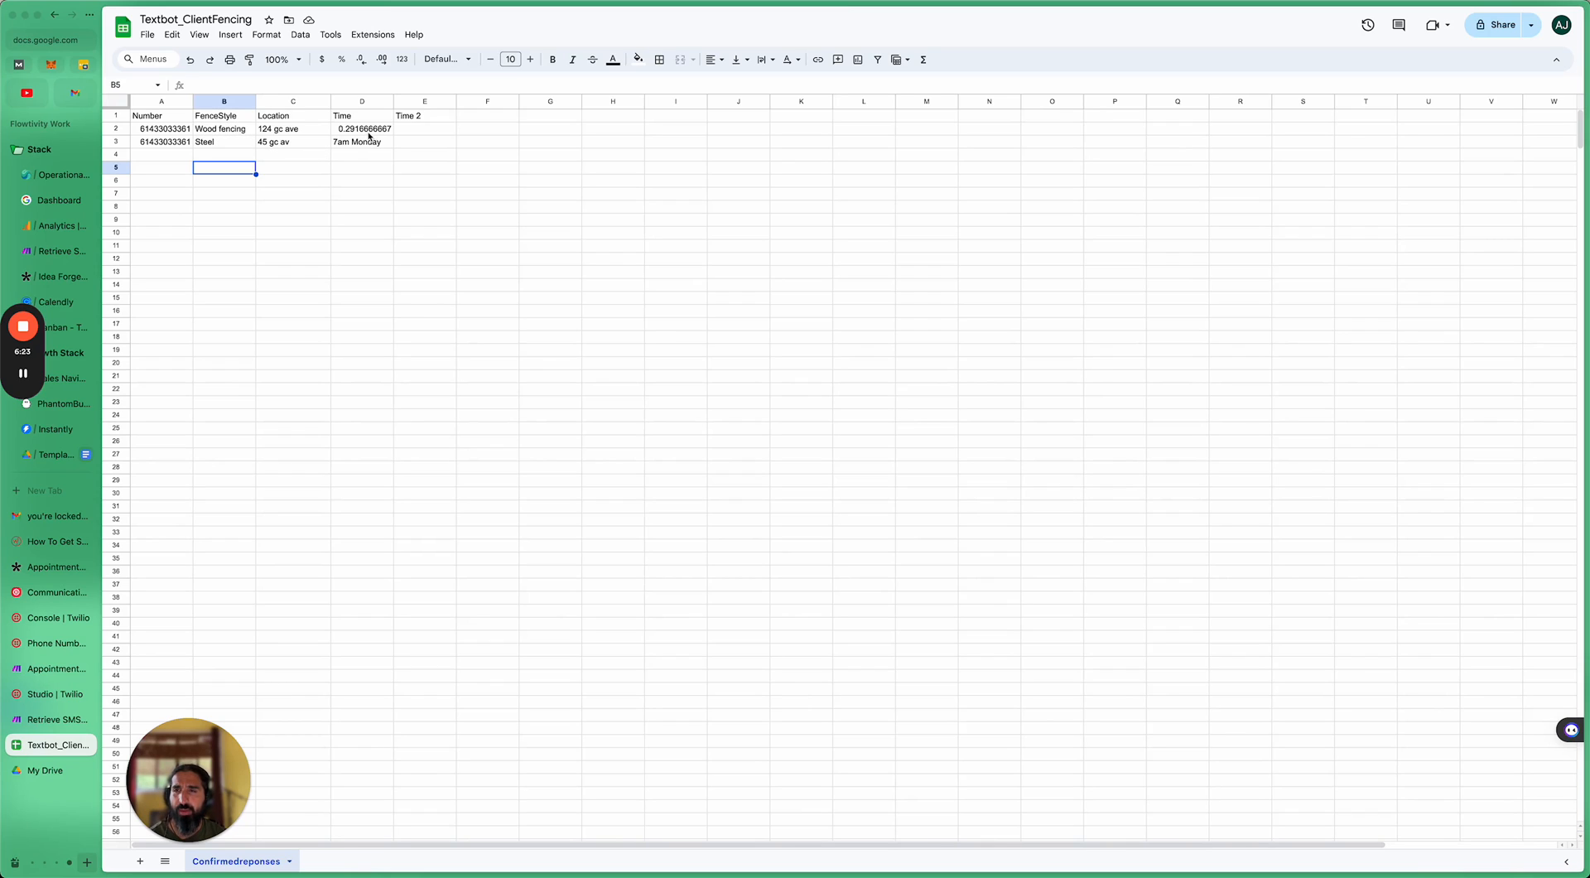
{"action": "mouse_move", "coordinate": [161, 575]}
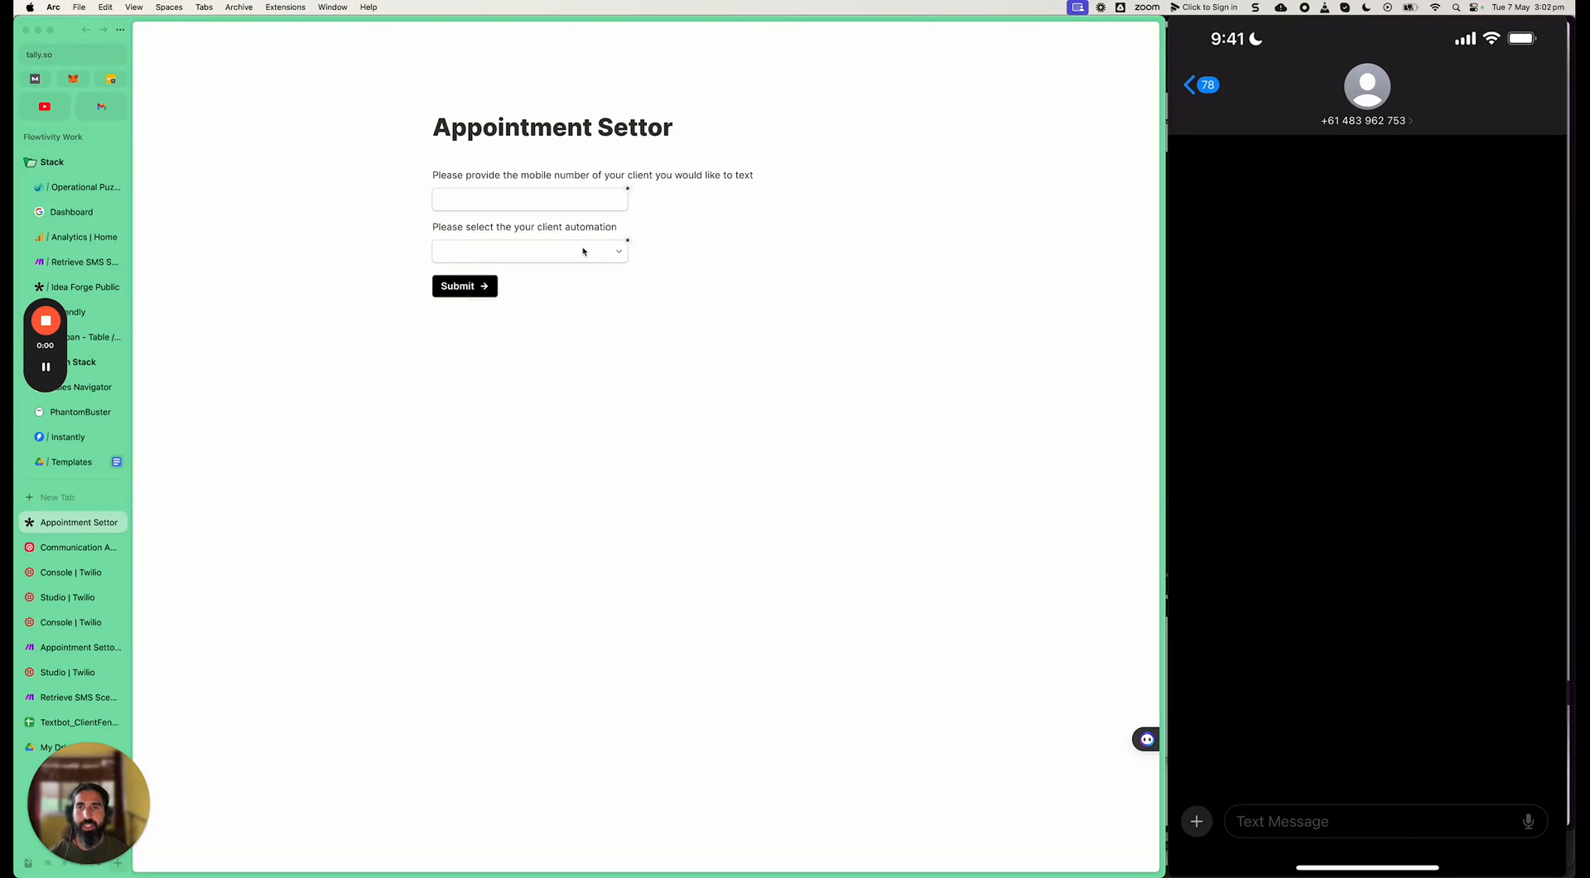
{"action": "mouse_move", "coordinate": [555, 219]}
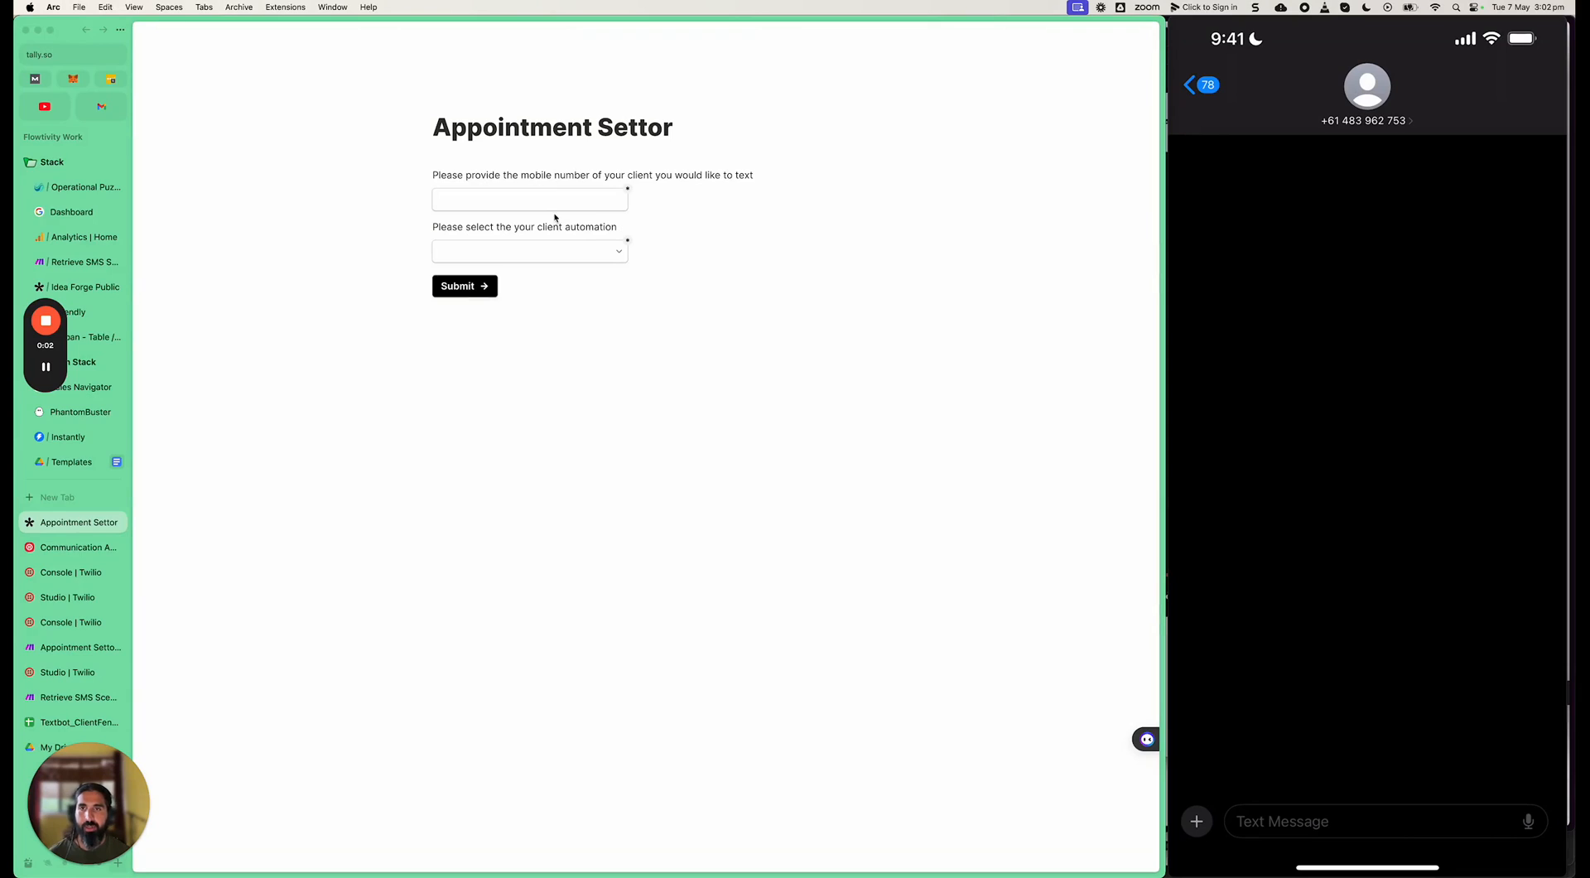
{"action": "left_click", "coordinate": [529, 199]}
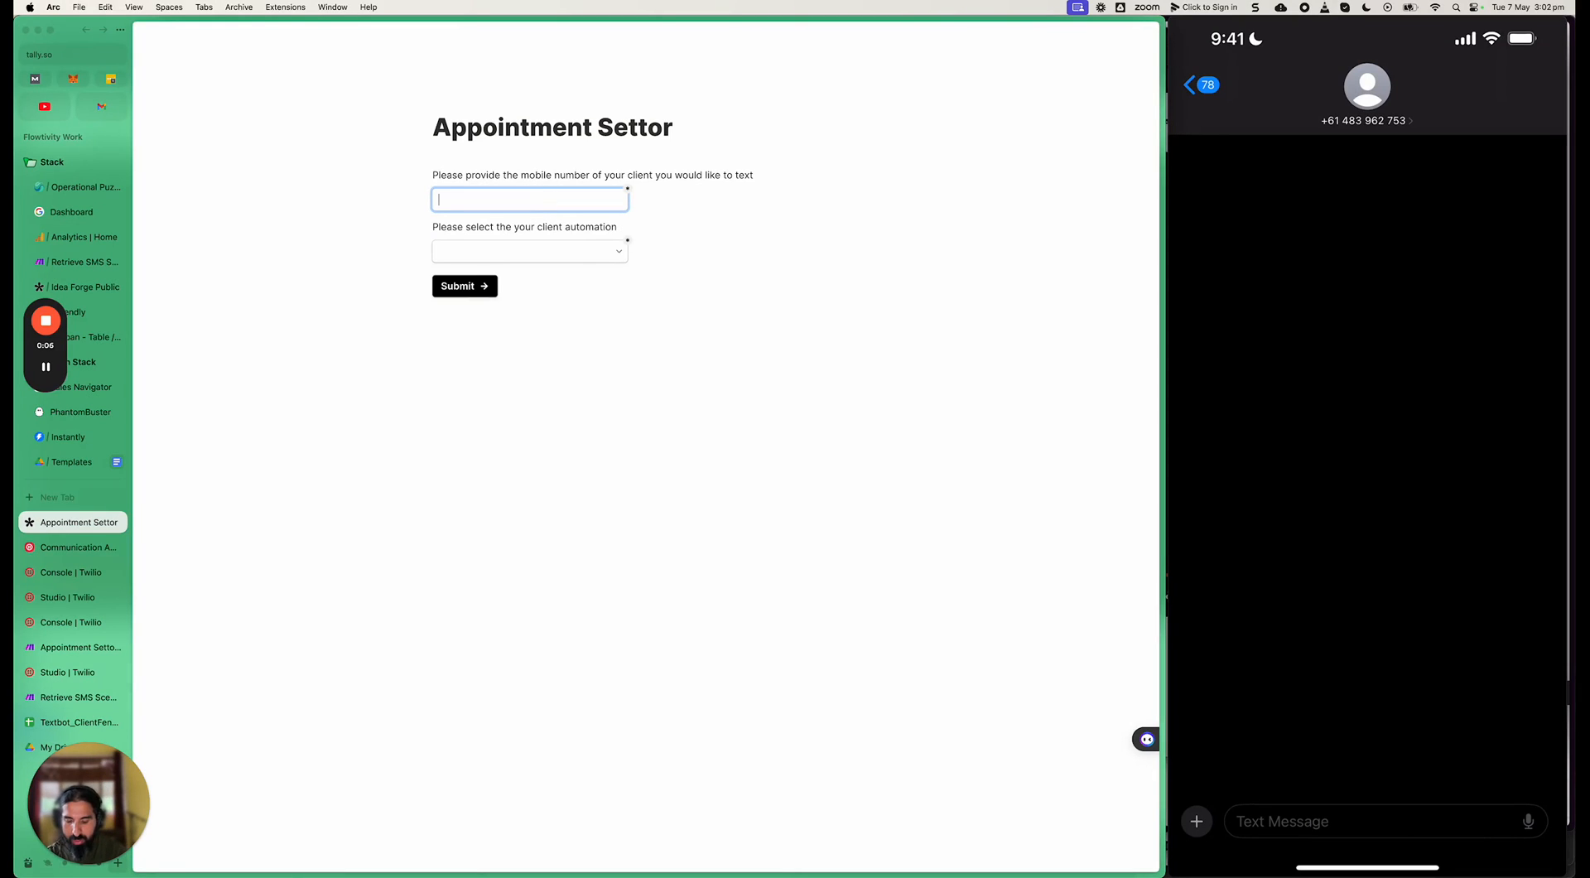
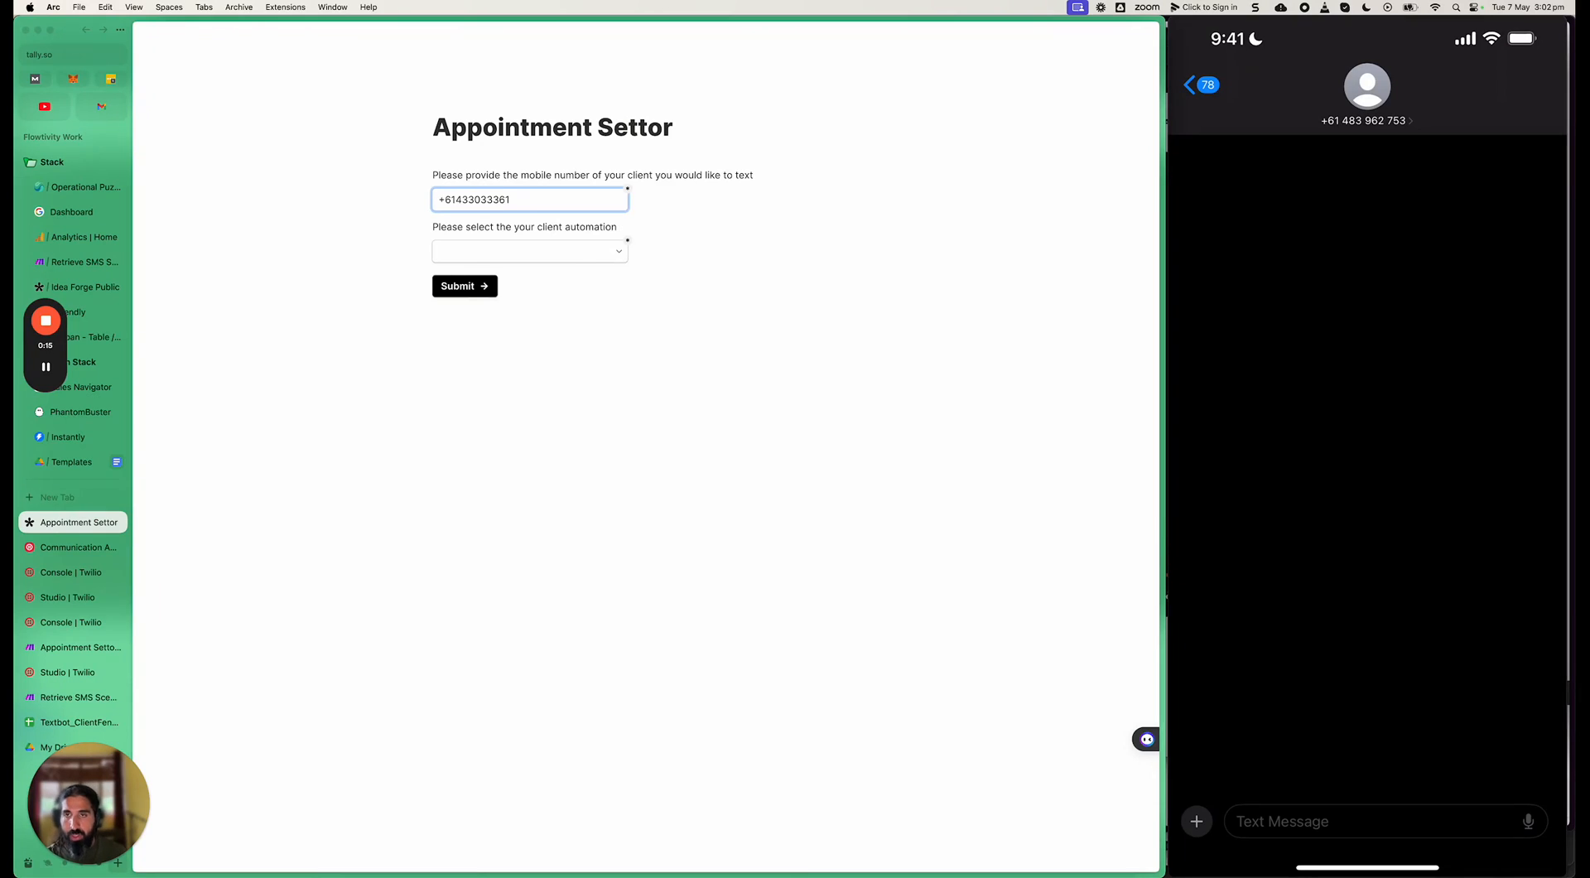
{"action": "left_click", "coordinate": [529, 250]}
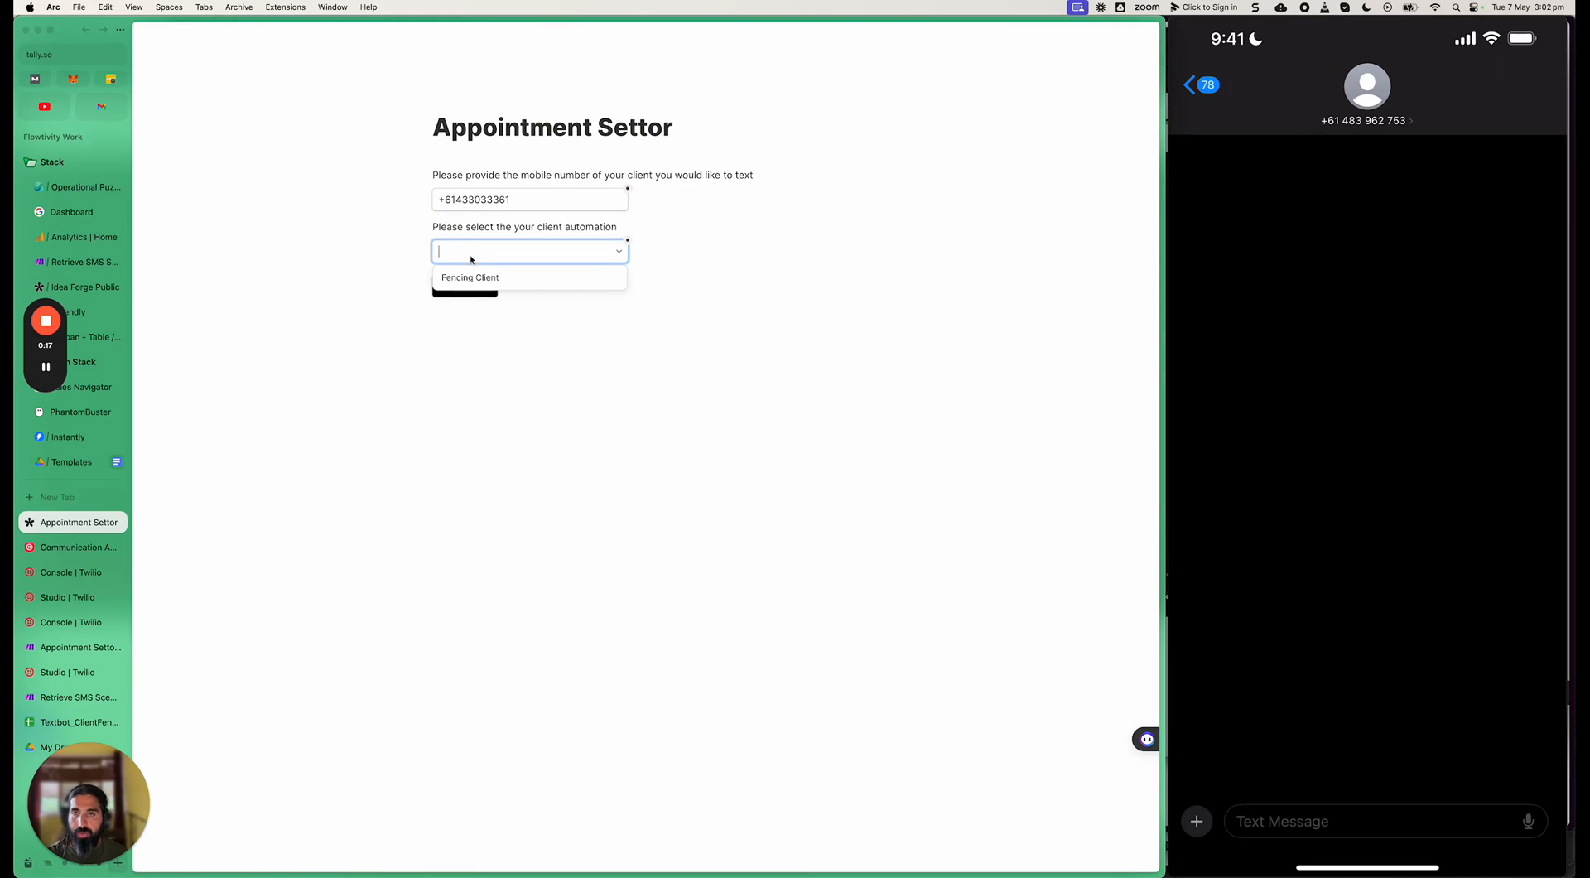
{"action": "left_click", "coordinate": [470, 278]}
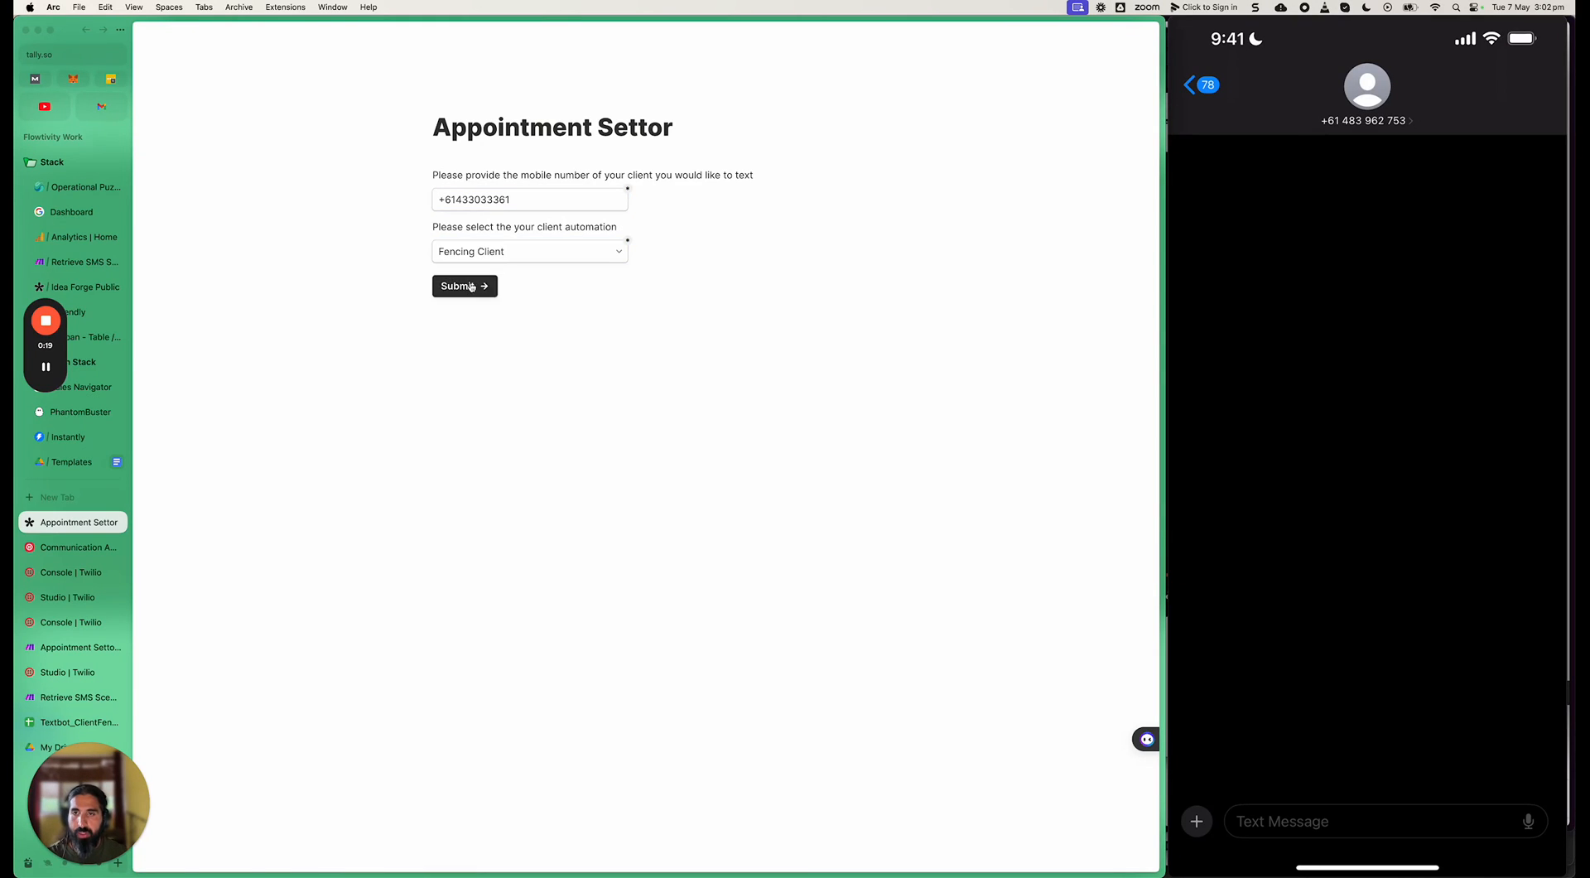
{"action": "left_click", "coordinate": [464, 286]}
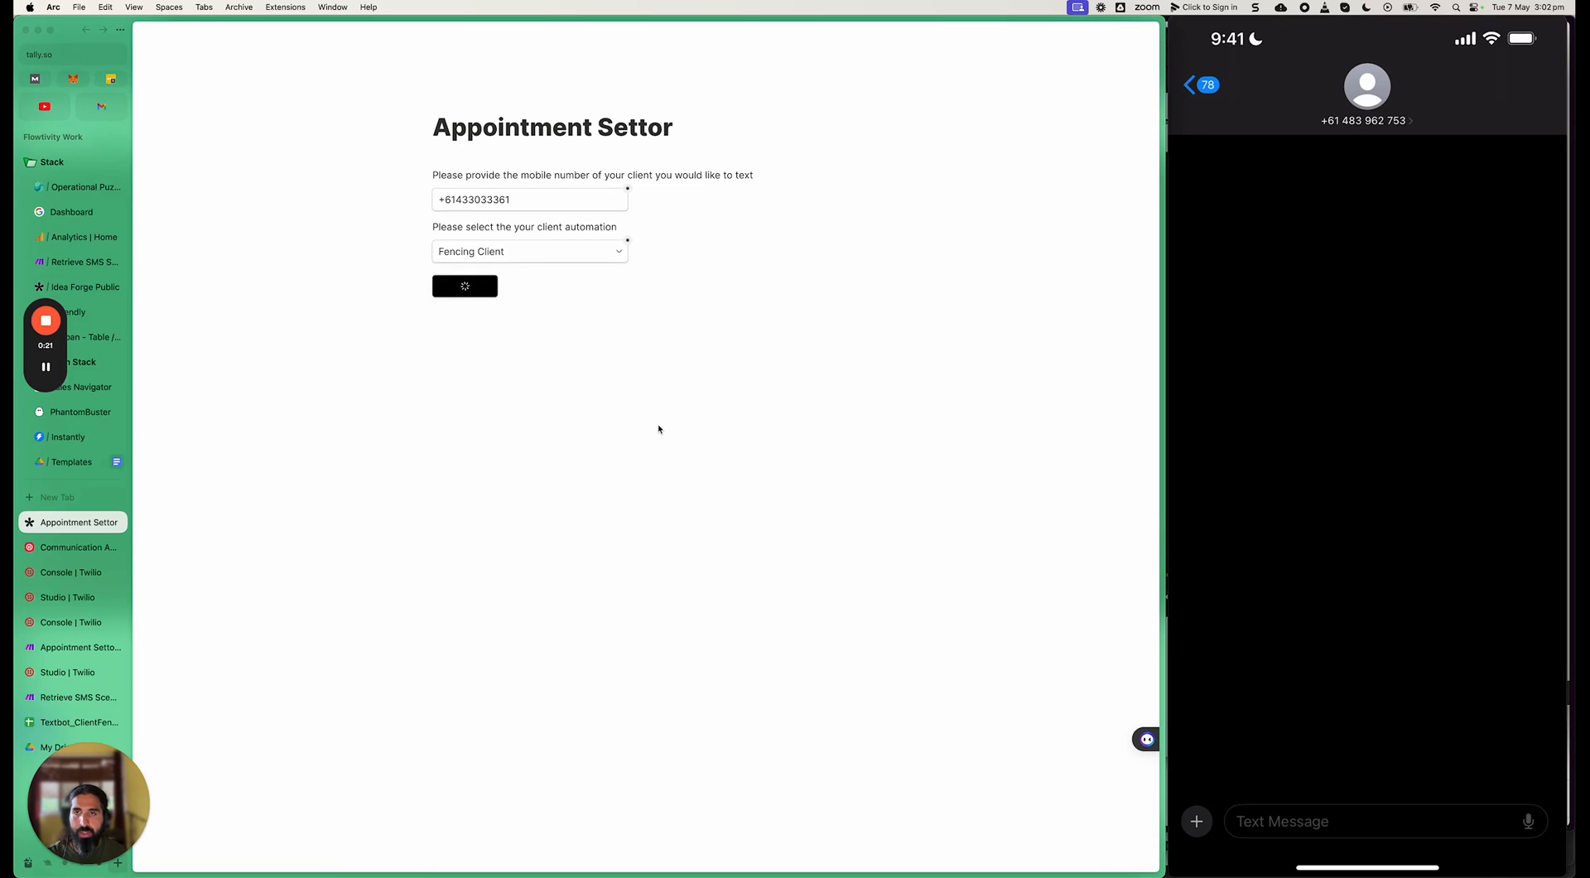
{"action": "left_click", "coordinate": [464, 286]}
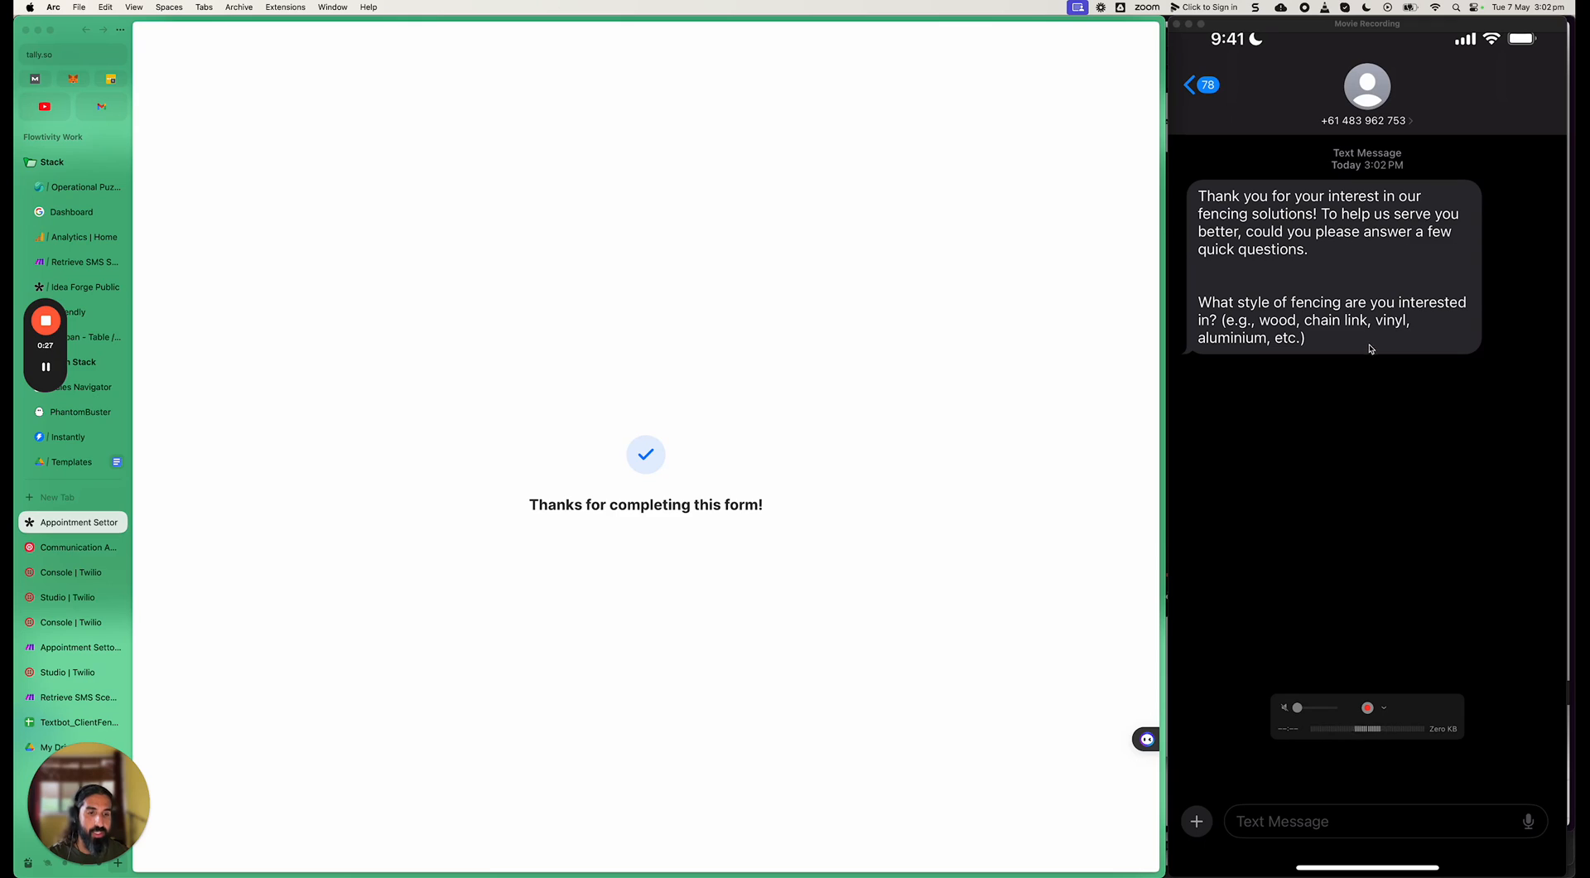
{"action": "mouse_move", "coordinate": [1529, 265]}
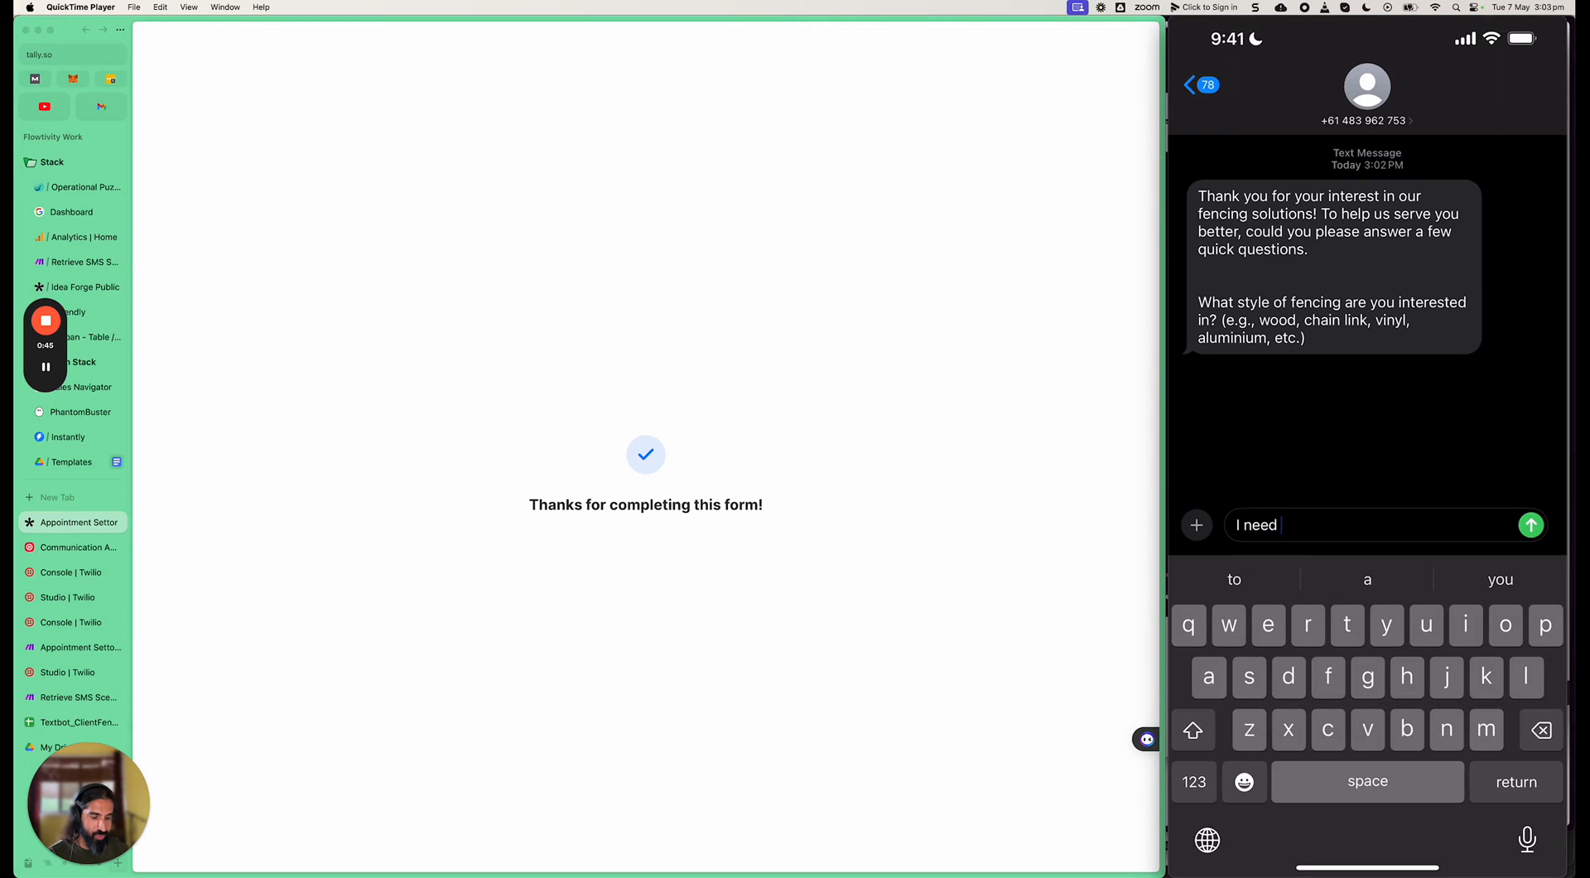
Reply 'I need chain fencing' to the bot's fencing-type question.
{"action": "type", "text": "chain"}
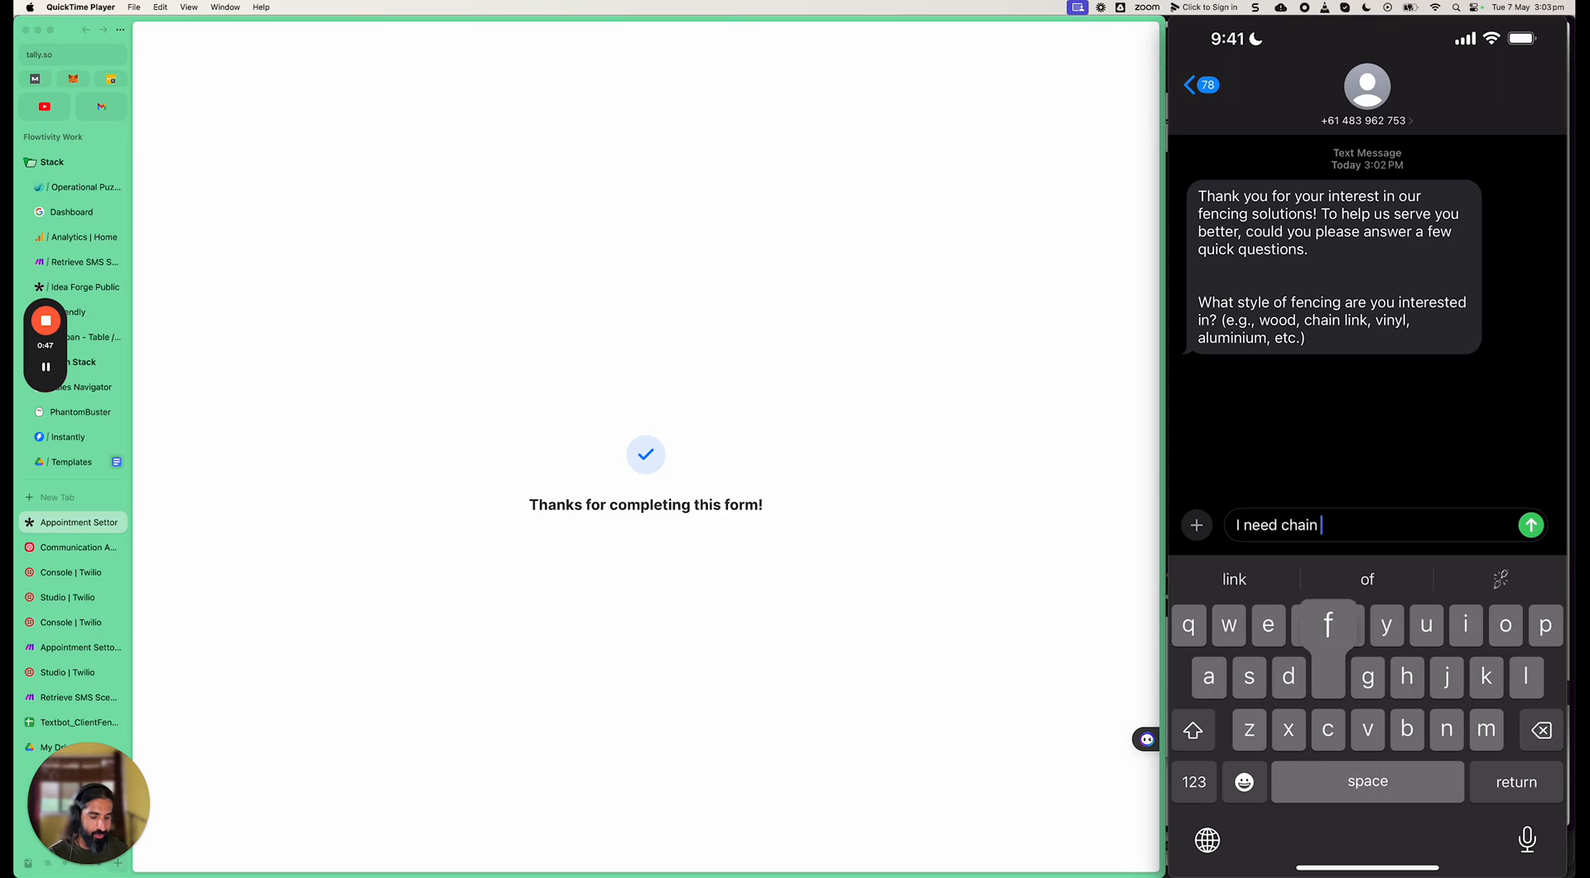
{"action": "type", "text": "fencing"}
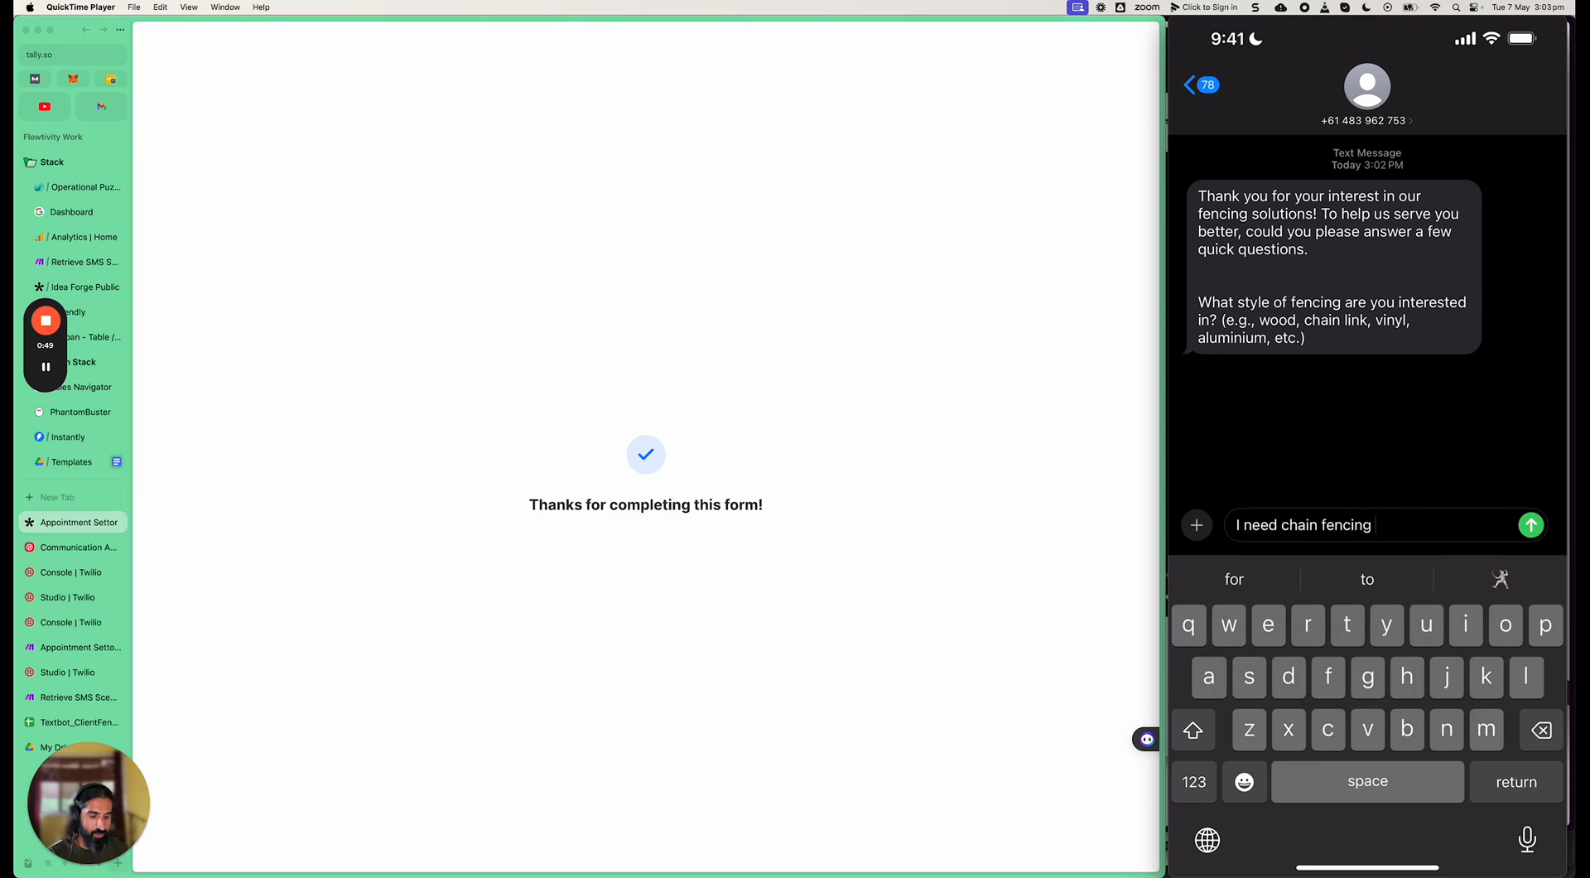
{"action": "left_click", "coordinate": [1529, 525]}
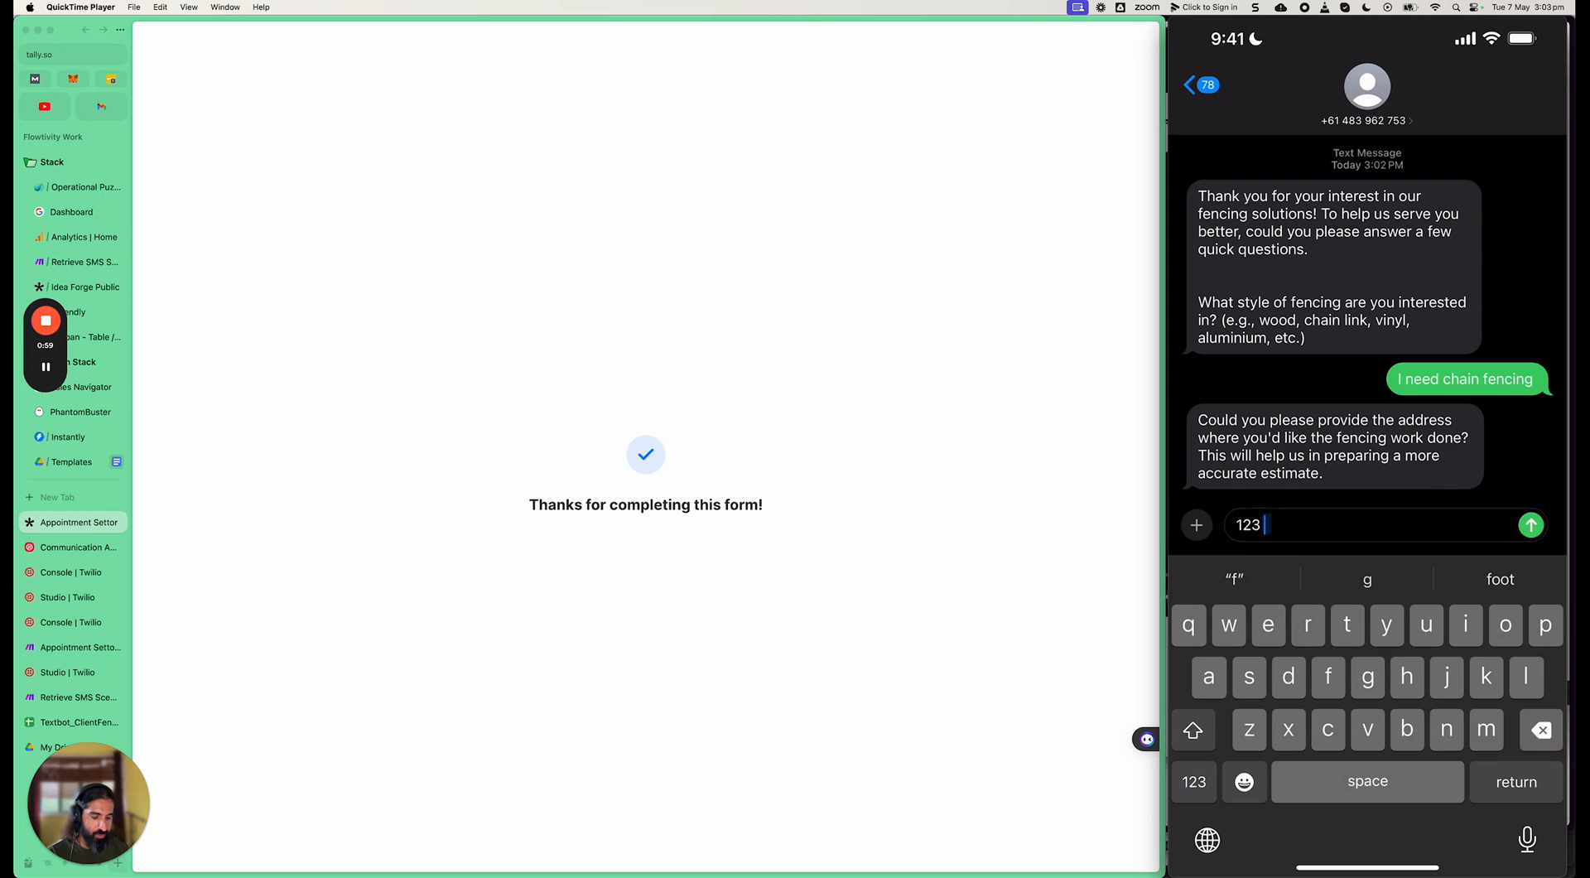
Reply with the address '123 gc av' and the preferred call time '7am Monday'.
{"action": "type", "text": "gc av"}
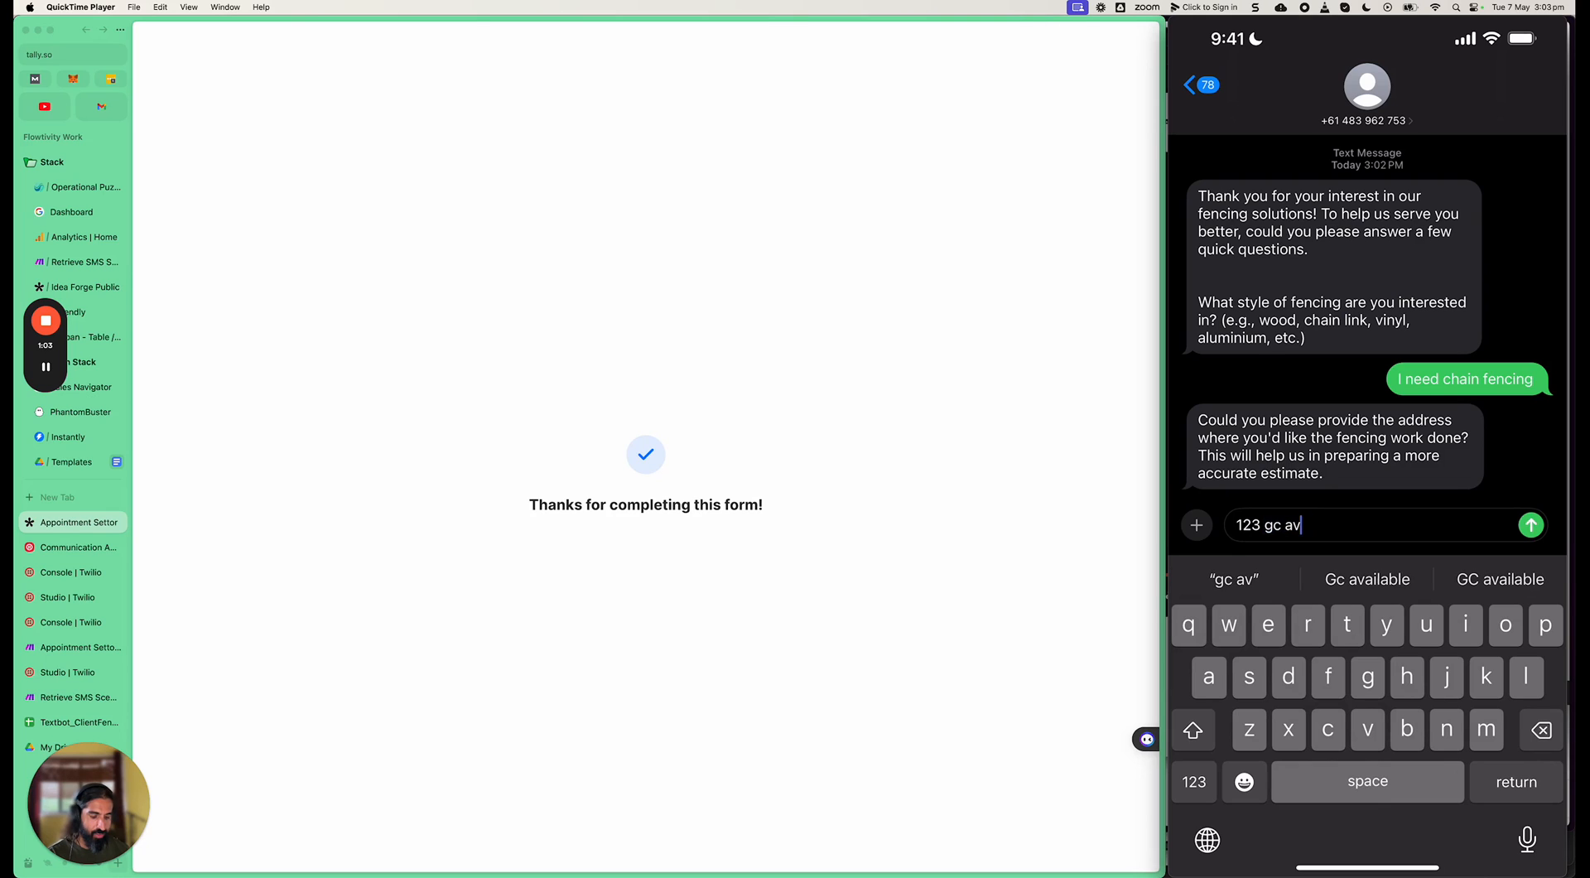
{"action": "left_click", "coordinate": [1529, 523]}
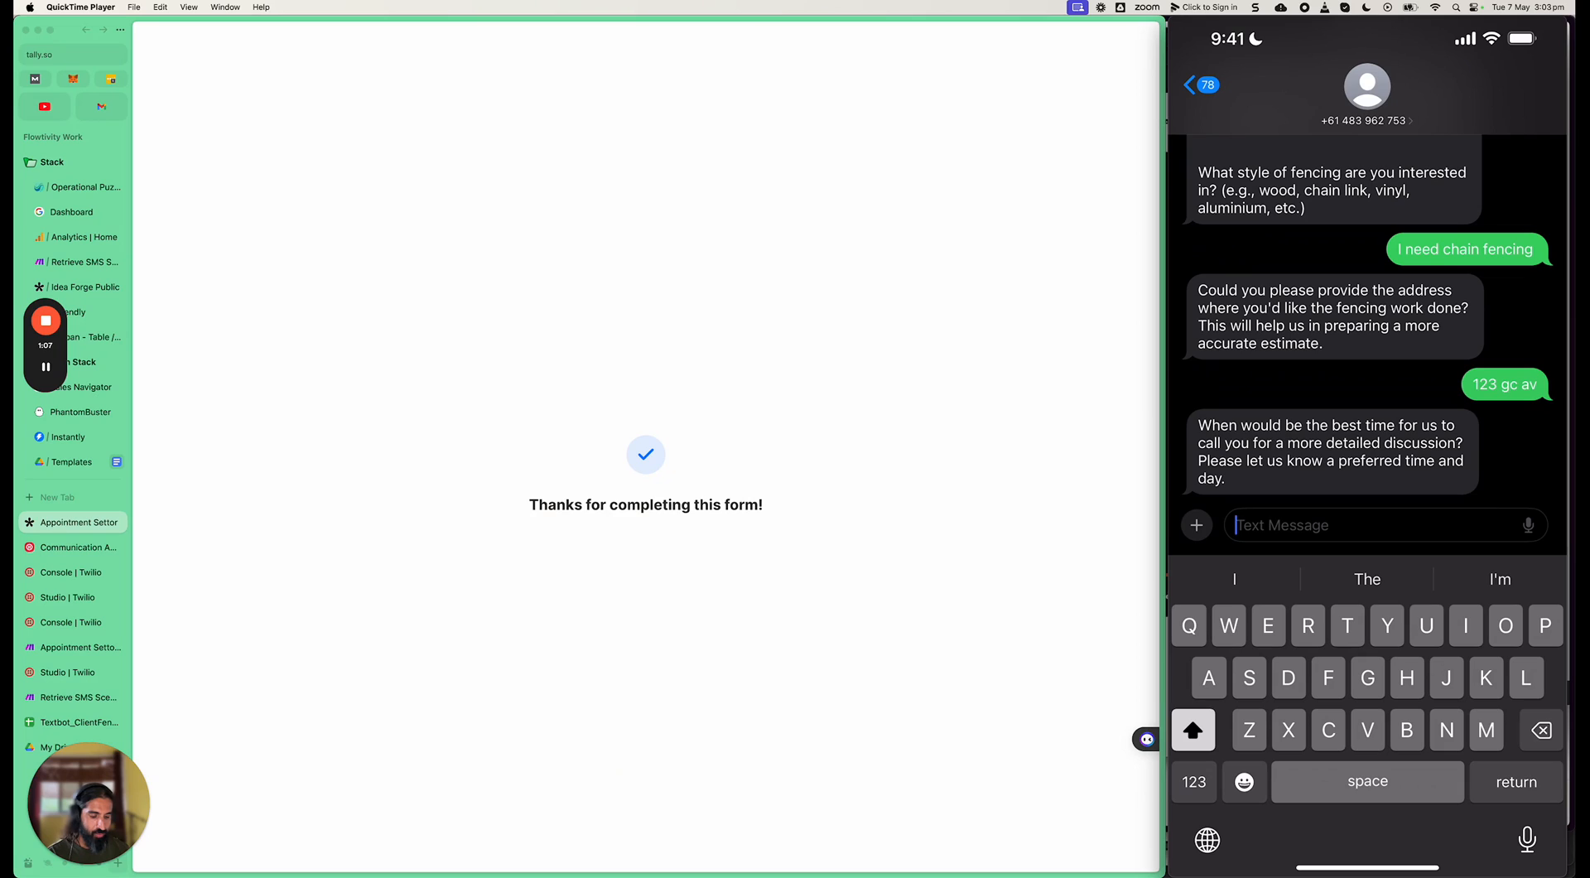
{"action": "type", "text": "7am"}
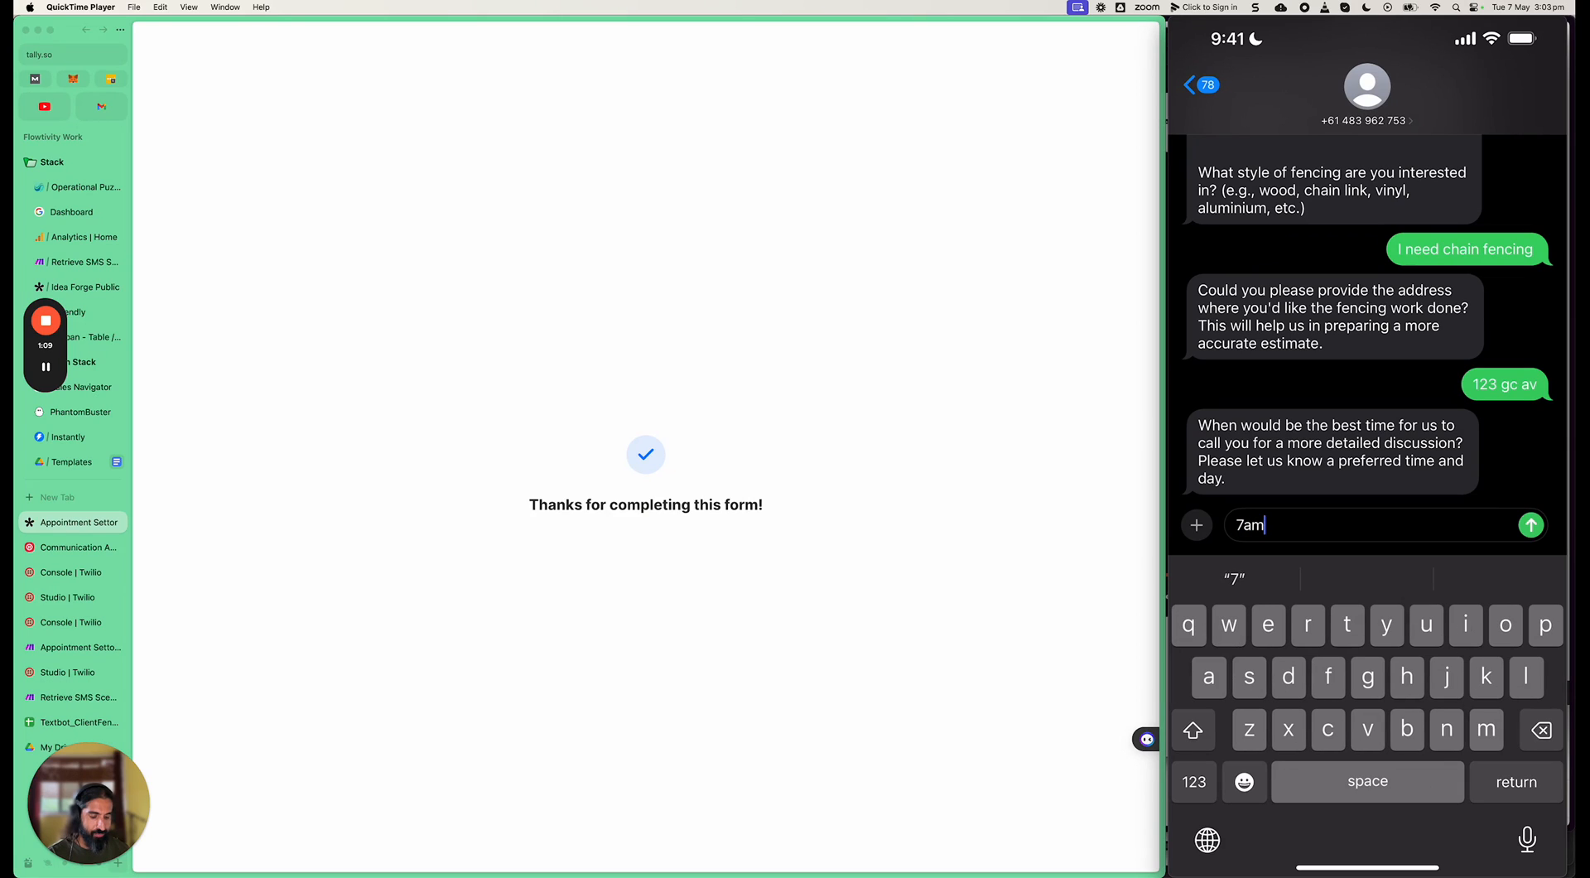
{"action": "type", "text": "Monday"}
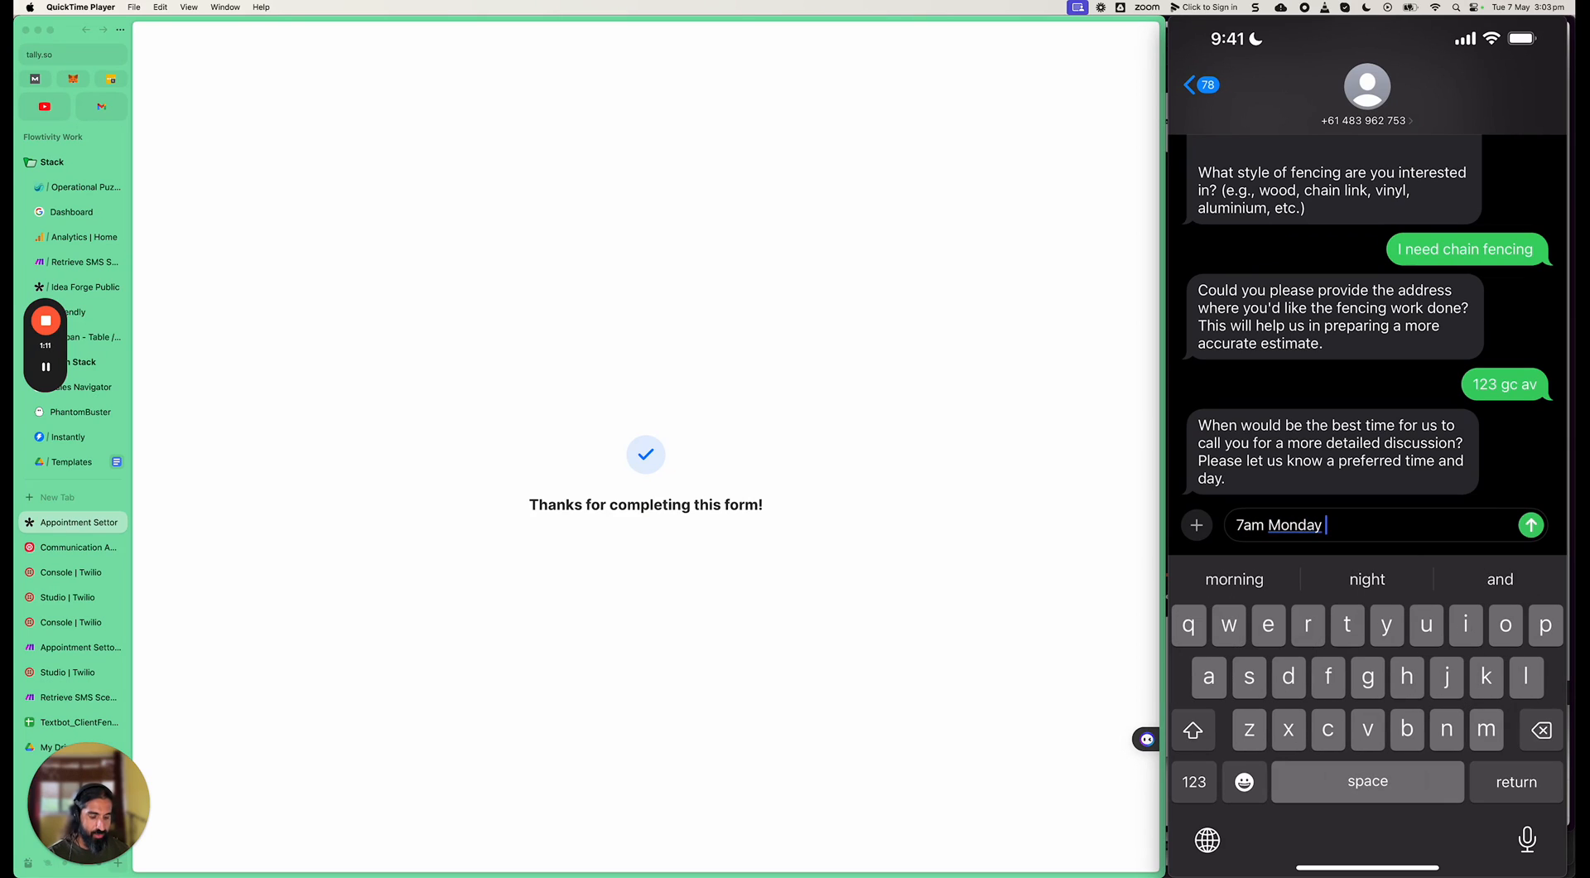
{"action": "left_click", "coordinate": [1531, 525]}
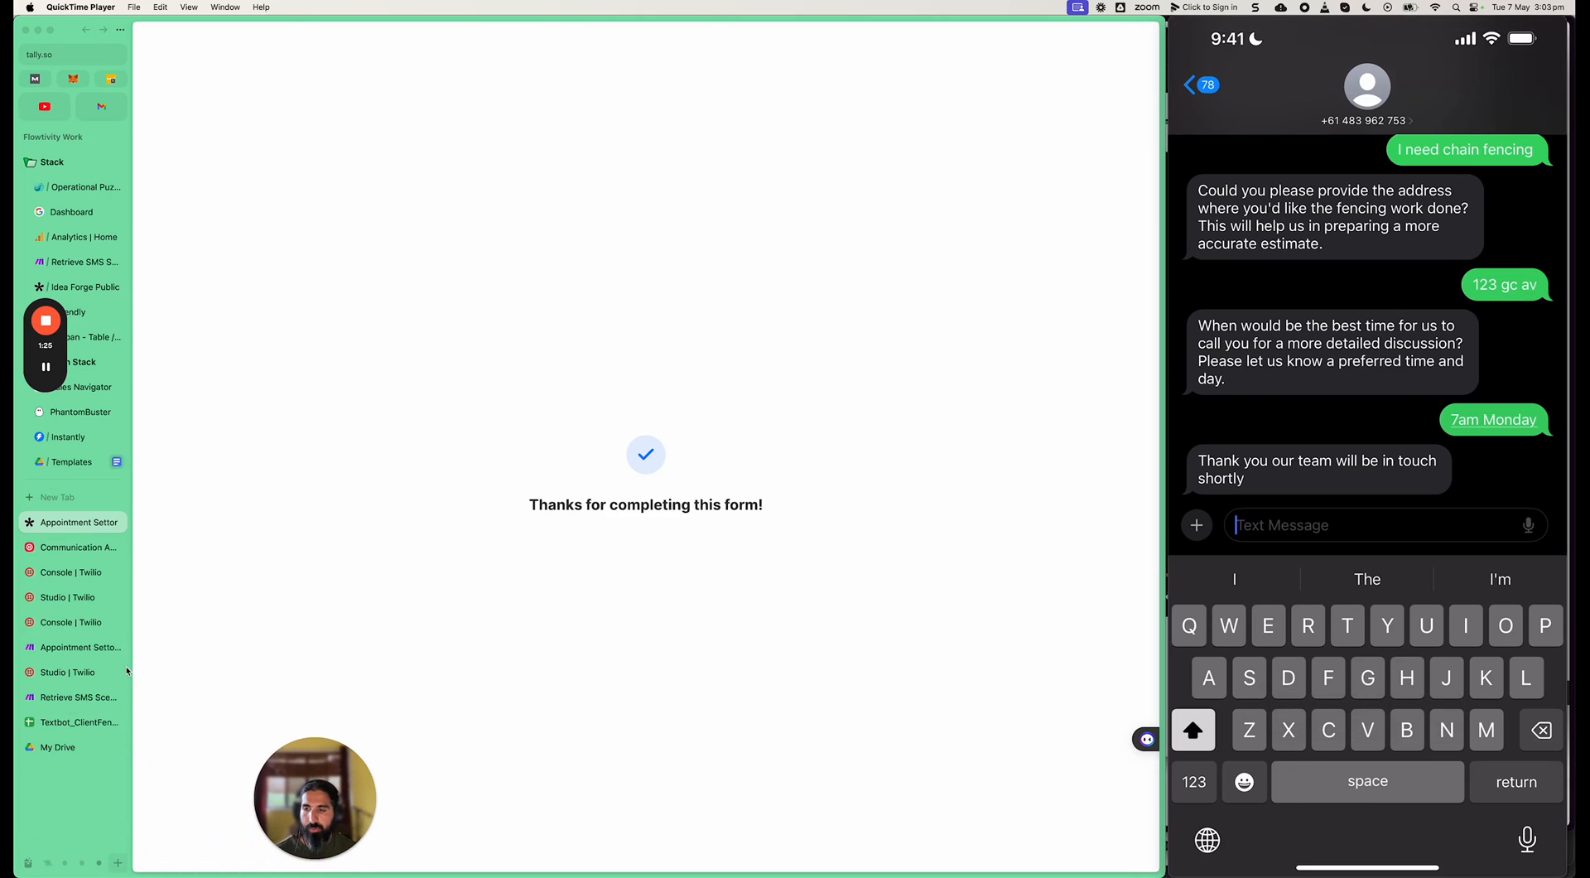
{"action": "mouse_move", "coordinate": [66, 732]}
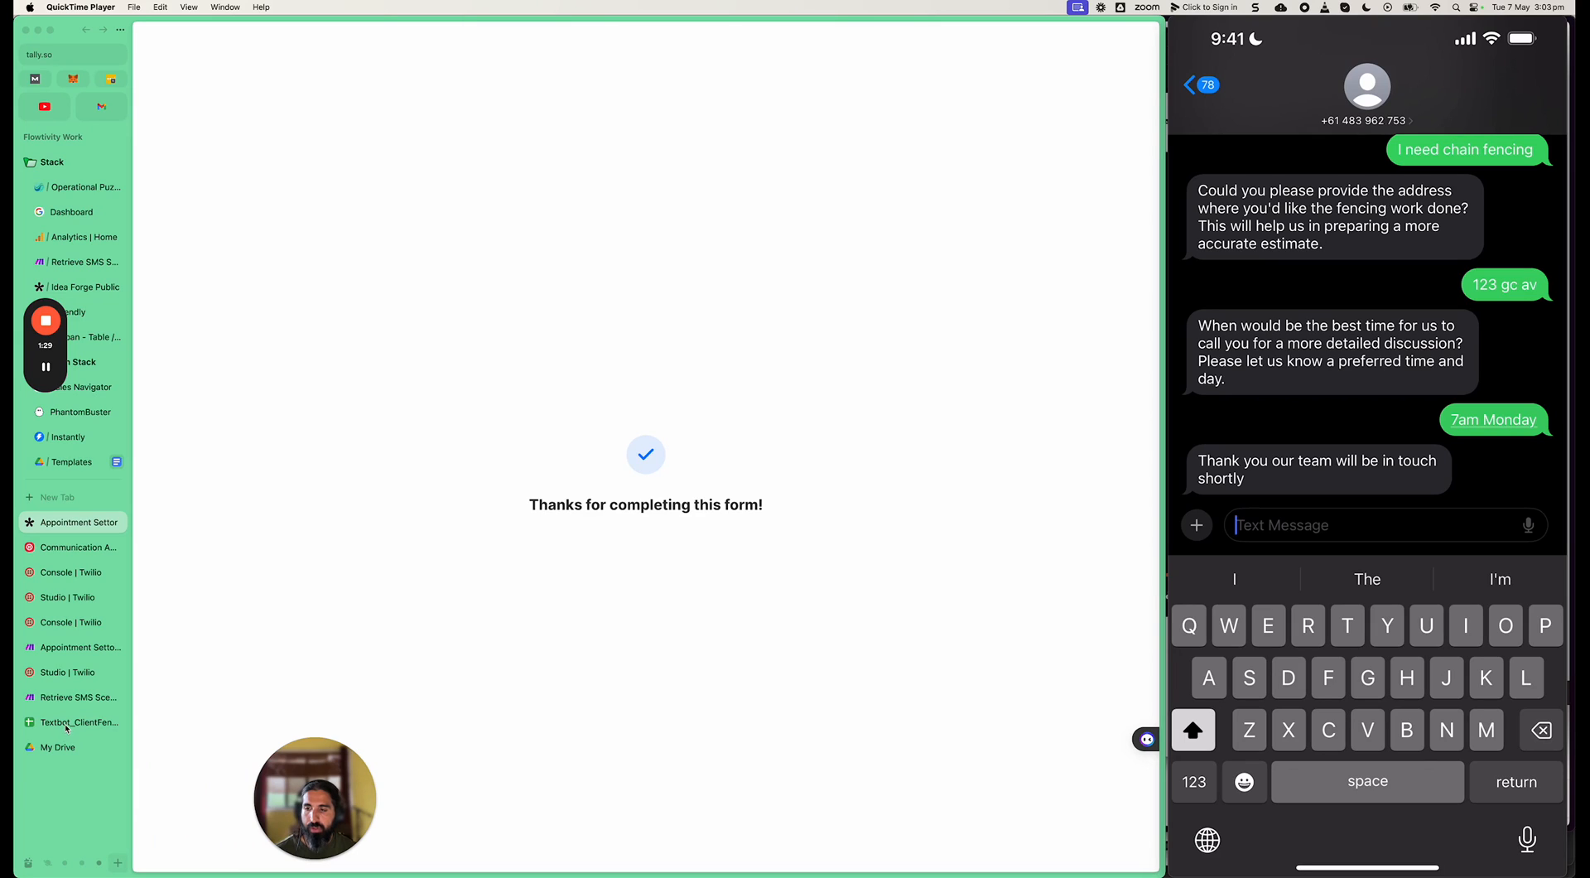
Show the Textbot_ClientFencing sheet with the new chain fencing / 123 gc av / 7am Monday row.
{"action": "left_click", "coordinate": [76, 723]}
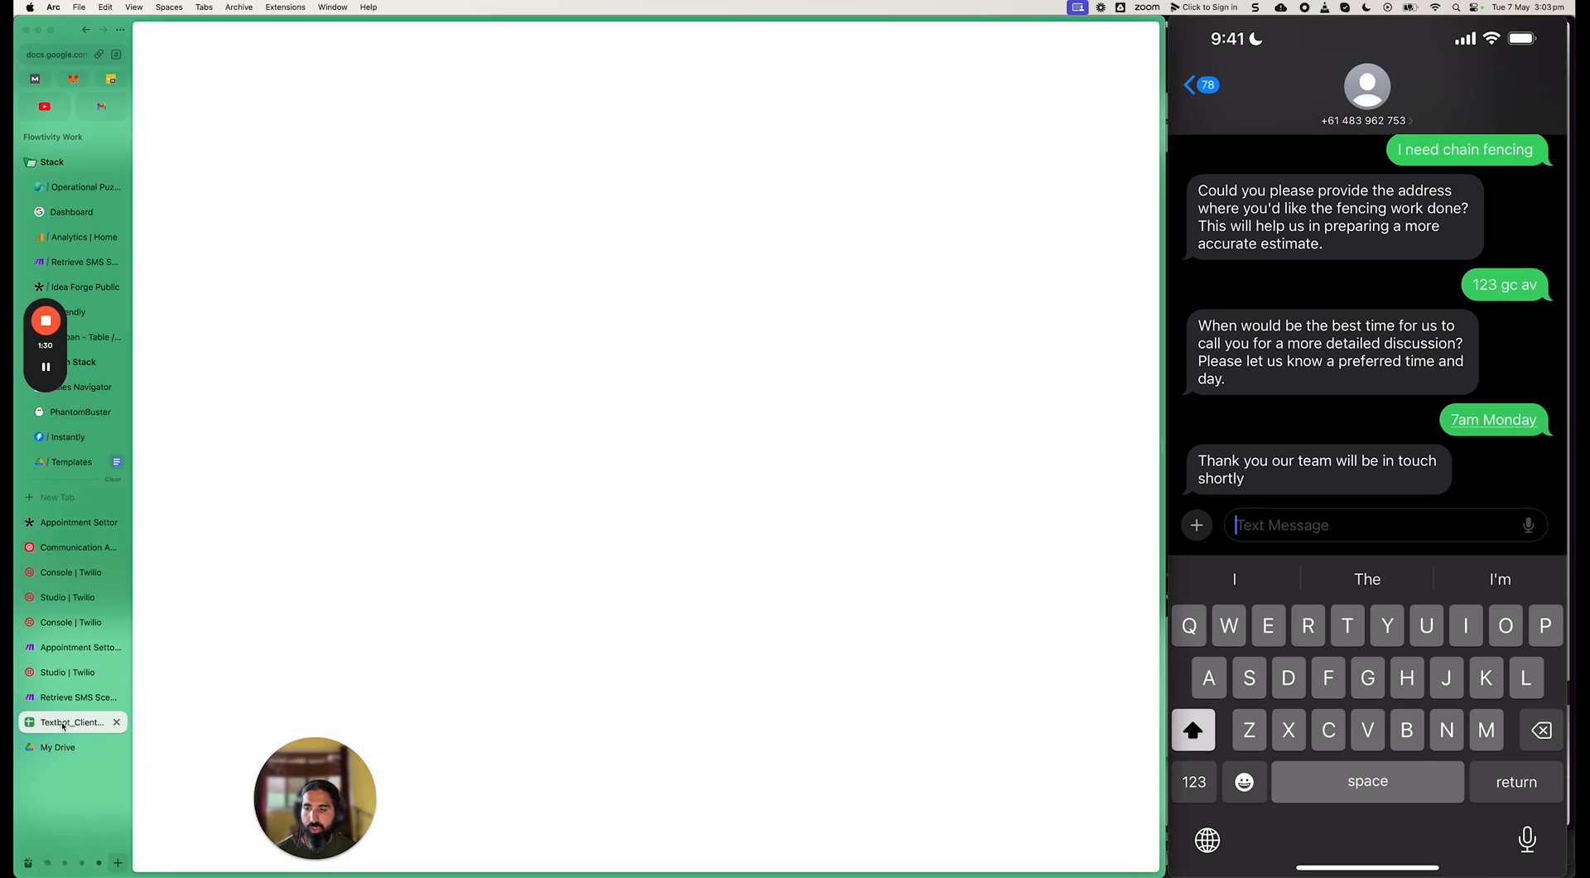
{"action": "left_click", "coordinate": [68, 722]}
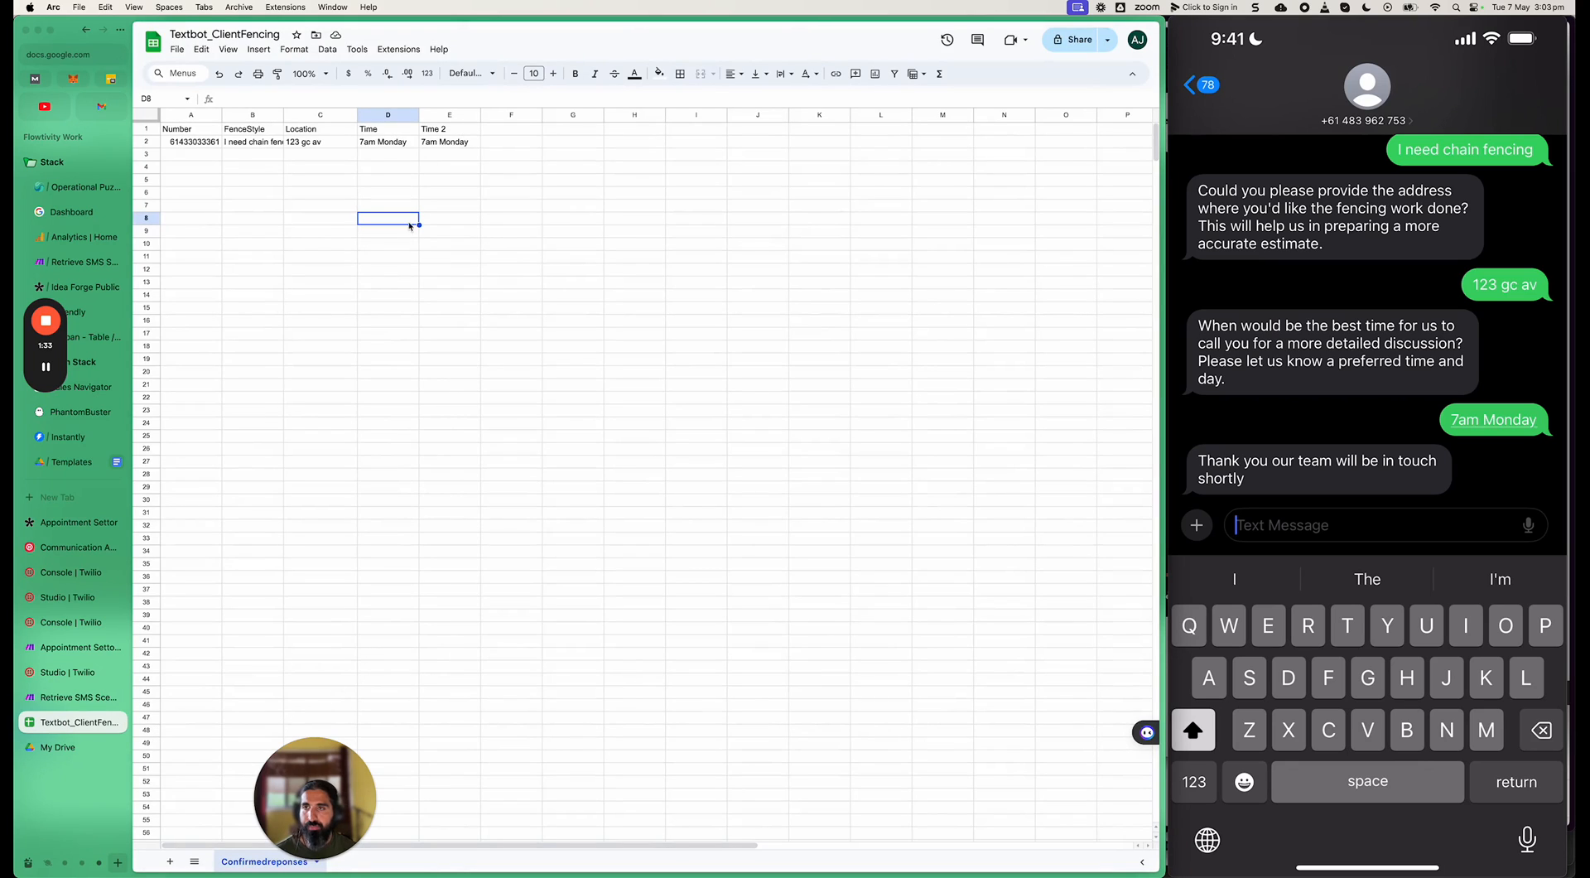